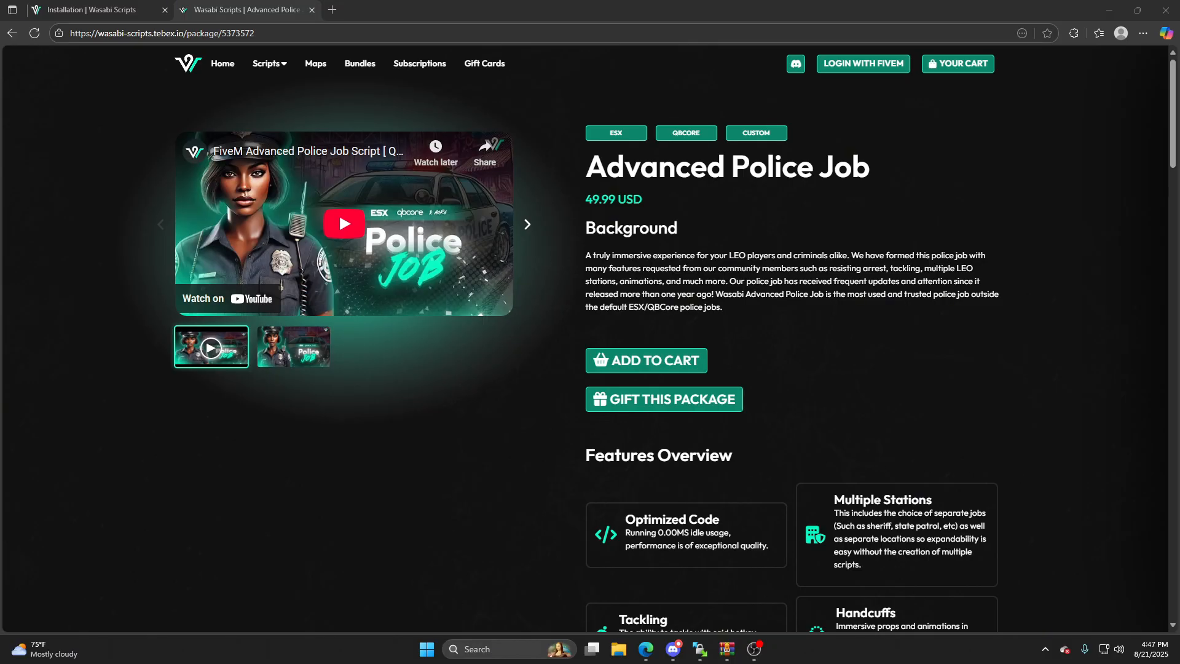
mouse_move(694, 475)
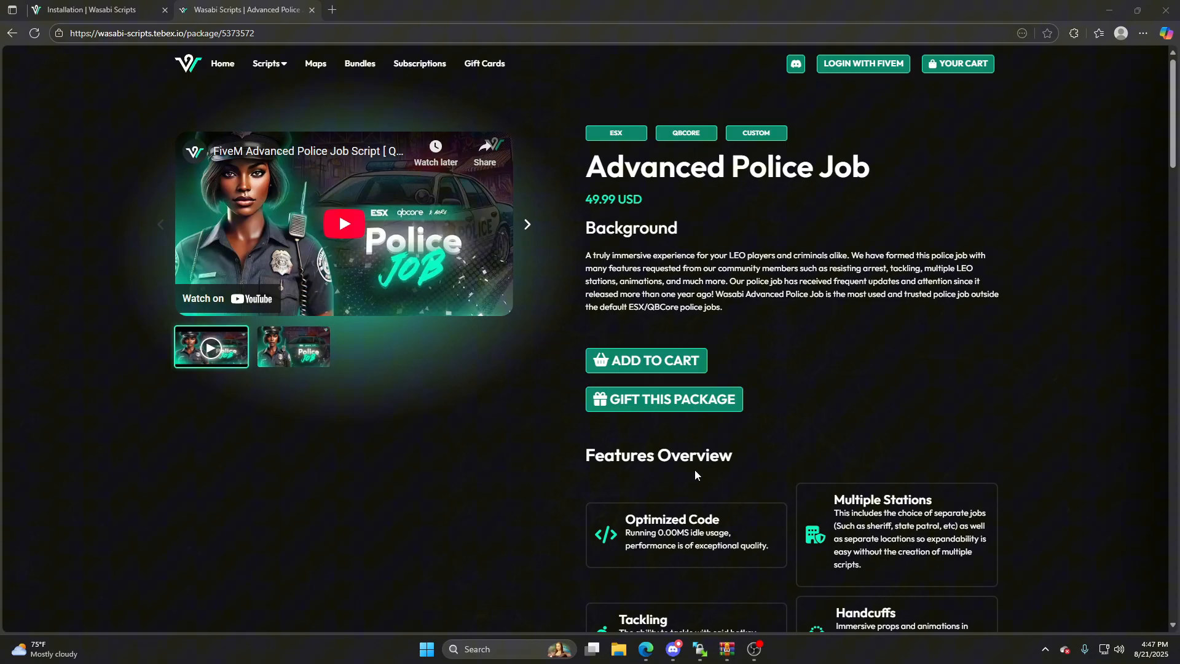
Step: Scroll the Advanced Police Job page through the feature cards, from Evidence Lockers to Dependencies
scroll("down", 3)
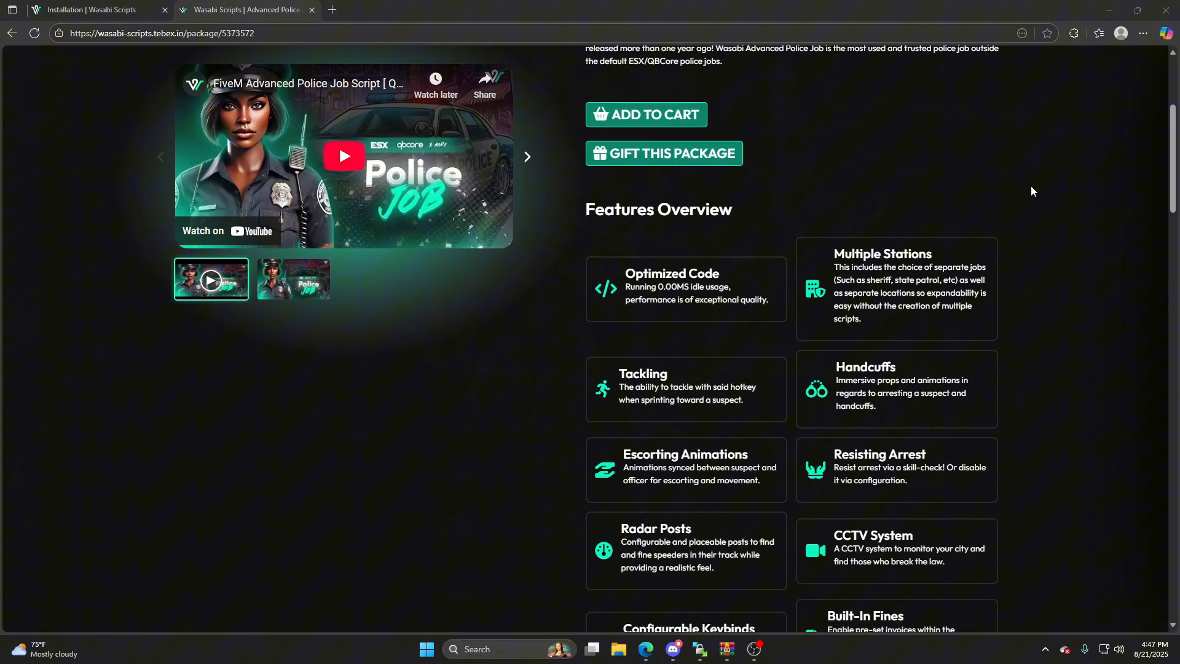
mouse_move(1074, 282)
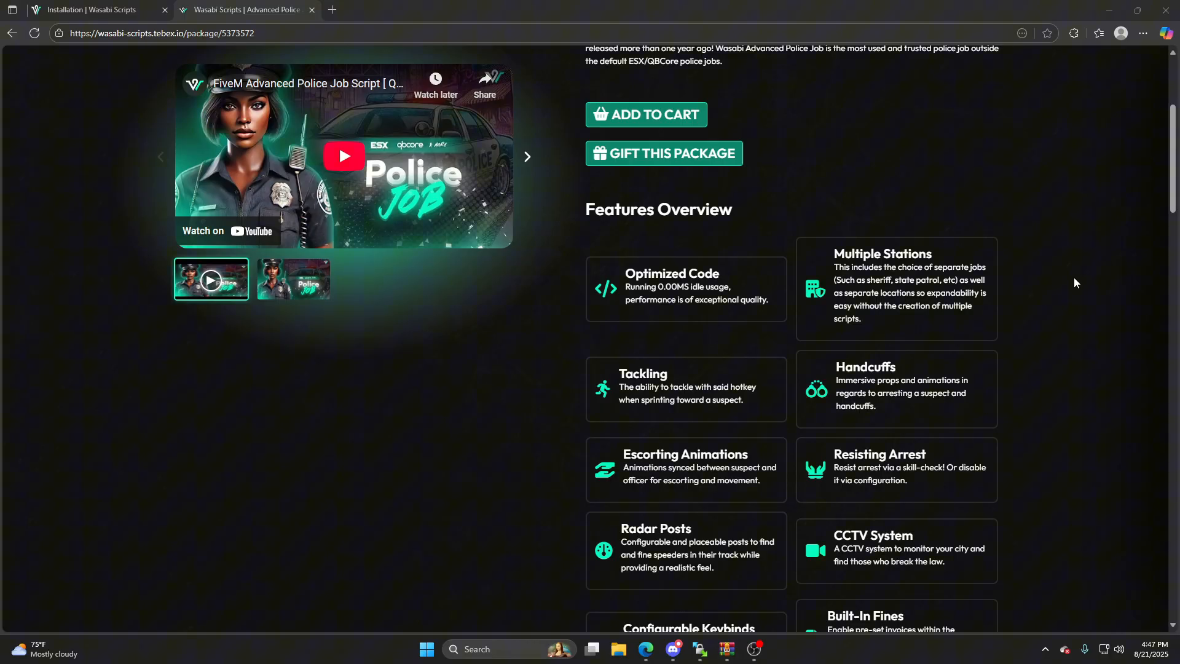
mouse_move(932, 251)
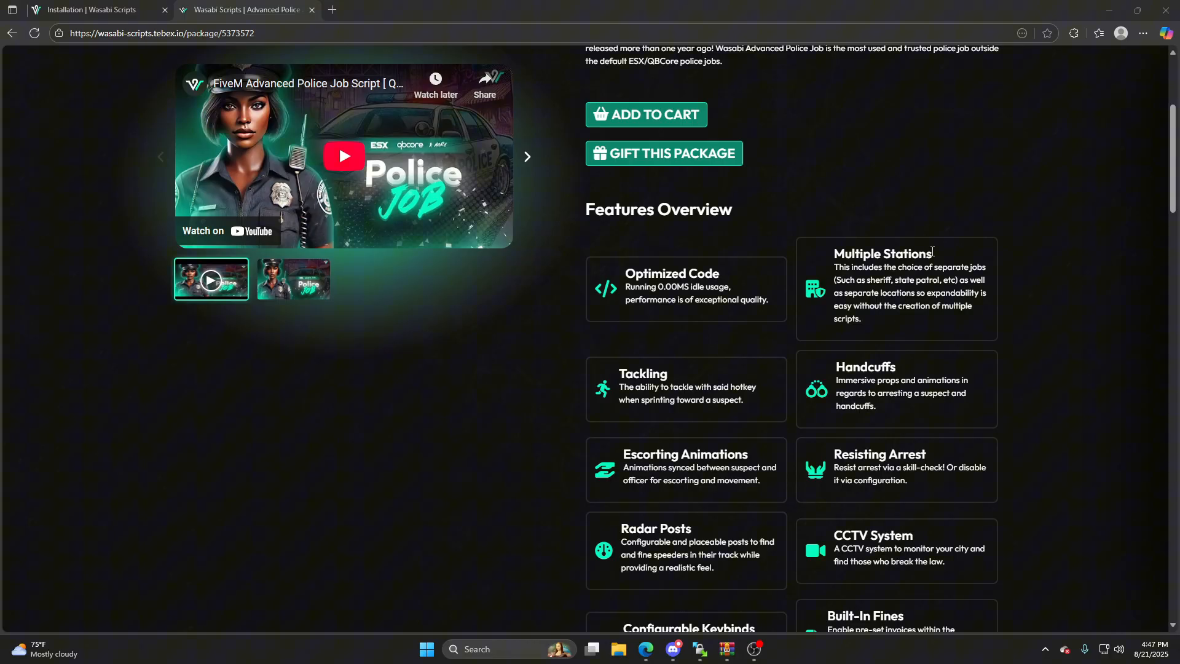
mouse_move(931, 261)
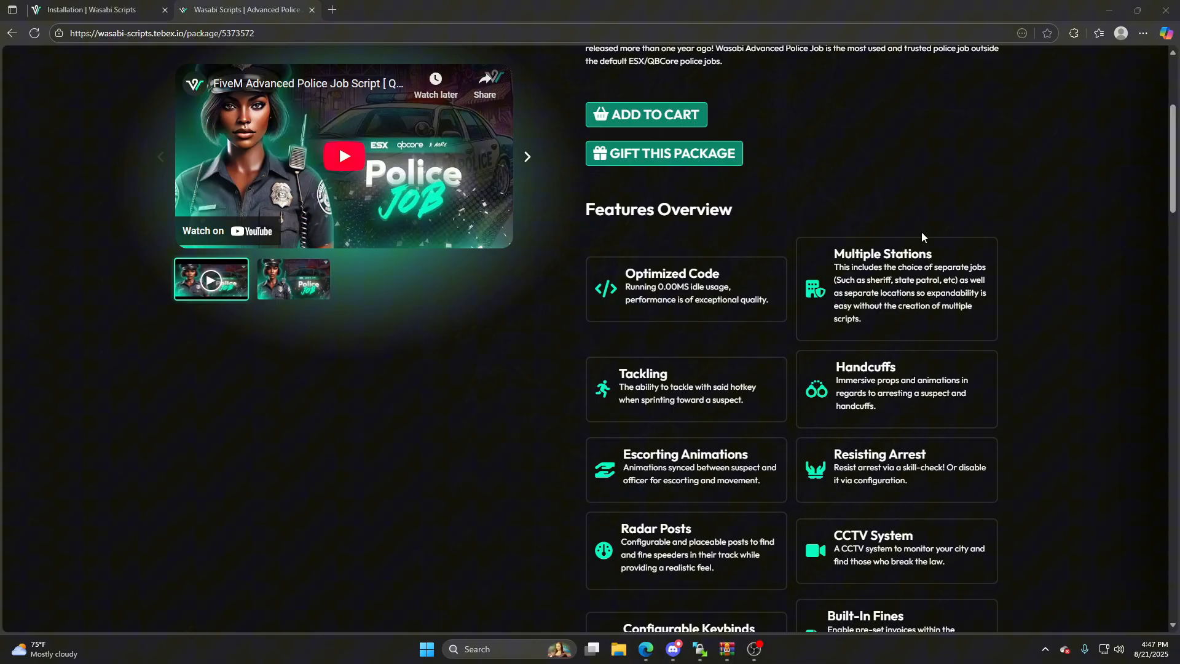
scroll("down", 3)
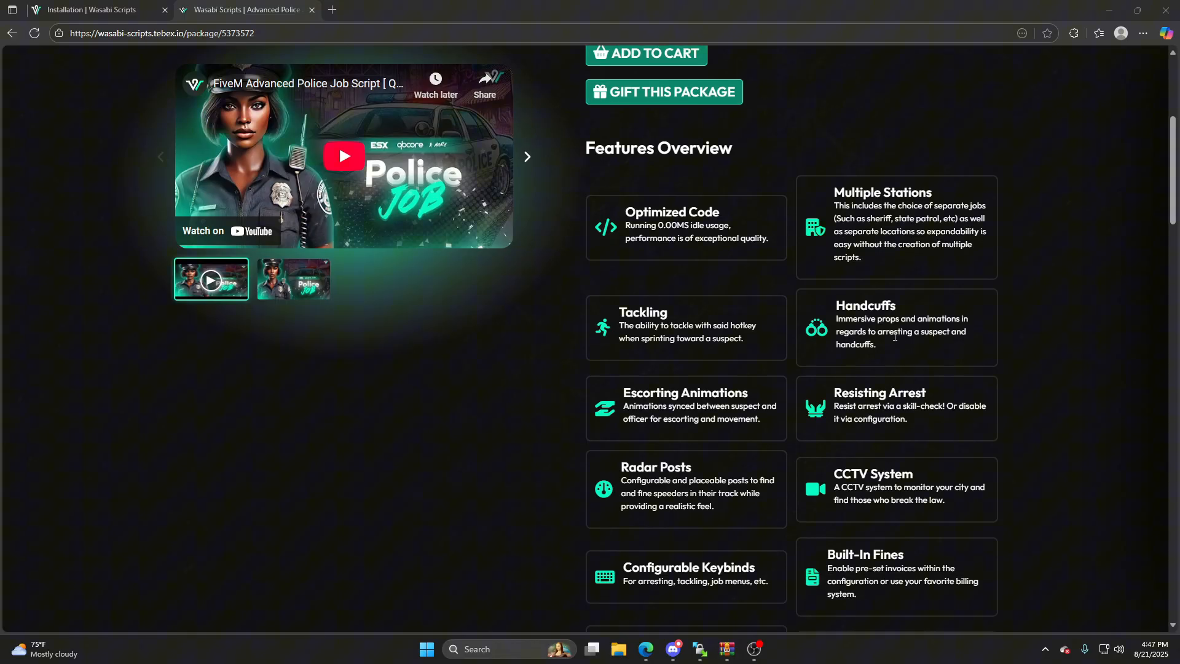
scroll("down", 3)
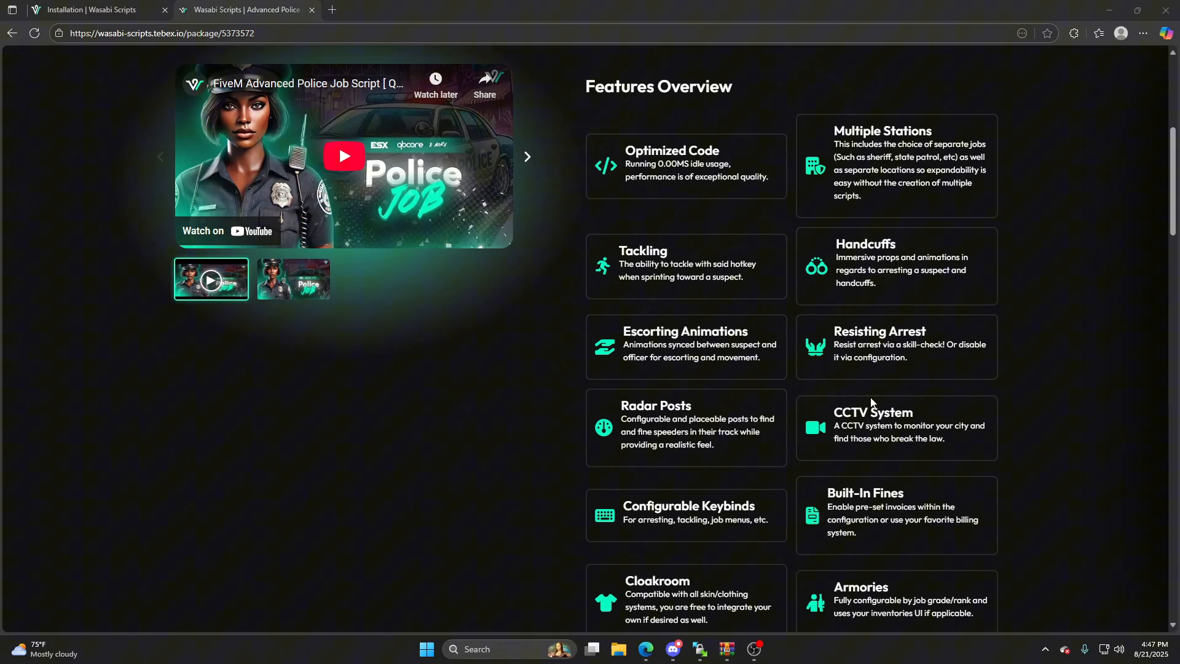
mouse_move(858, 418)
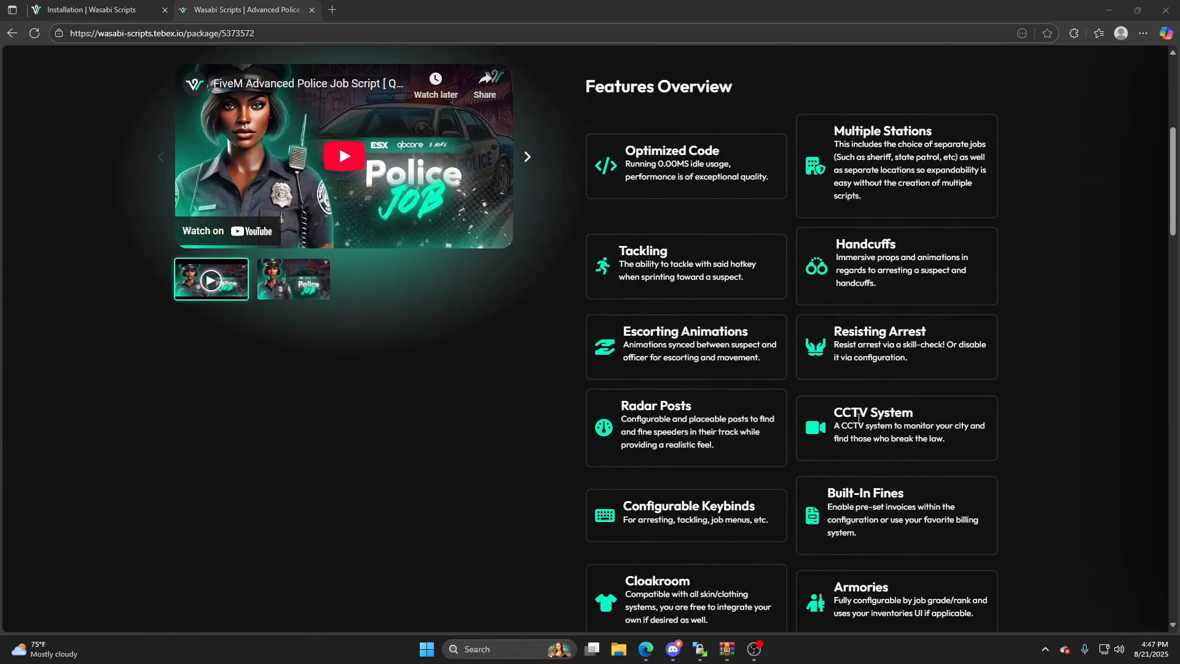
scroll("down", 3)
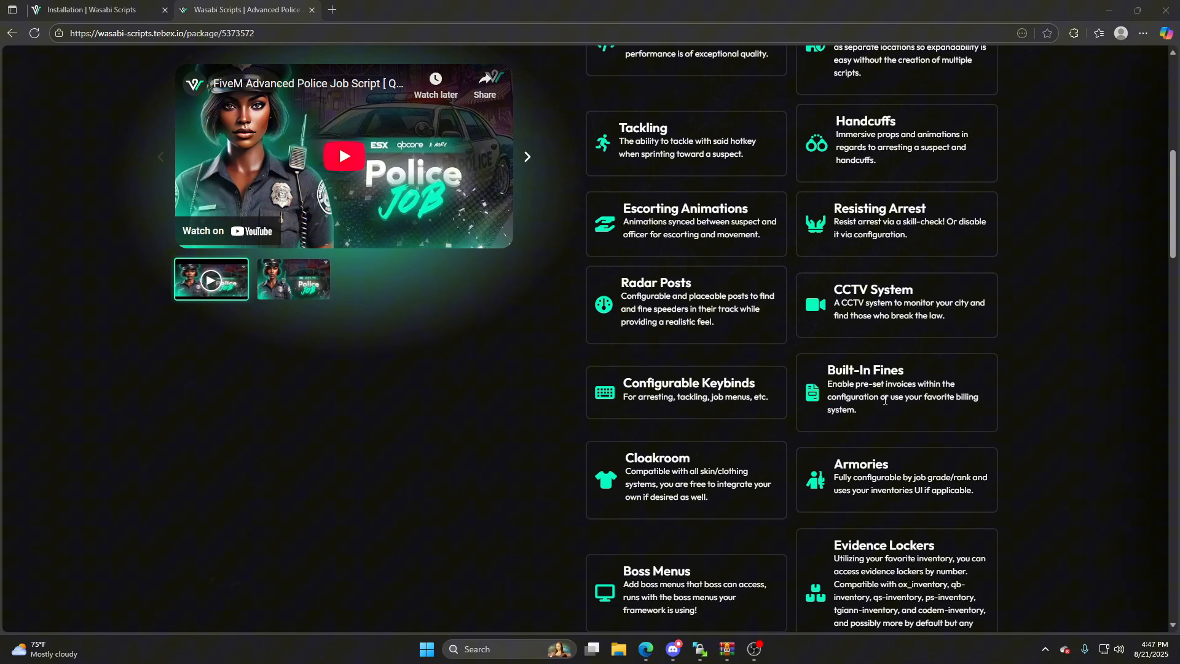
mouse_move(553, 412)
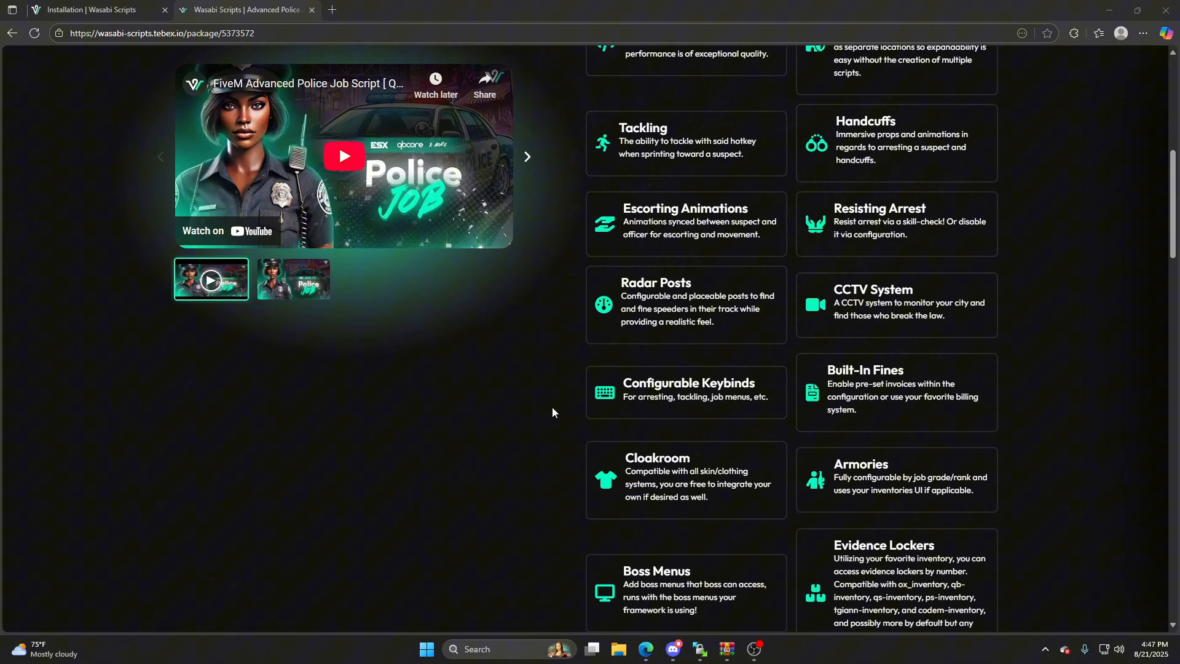
mouse_move(758, 467)
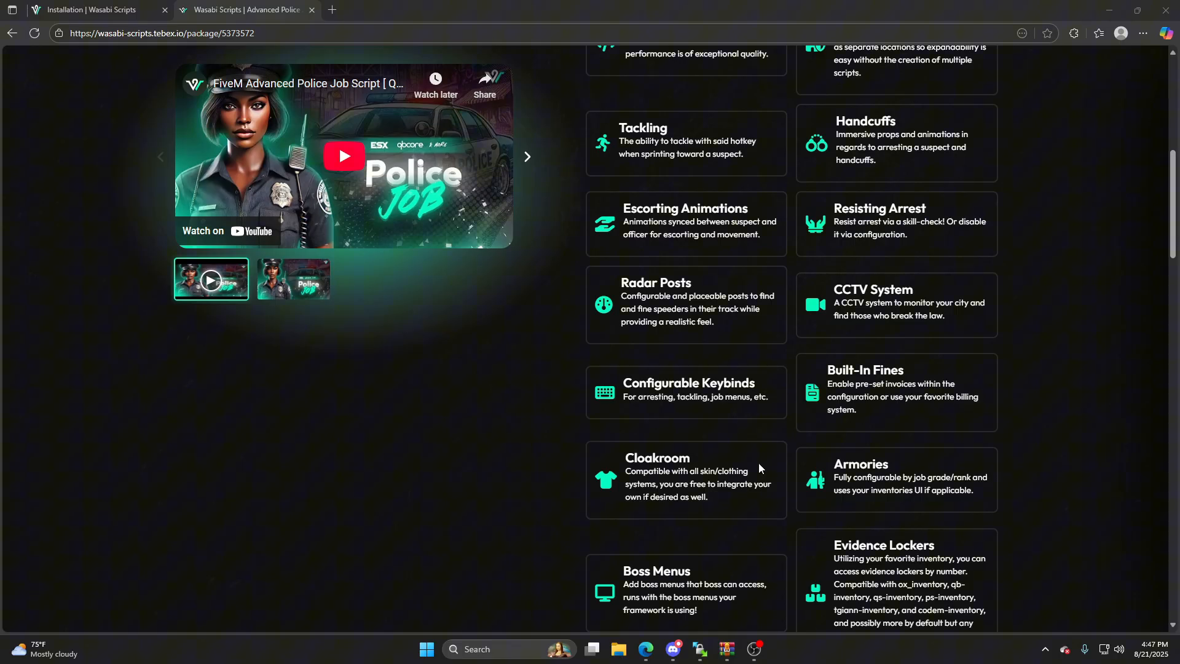
scroll("down", 3)
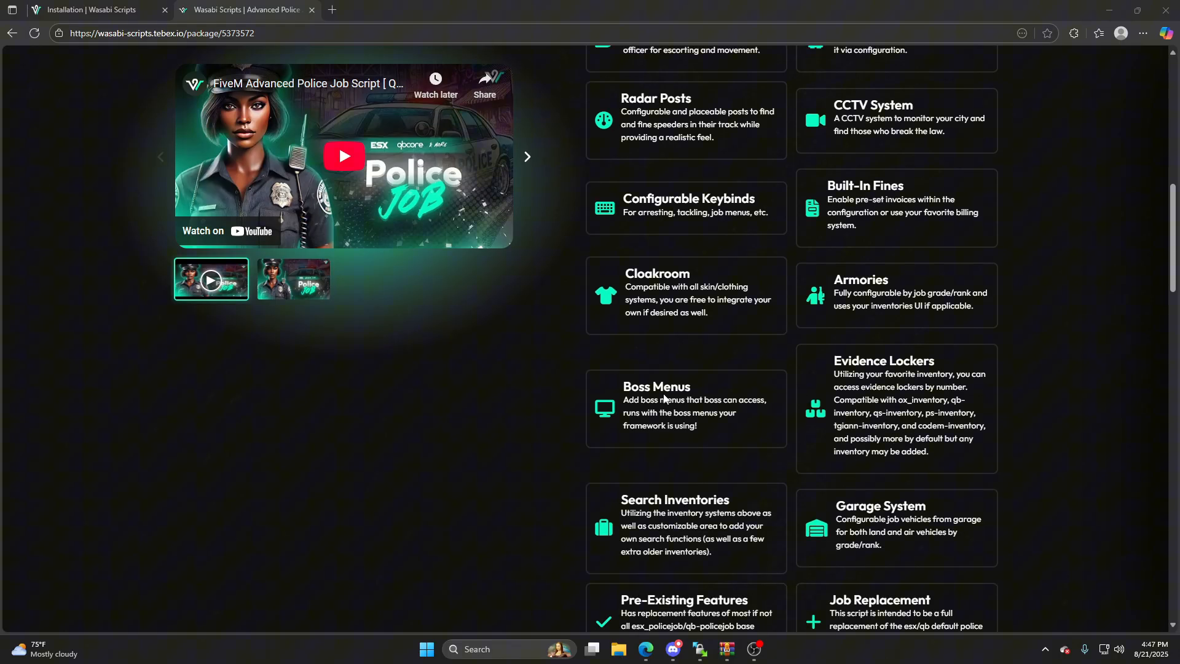
scroll("down", 3)
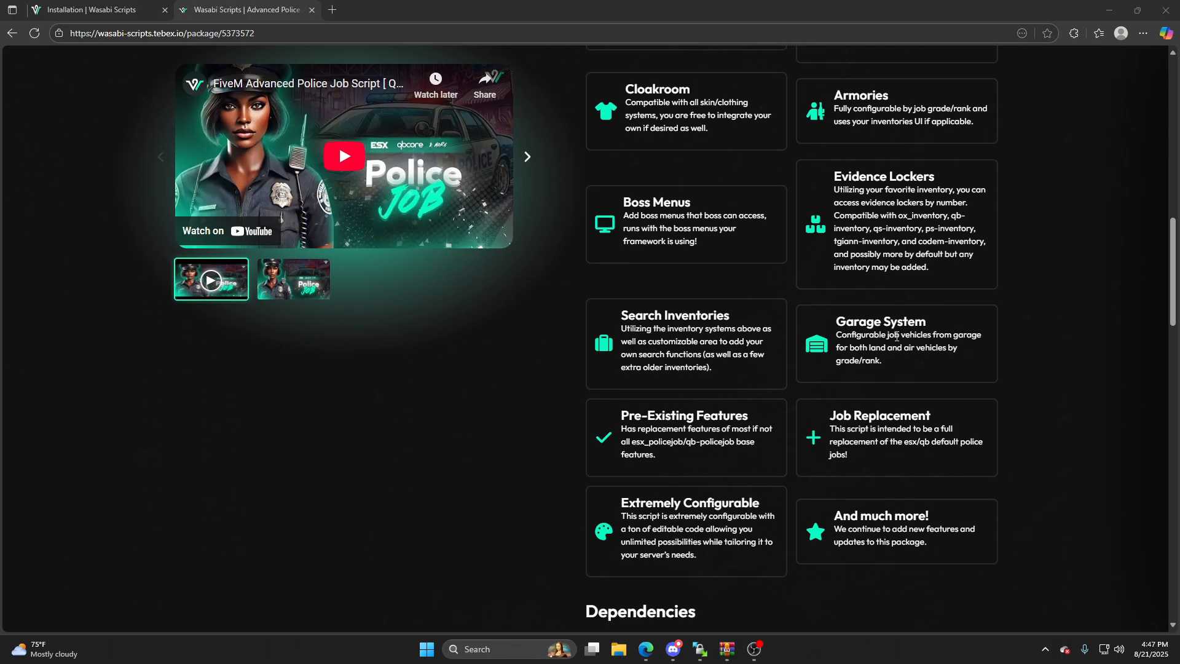
mouse_move(757, 453)
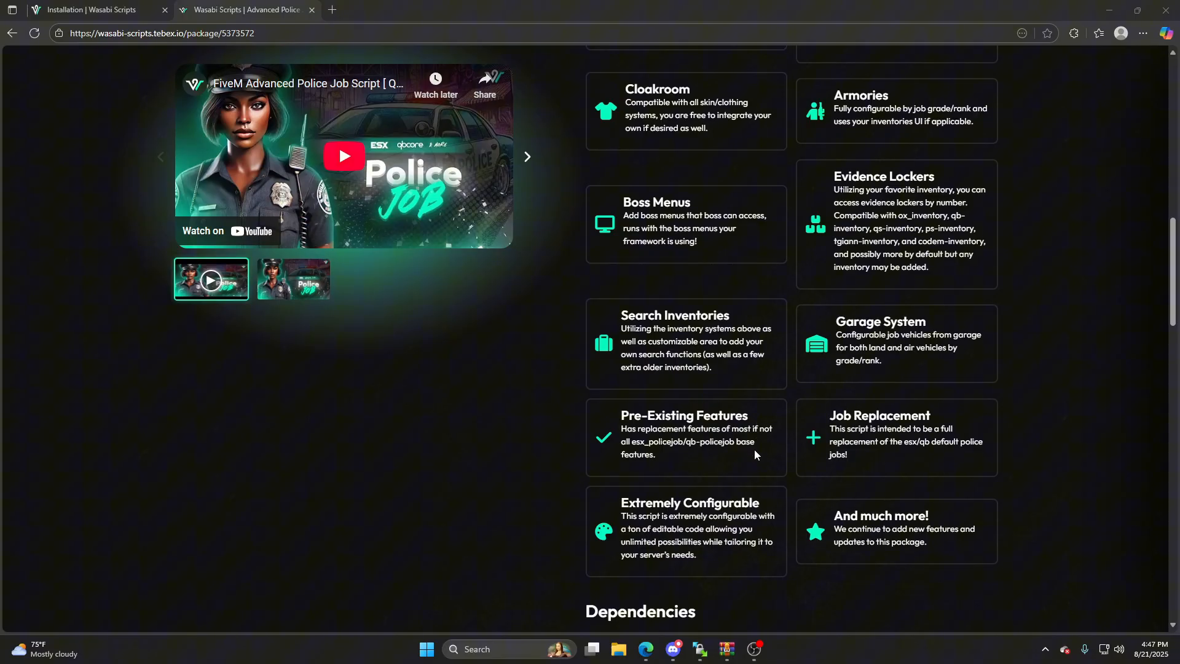
mouse_move(755, 471)
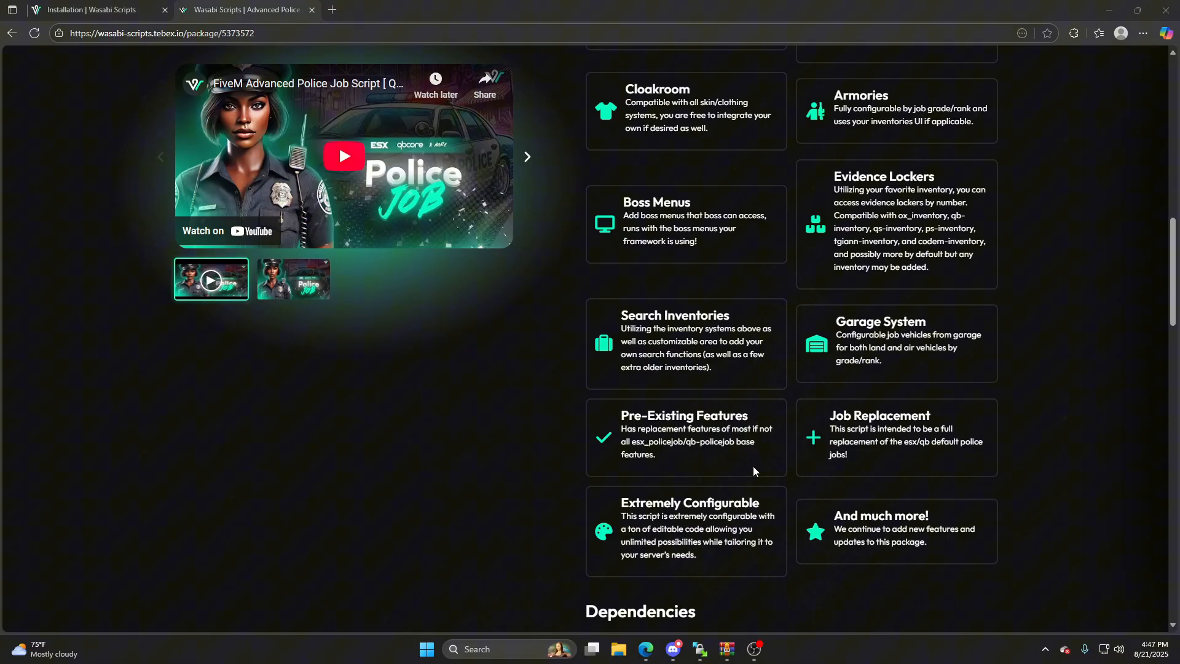
mouse_move(740, 470)
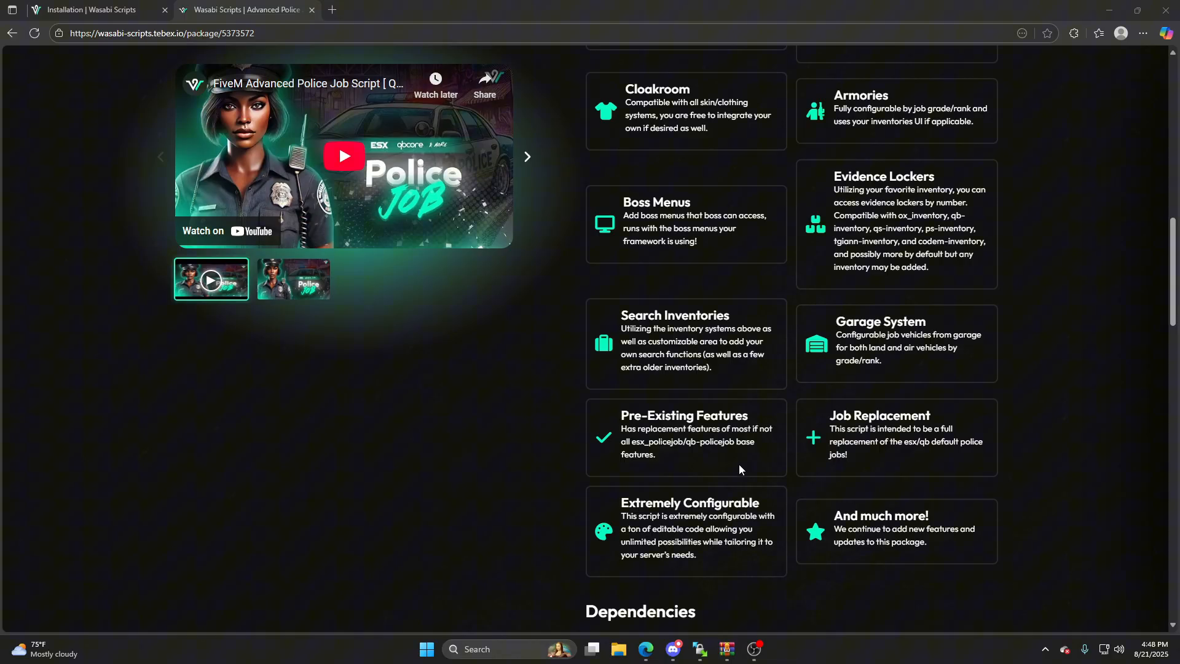
mouse_move(772, 425)
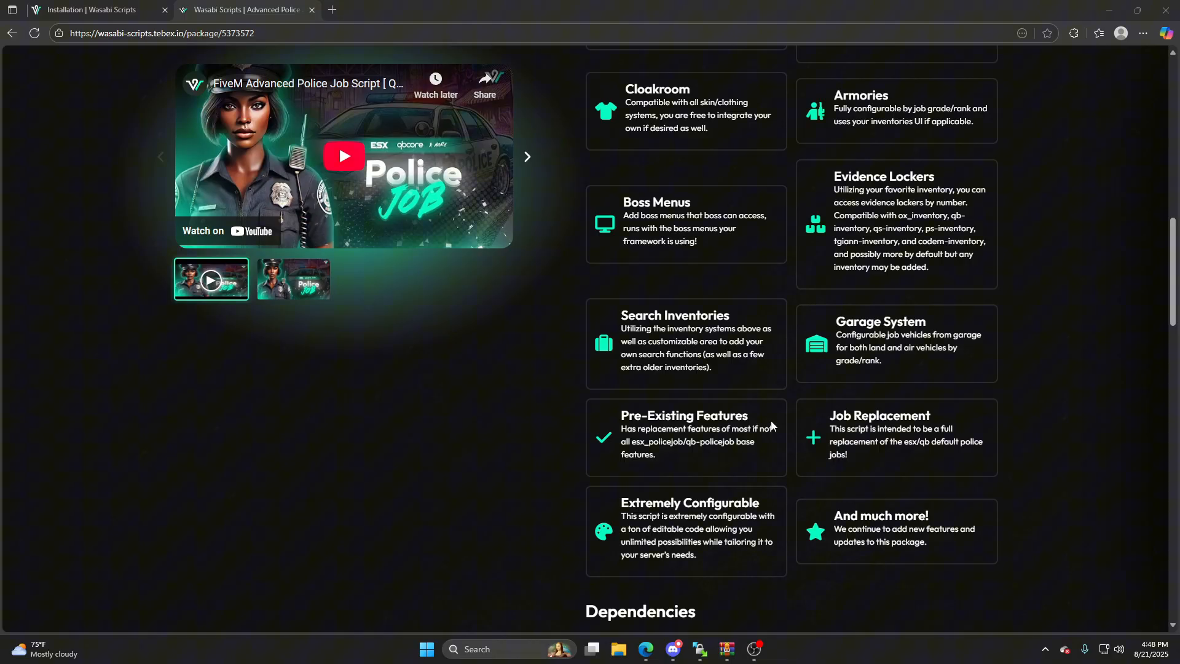
mouse_move(812, 497)
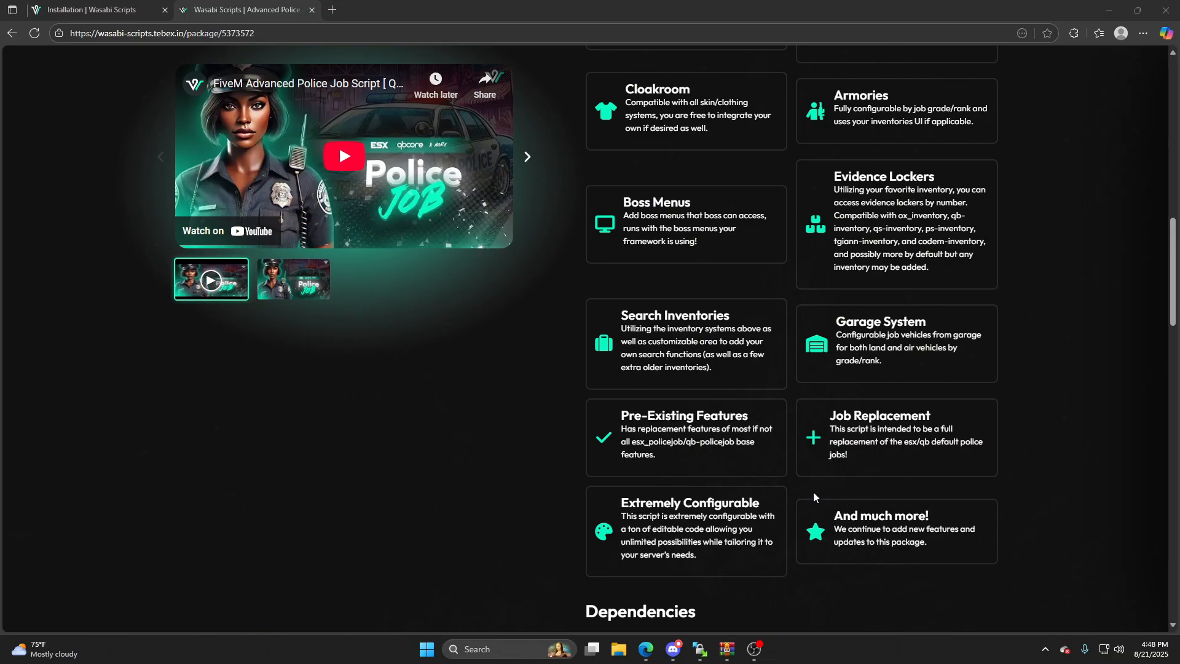
scroll("down", 3)
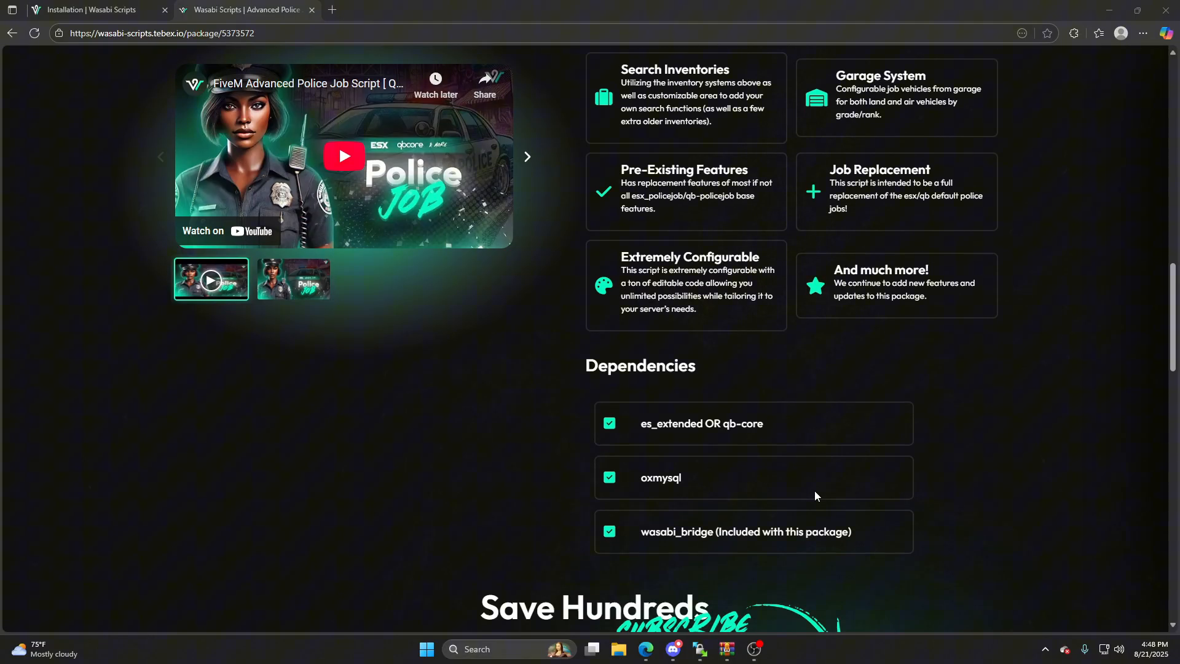
mouse_move(927, 453)
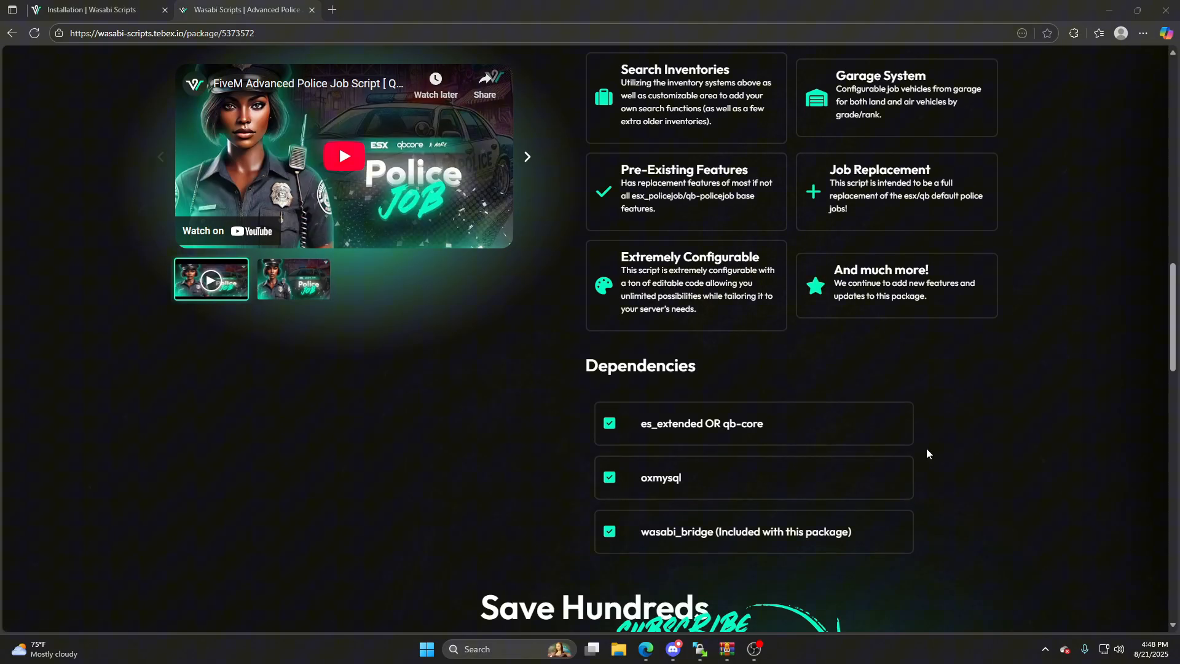
mouse_move(670, 446)
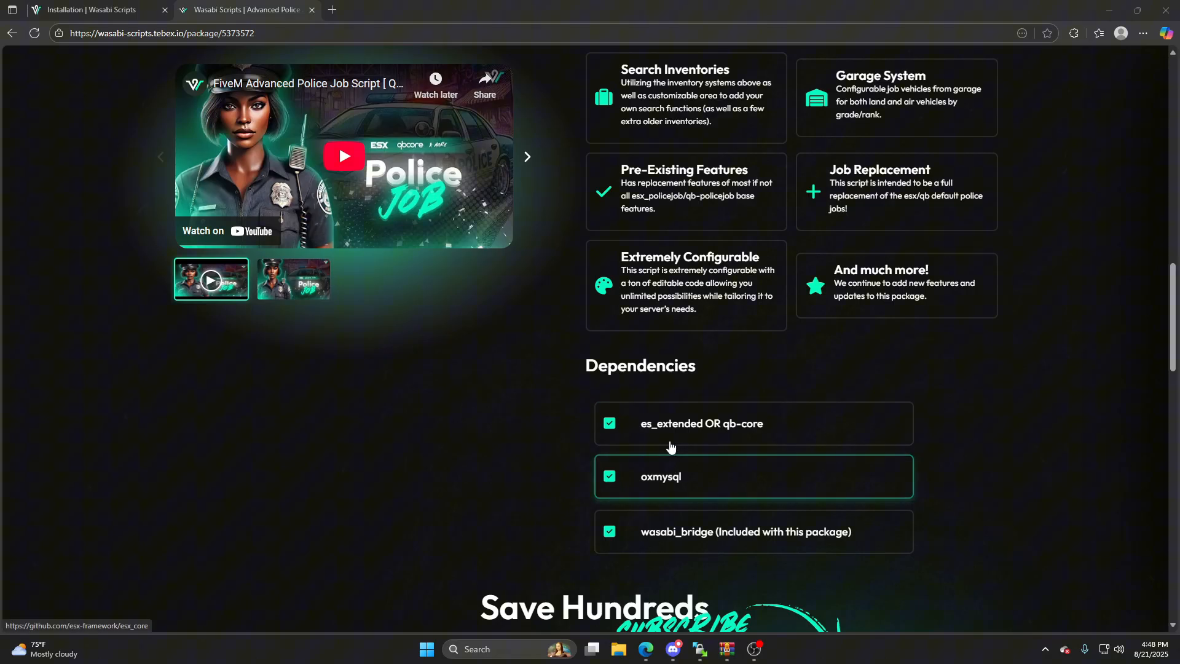
mouse_move(870, 440)
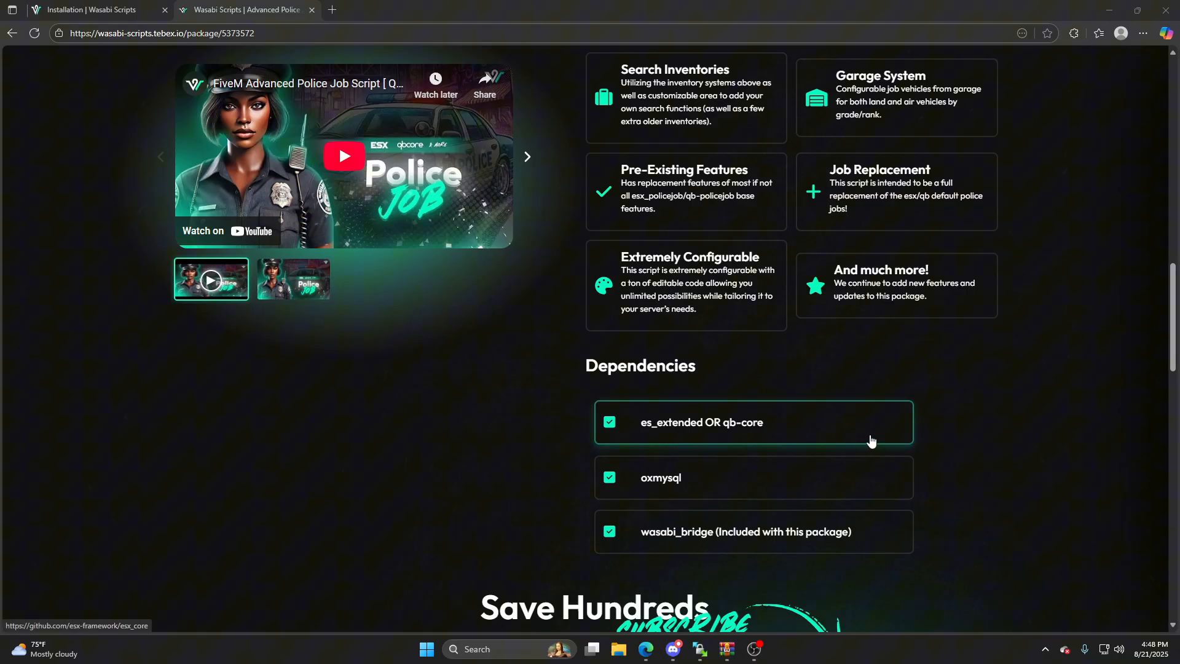
mouse_move(685, 489)
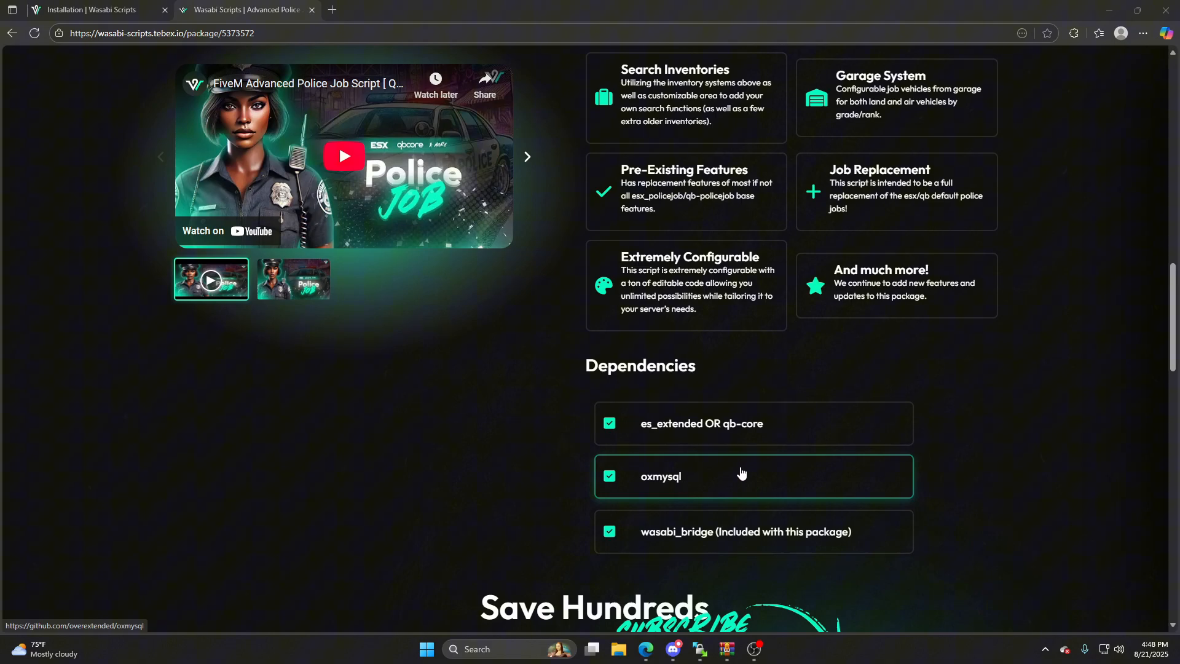
mouse_move(752, 530)
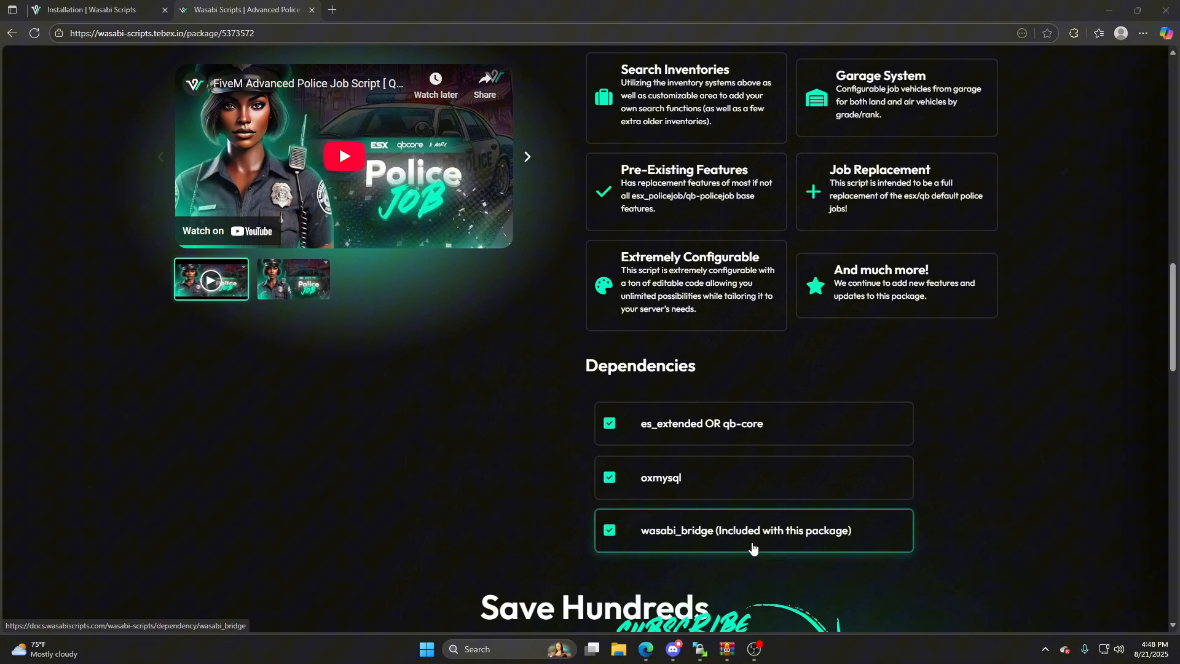
scroll("up", 3)
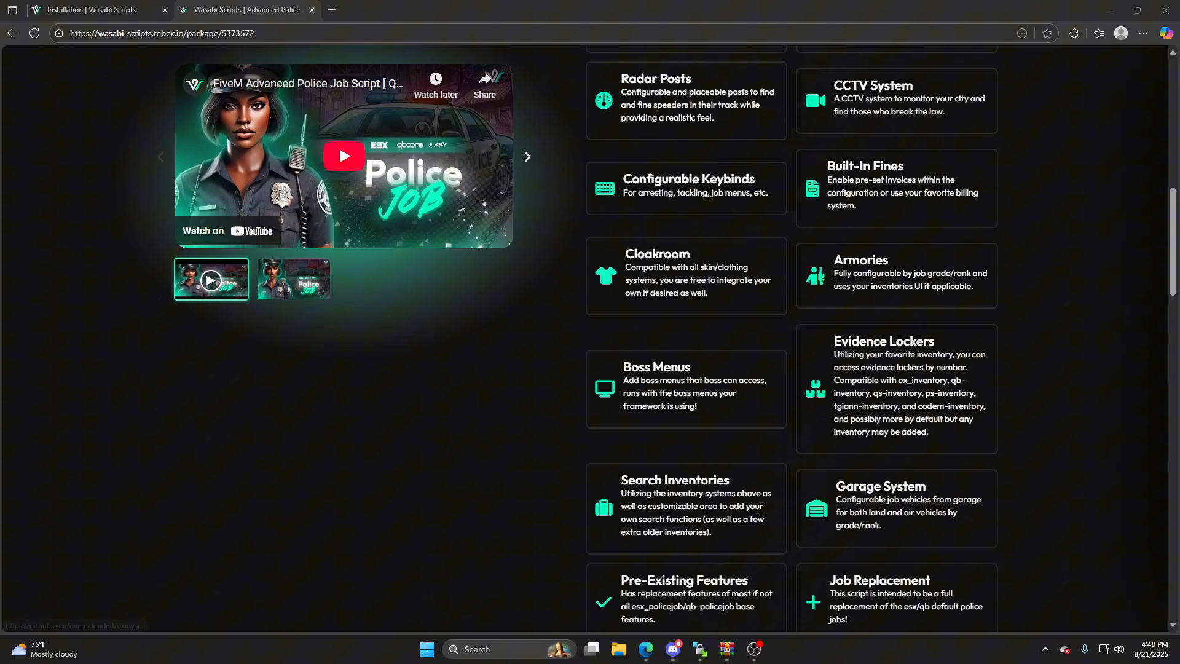
scroll("up", 3)
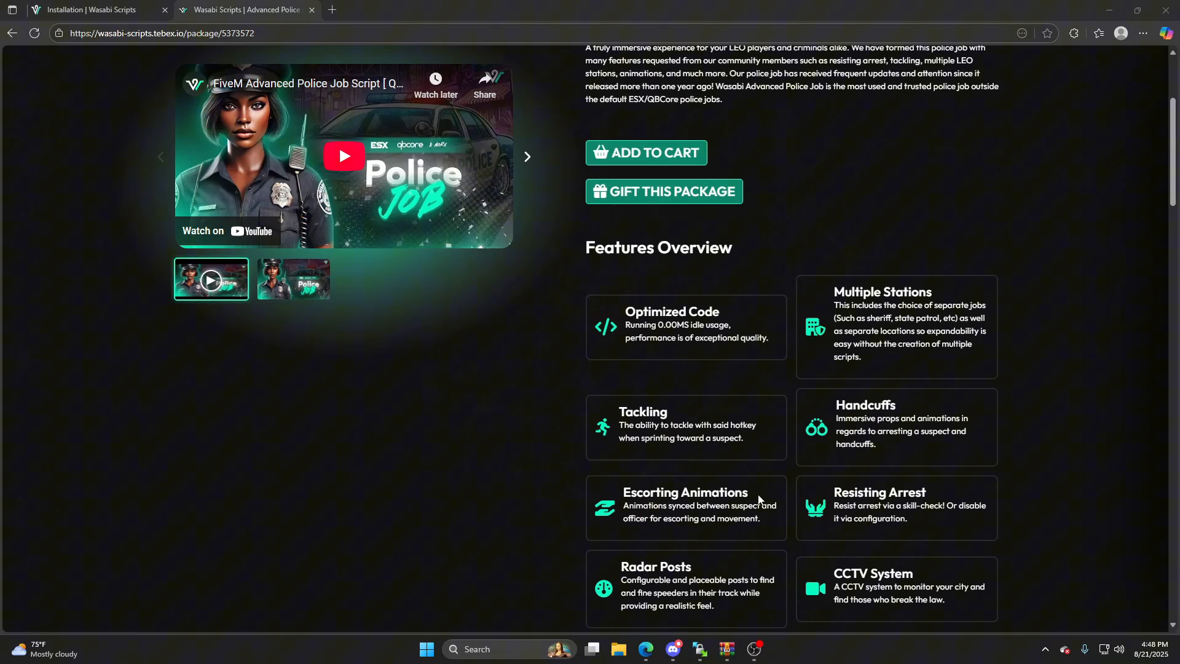
scroll("up", 3)
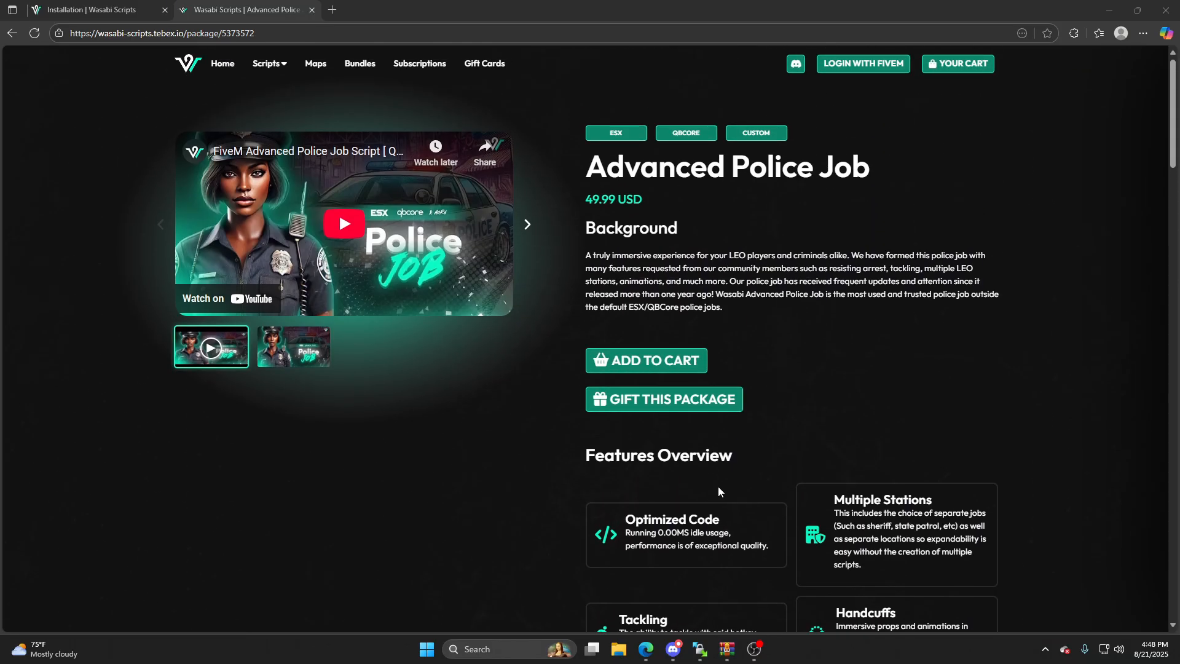
mouse_move(660, 504)
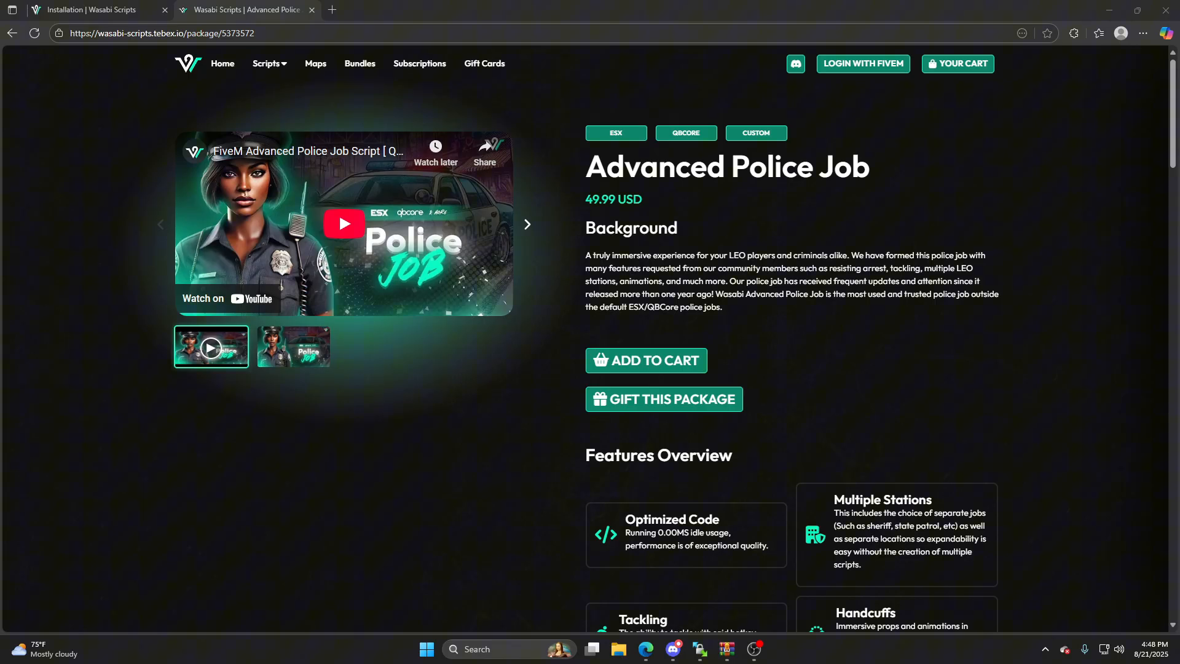
mouse_move(614, 306)
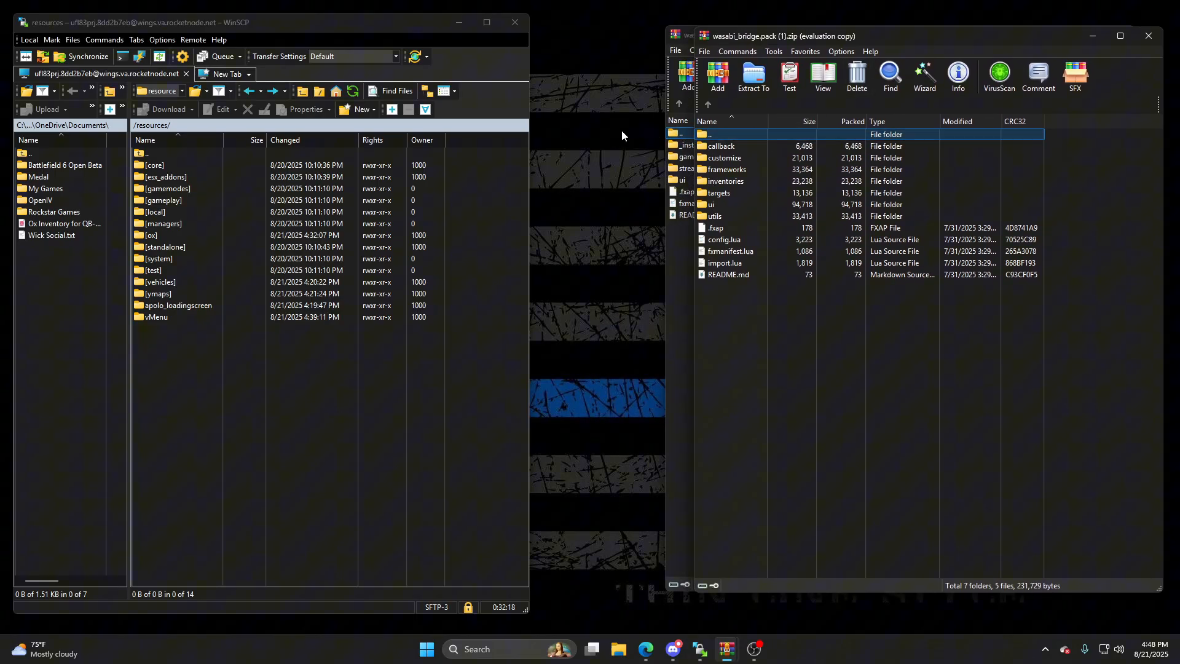
Step: Create two new desktop folders named wasabi_police and wasabi_bridge
right_click(621, 135)
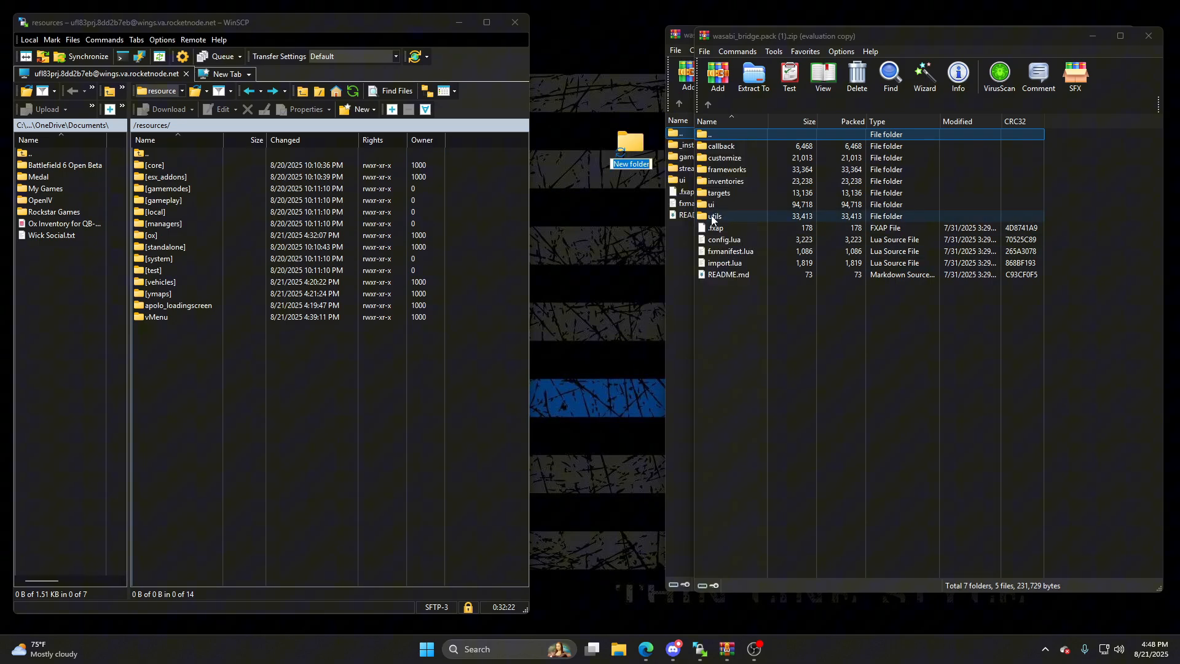
type("wasabi_pol...")
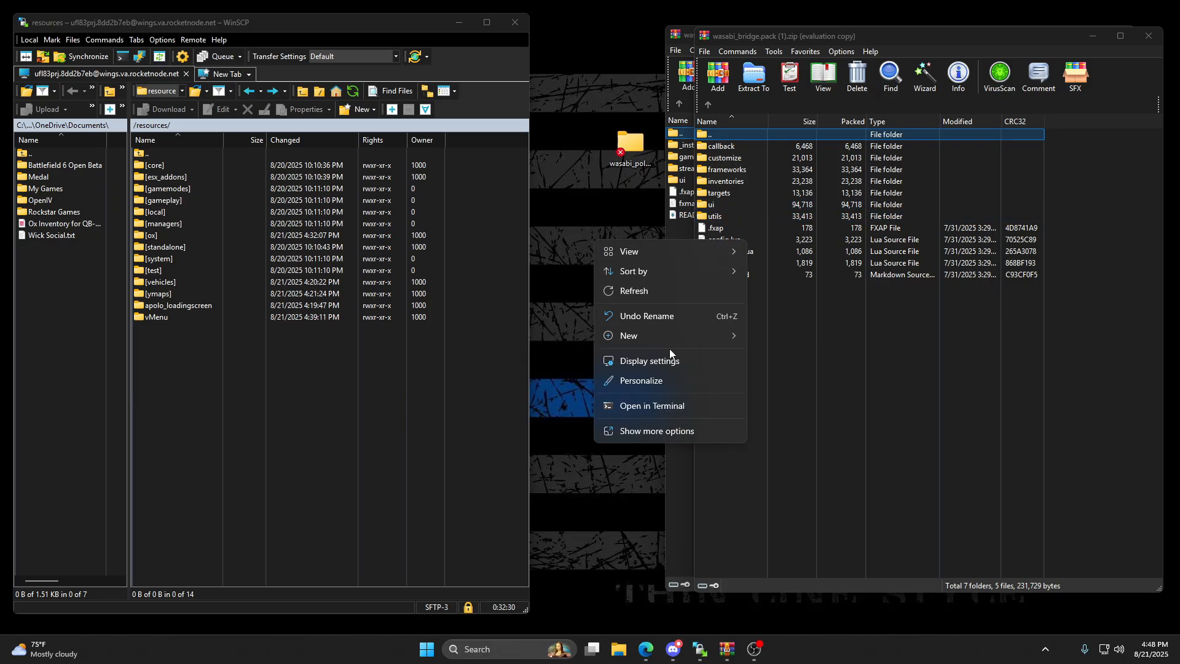
left_click(627, 335)
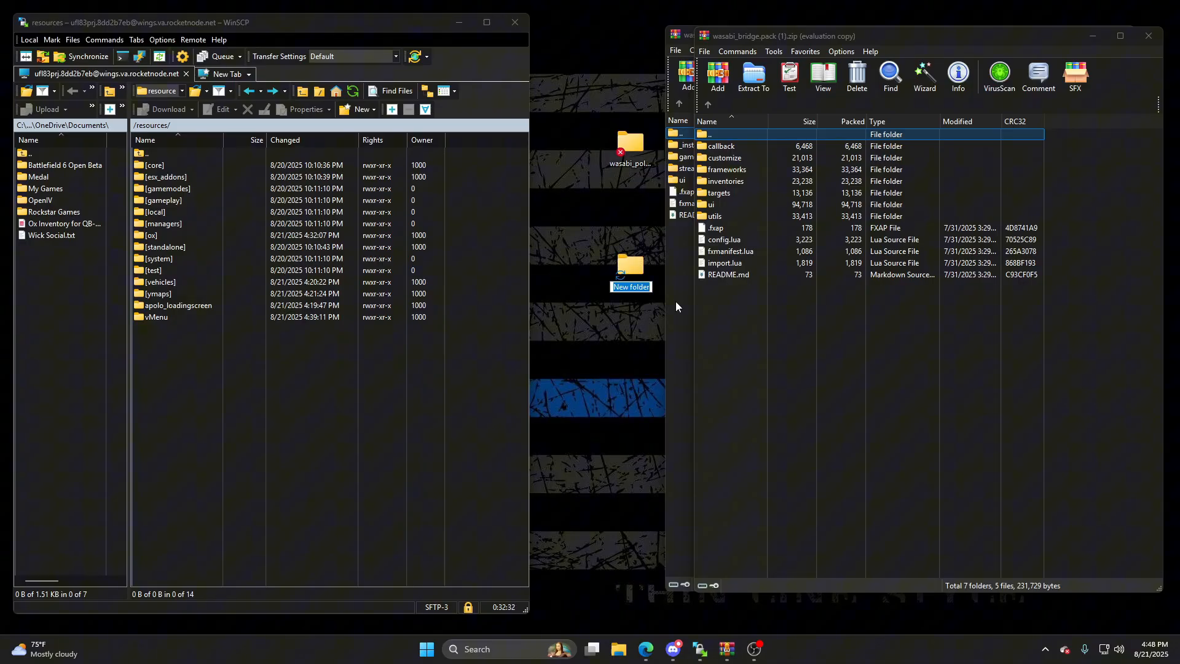
type("wasabi_bridge")
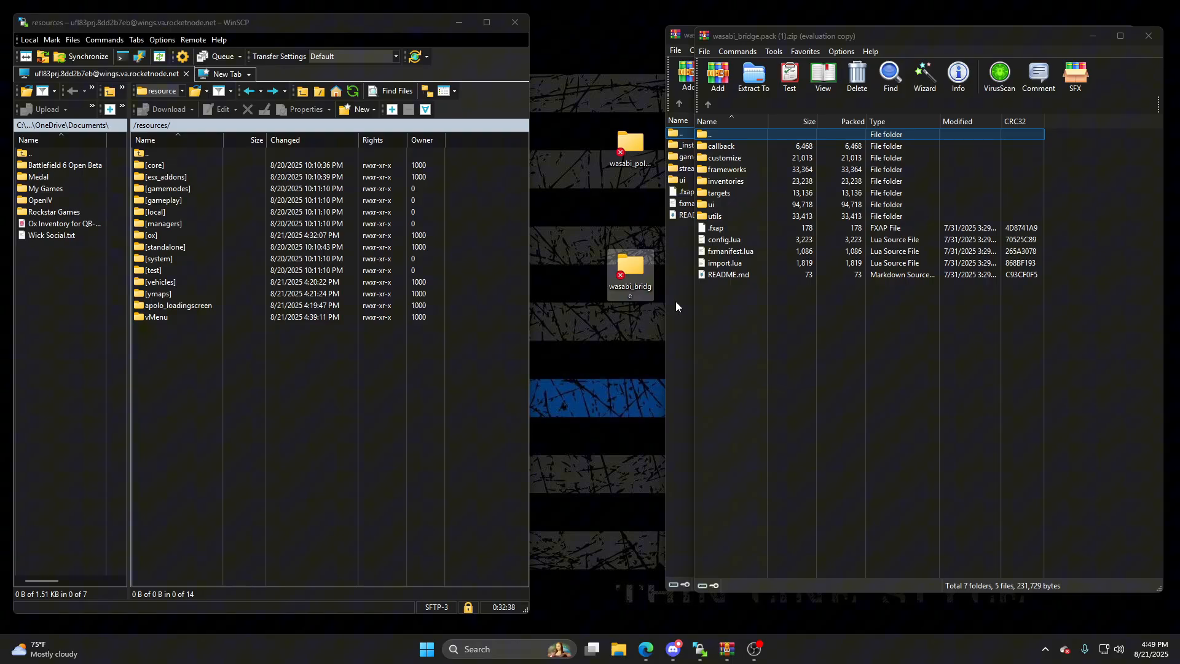
mouse_move(722, 345)
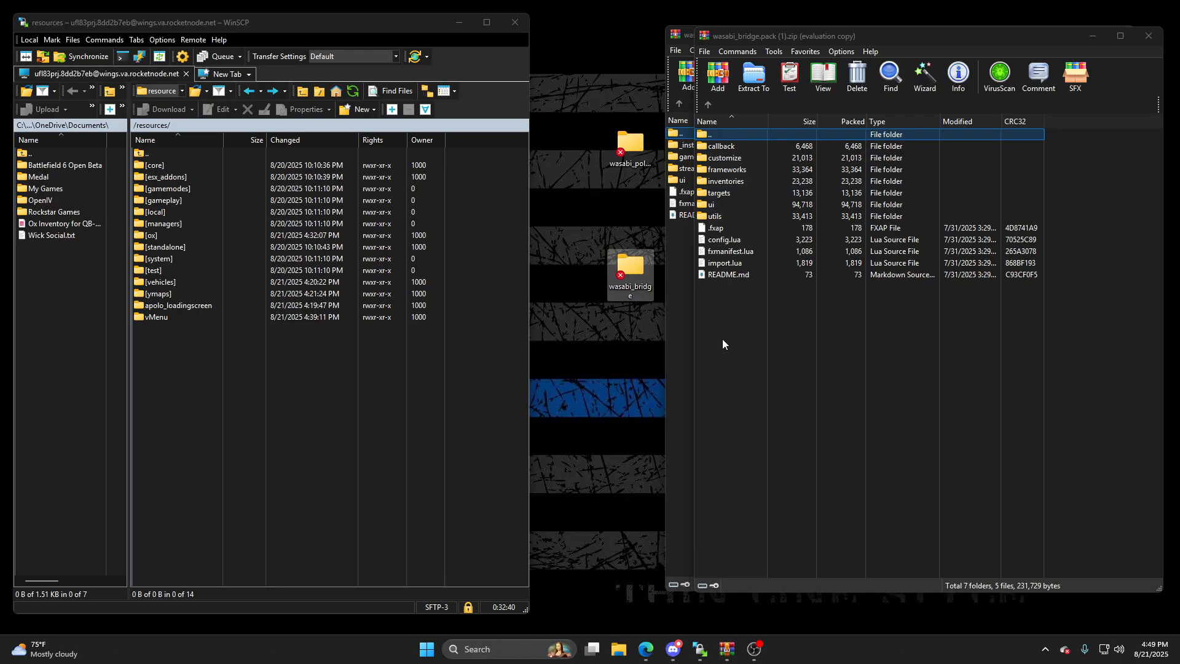
Step: Copy all 12 bridge archive items into the desktop wasabi_bridge folder
double_click(630, 271)
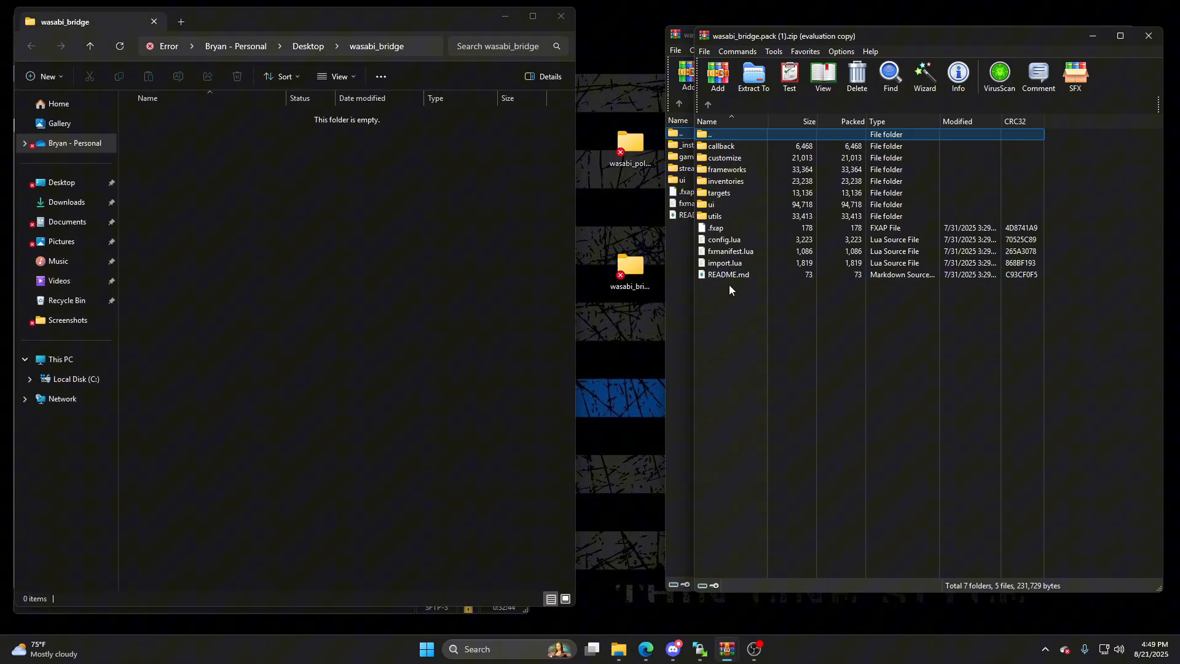
key("ctrl+a")
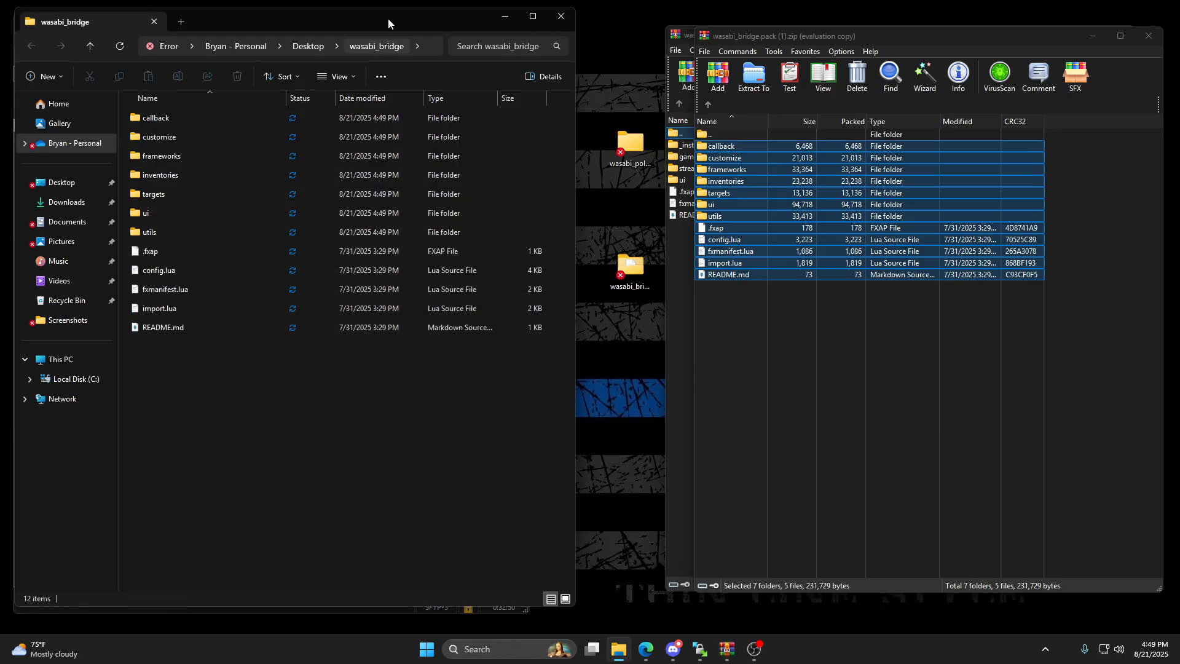
left_click(730, 182)
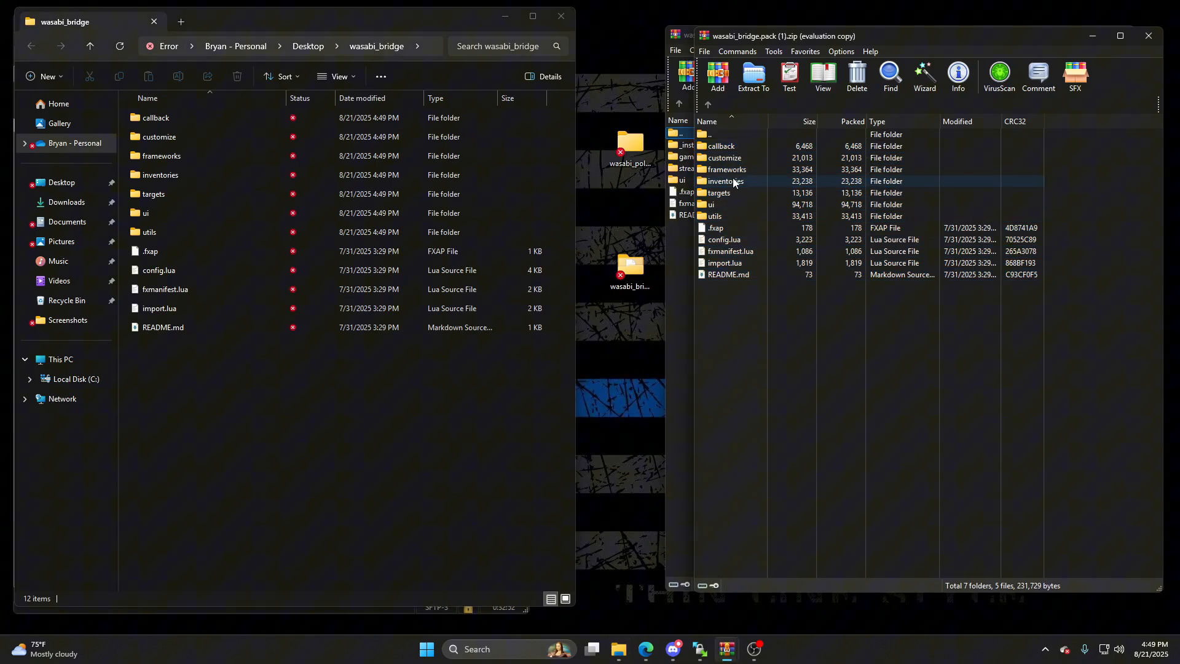
left_click(724, 181)
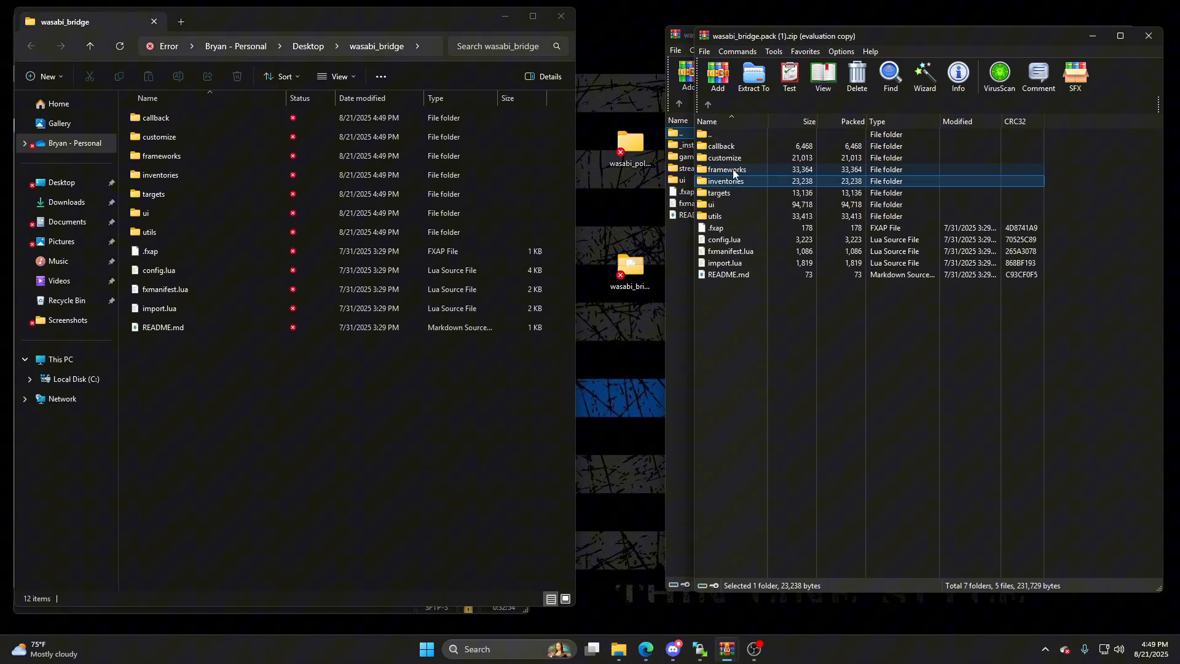
left_click(726, 169)
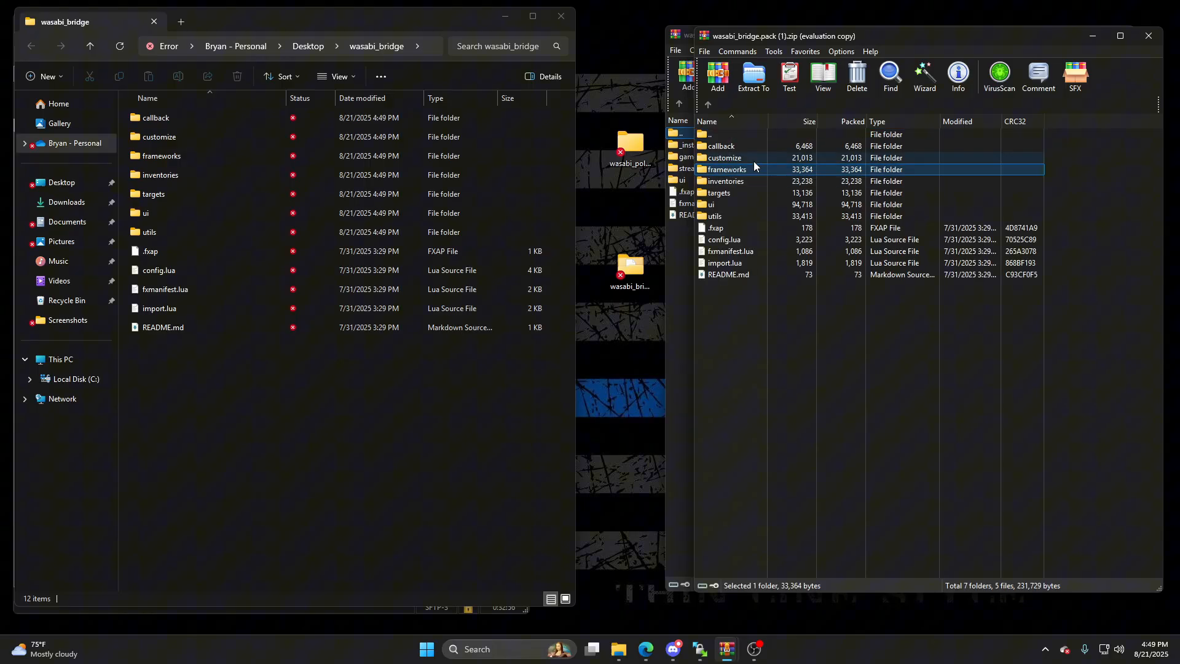
double_click(727, 169)
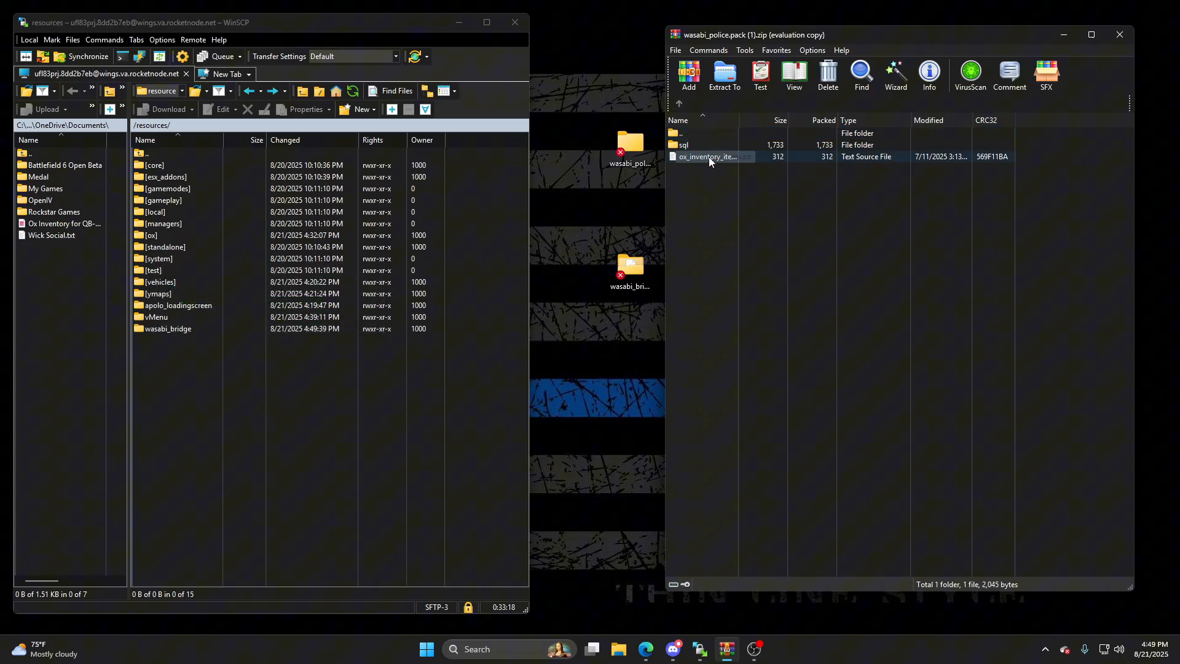
Step: Navigate the wasabi_police archive back up to its root folders and files
double_click(682, 144)
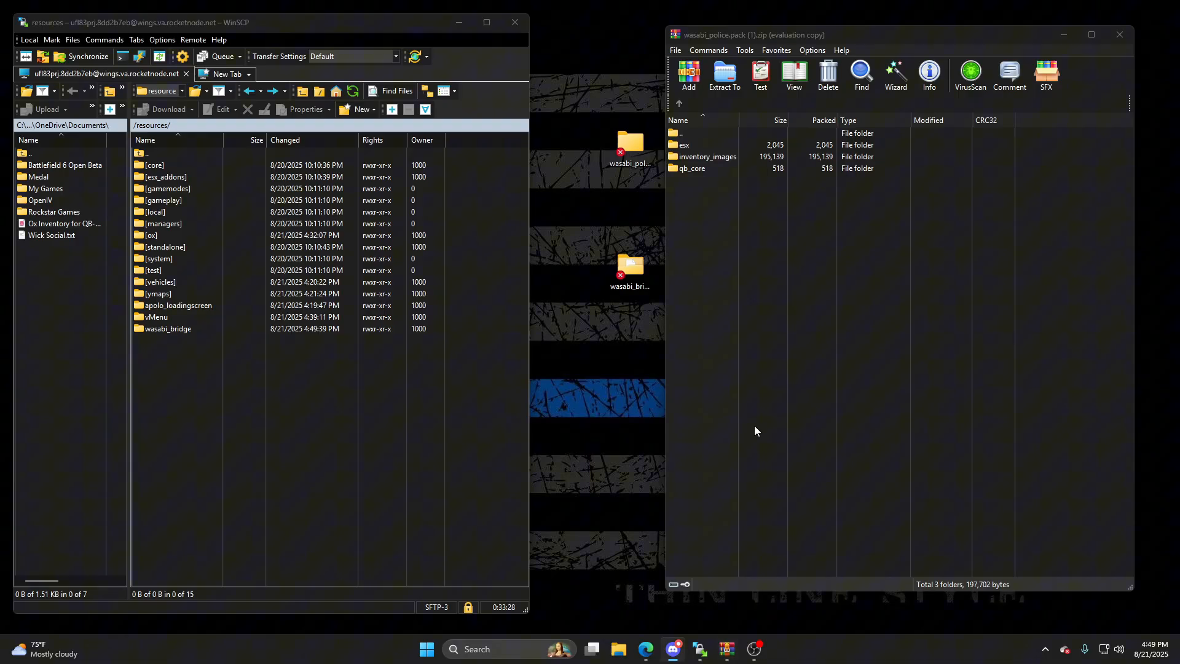
left_click(677, 103)
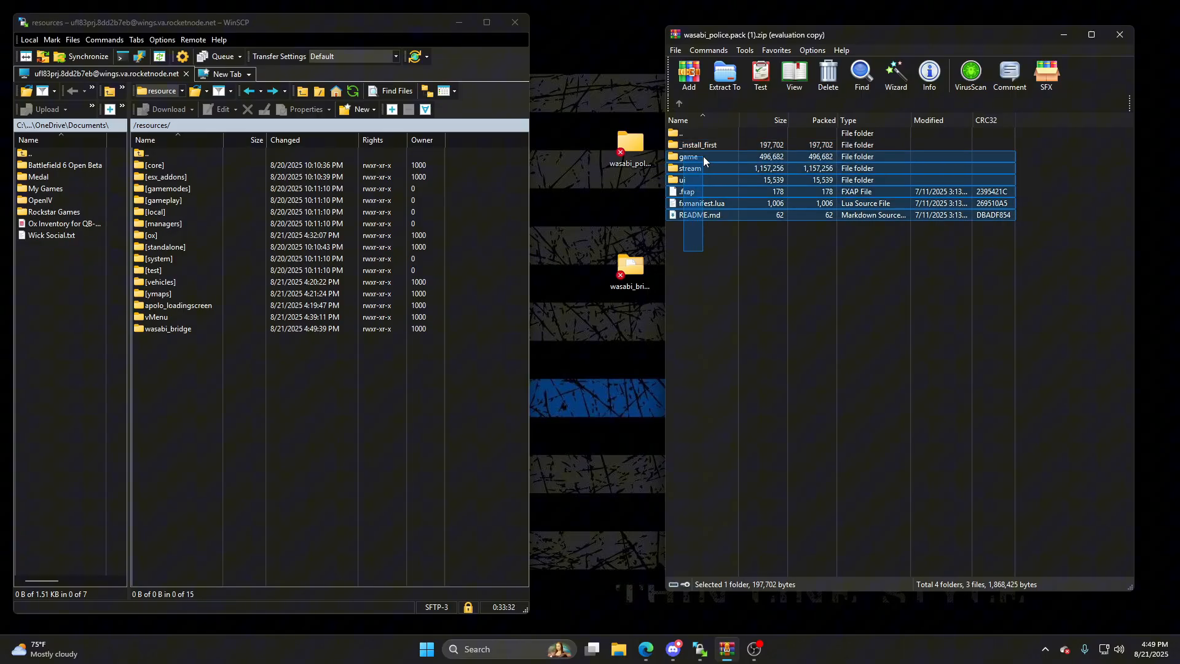
left_click(699, 145)
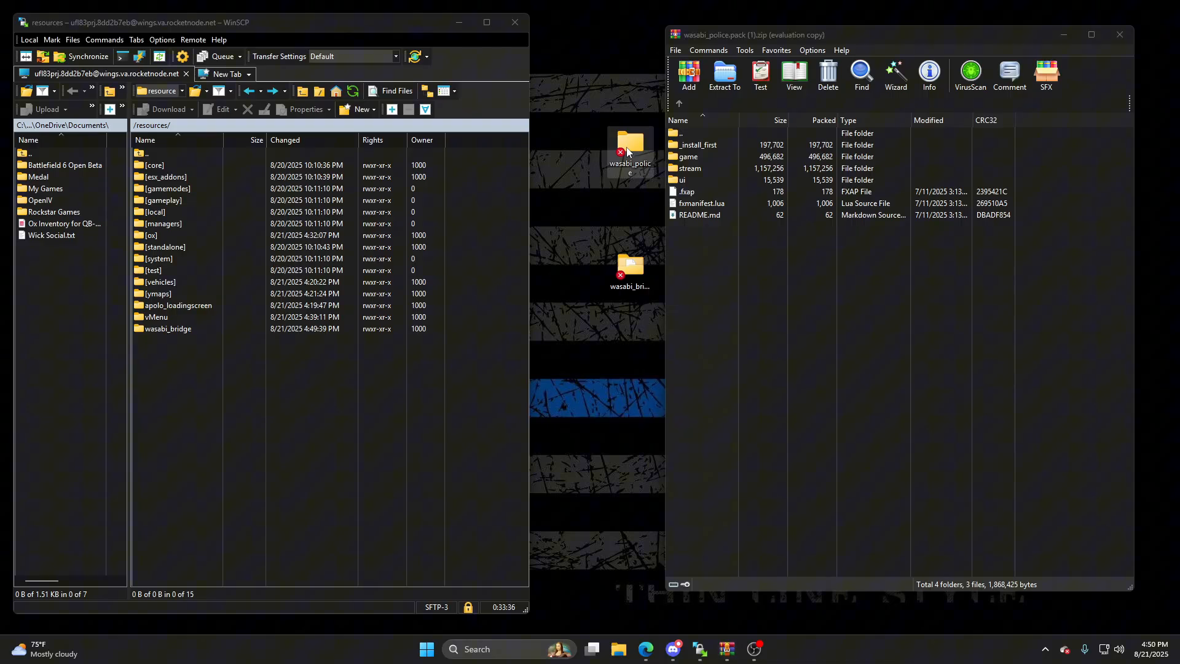
mouse_move(613, 225)
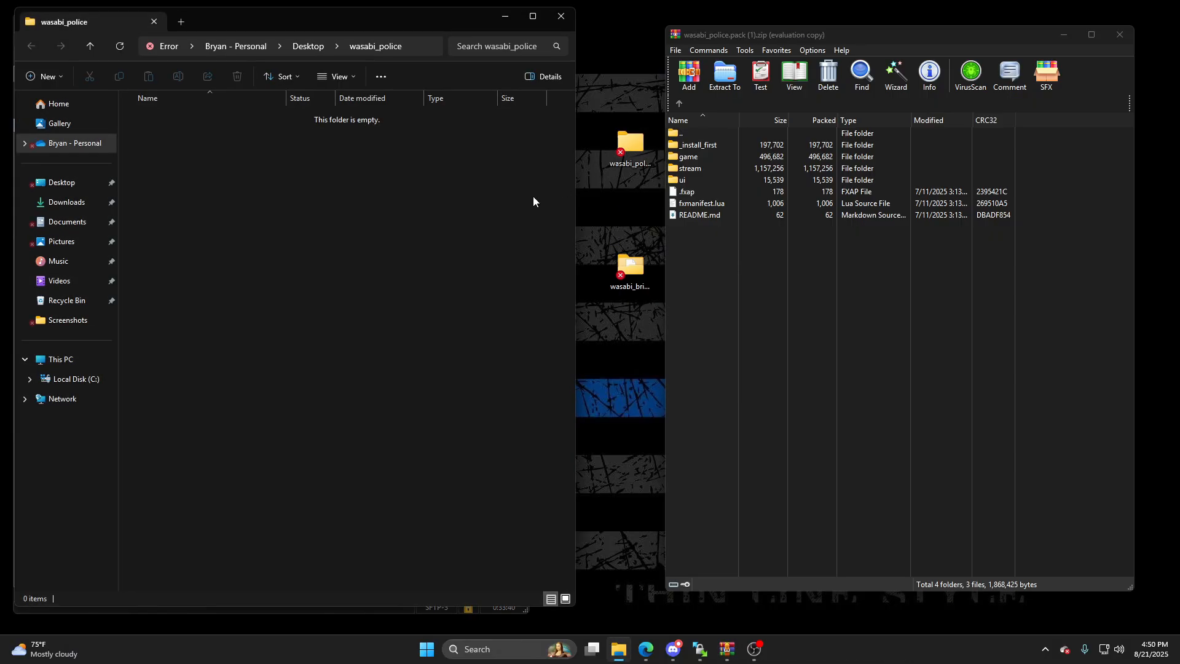
Step: Copy the seven police pack items into wasabi_police and open _install_first > esx
key("ctrl+a")
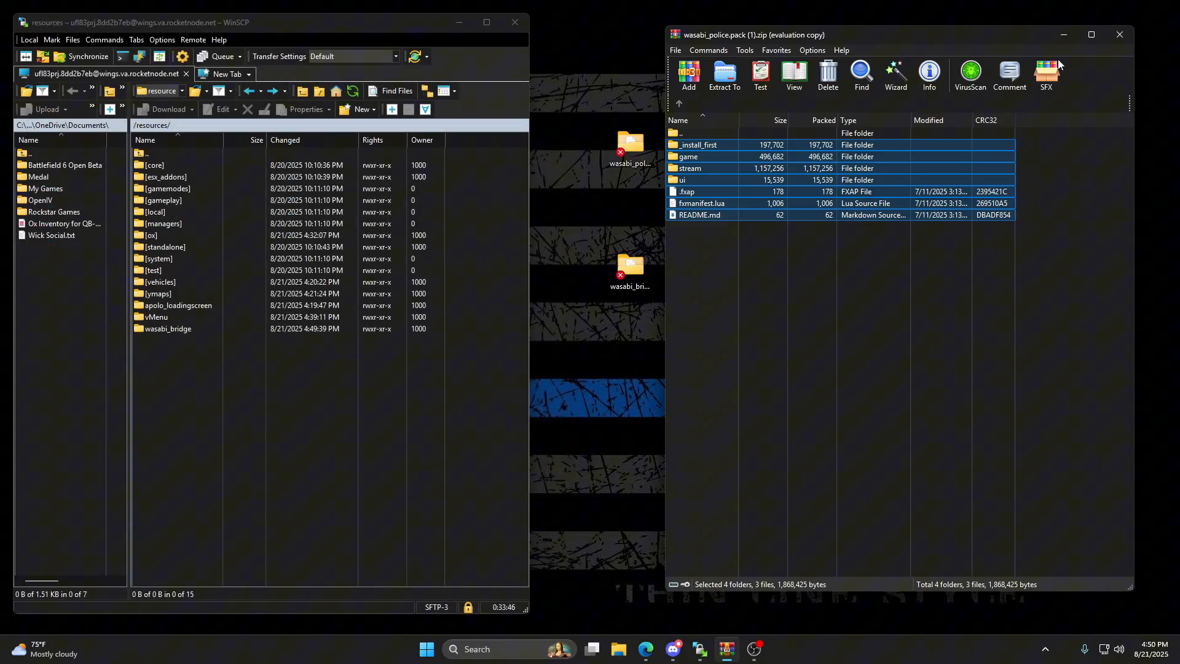
left_click(1119, 35)
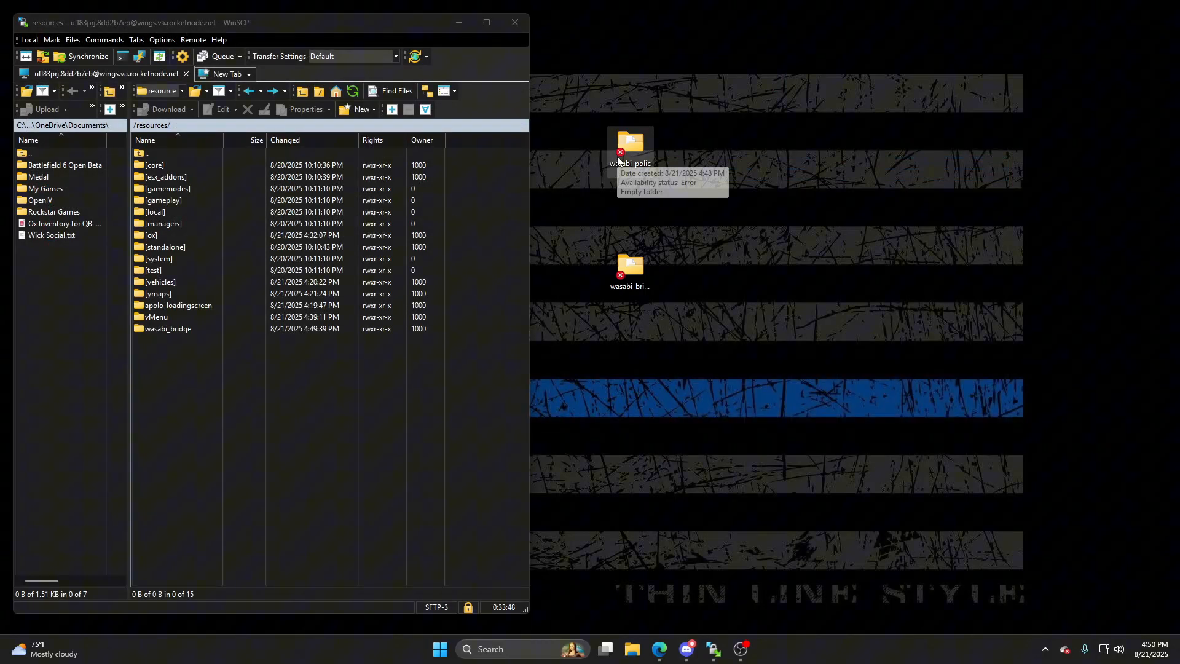
double_click(630, 143)
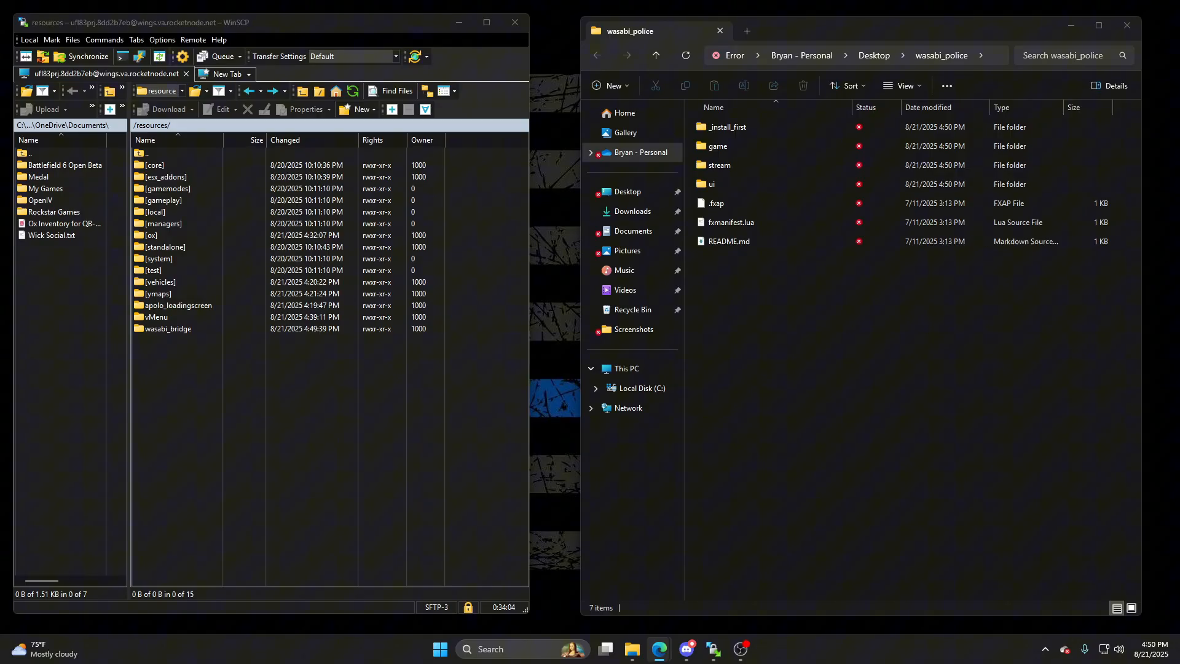
left_click(711, 184)
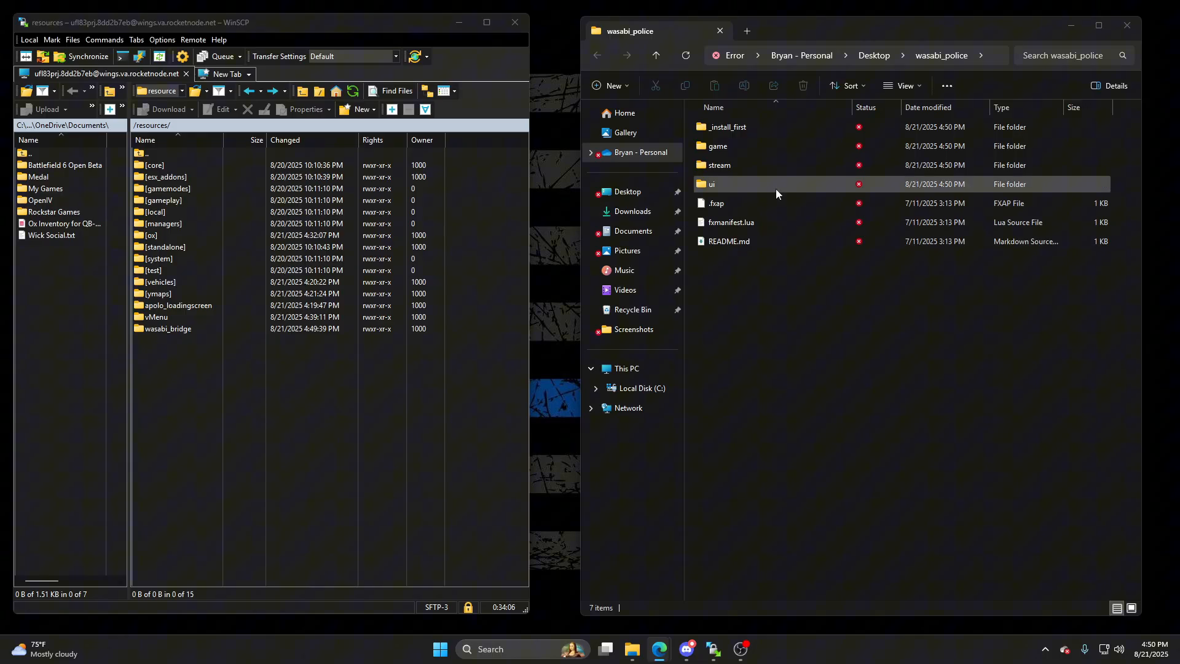
double_click(727, 127)
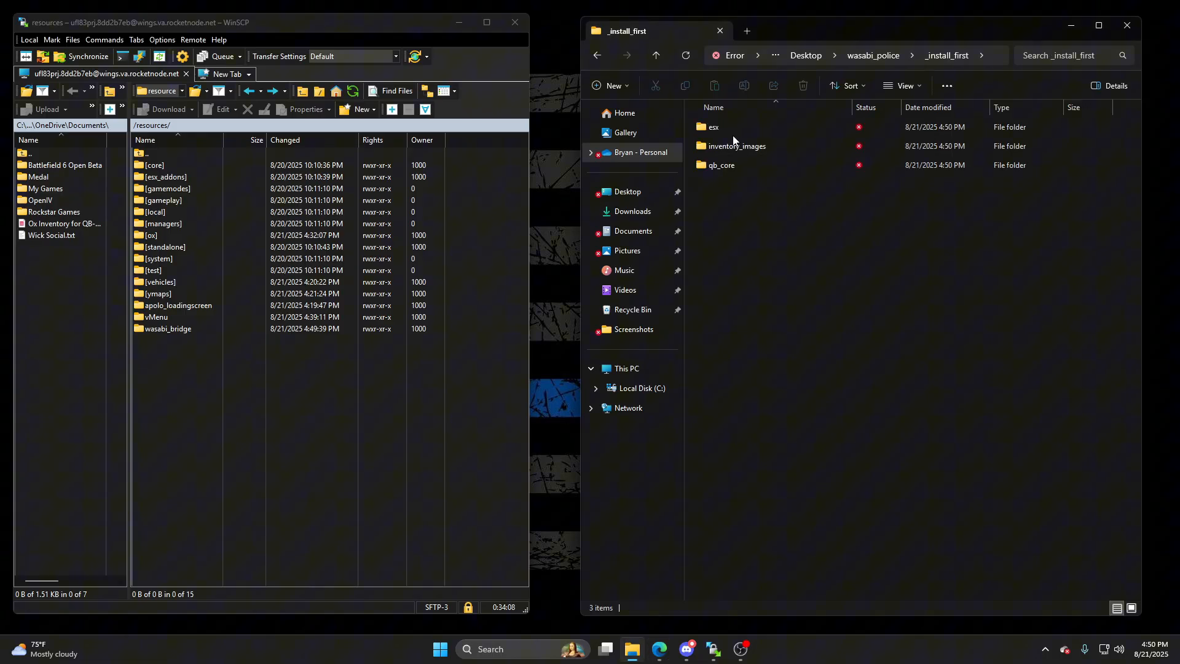
double_click(711, 127)
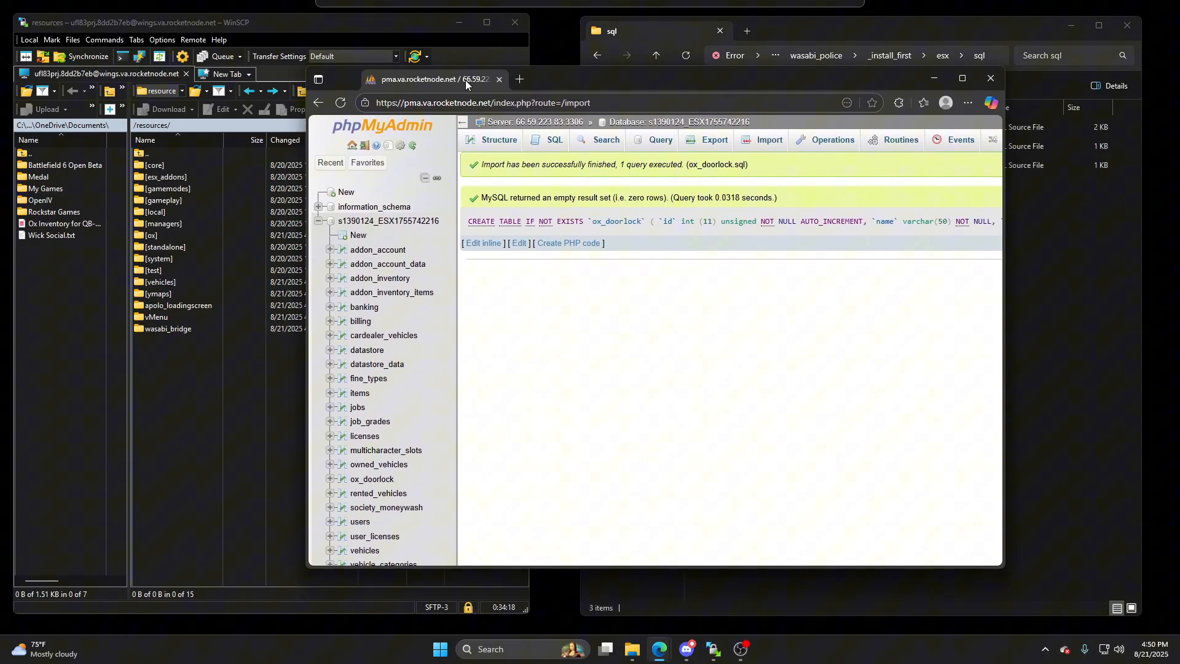
Step: Import ESX_OFFDUTY_EXAMPLE.sql from the wasabi_police esx sql folder into the database
left_click(767, 139)
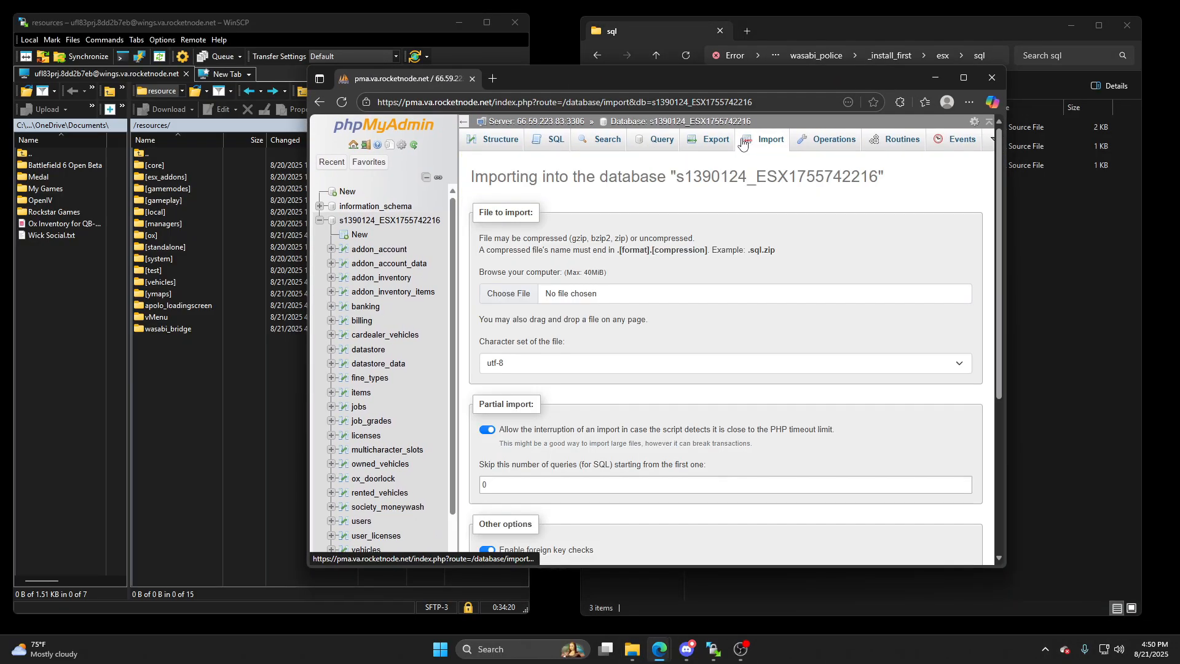
left_click(507, 293)
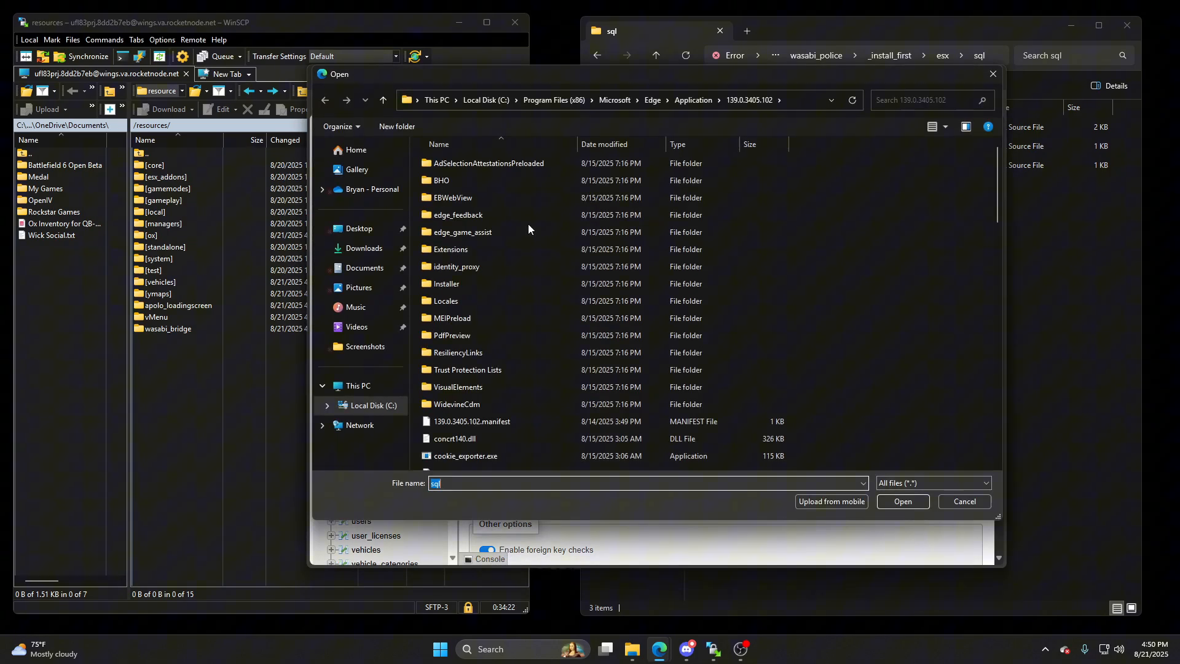
left_click(359, 228)
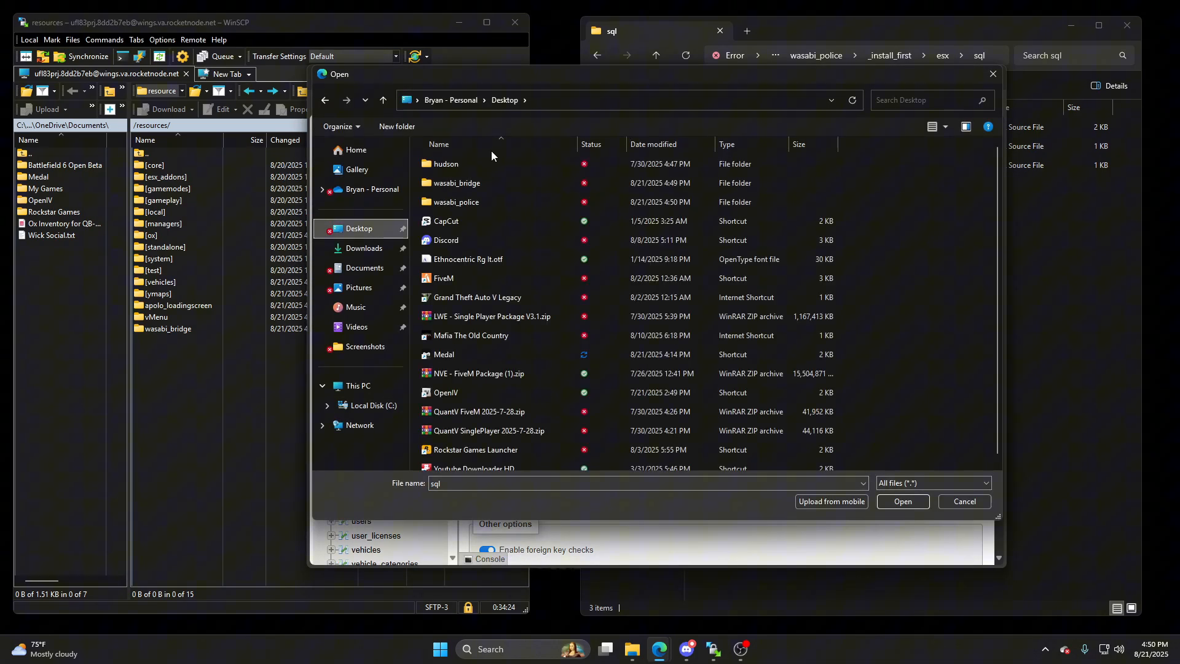
double_click(456, 202)
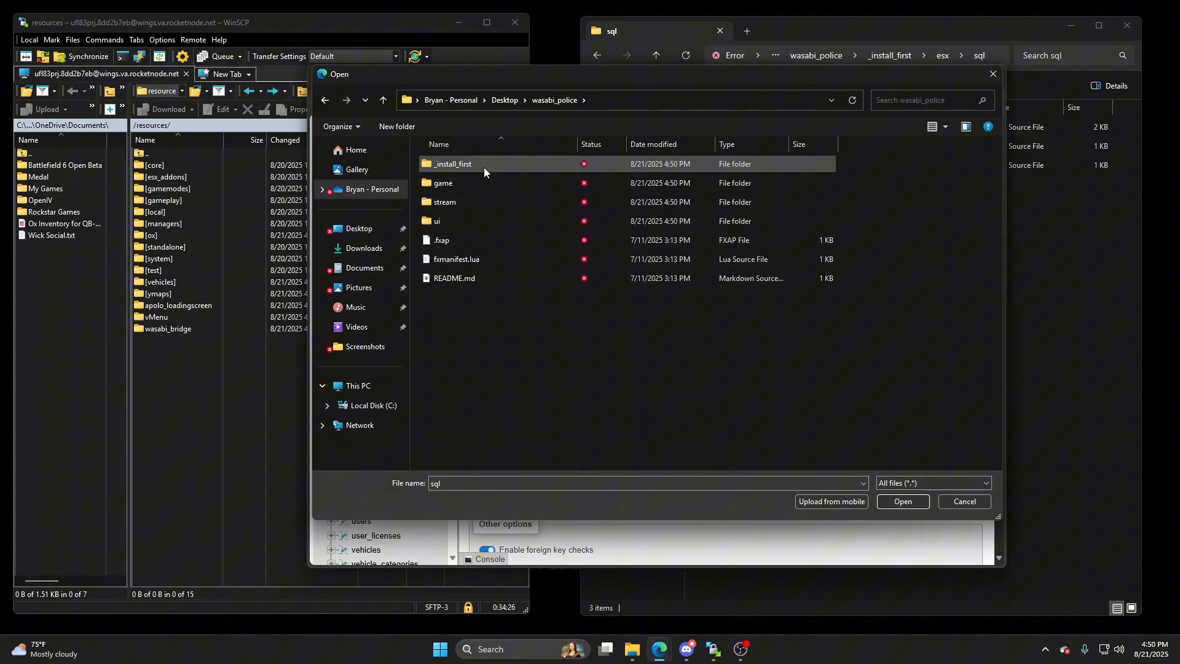
double_click(452, 163)
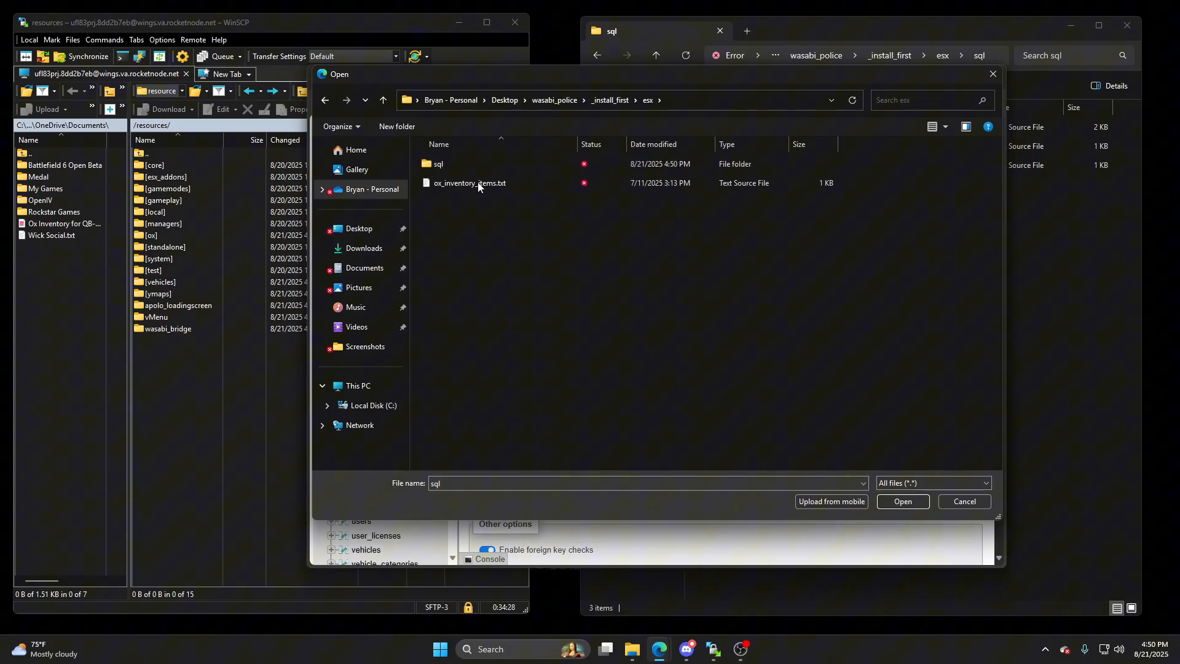
double_click(437, 164)
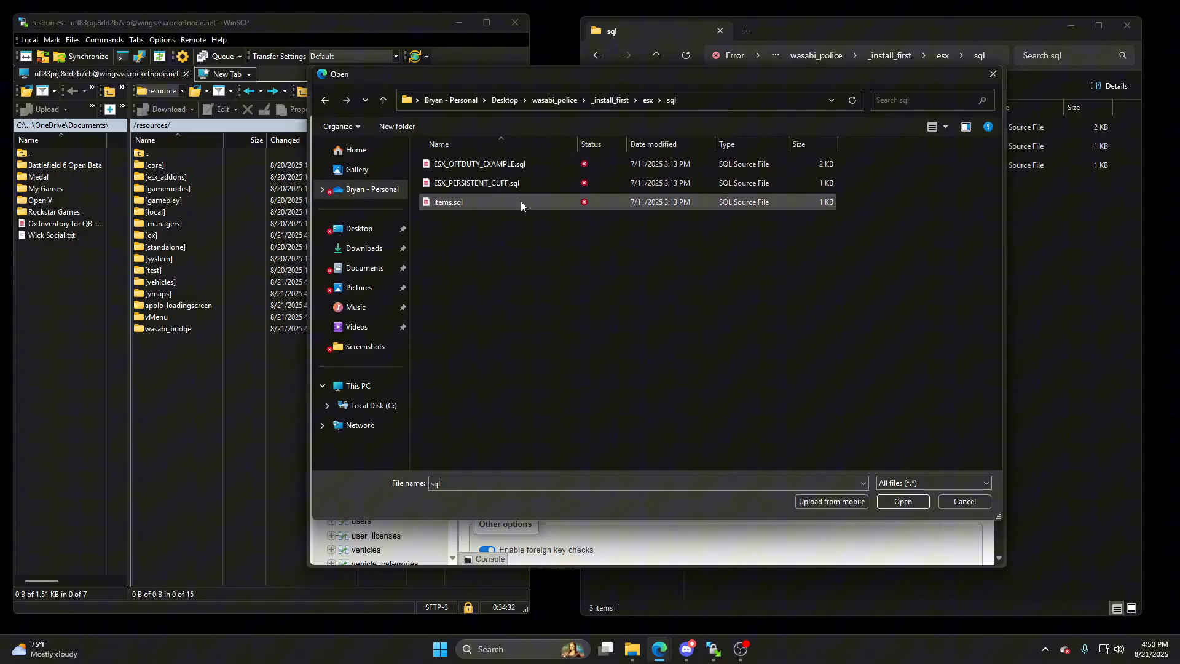
left_click(479, 163)
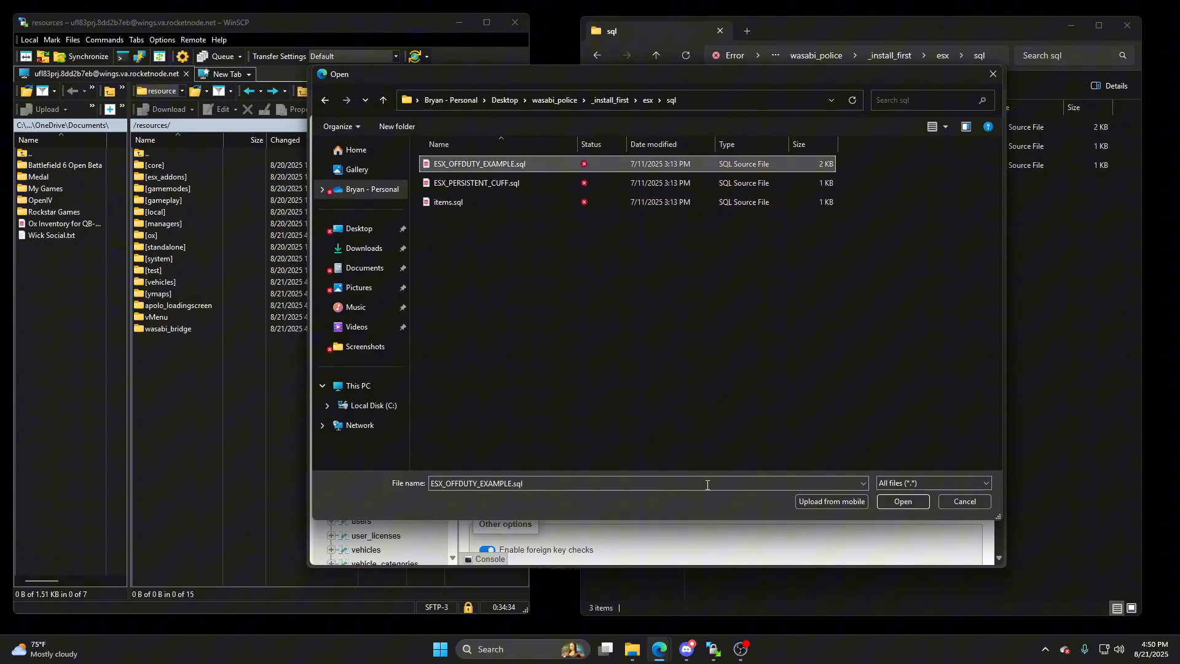
left_click(902, 501)
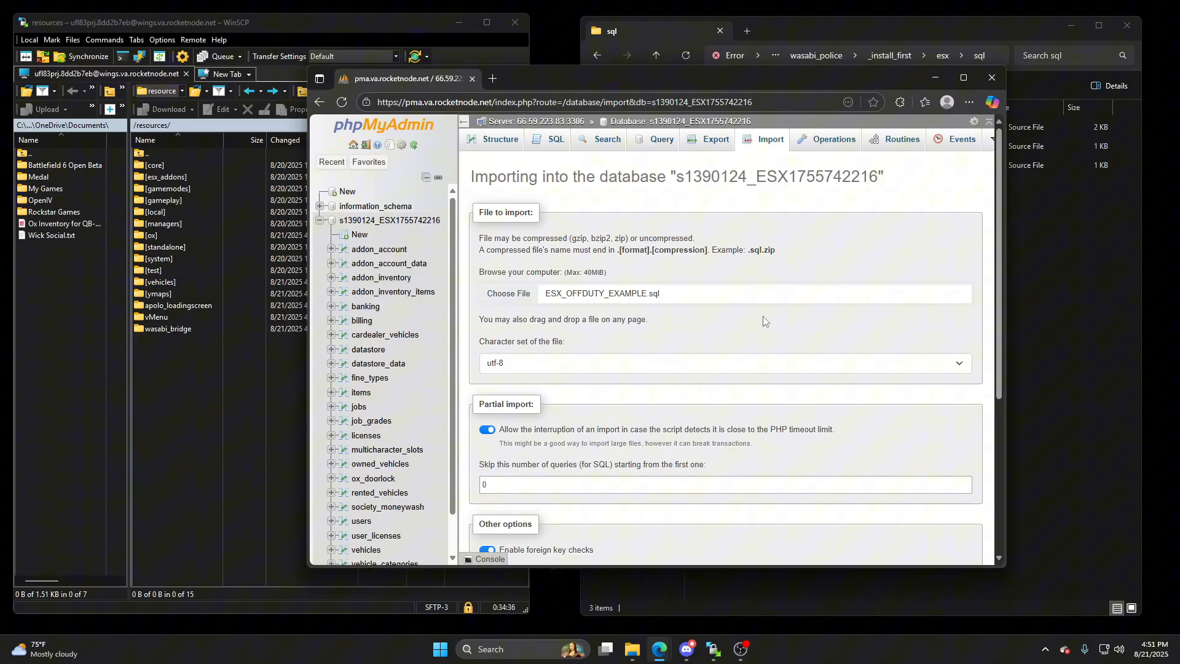
scroll("down", 3)
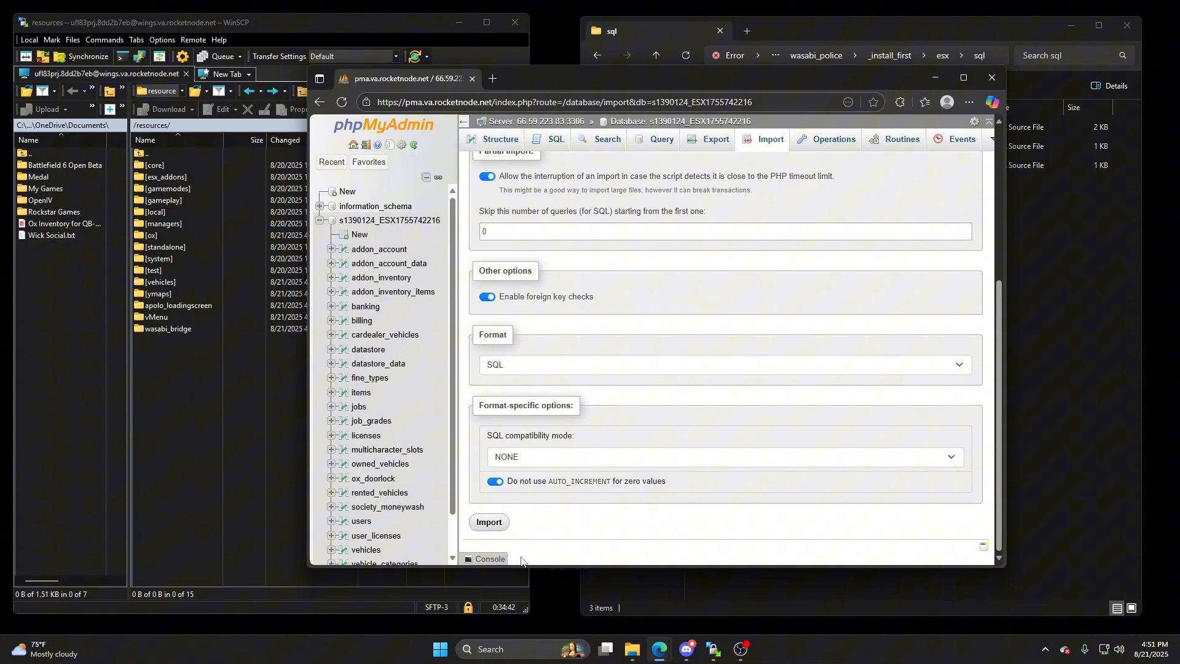
left_click(489, 521)
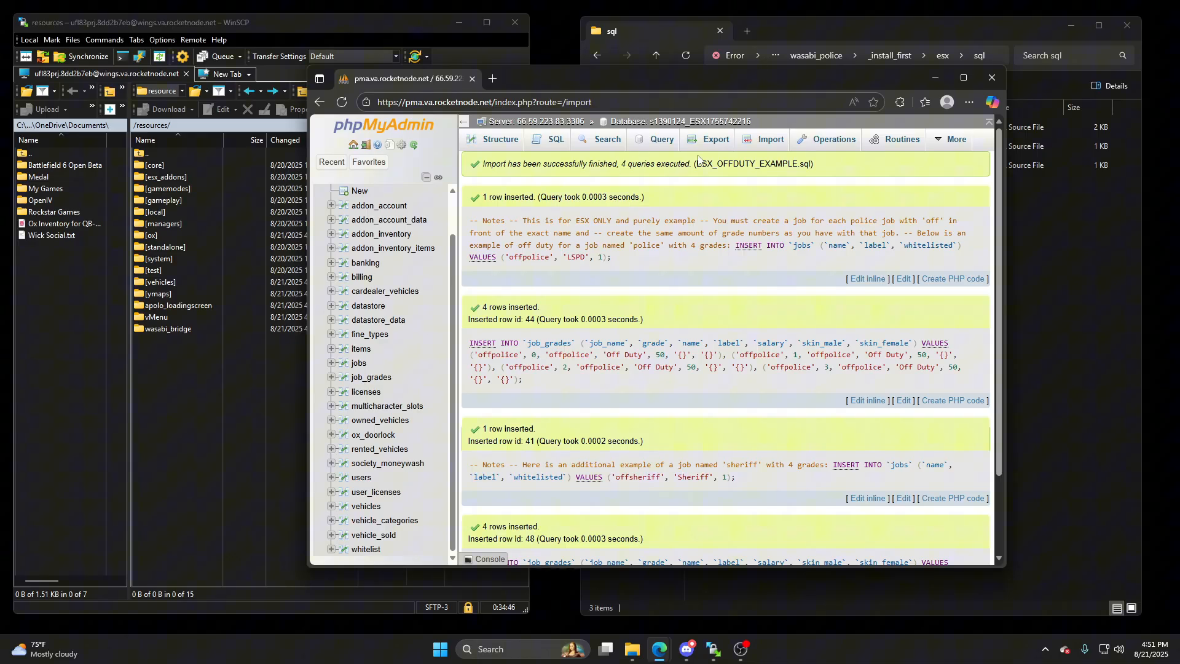
Step: Import ESX_PERSISTENT_CUFF.sql to add the ishandcuffed column
left_click(770, 139)
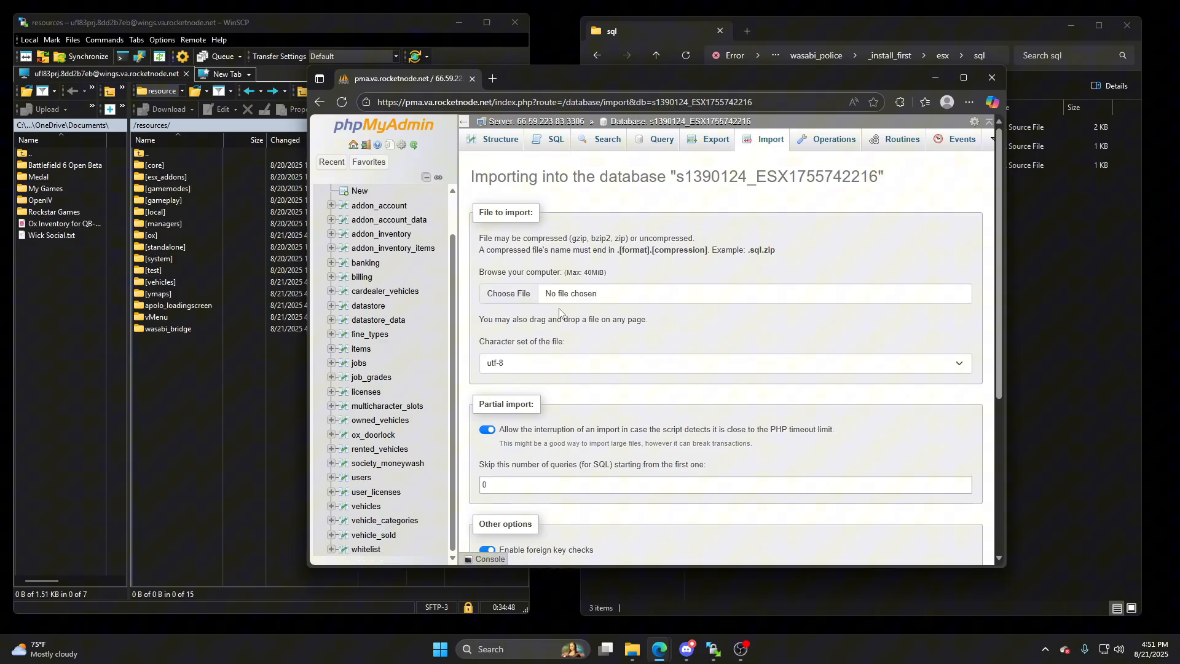
left_click(508, 292)
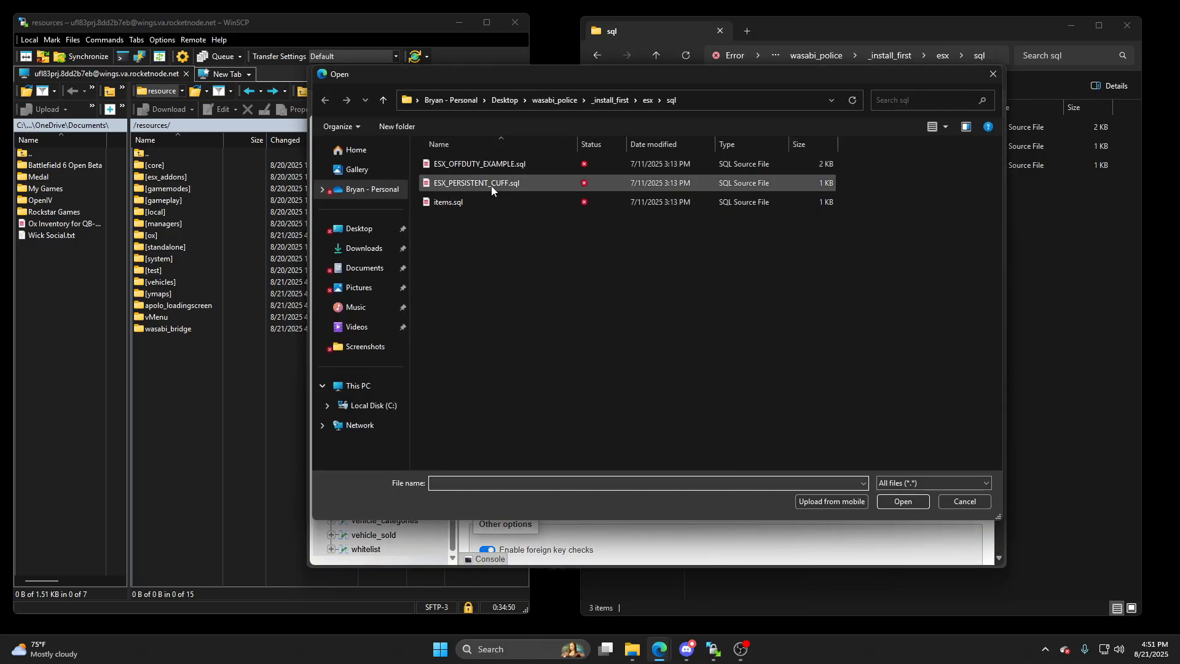
mouse_move(474, 183)
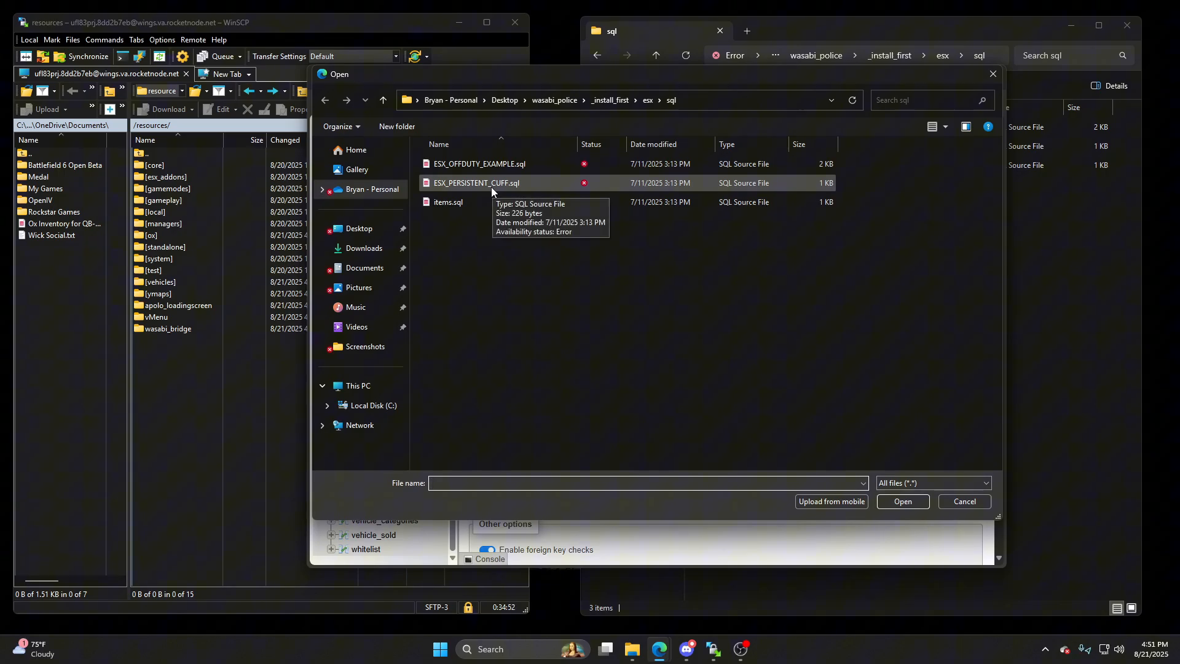
left_click(902, 502)
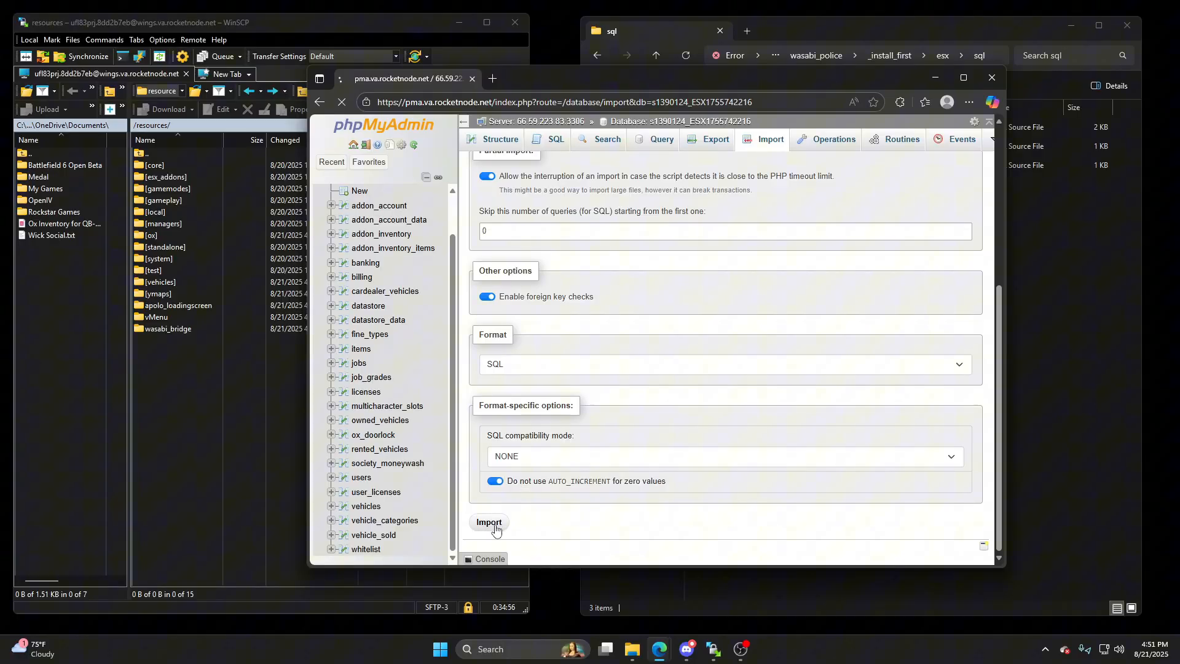
left_click(488, 522)
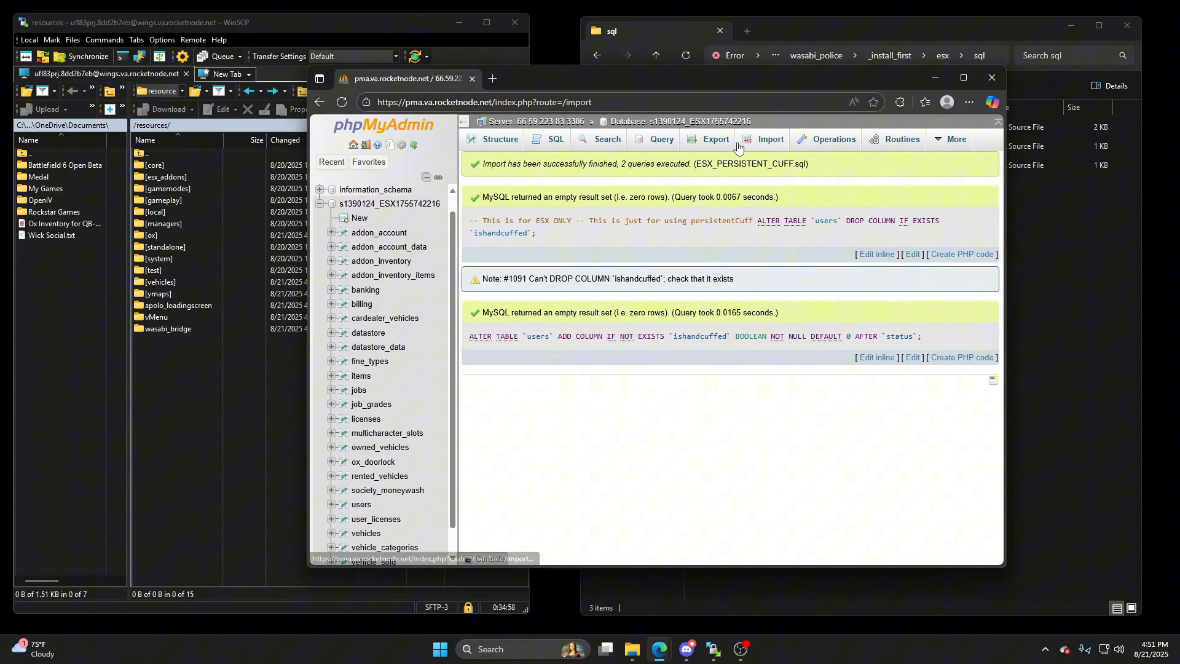
Step: Import items.sql for handcuffs, bobby pin and tracking bracelet, then close the browser
left_click(769, 139)
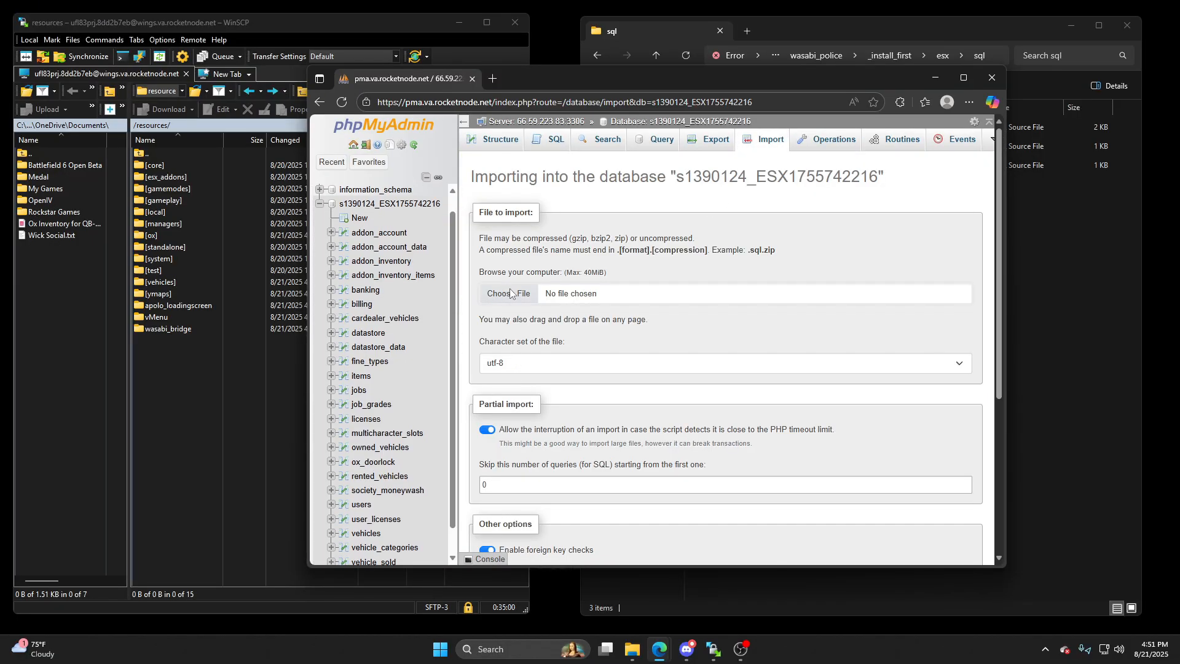
left_click(509, 293)
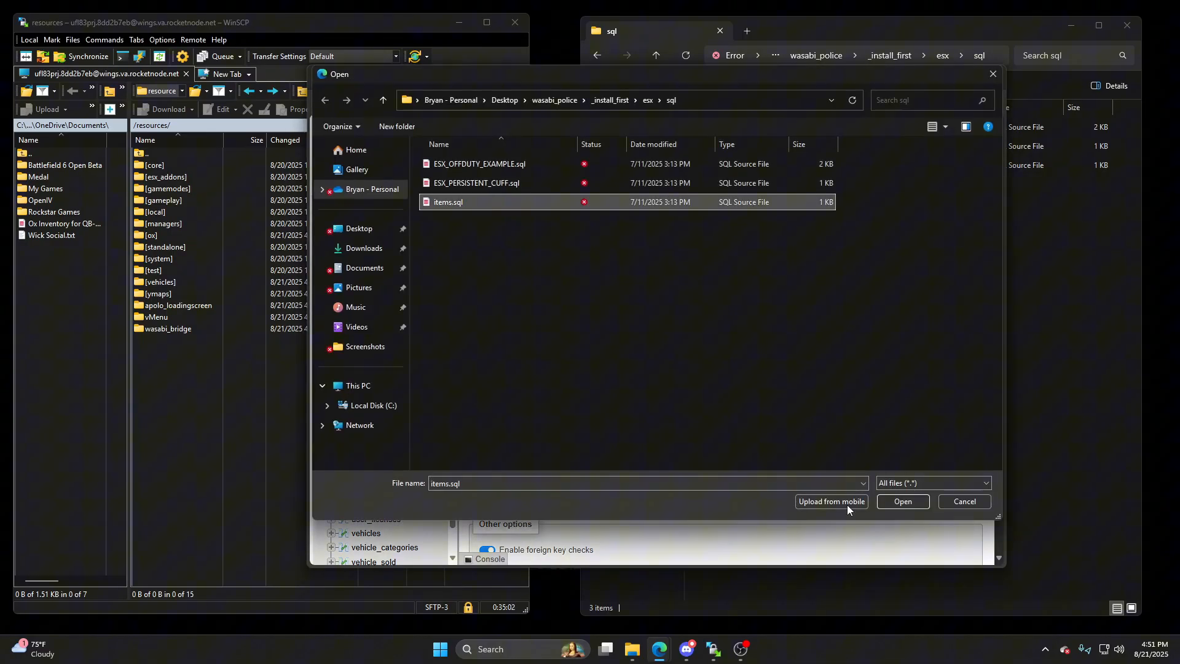
left_click(902, 501)
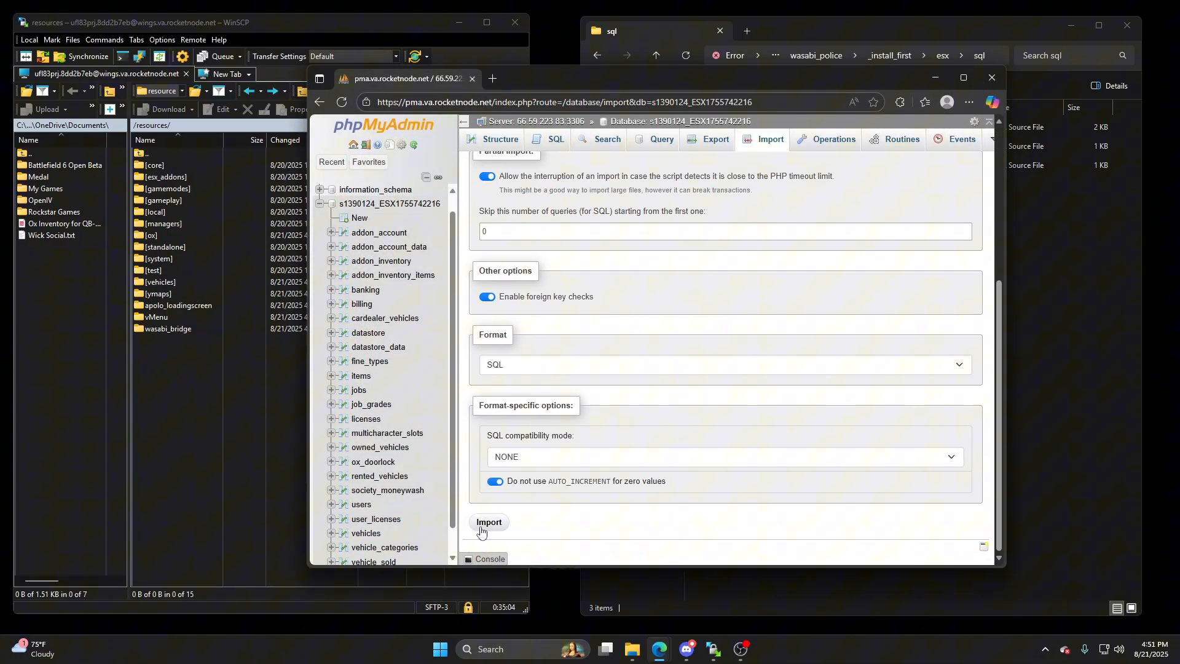
left_click(489, 521)
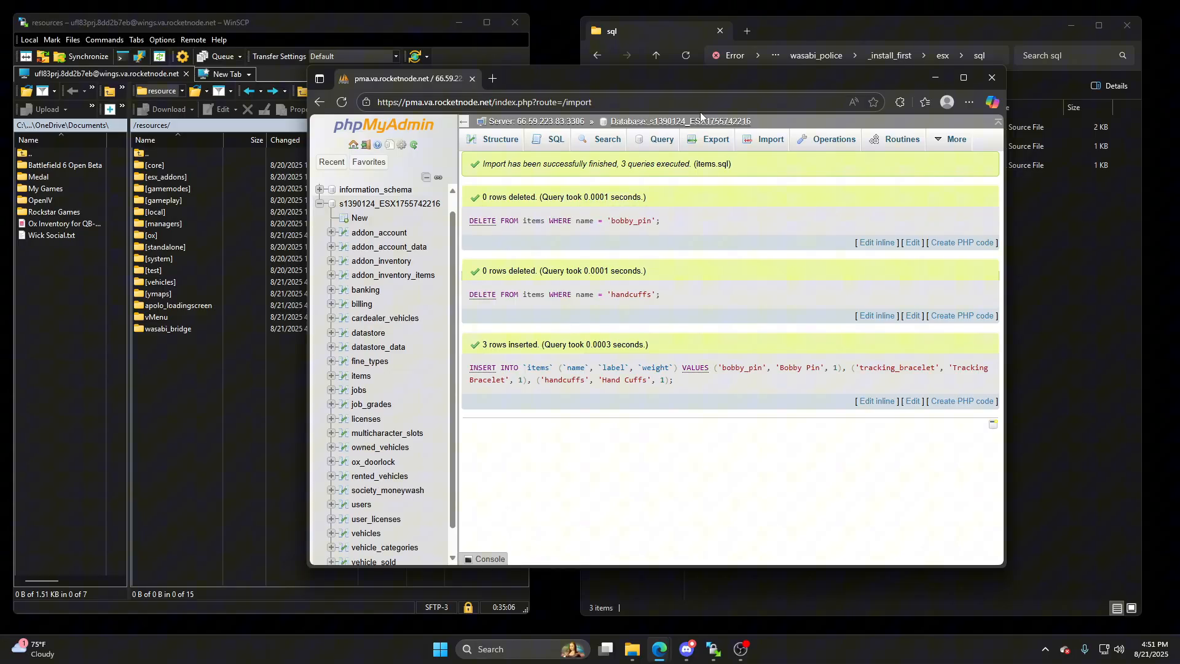
mouse_move(415, 145)
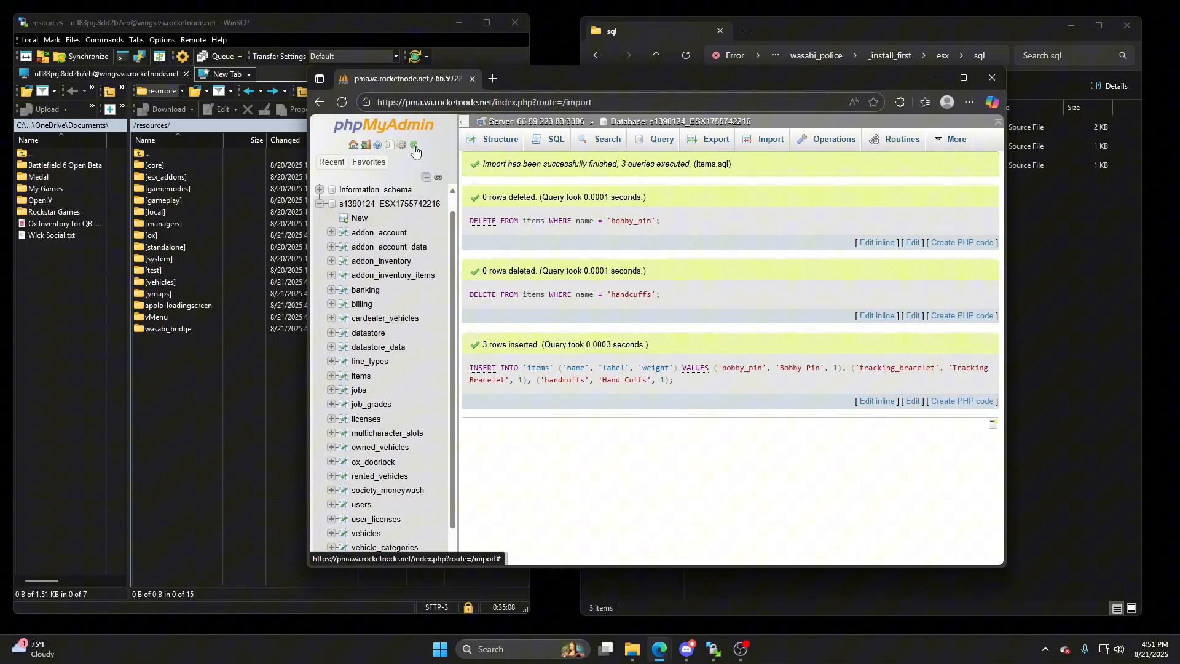
left_click(413, 144)
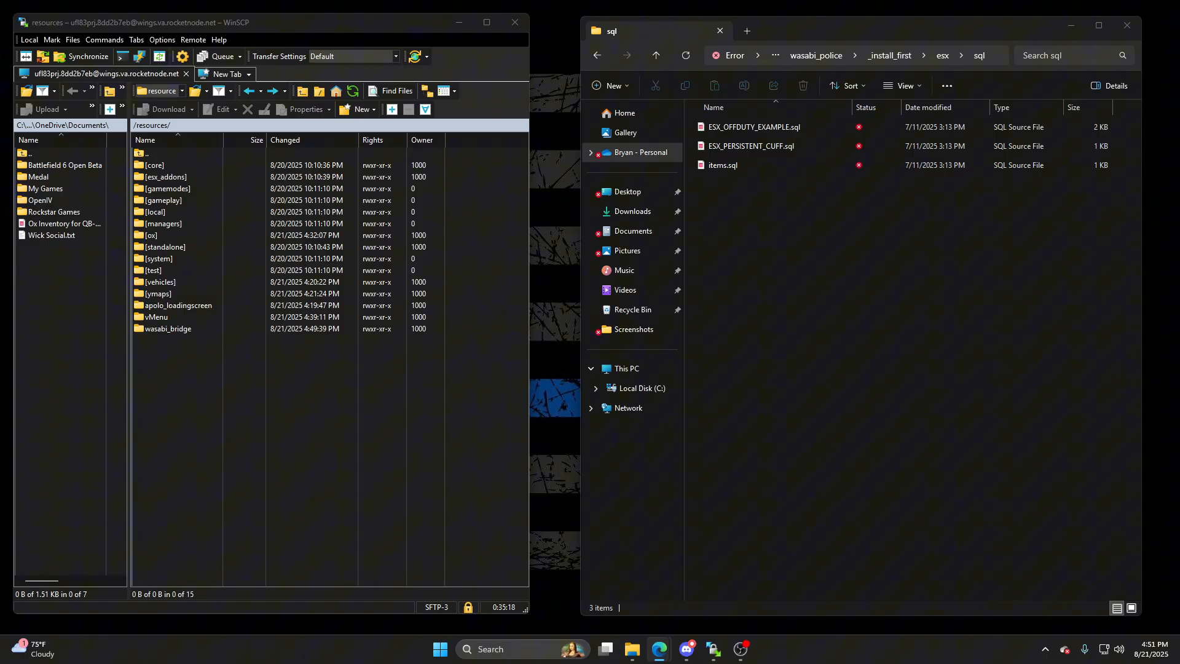
Step: Open local ox_inventory_items.txt and the server's [ox]/ox_inventory/data/items.lua for editing
left_click(656, 55)
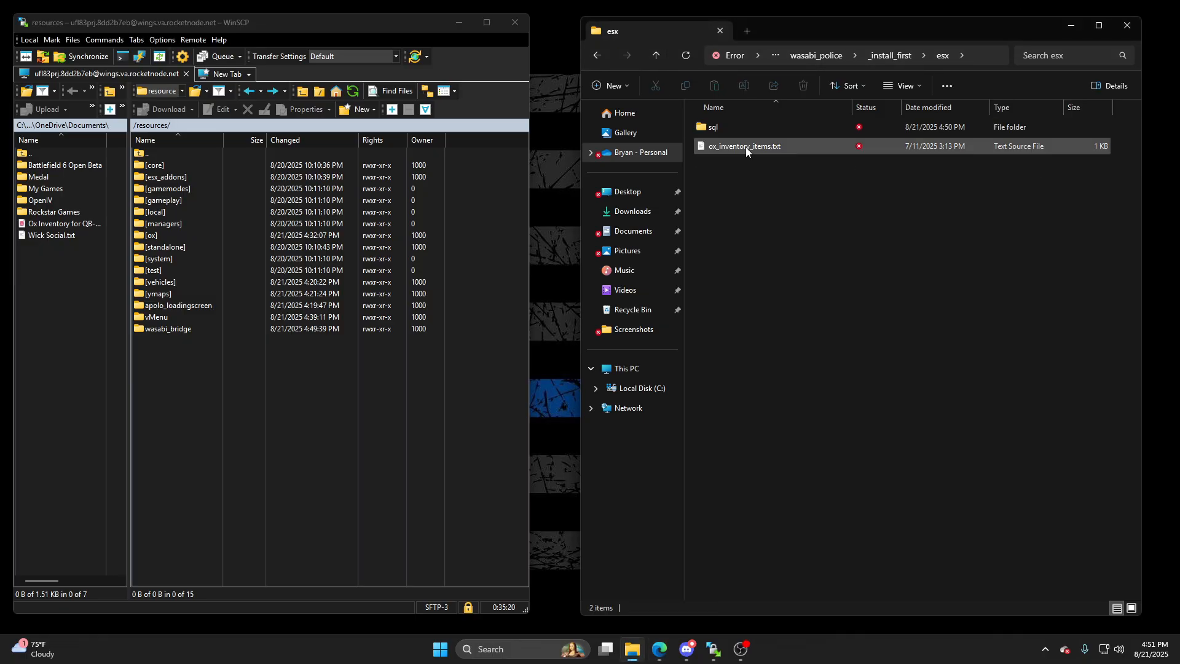
double_click(743, 147)
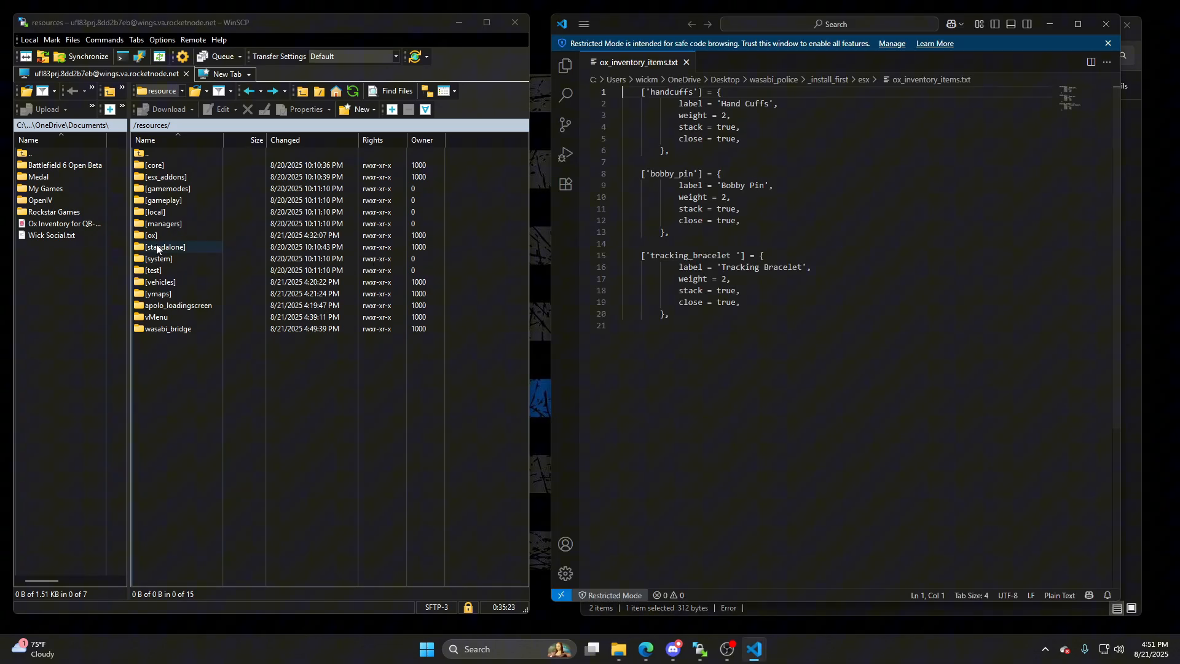
double_click(150, 235)
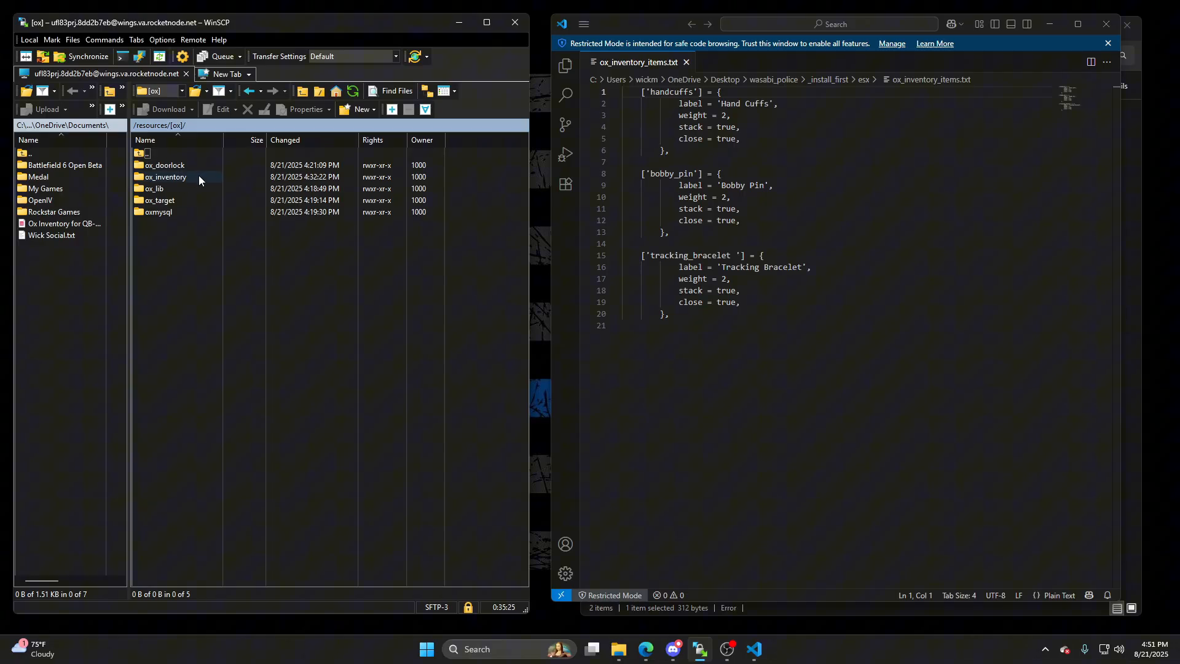
double_click(164, 177)
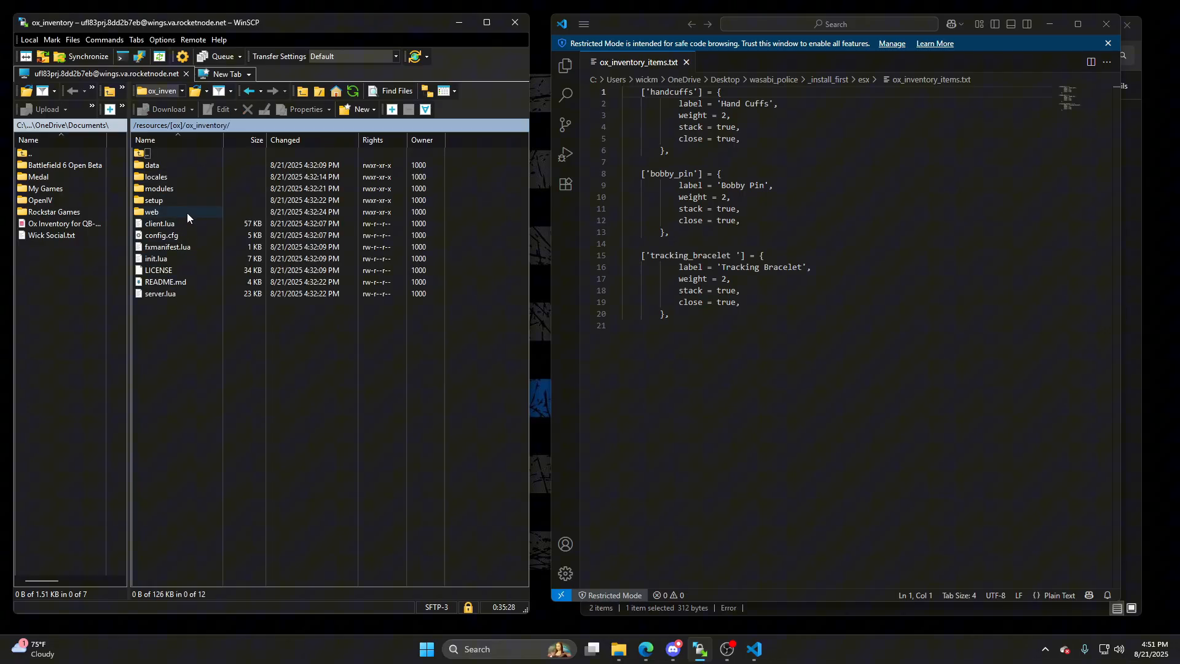
double_click(152, 165)
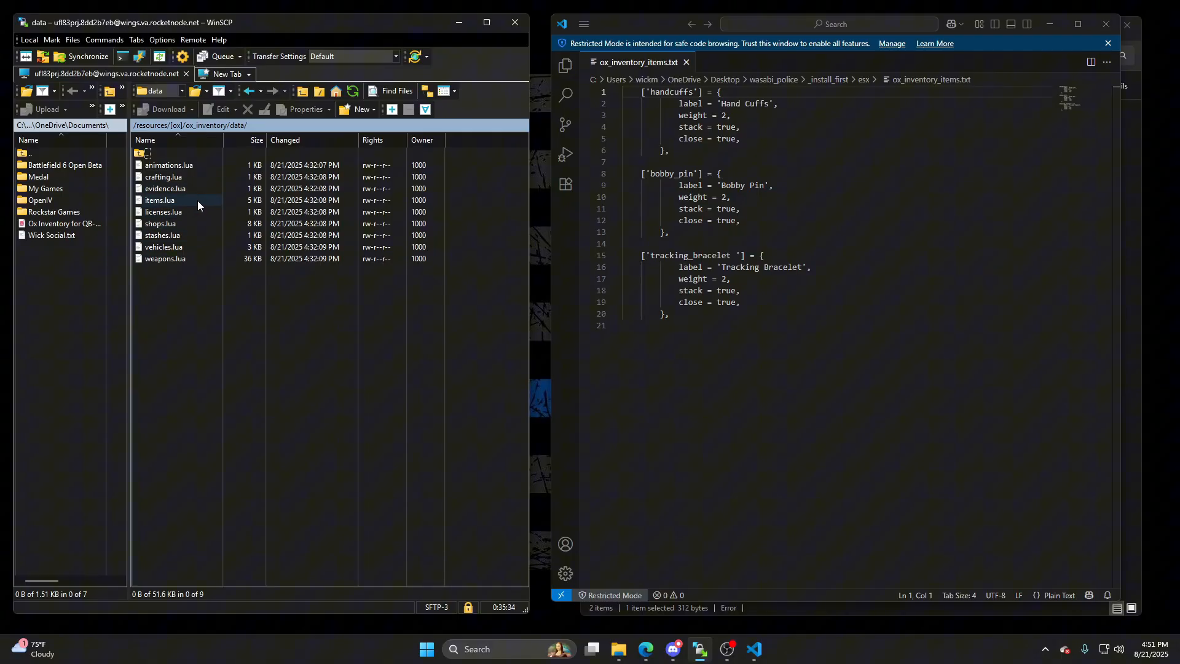
double_click(158, 199)
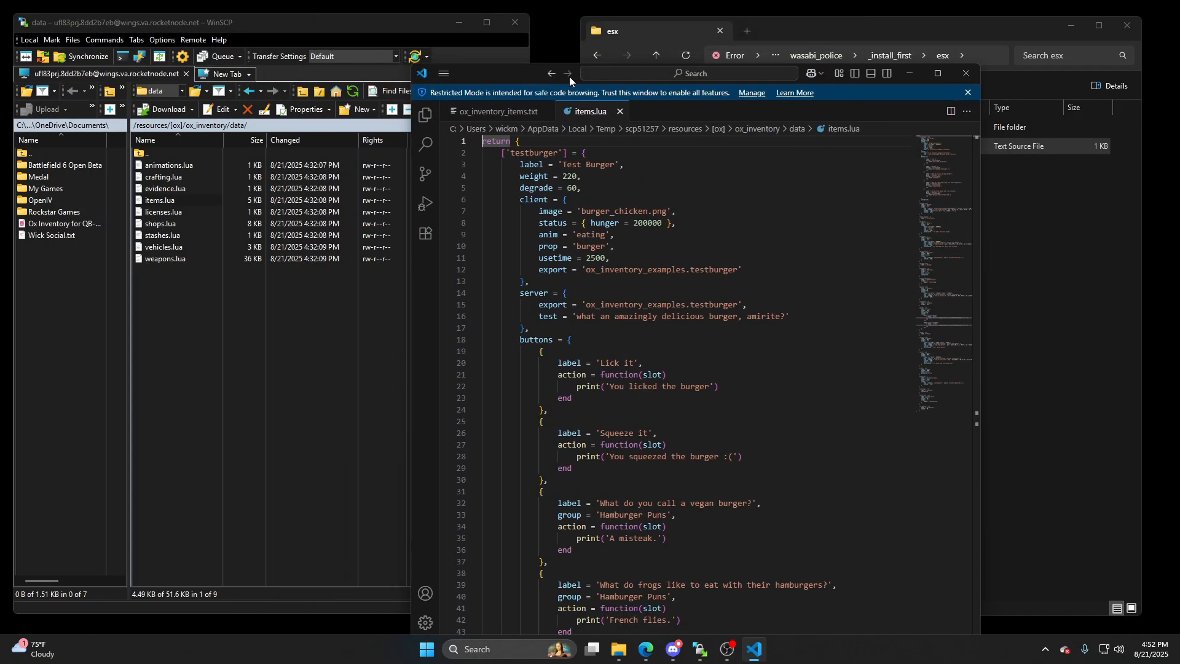
Step: Paste the three police item definitions after 'return {' in items.lua, save, and close
left_click(495, 112)
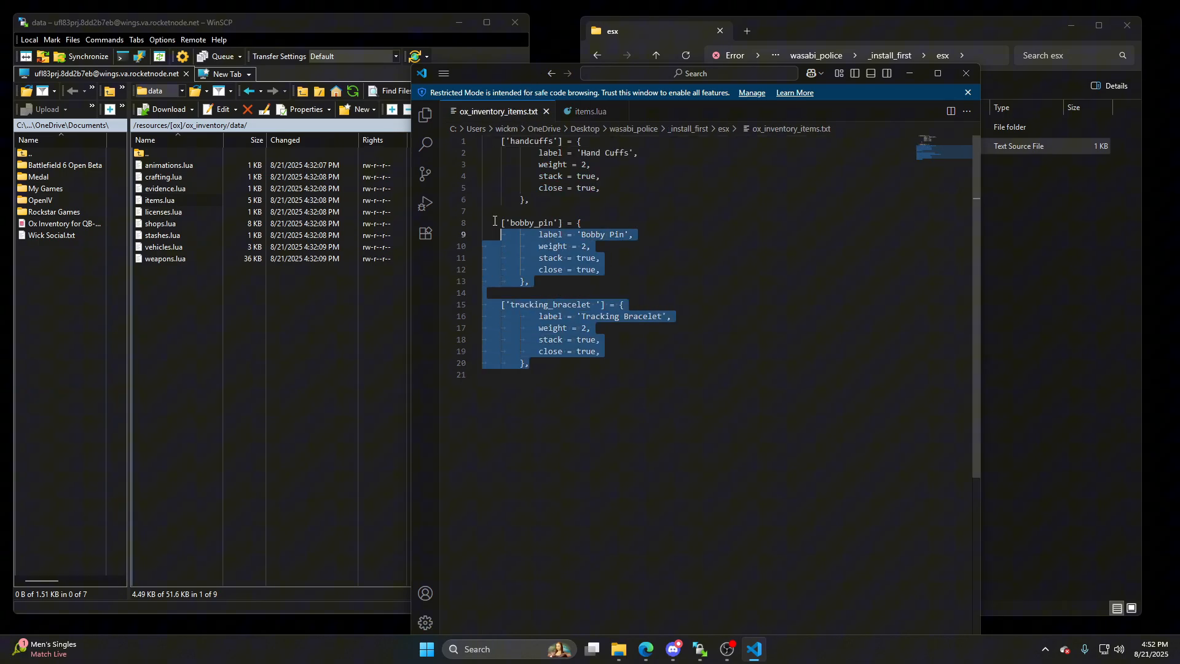
right_click(510, 174)
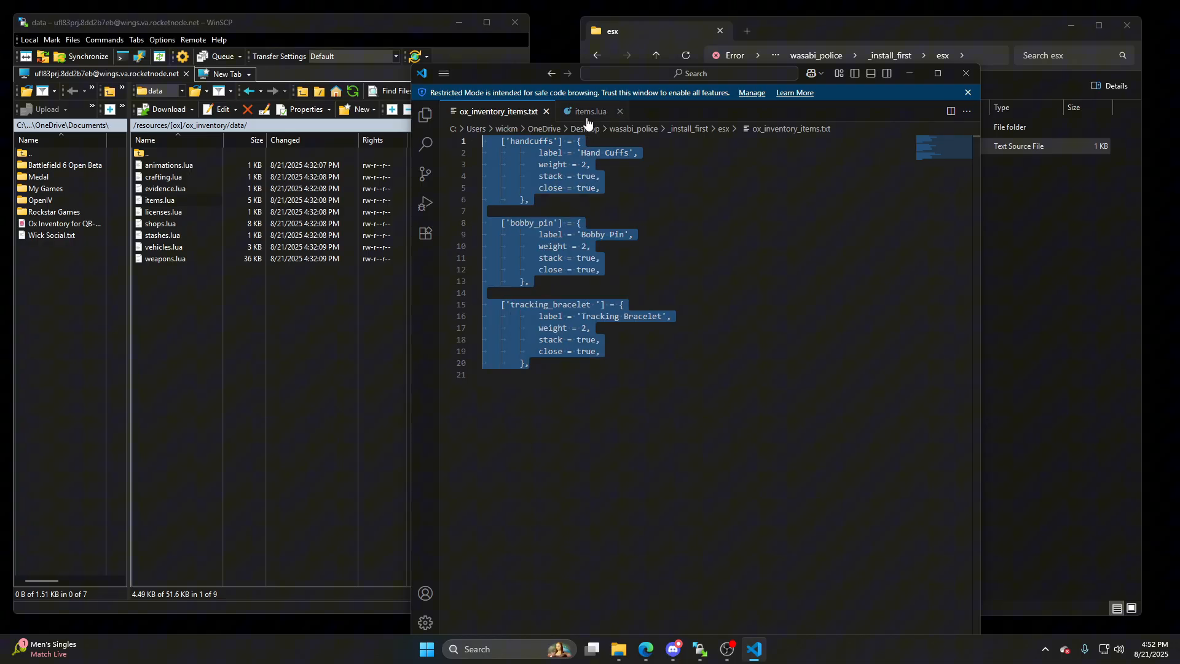
left_click(589, 111)
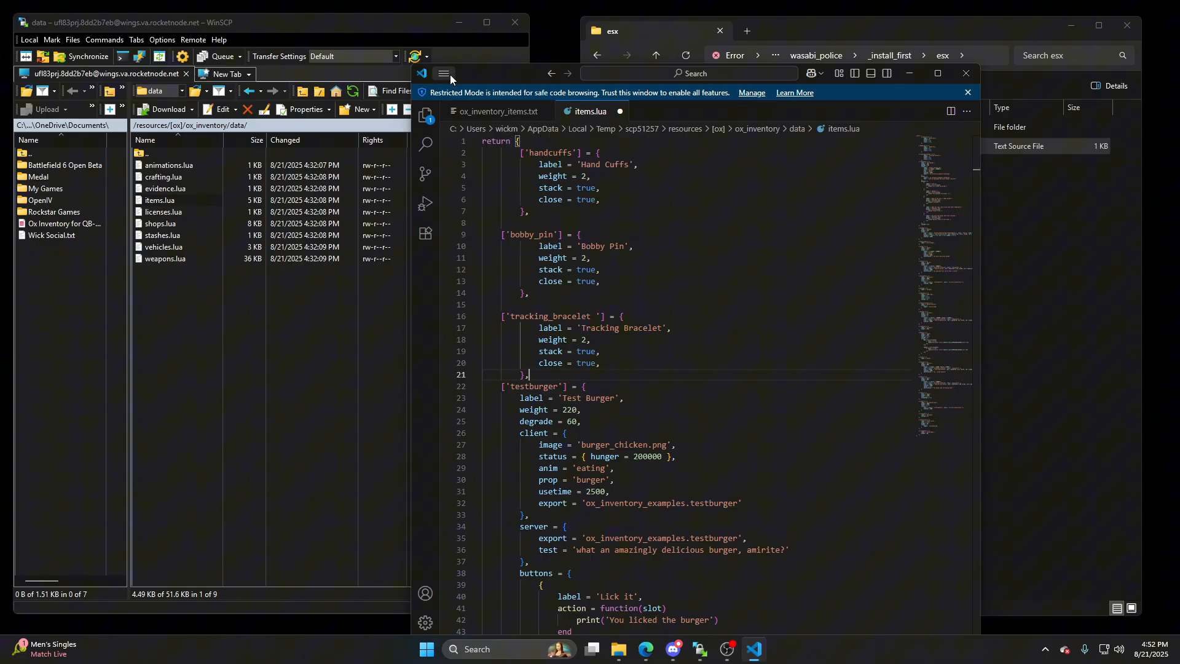
left_click(443, 73)
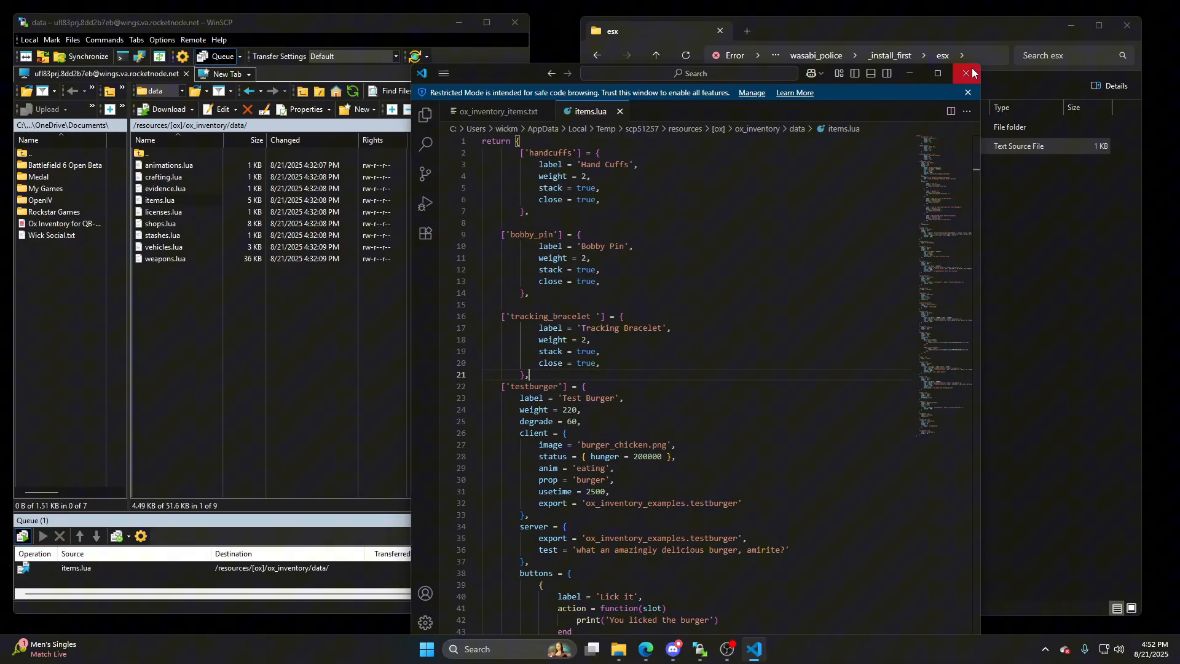
left_click(968, 73)
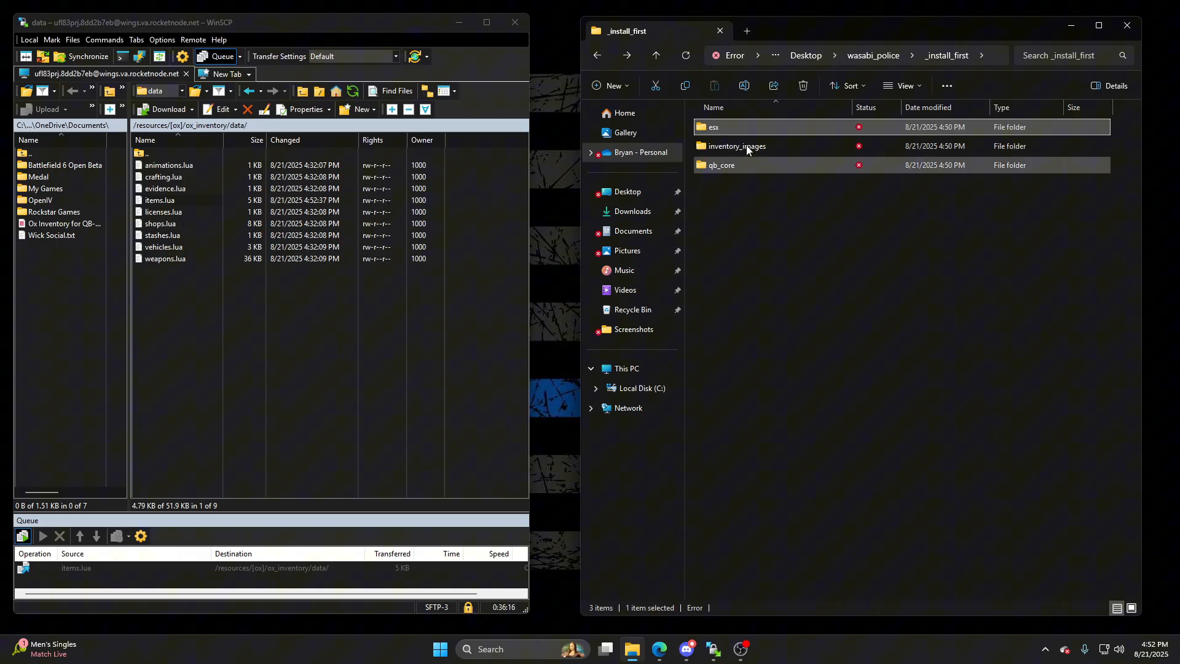
Step: Upload the handcuffs, bobby pin and tracking bracelet images to ox_inventory/web/images
double_click(736, 146)
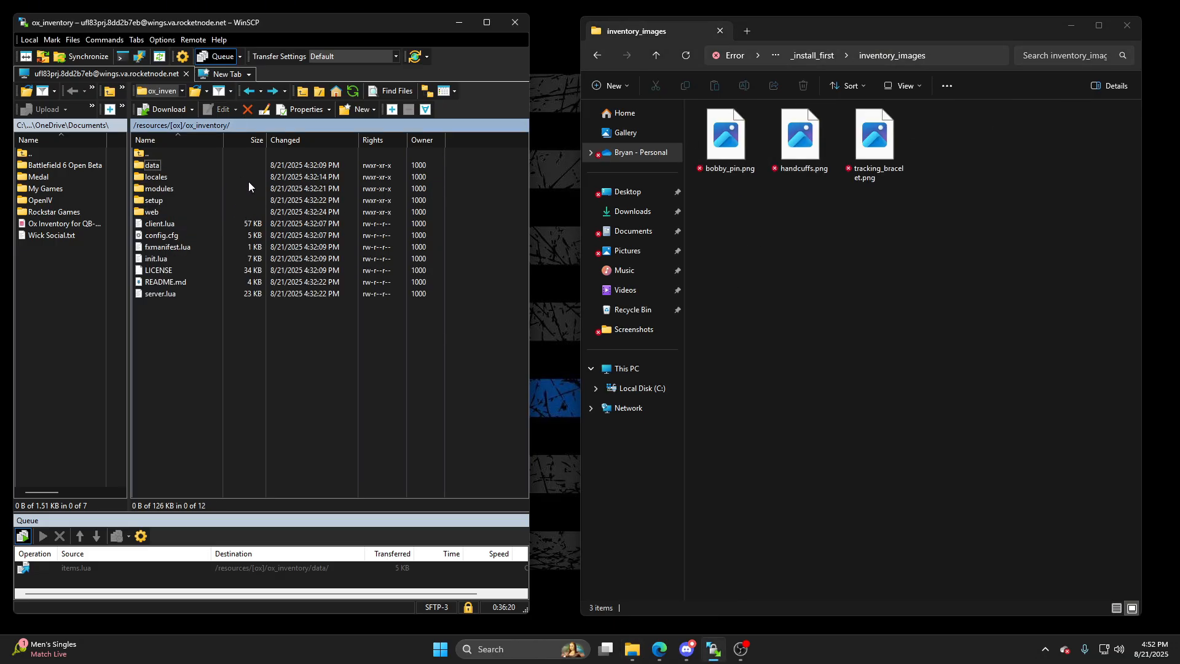
double_click(152, 211)
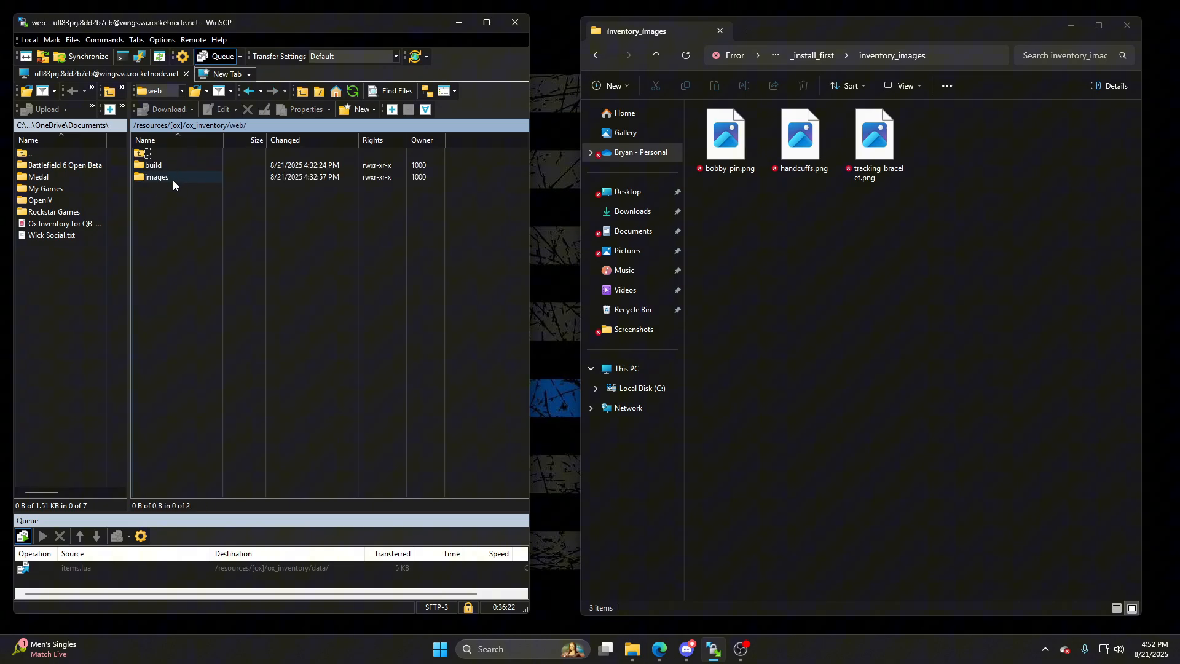
double_click(157, 176)
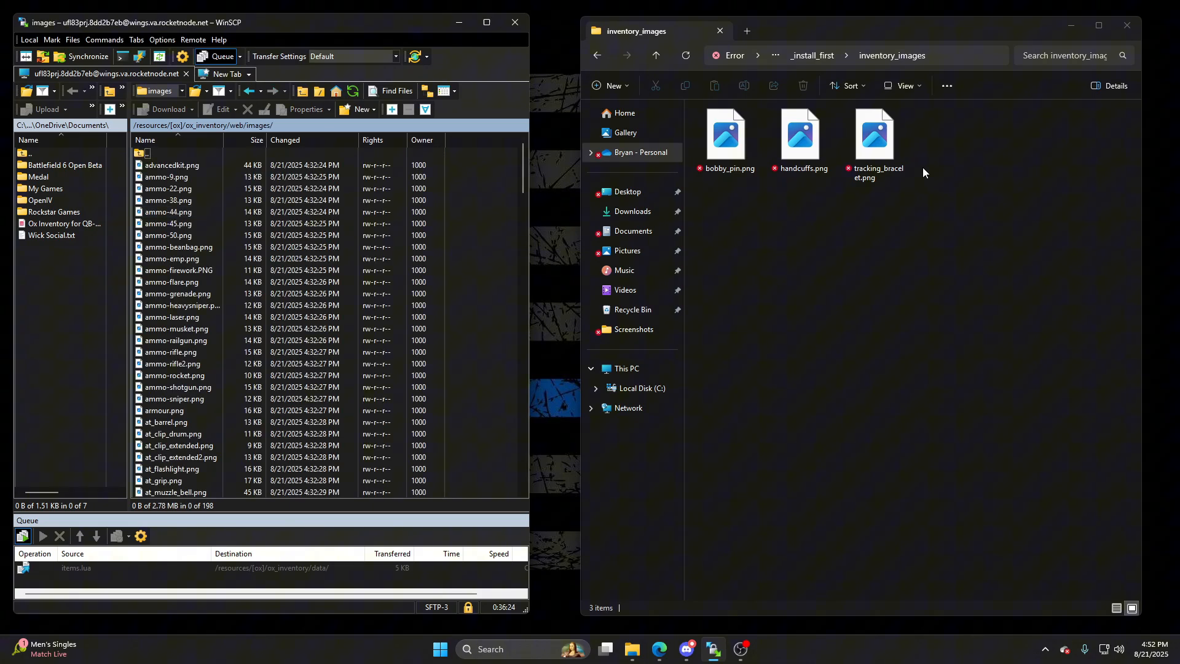
key("ctrl+a")
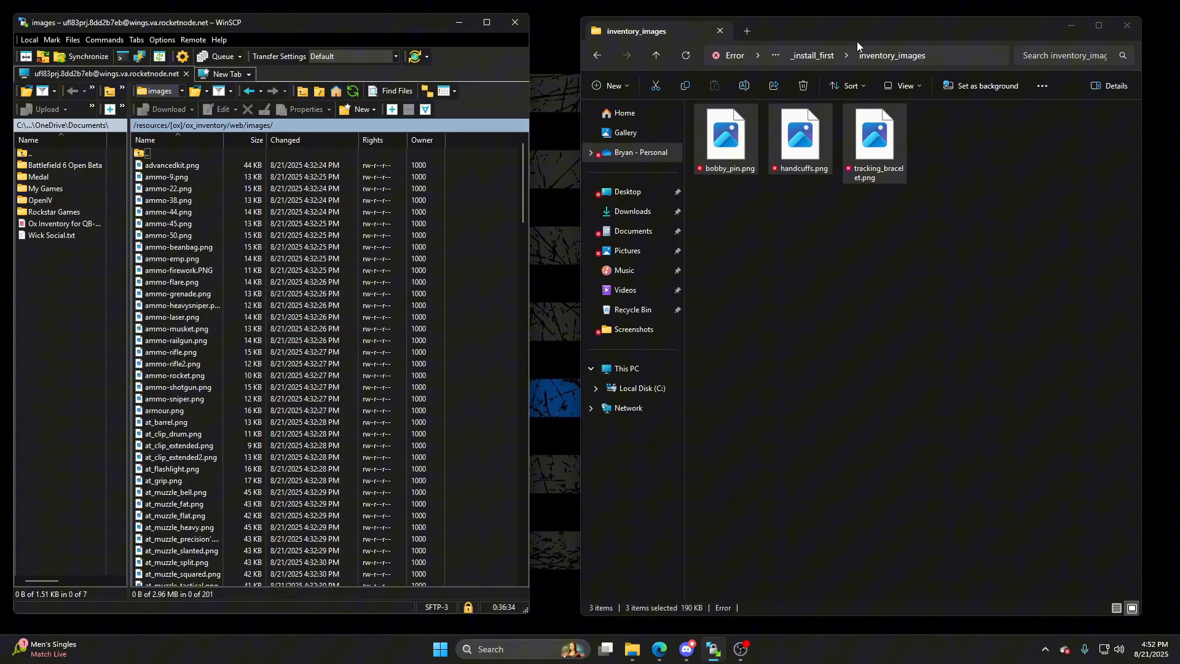
scroll("down", 3)
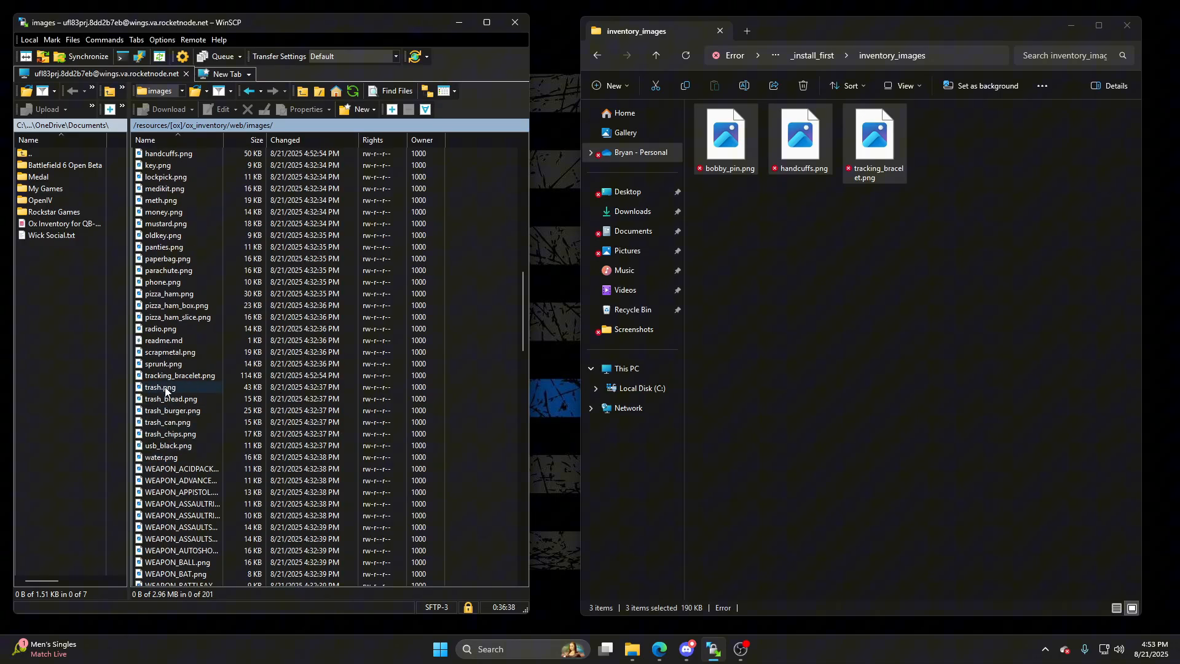
Step: Preview the uploaded tracking_bracelet.png, then open the local wasabi_police folder
left_click(179, 375)
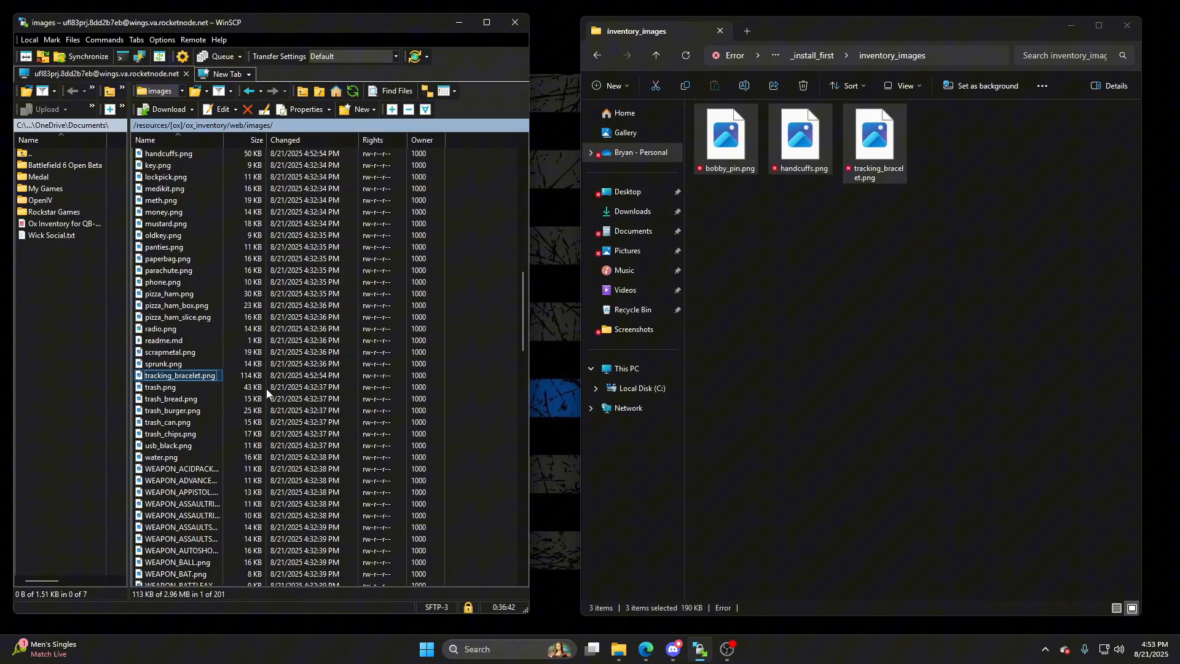
mouse_move(194, 389)
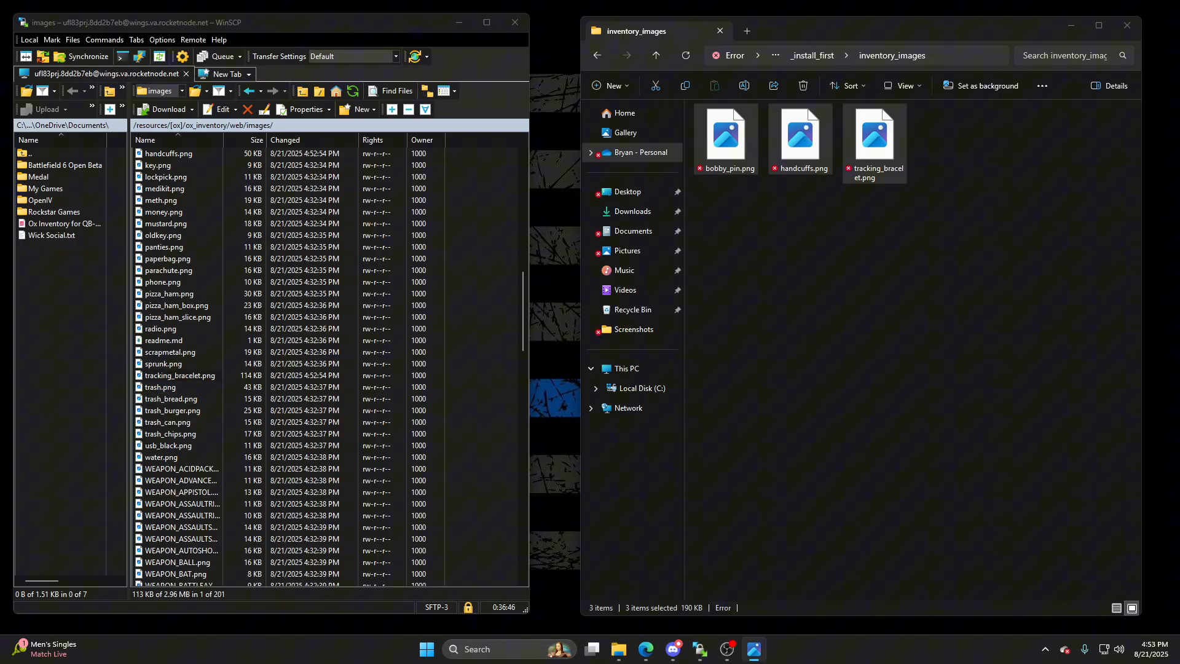
double_click(874, 135)
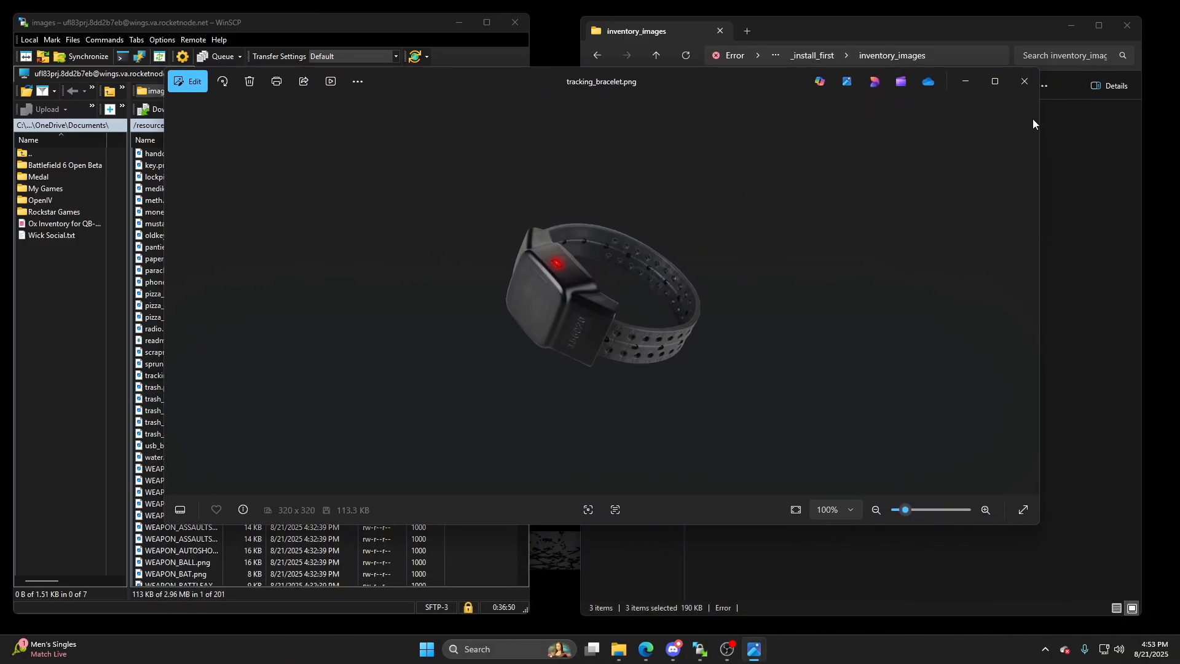
left_click(1022, 81)
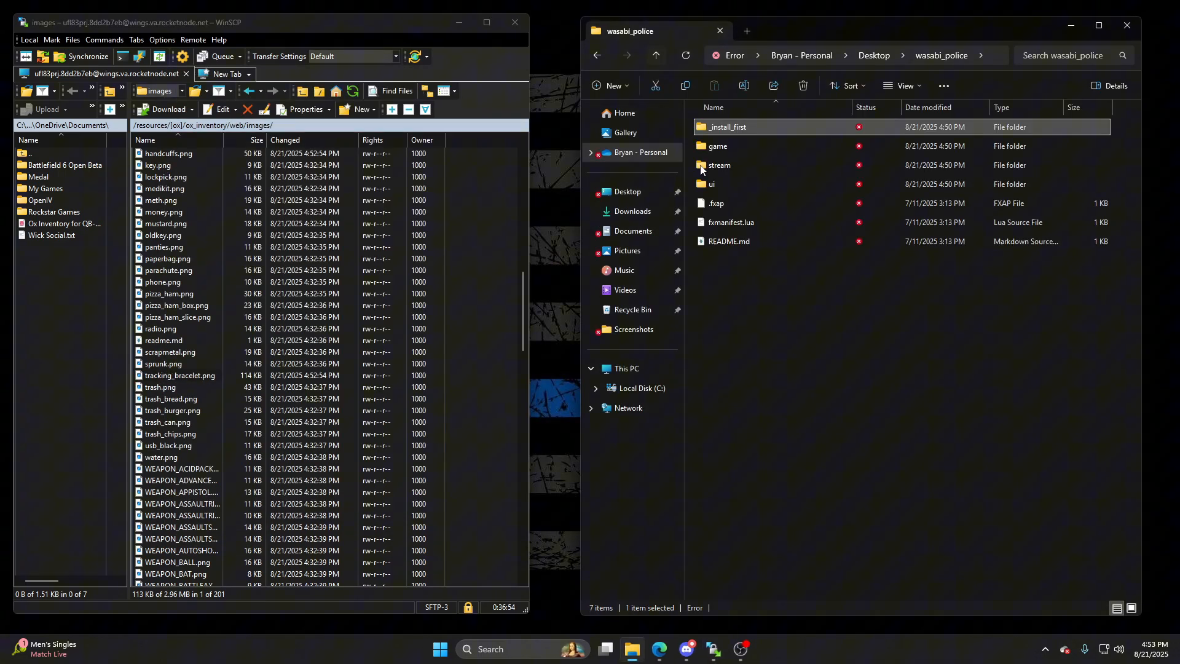
double_click(717, 147)
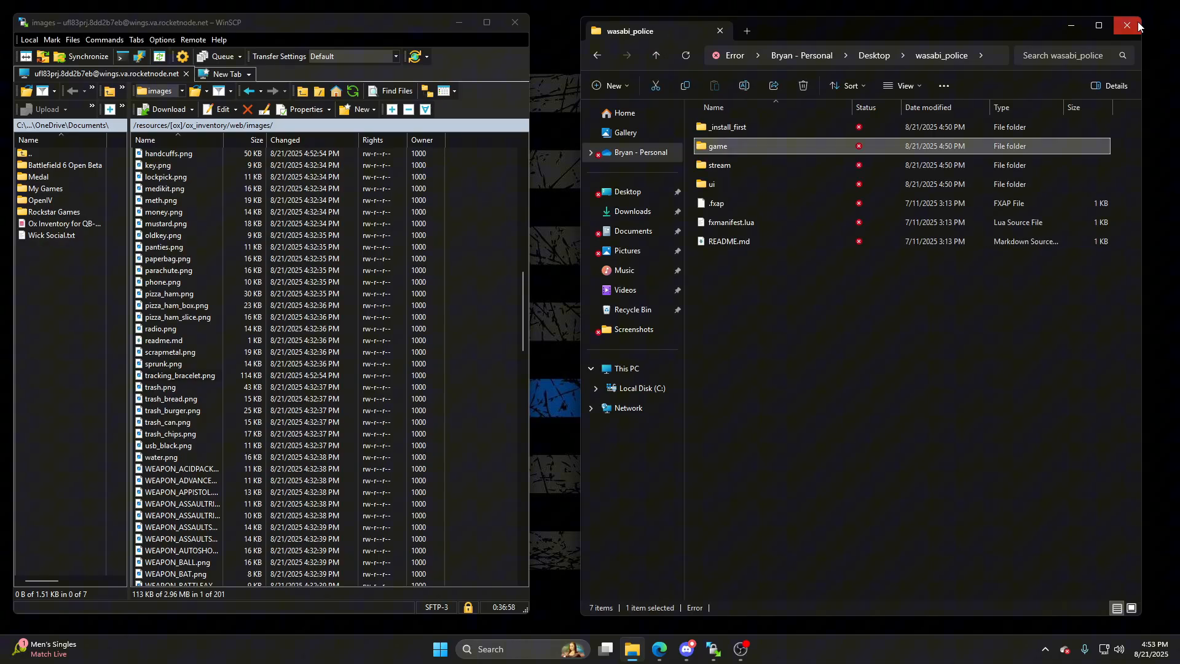
Step: Close File Explorer and upload the wasabi_police folder into the server's resources folder
left_click(1127, 25)
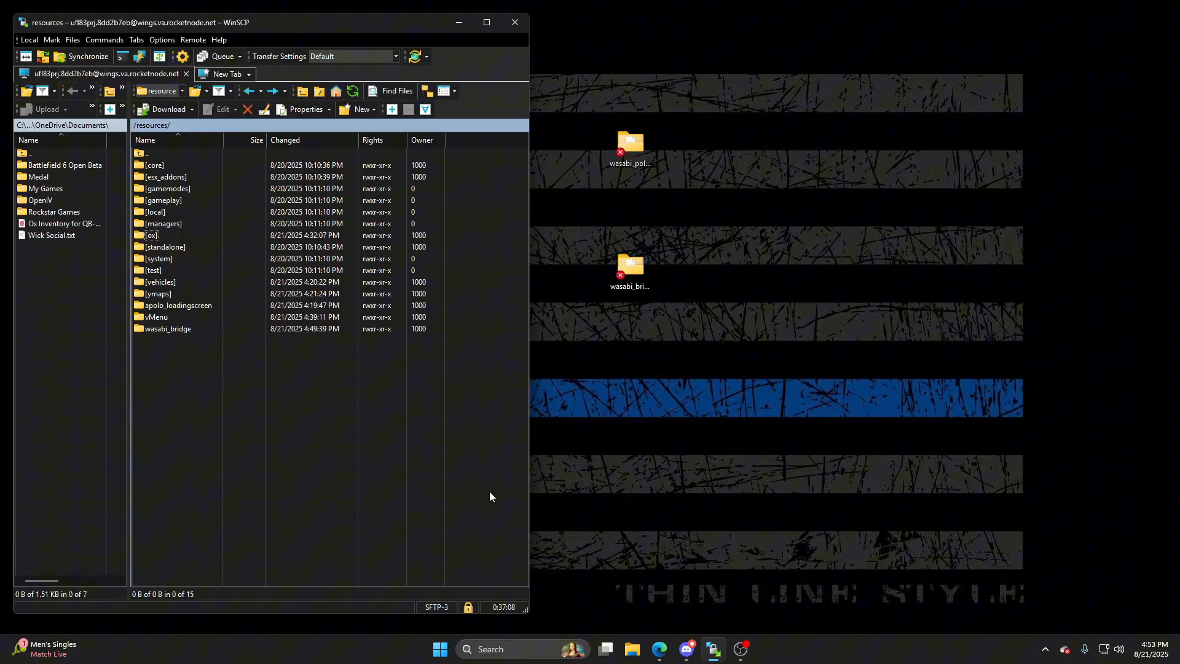
left_click(43, 109)
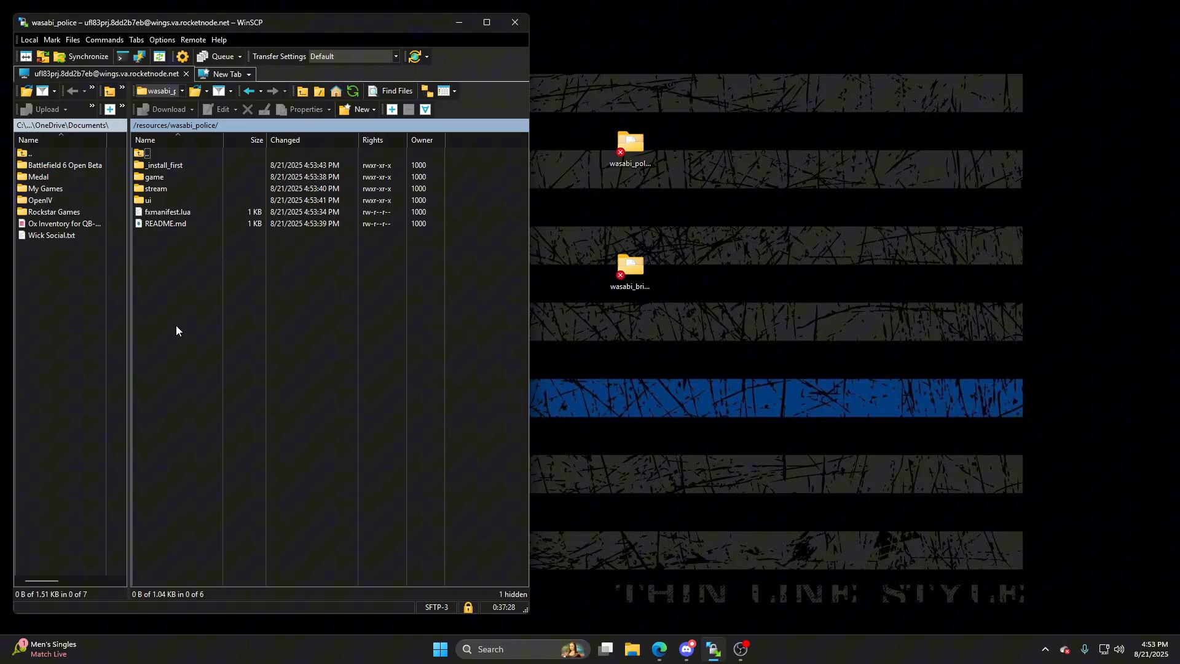
mouse_move(225, 243)
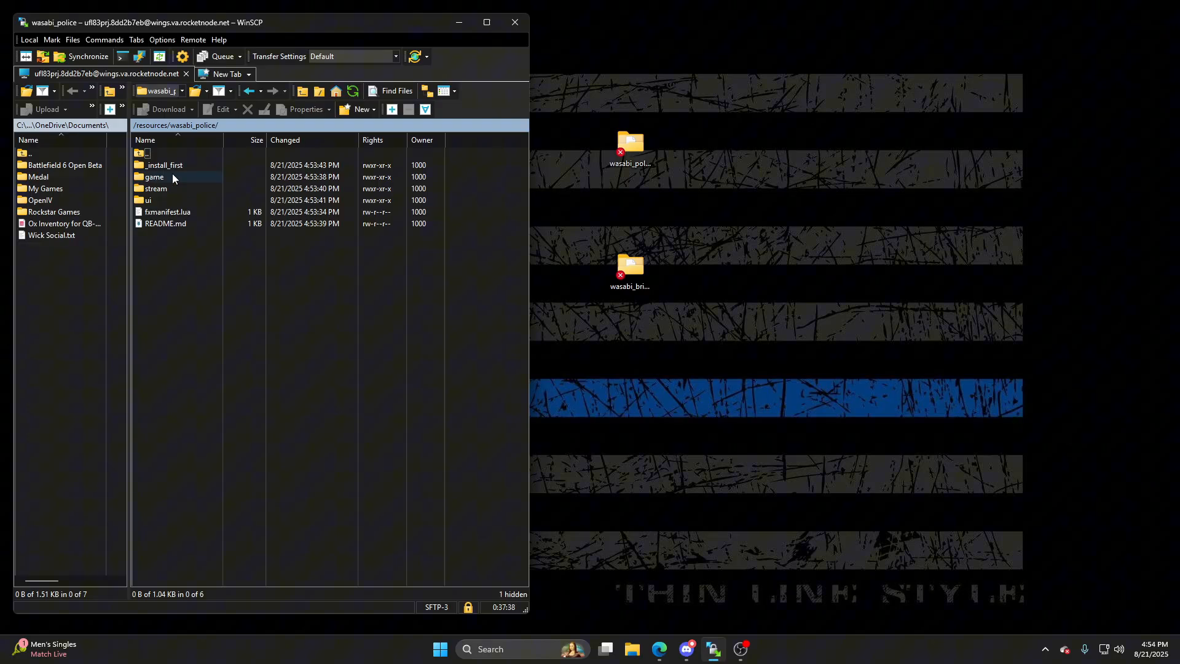
Step: Open game/configuration/config.lua of wasabi_police in VS Code and maximize the editor
double_click(154, 176)
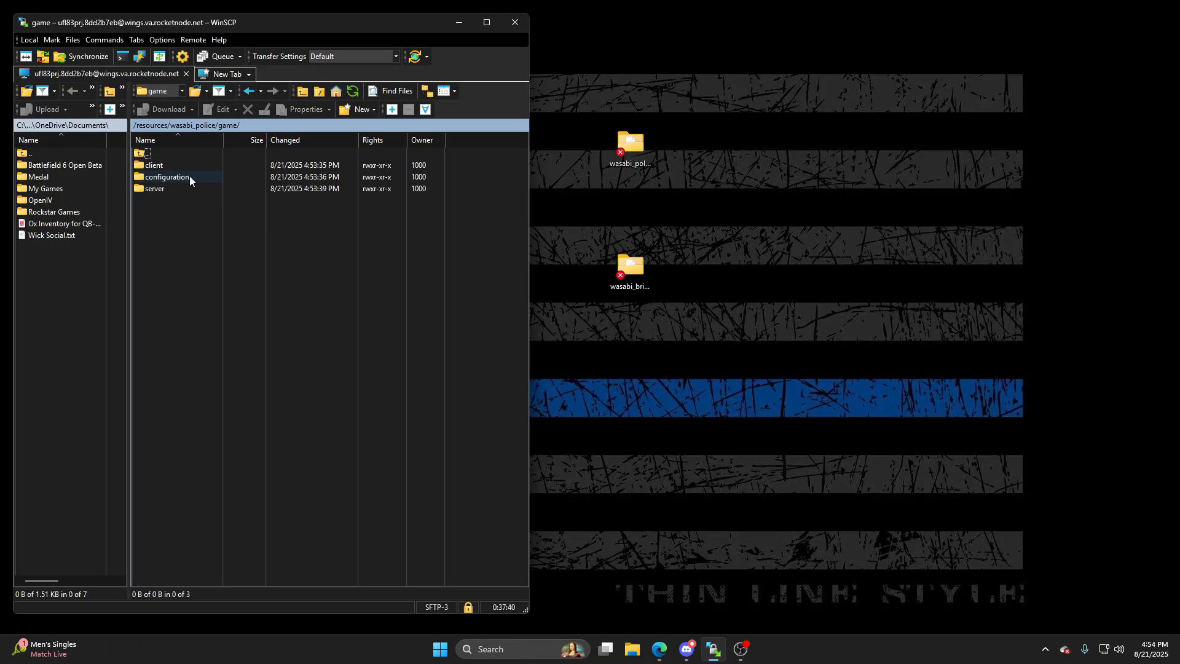
double_click(167, 177)
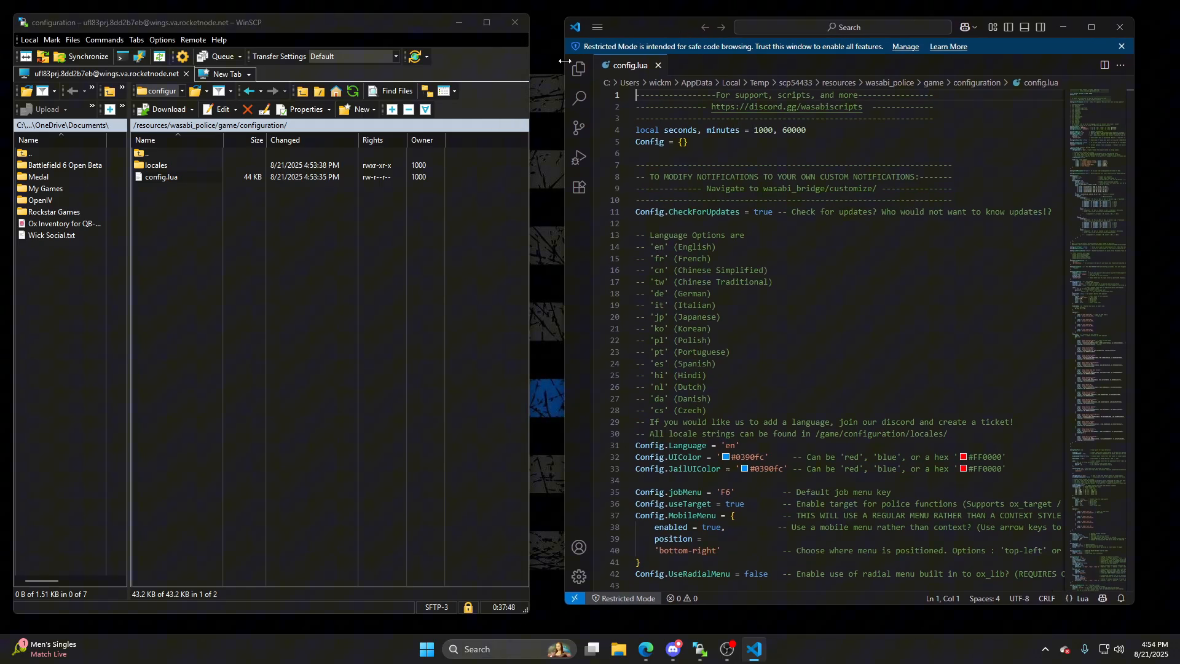
mouse_move(625, 114)
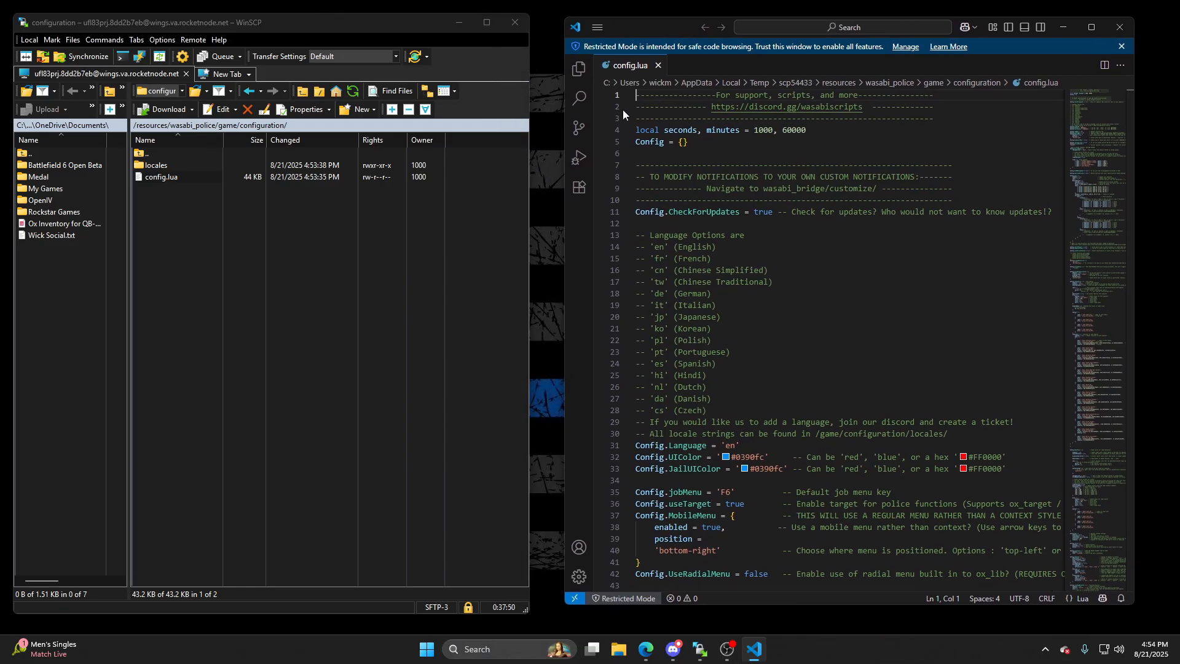
scroll("down", 3)
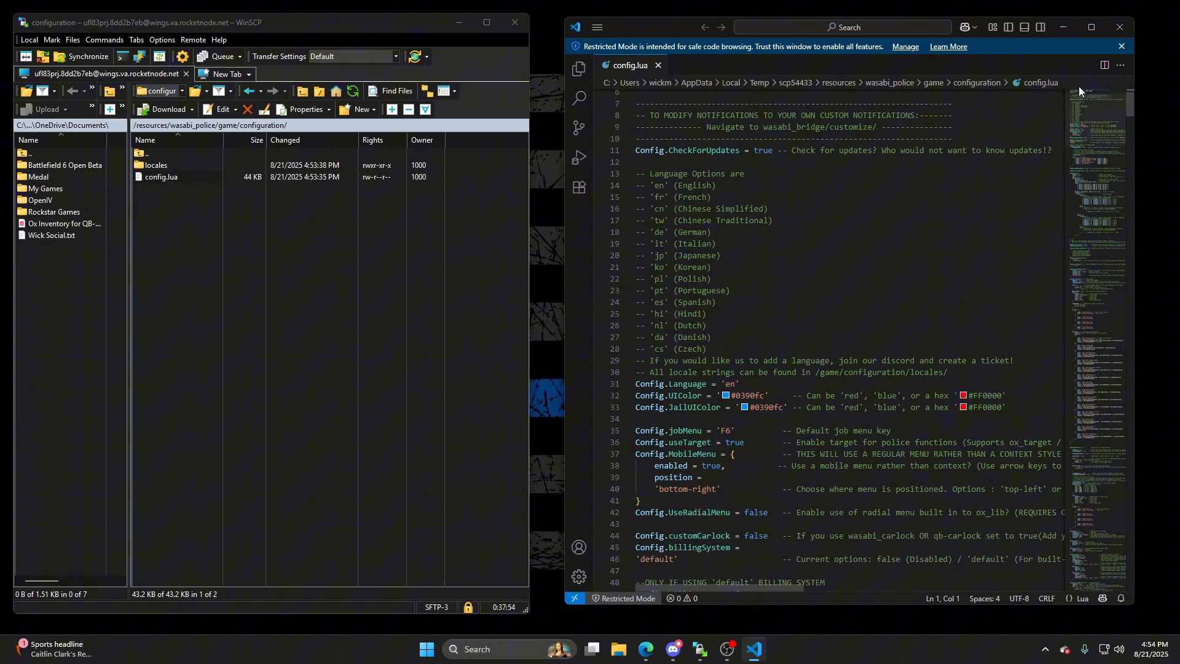
left_click(1090, 27)
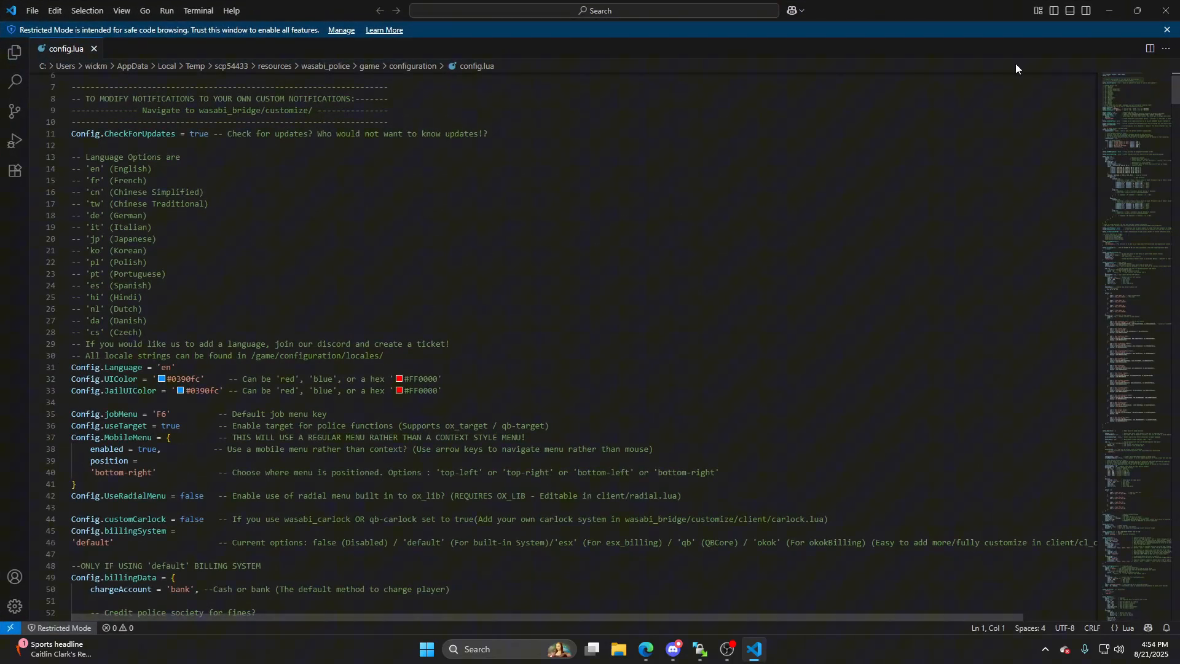
mouse_move(229, 502)
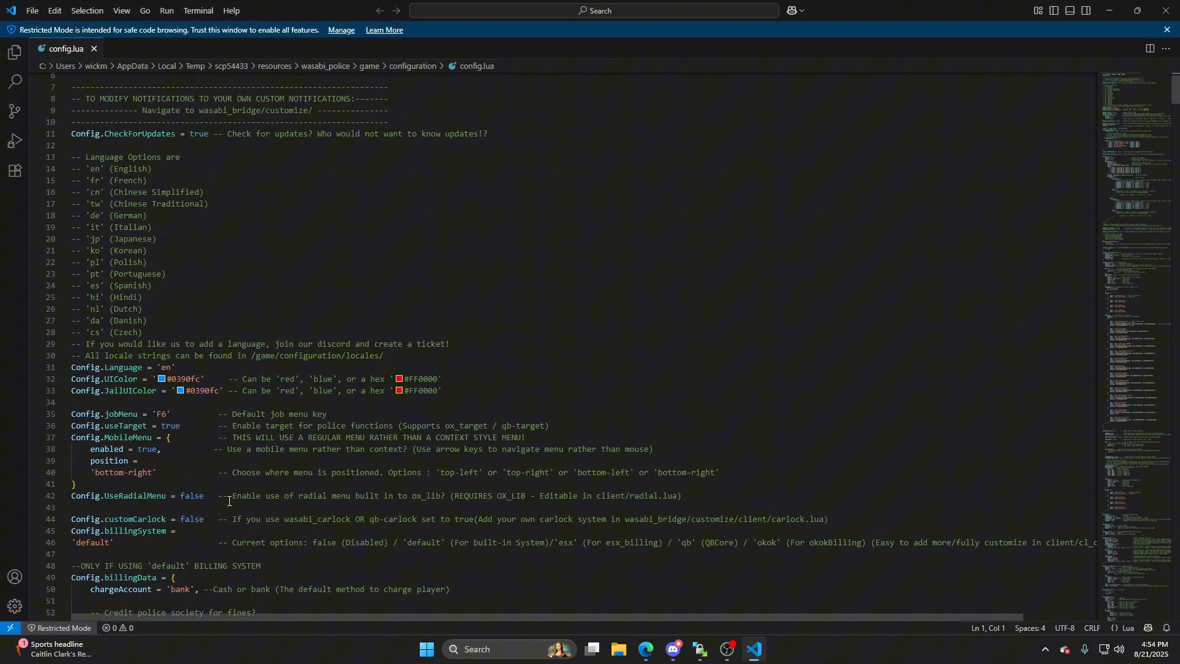
scroll("down", 3)
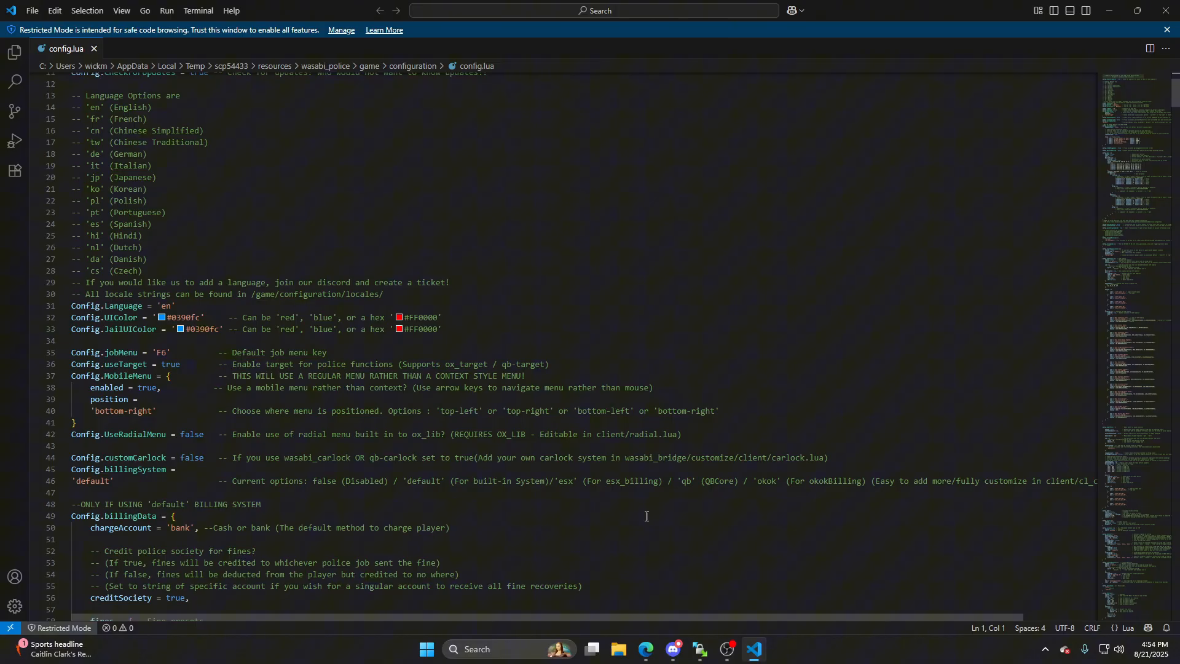
scroll("down", 3)
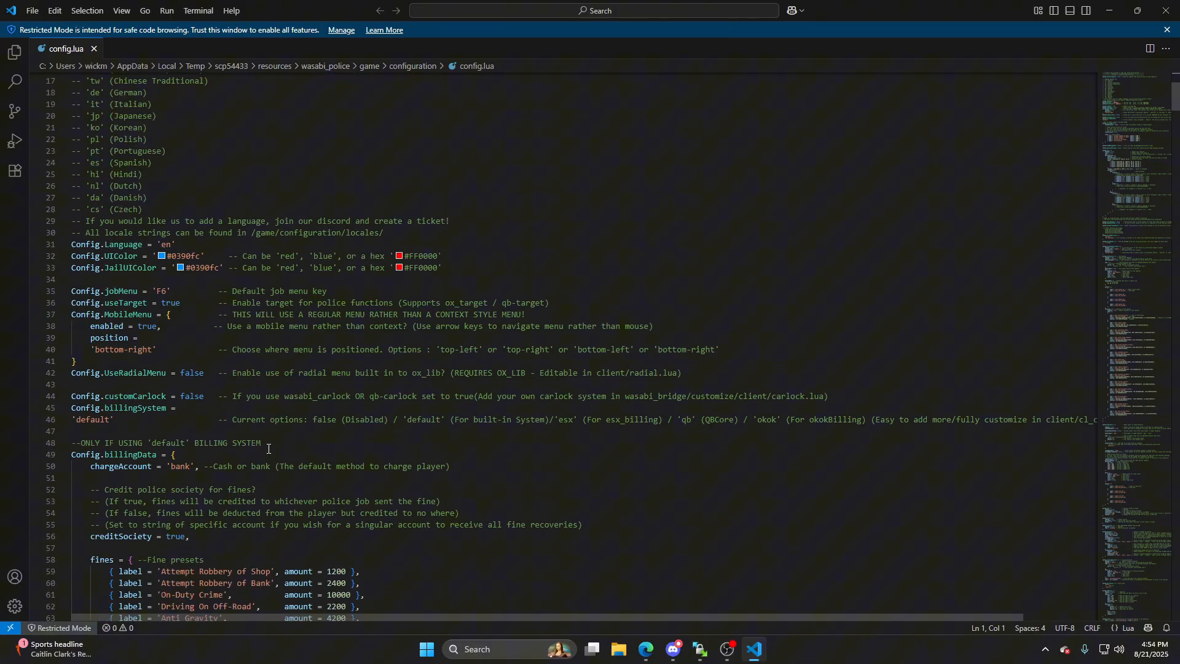
mouse_move(21, 440)
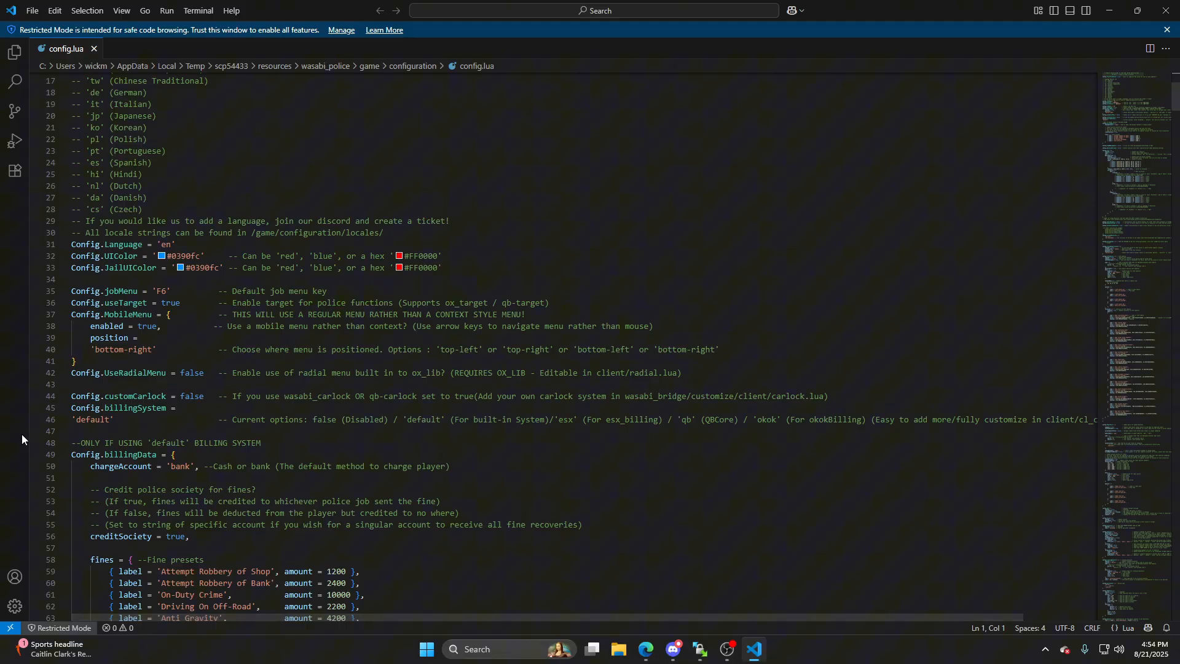
scroll("down", 3)
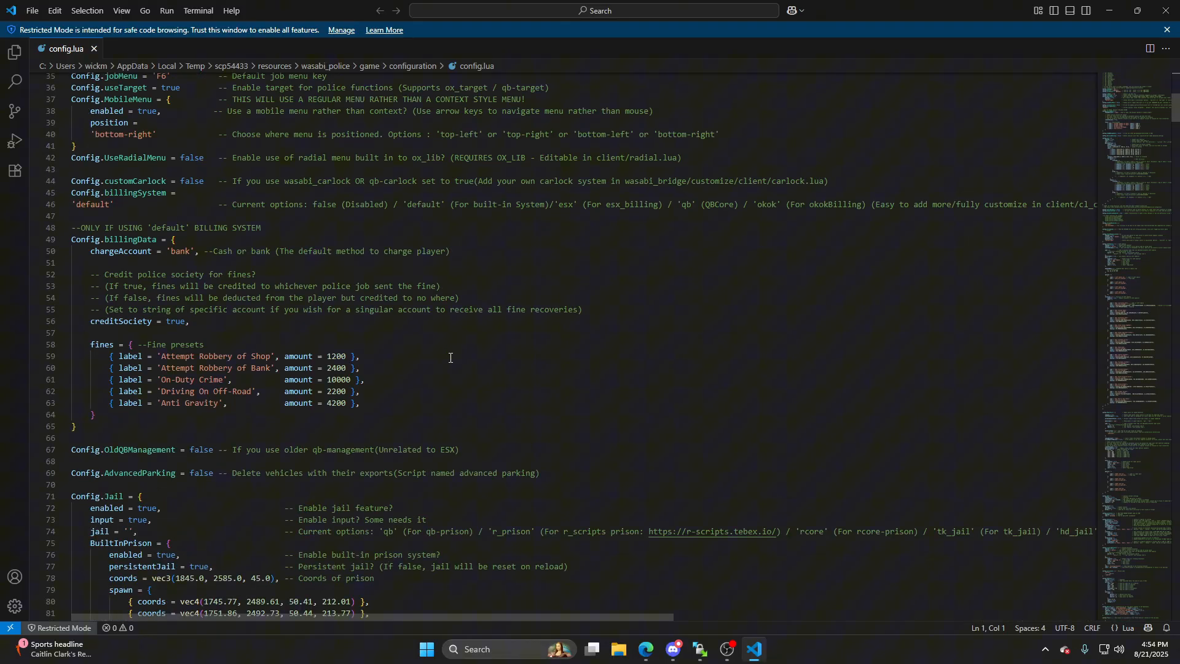
scroll("down", 3)
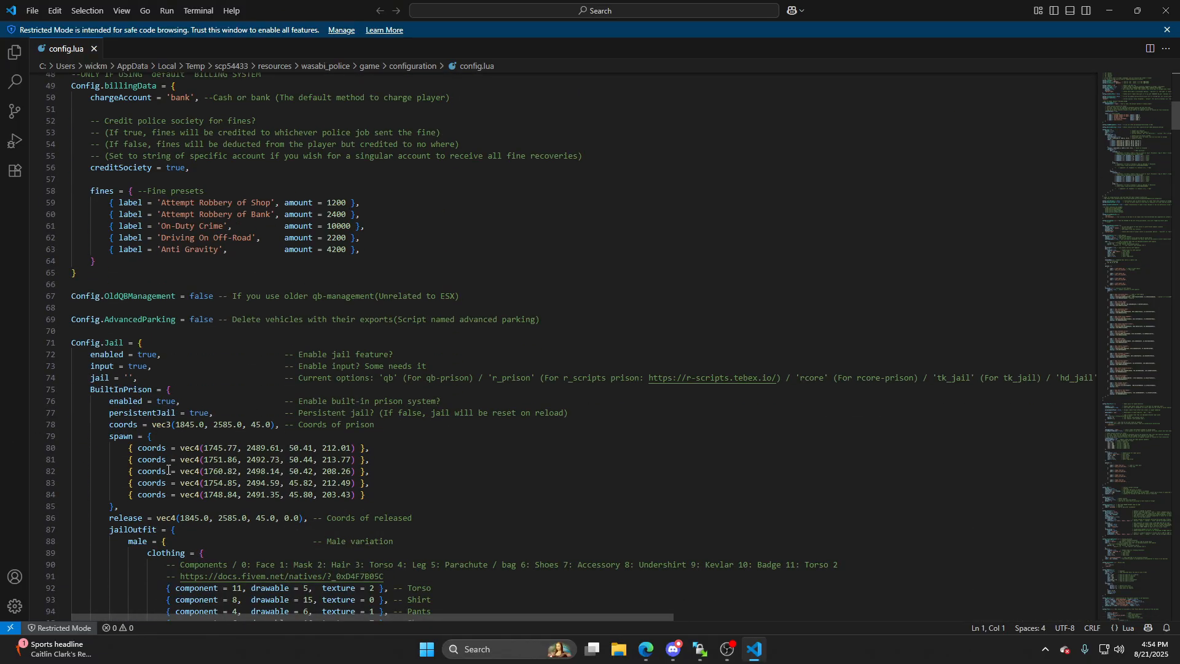
mouse_move(275, 428)
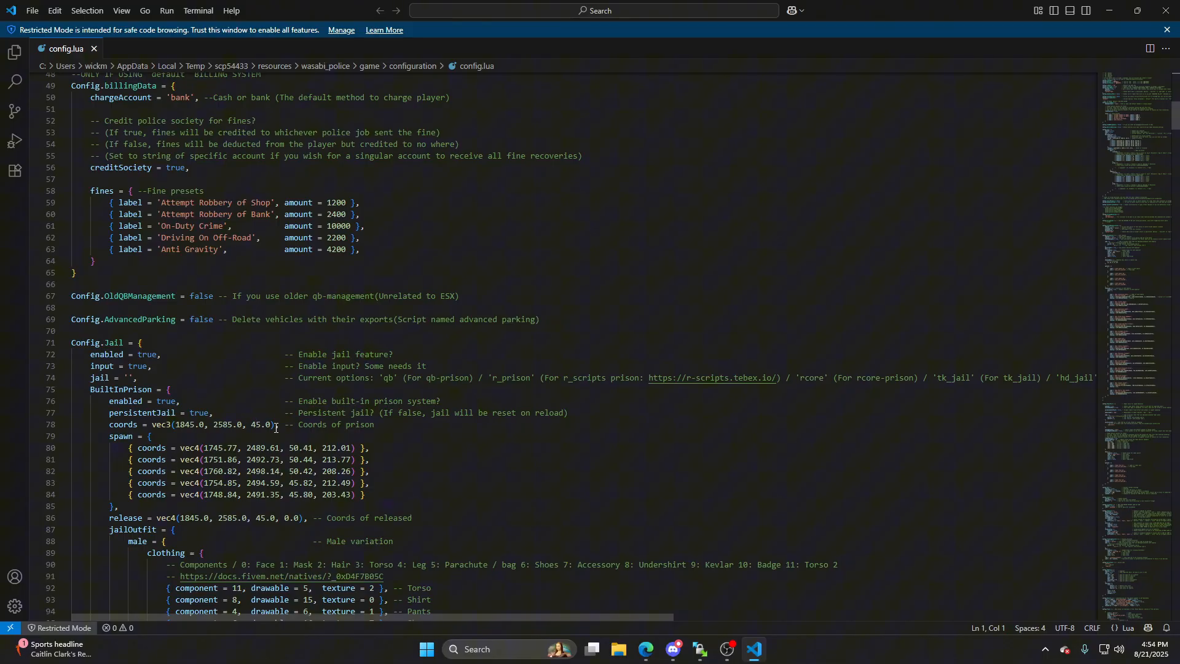
mouse_move(289, 435)
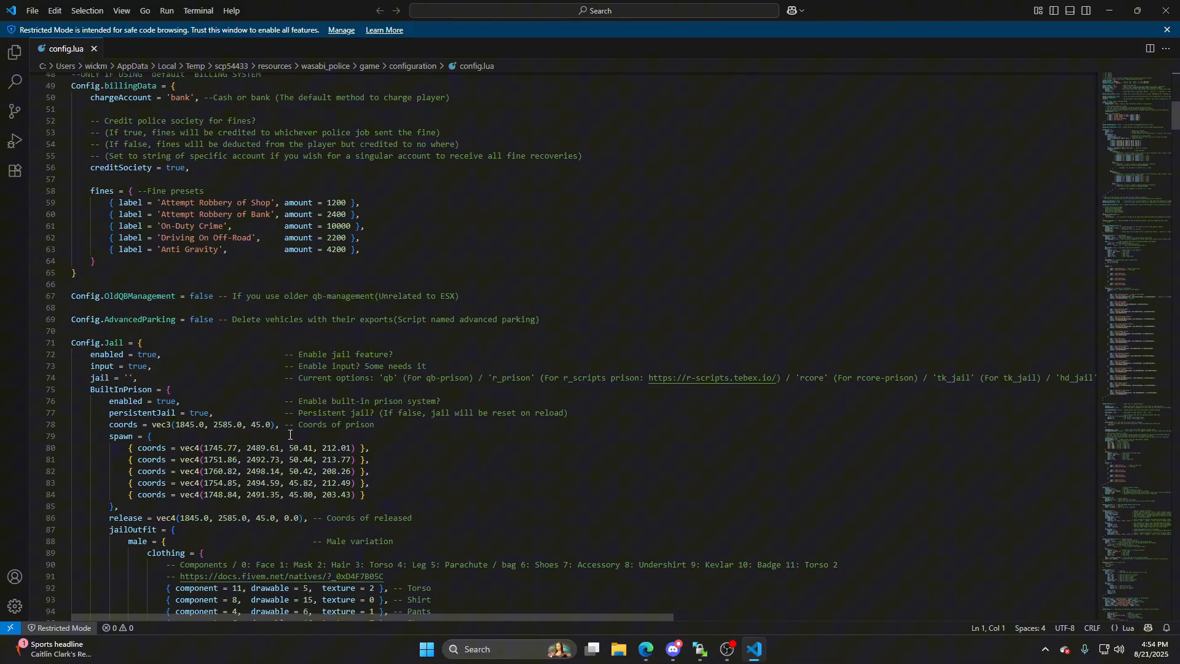
mouse_move(294, 429)
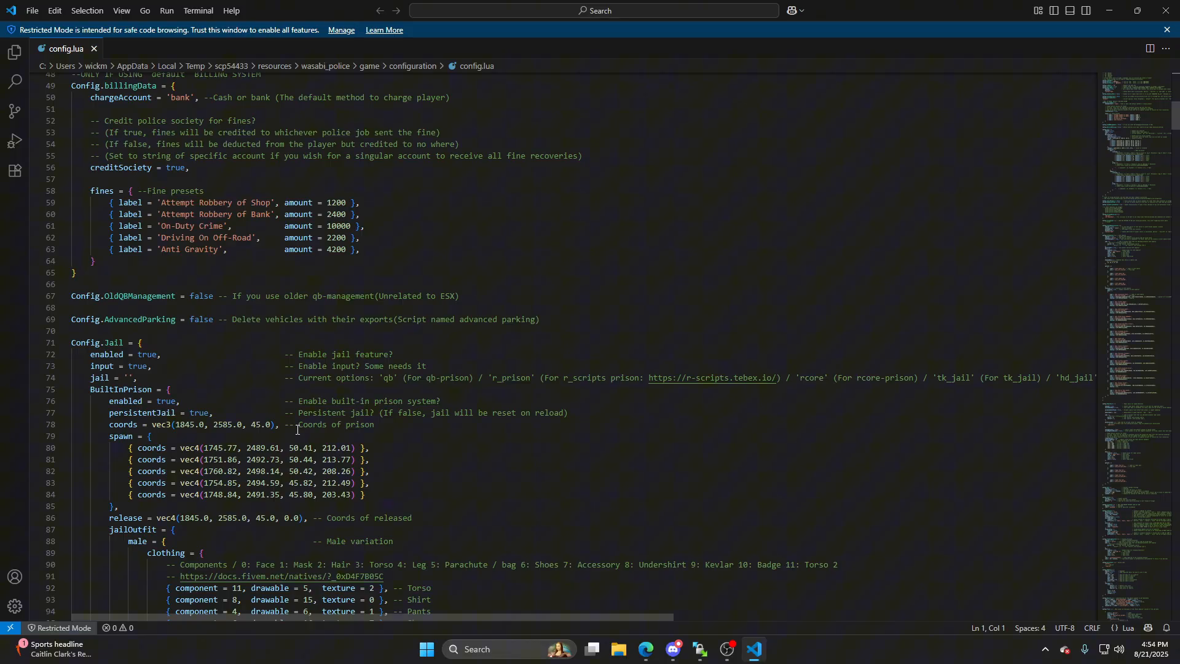
scroll("down", 3)
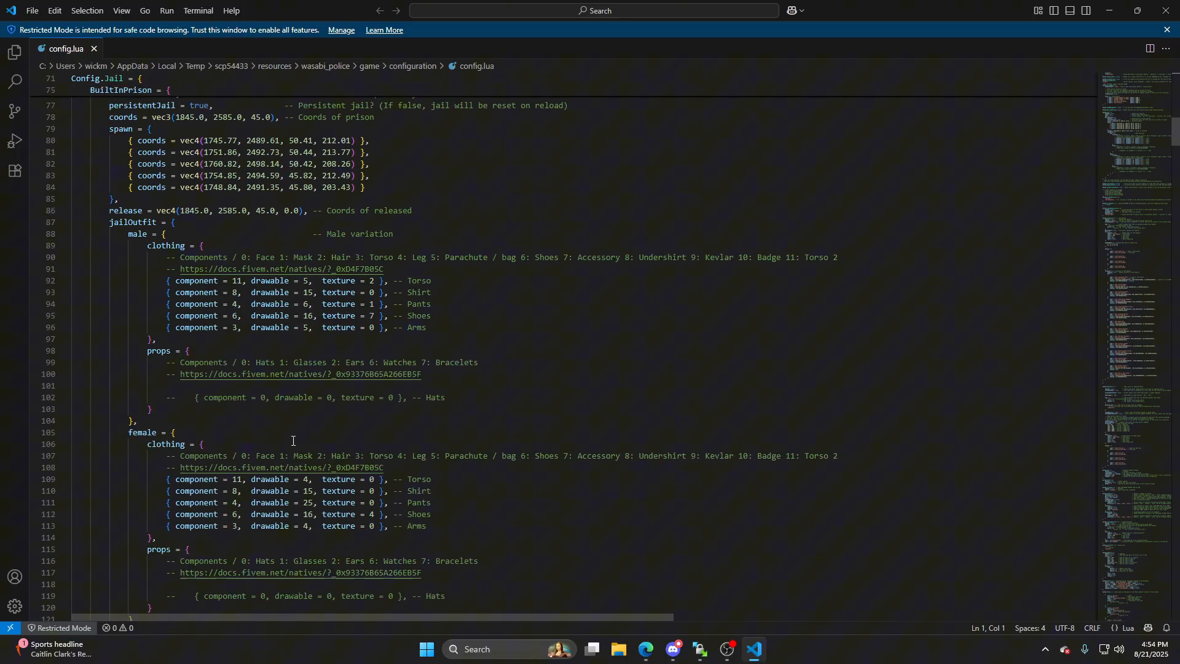
mouse_move(77, 317)
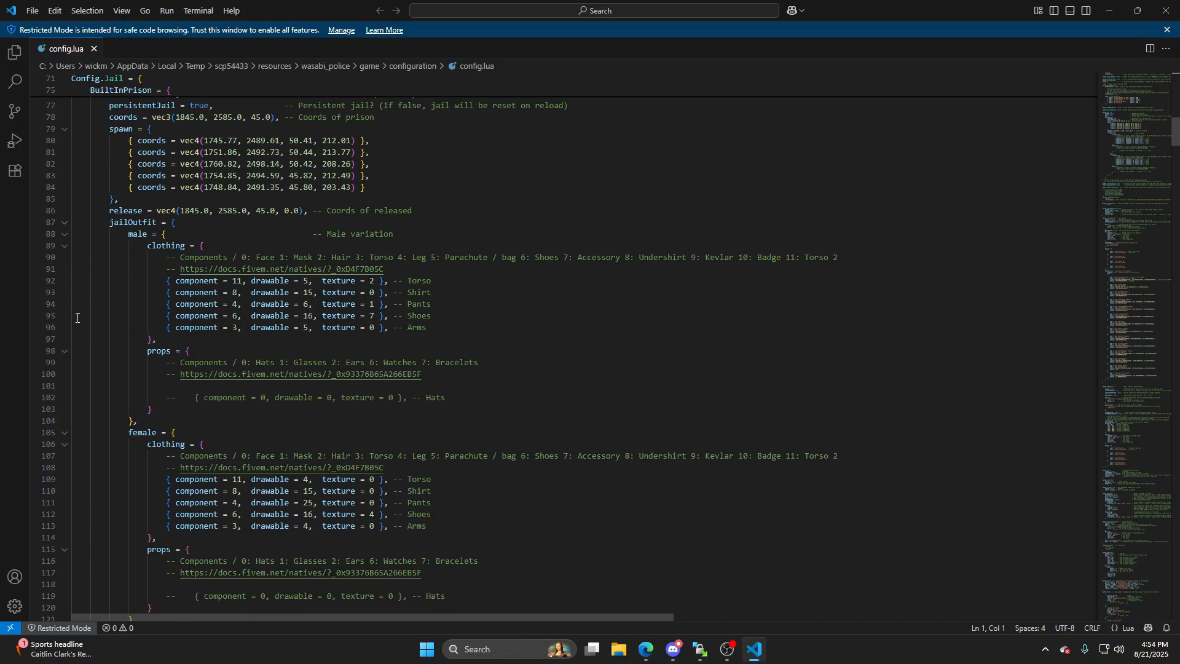
mouse_move(315, 356)
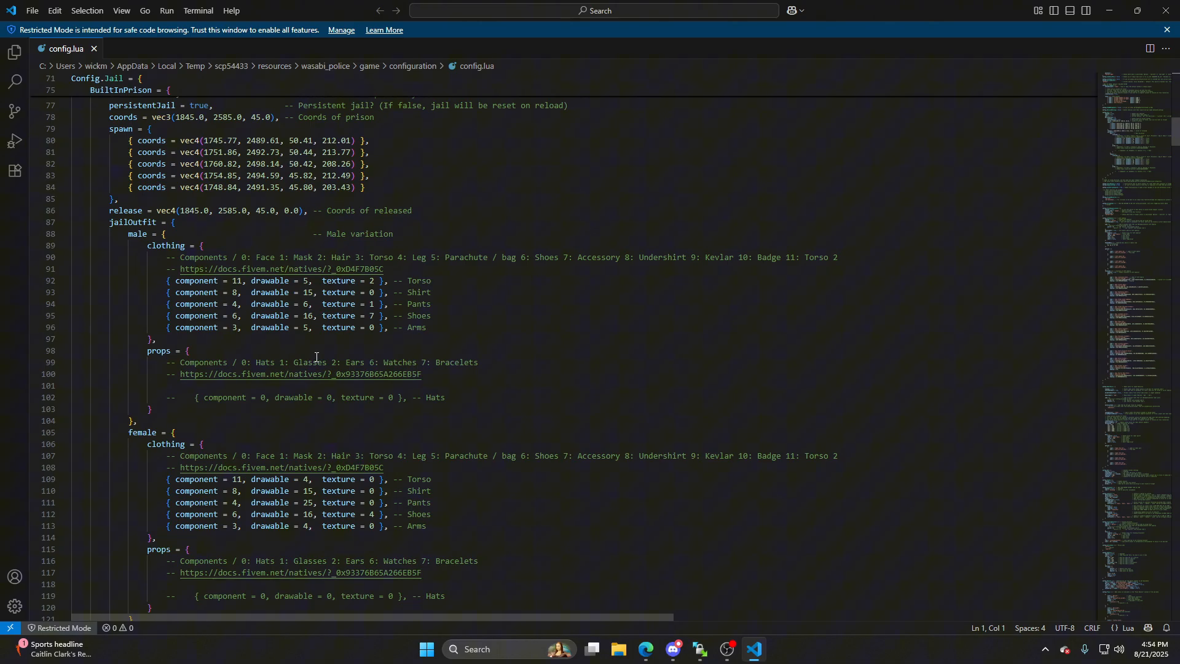
mouse_move(462, 411)
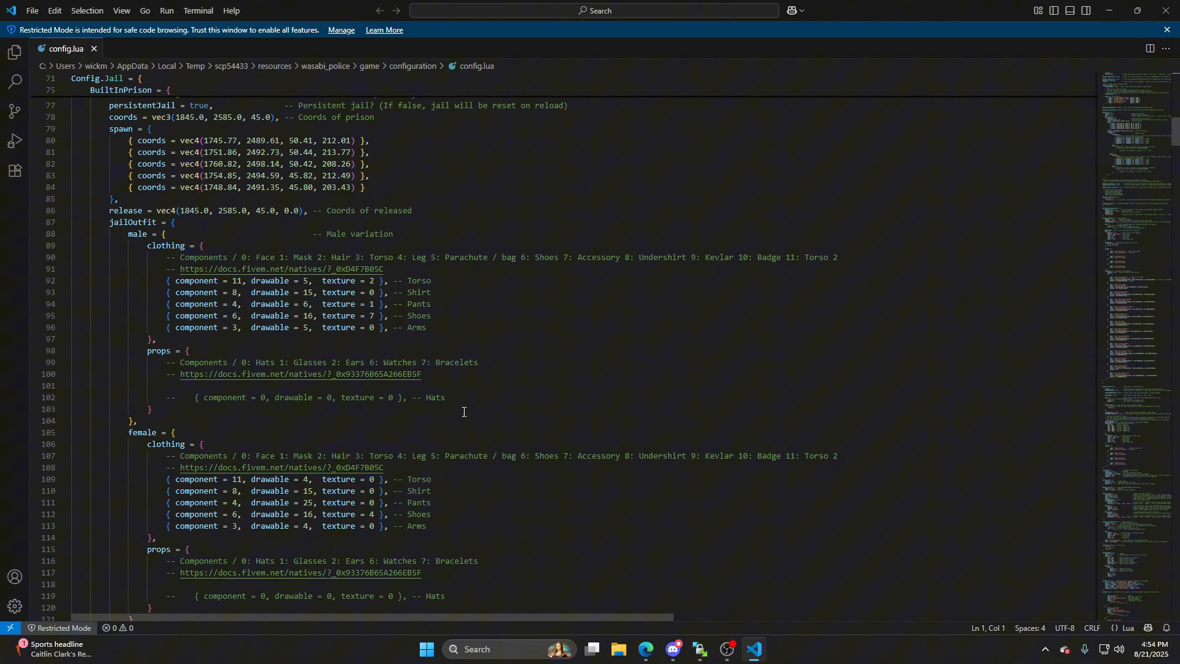
scroll("down", 3)
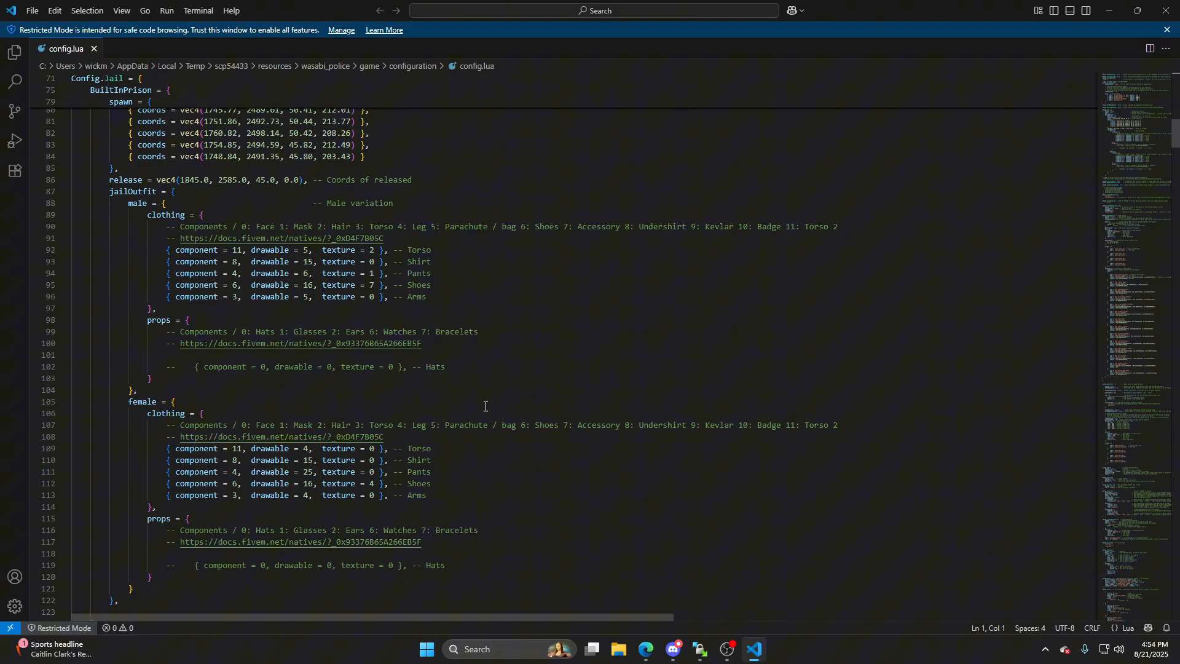
scroll("down", 3)
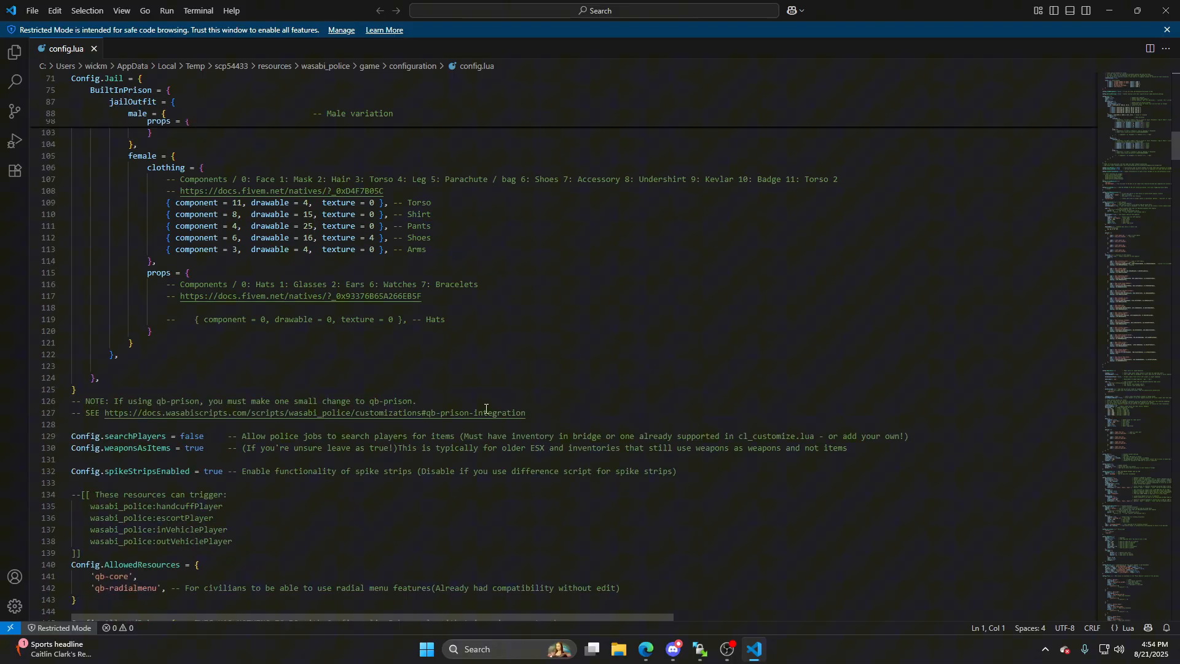
scroll("down", 3)
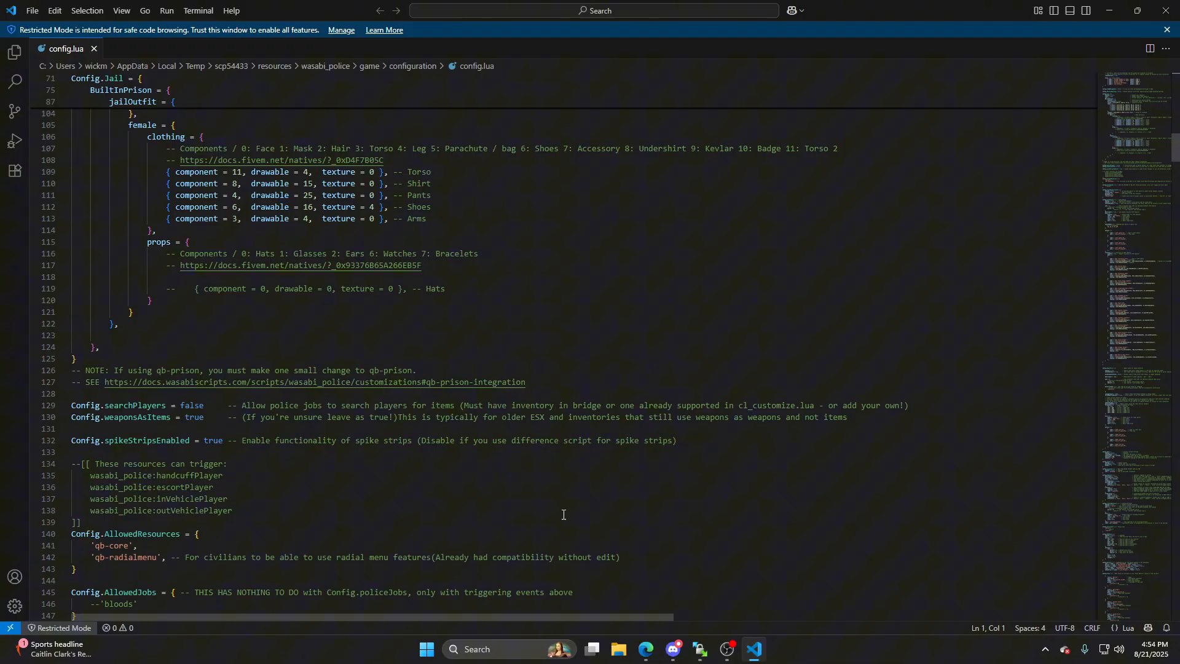
scroll("down", 3)
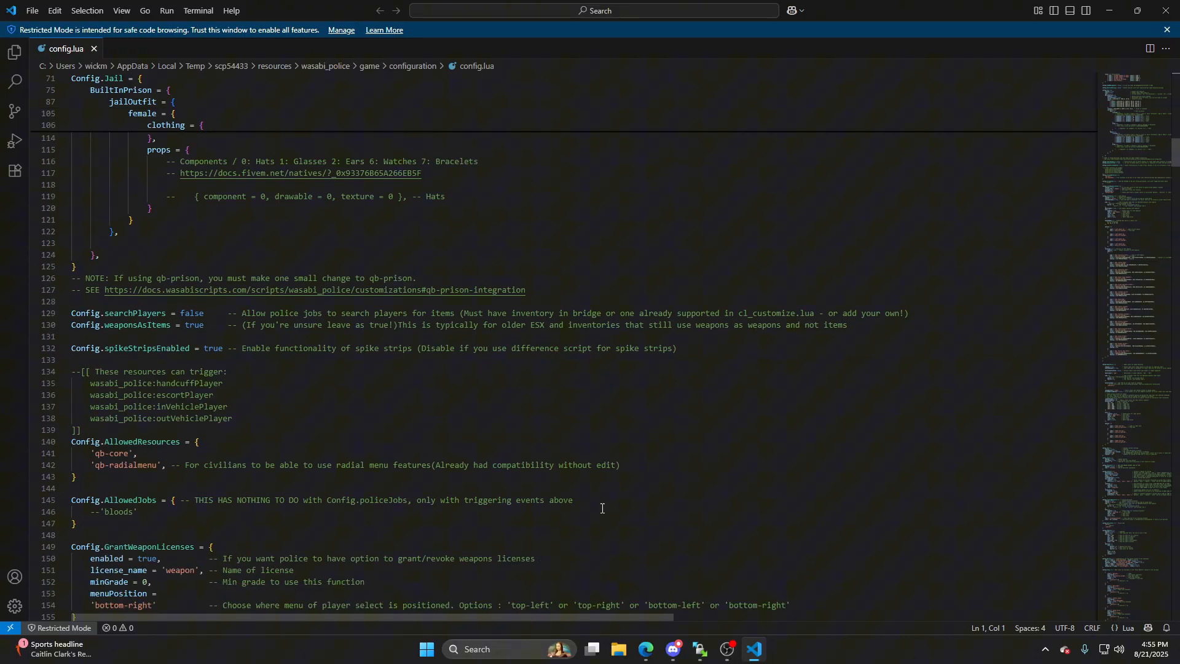
mouse_move(623, 505)
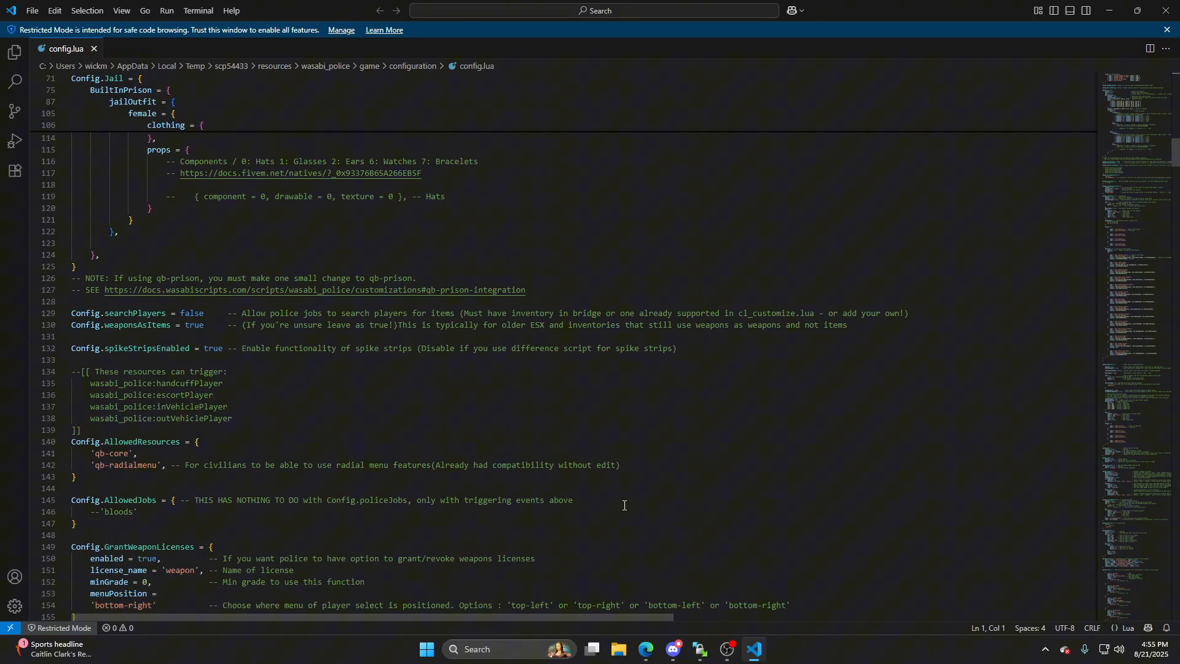
scroll("down", 3)
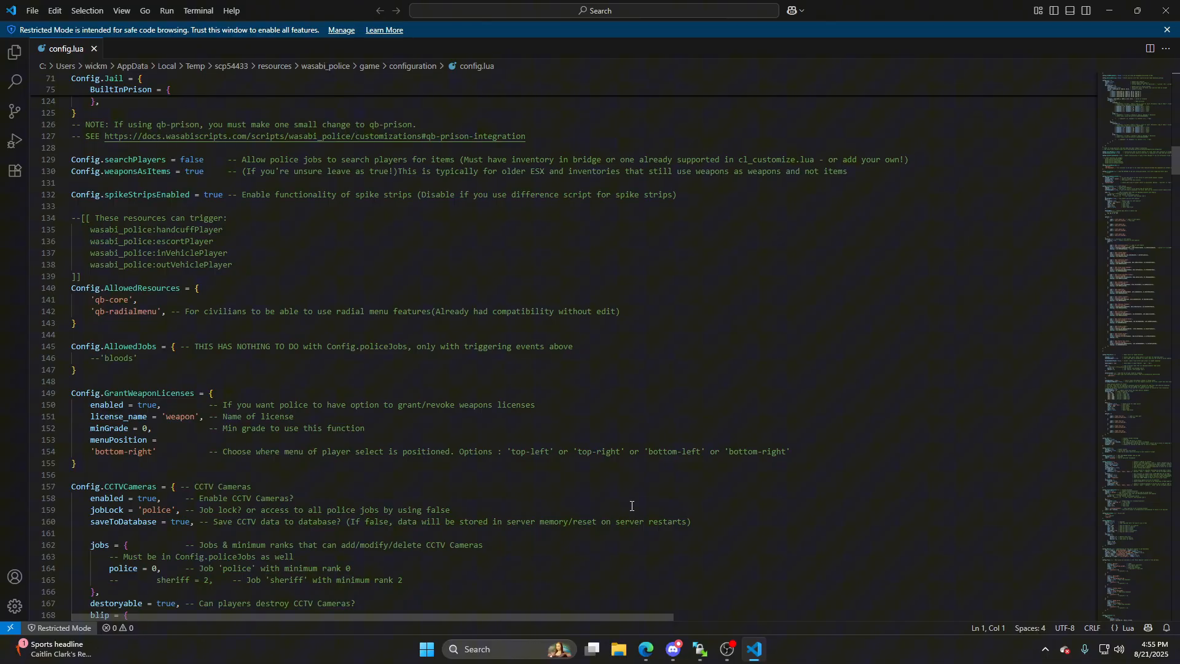
scroll("down", 3)
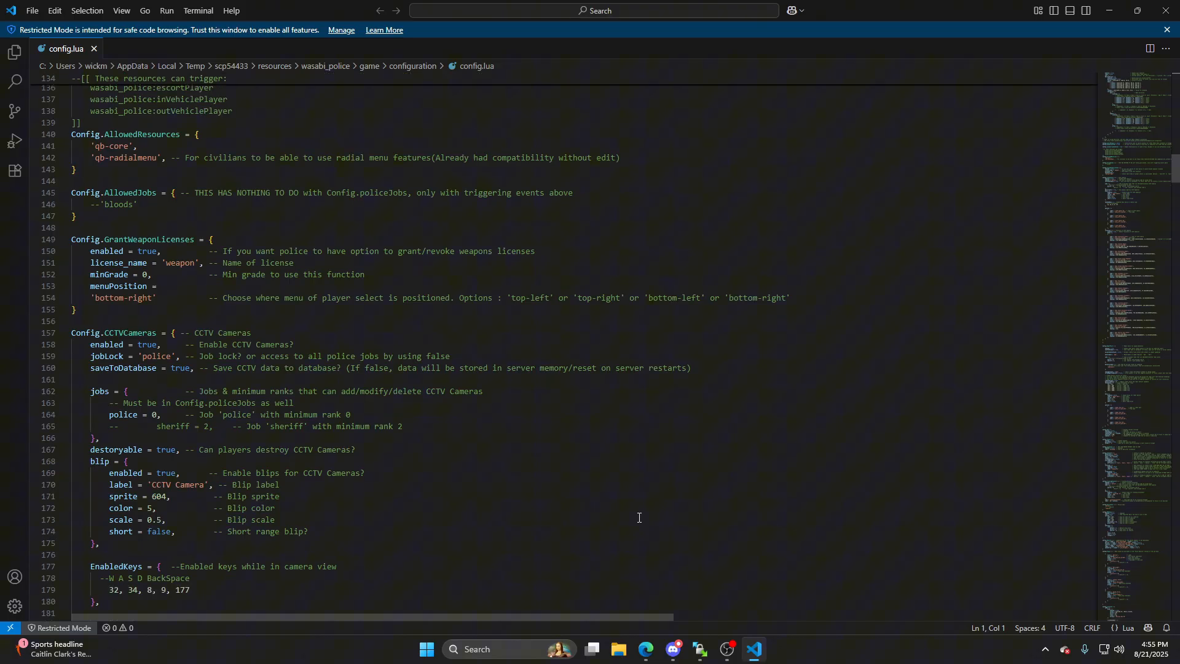
scroll("down", 3)
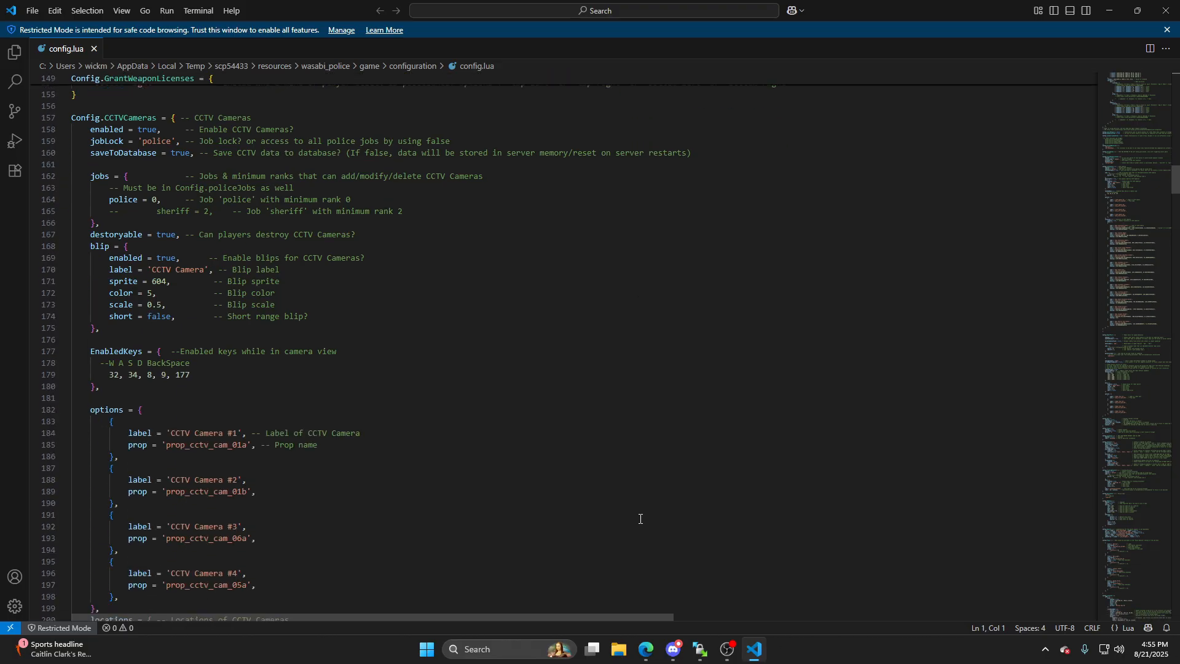
scroll("down", 3)
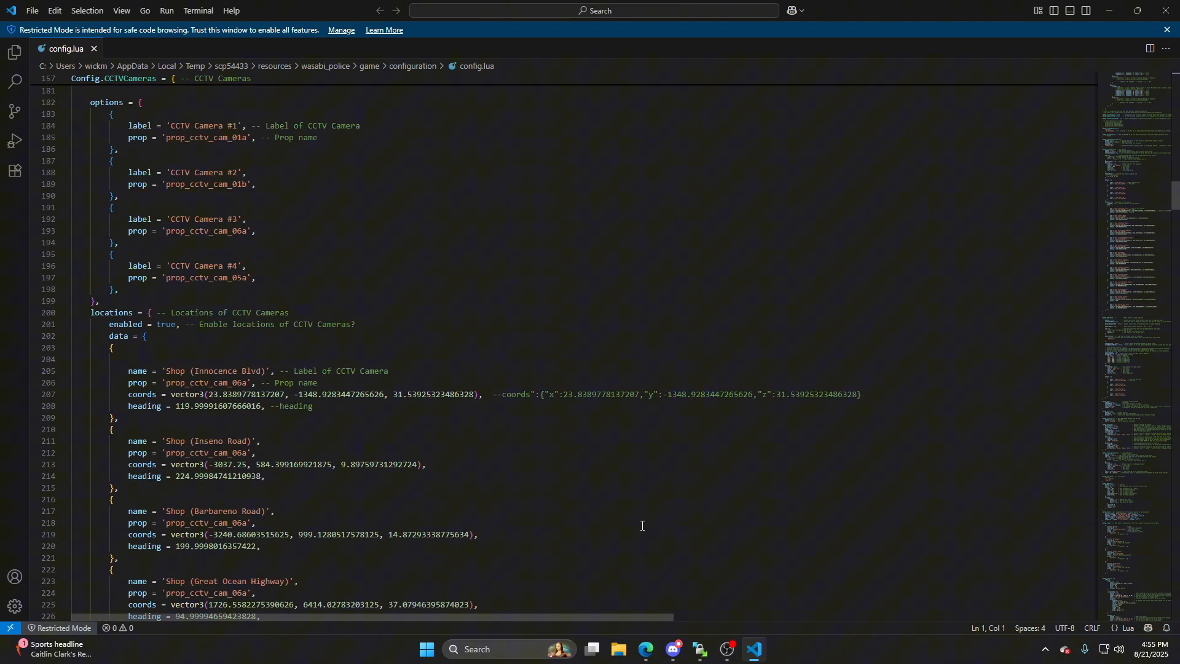
scroll("down", 3)
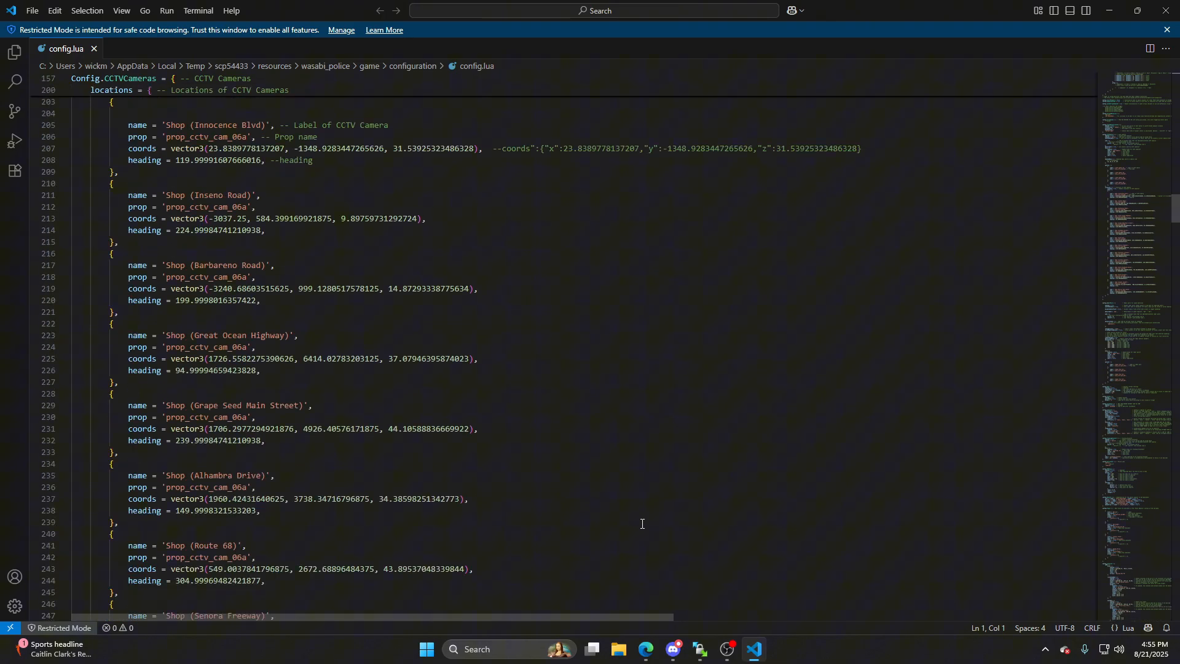
scroll("down", 3)
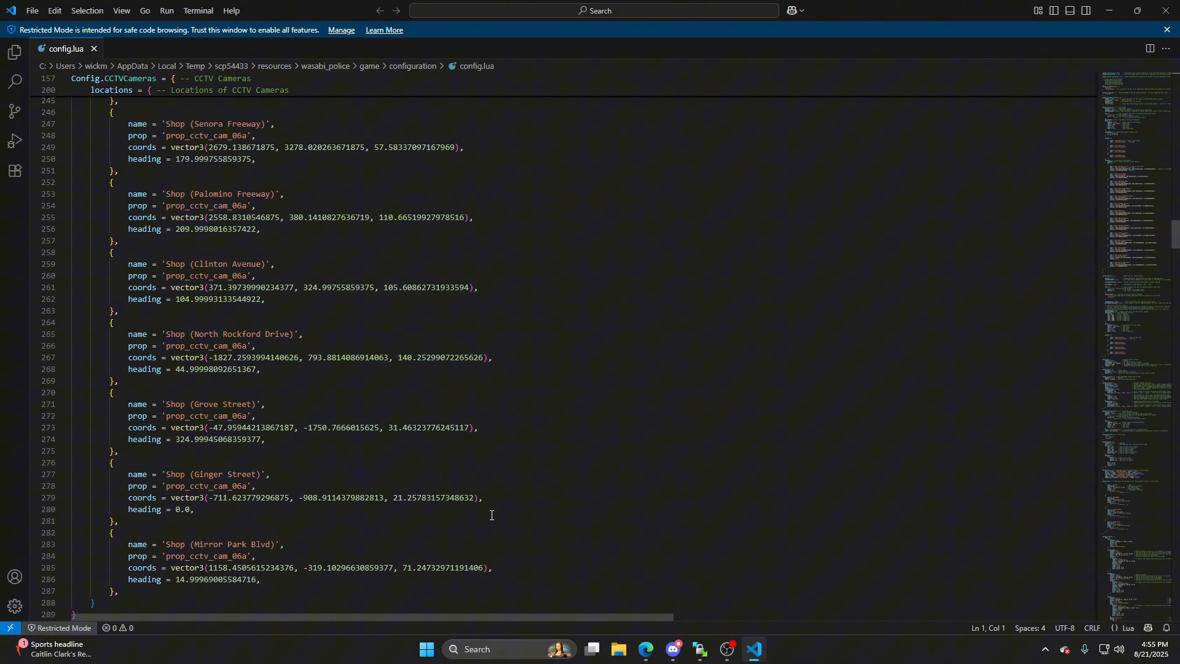
scroll("down", 3)
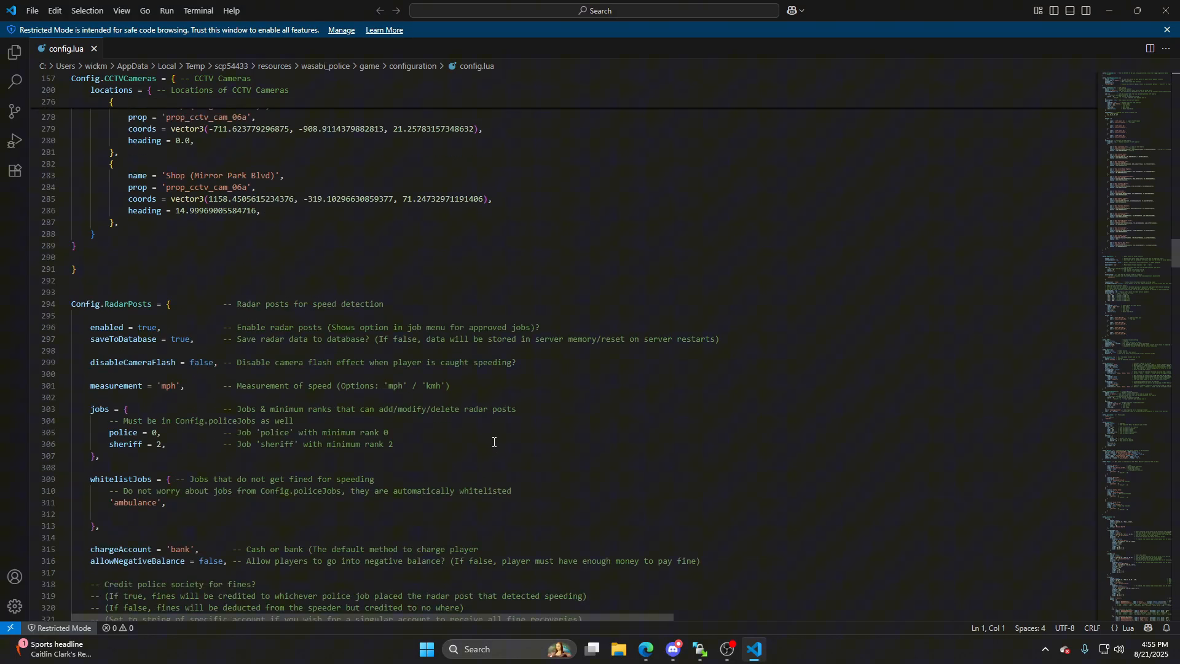
scroll("down", 3)
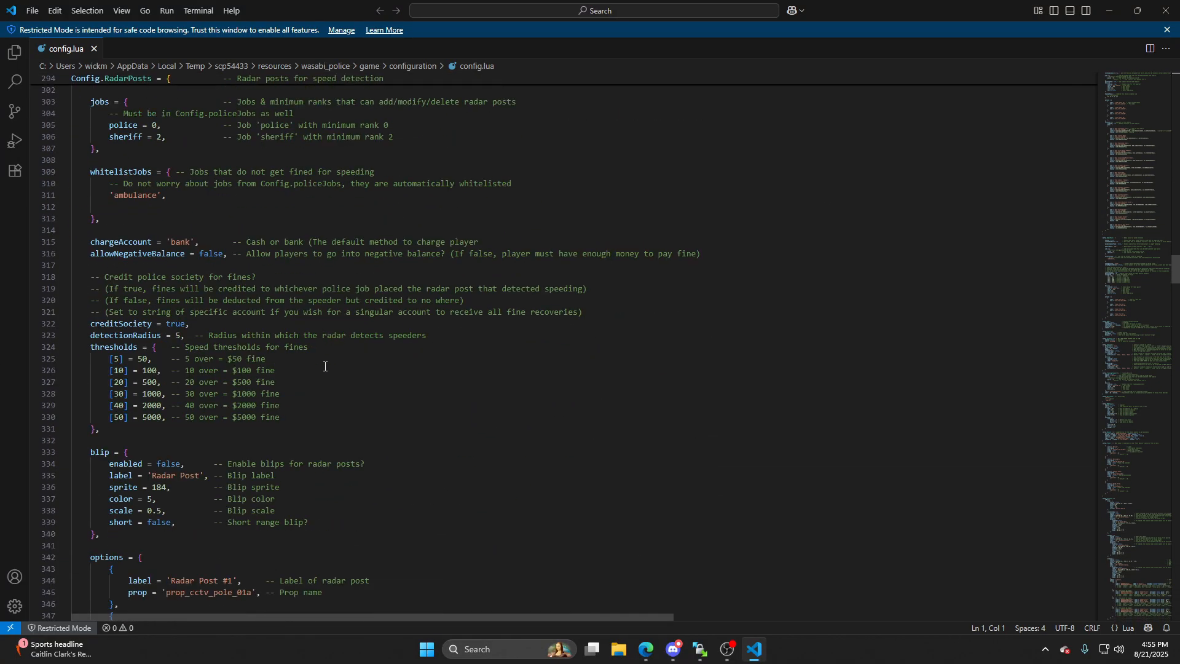
scroll("down", 3)
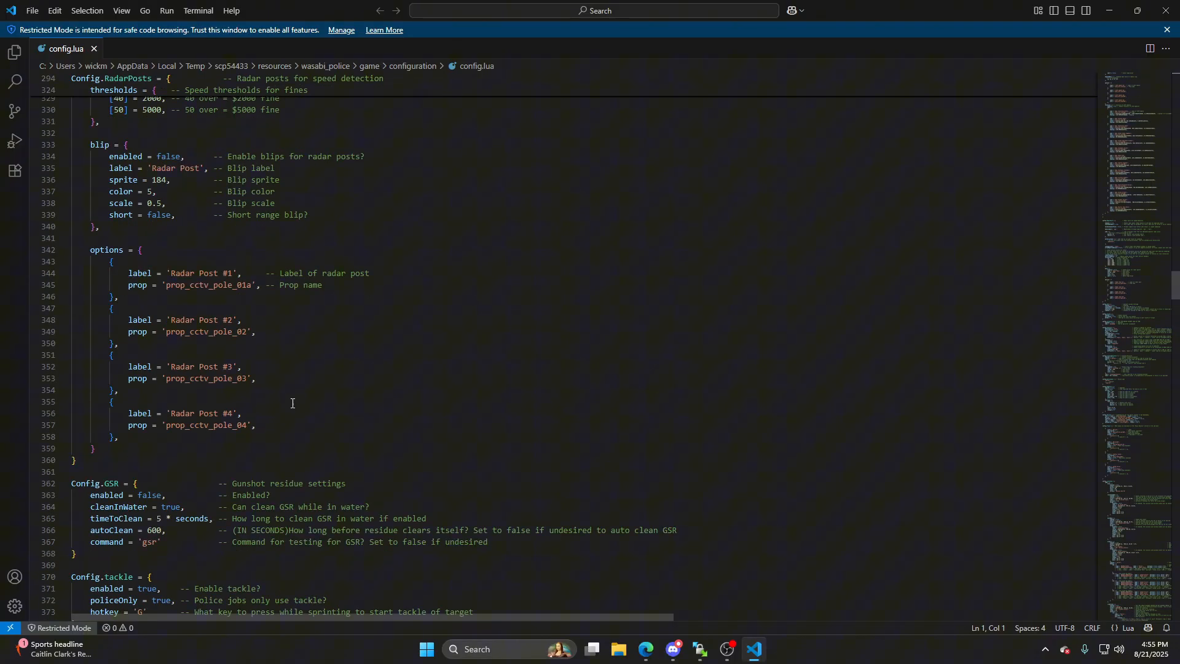
scroll("down", 3)
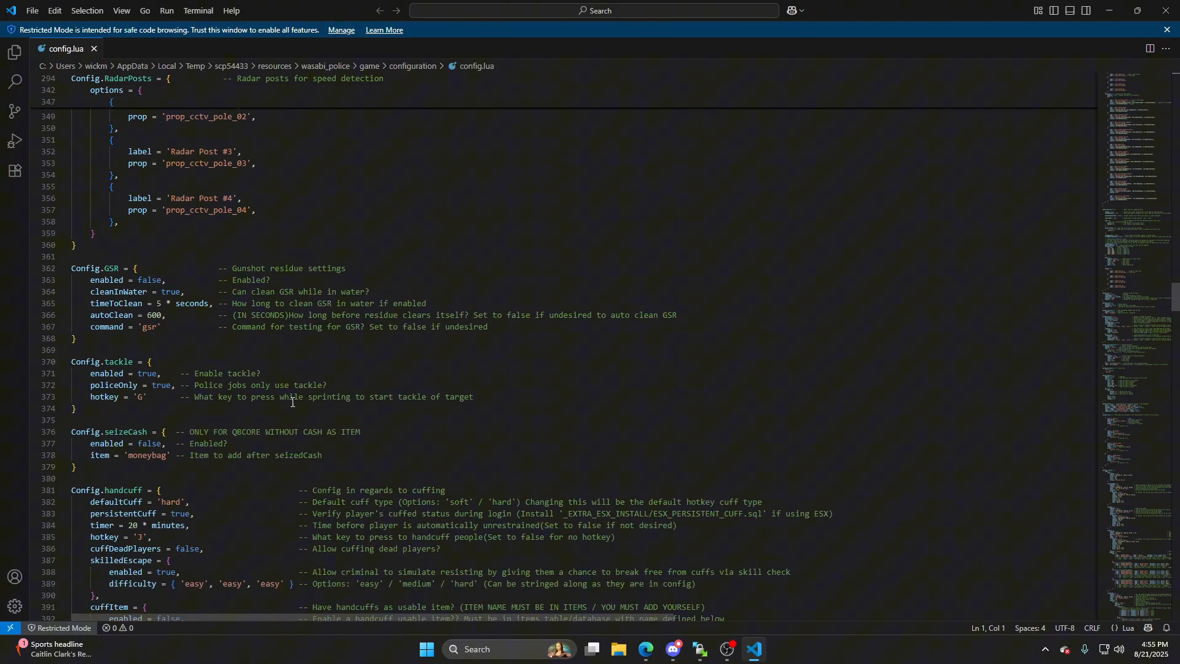
scroll("down", 3)
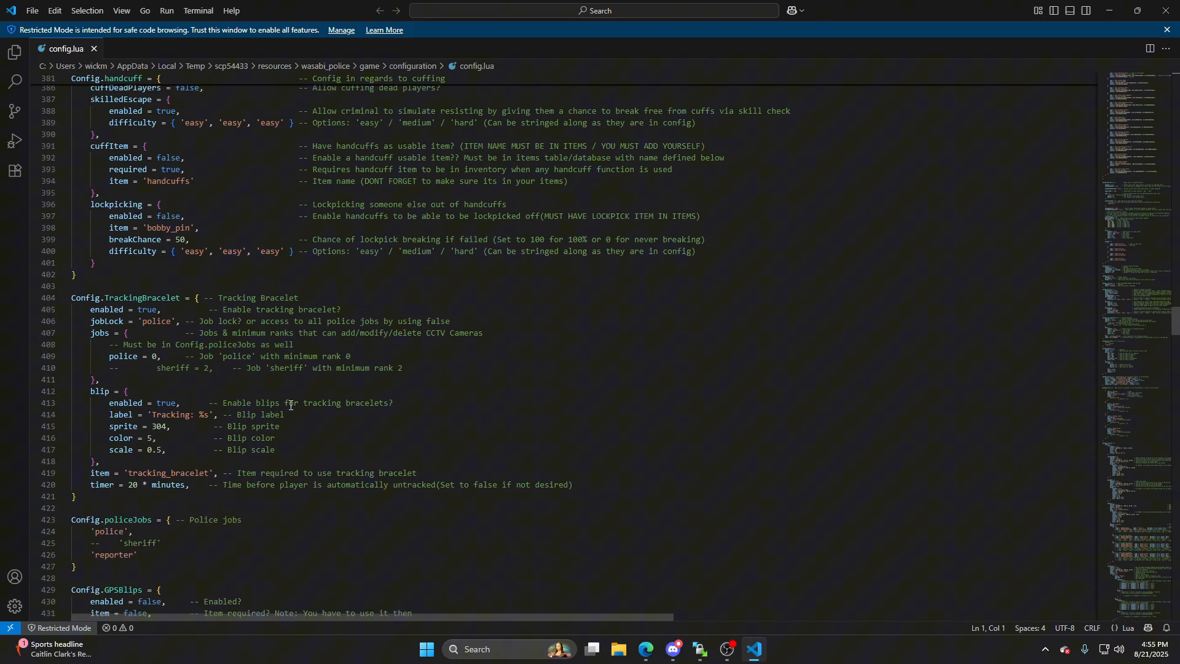
scroll("down", 3)
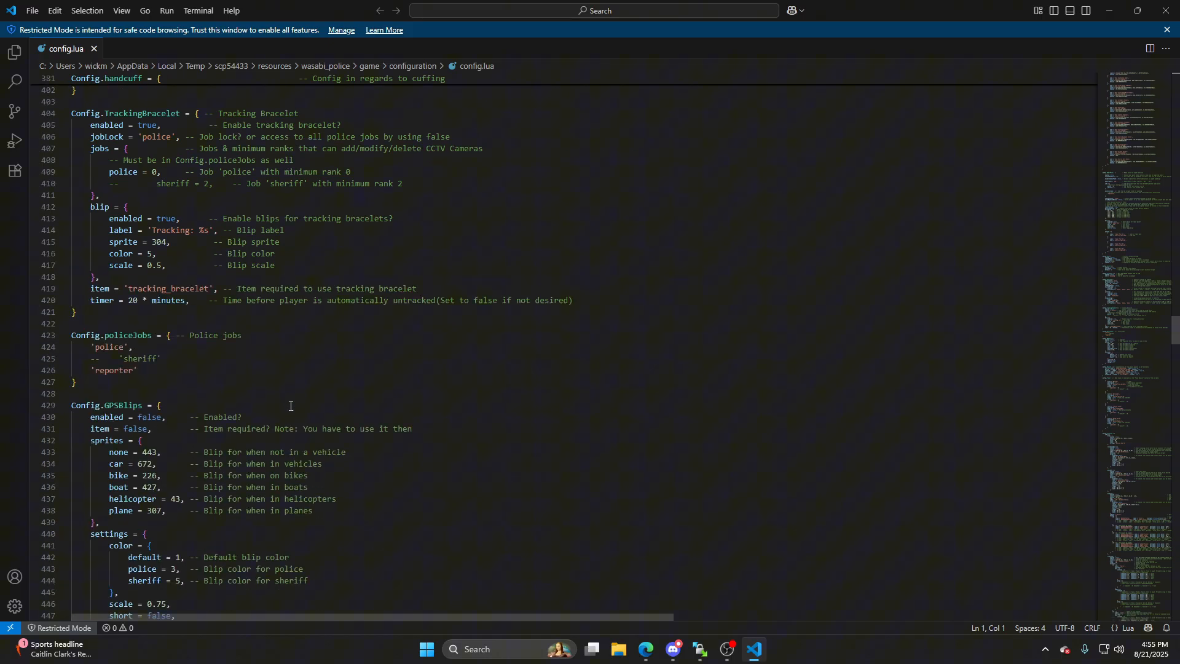
mouse_move(299, 402)
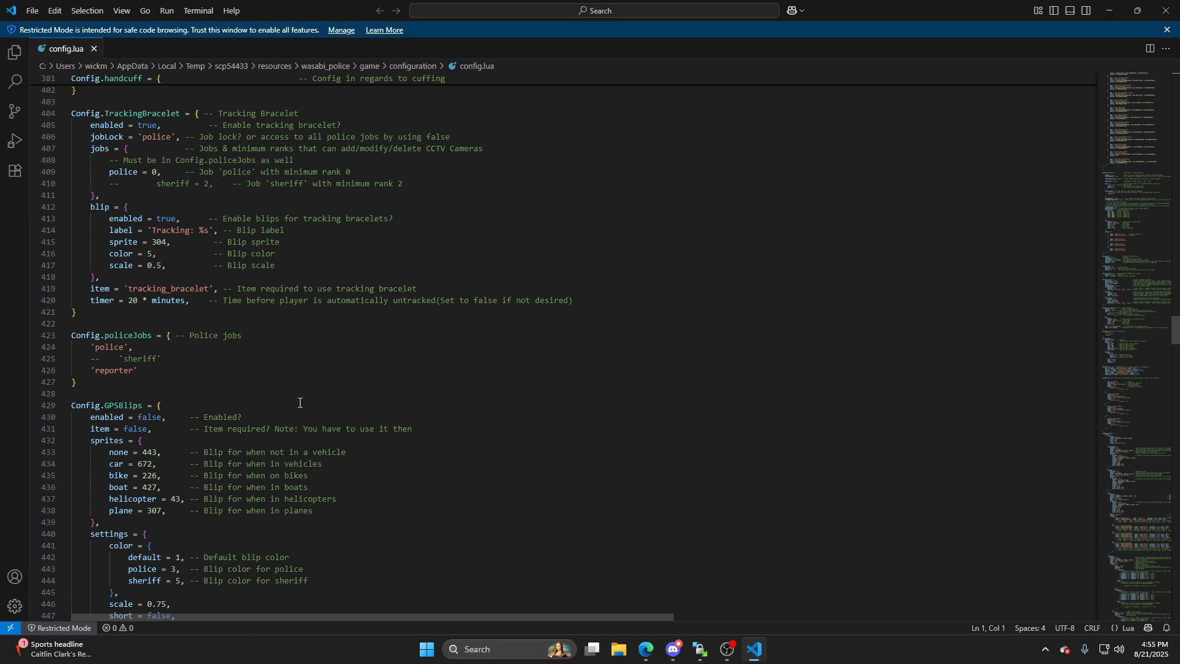
scroll("down", 3)
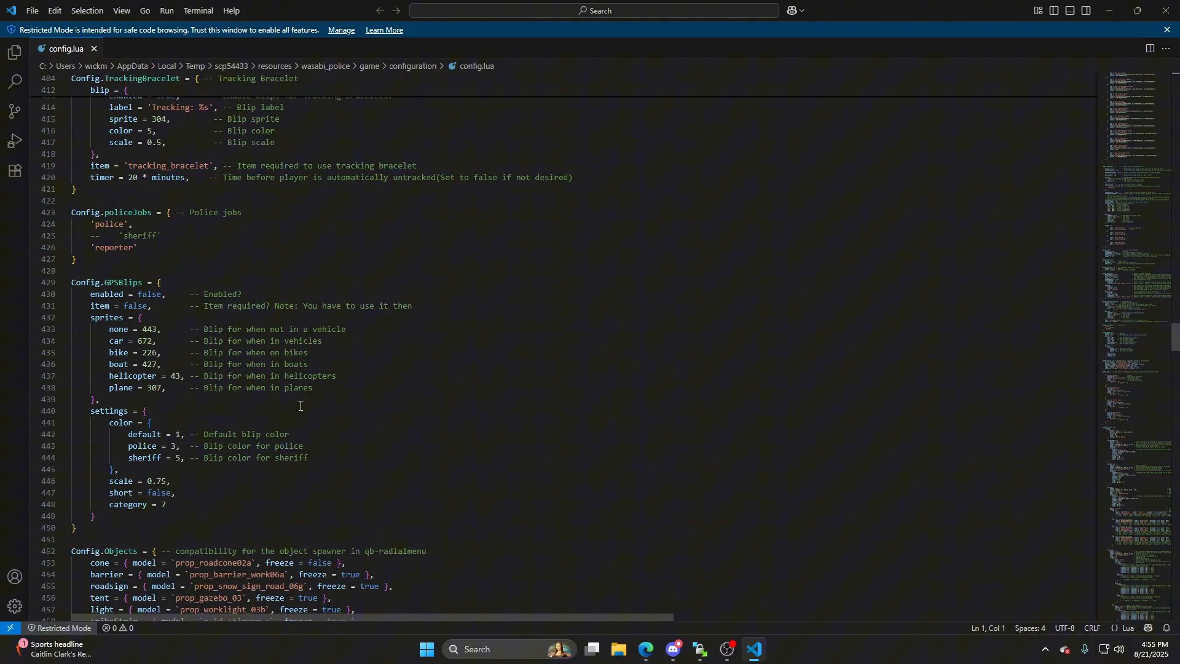
scroll("down", 3)
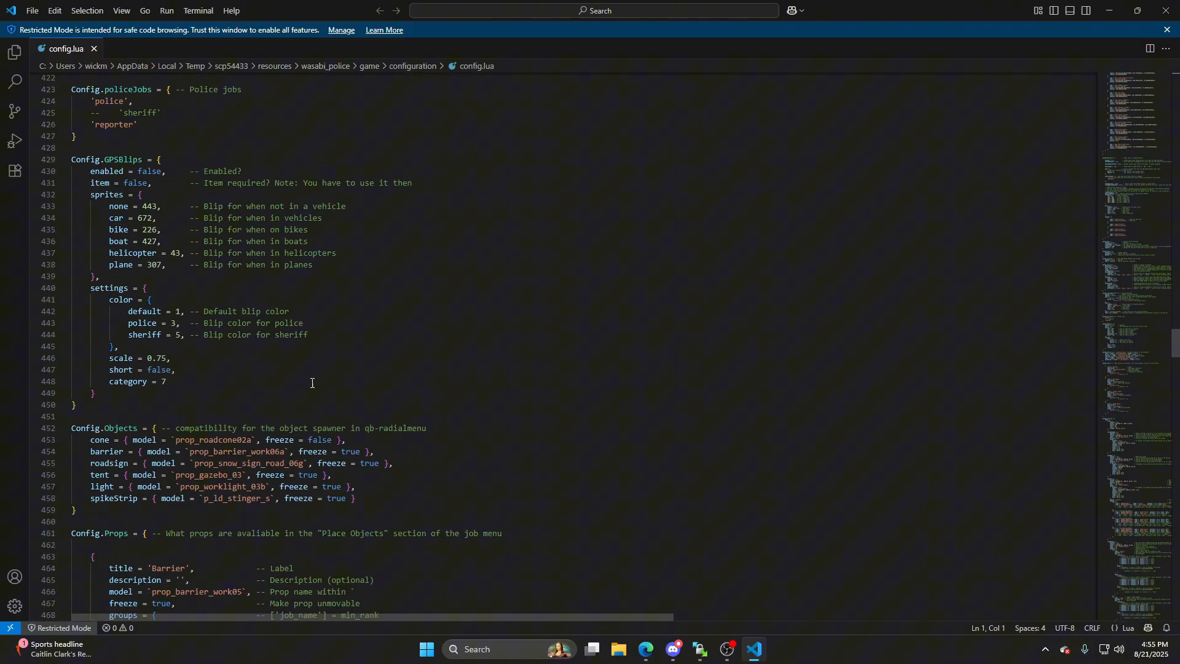
scroll("down", 3)
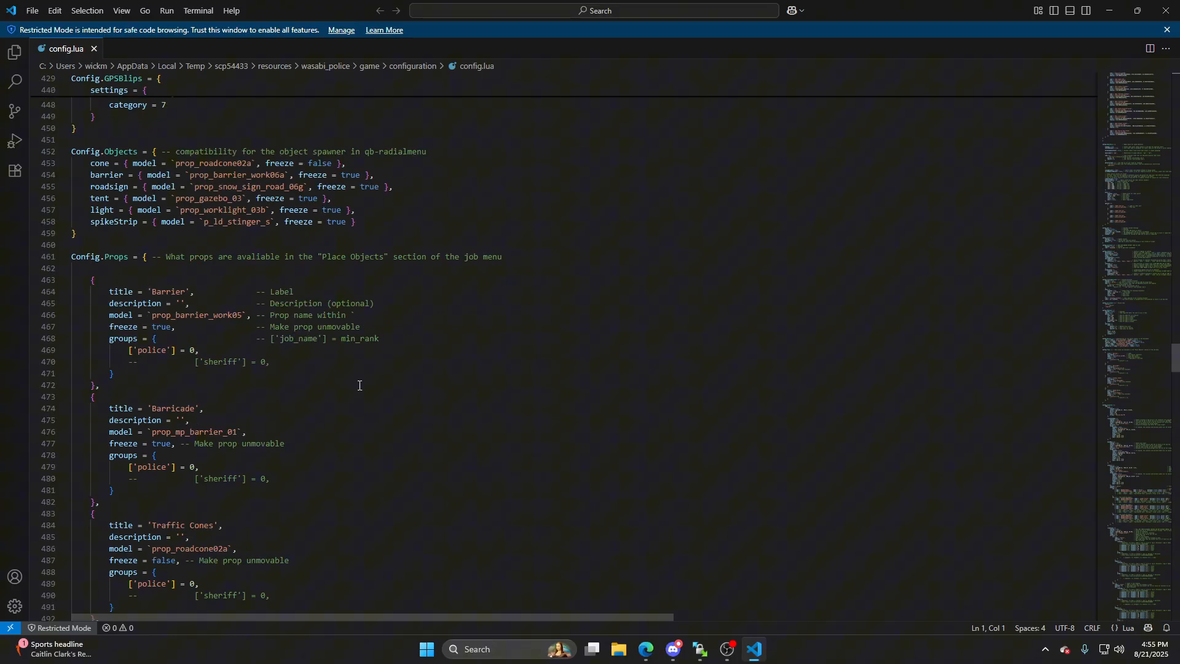
scroll("down", 3)
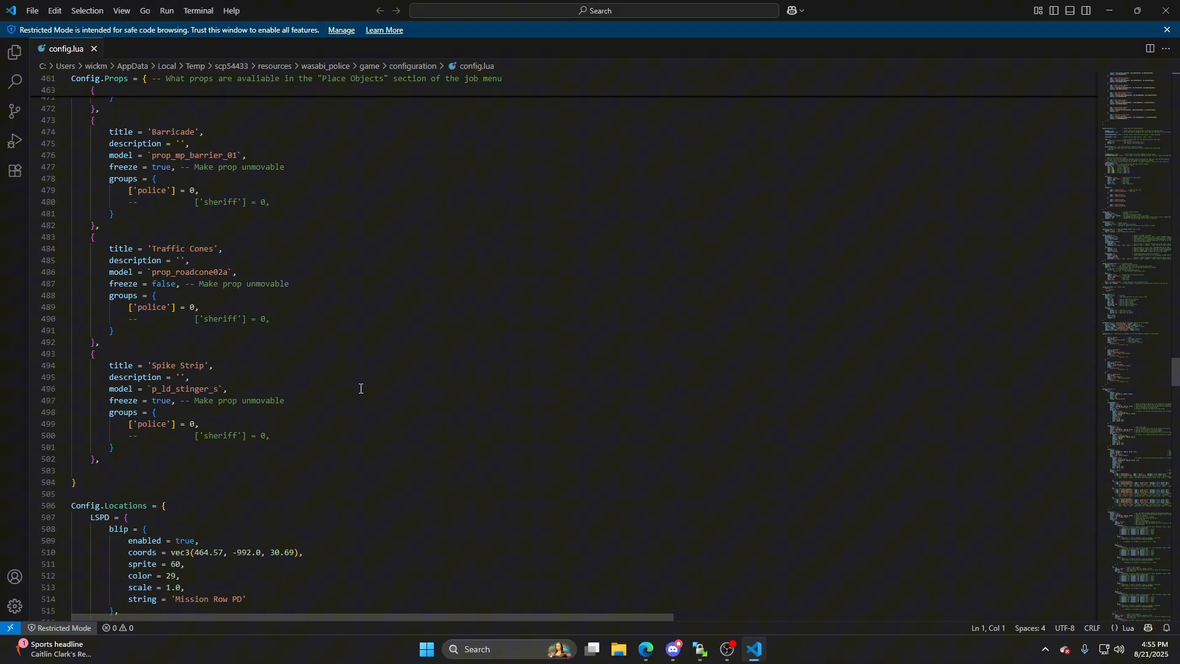
scroll("down", 3)
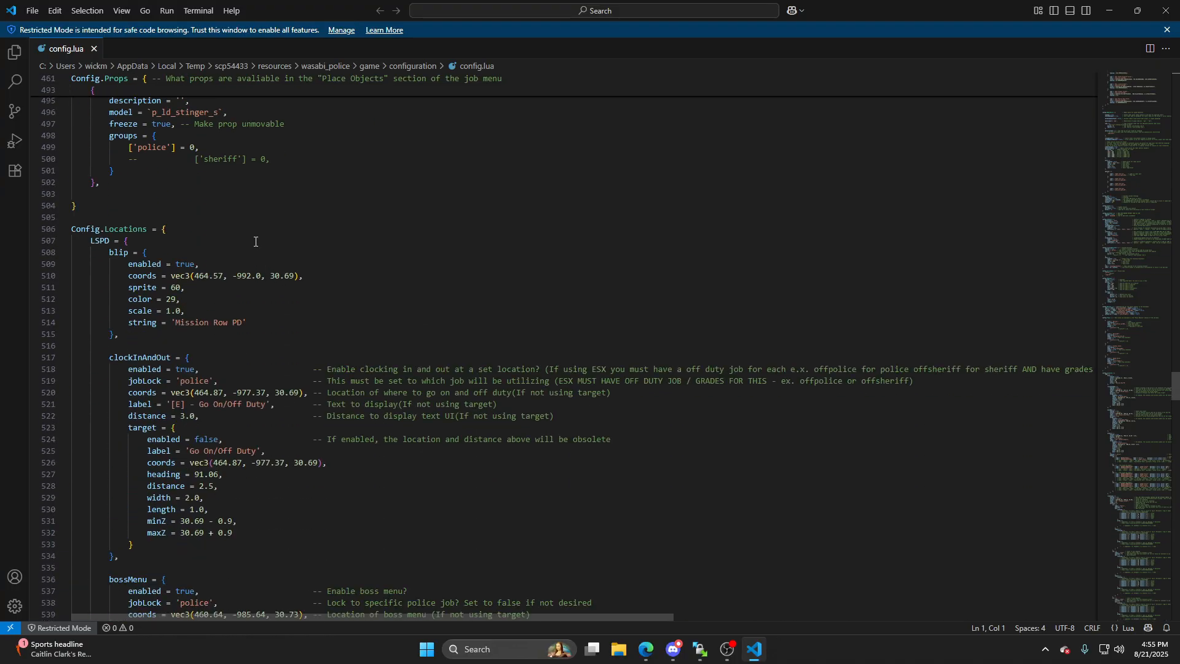
mouse_move(690, 337)
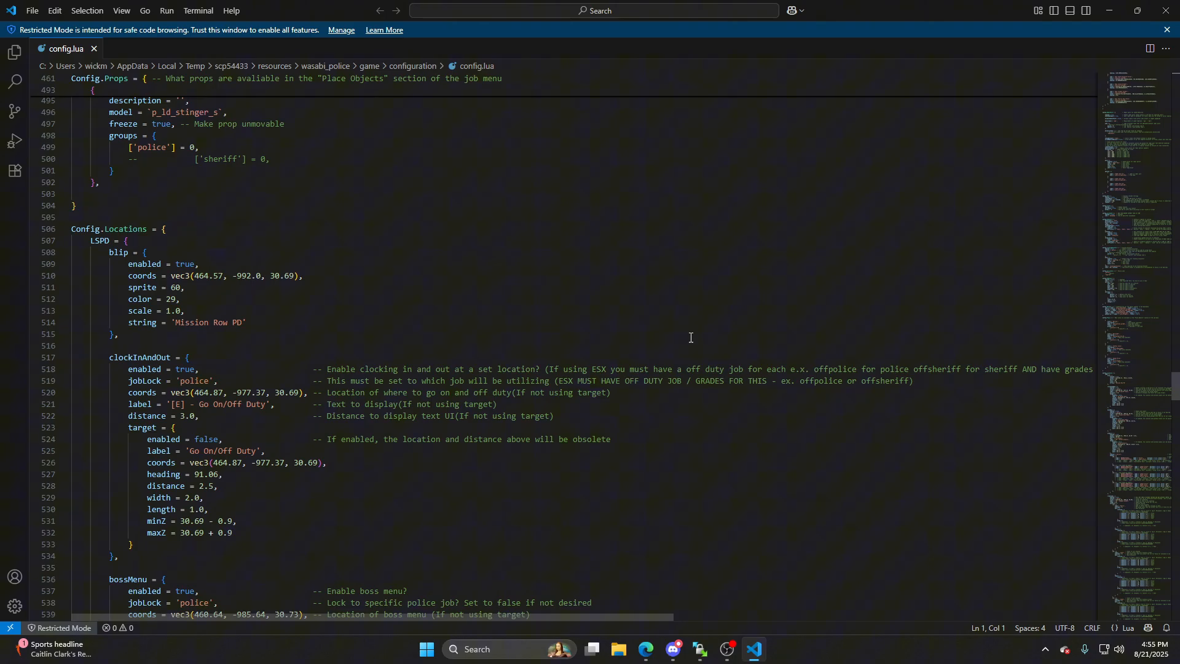
mouse_move(437, 383)
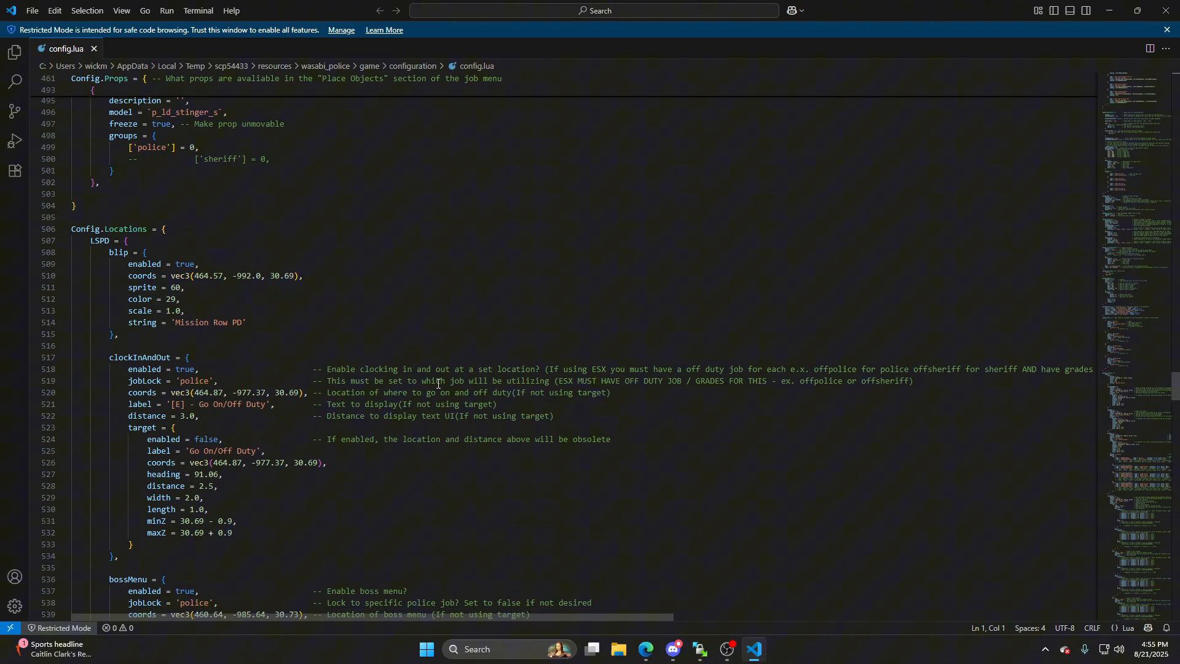
mouse_move(593, 412)
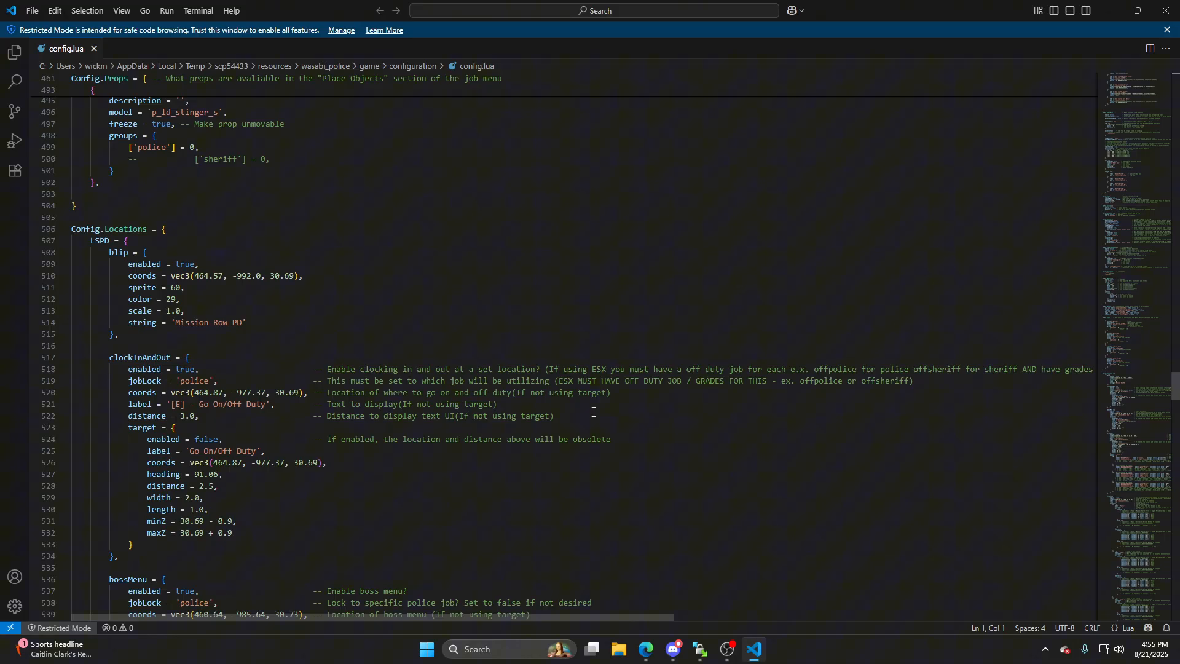
mouse_move(675, 386)
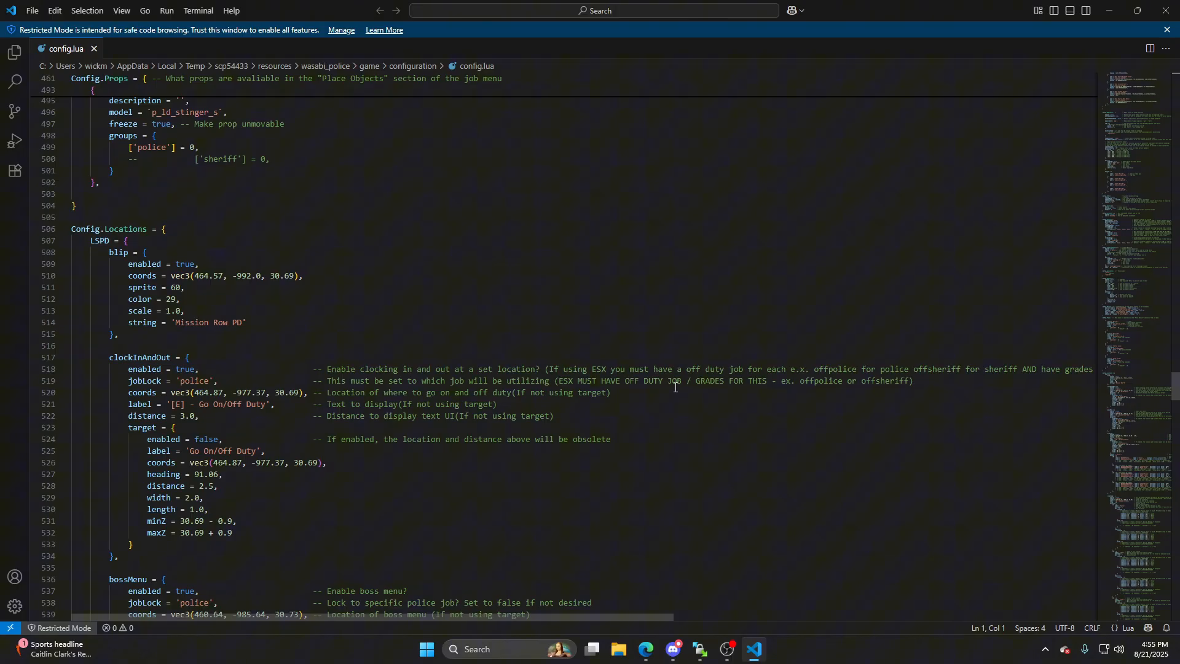
mouse_move(834, 462)
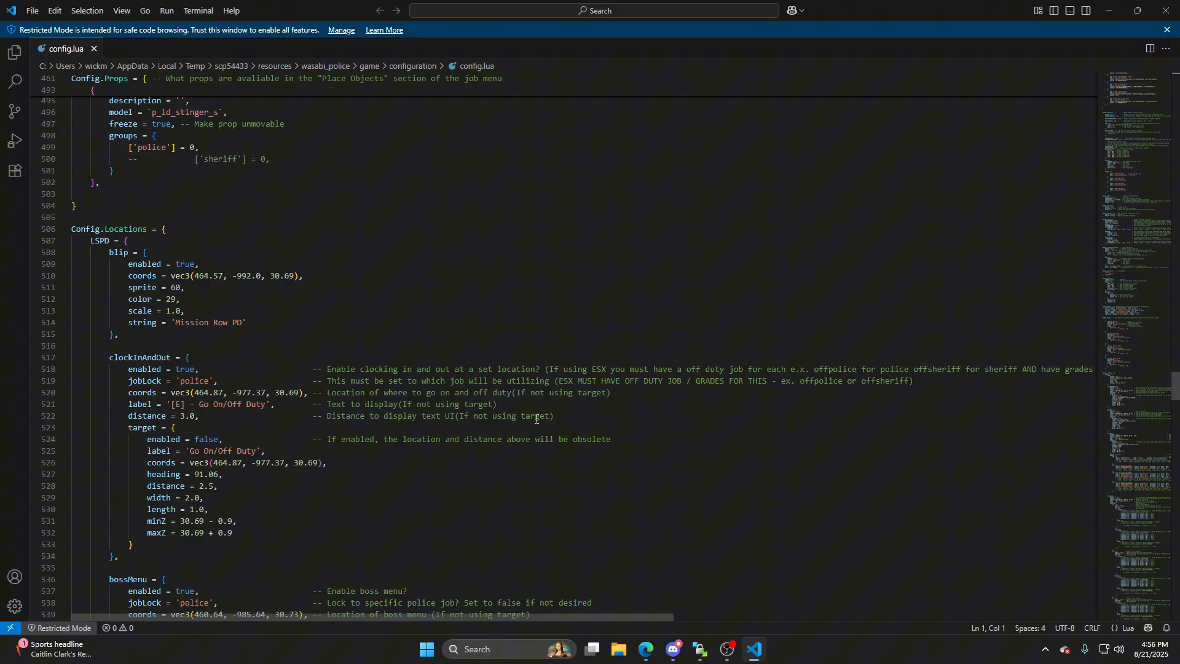
scroll("down", 3)
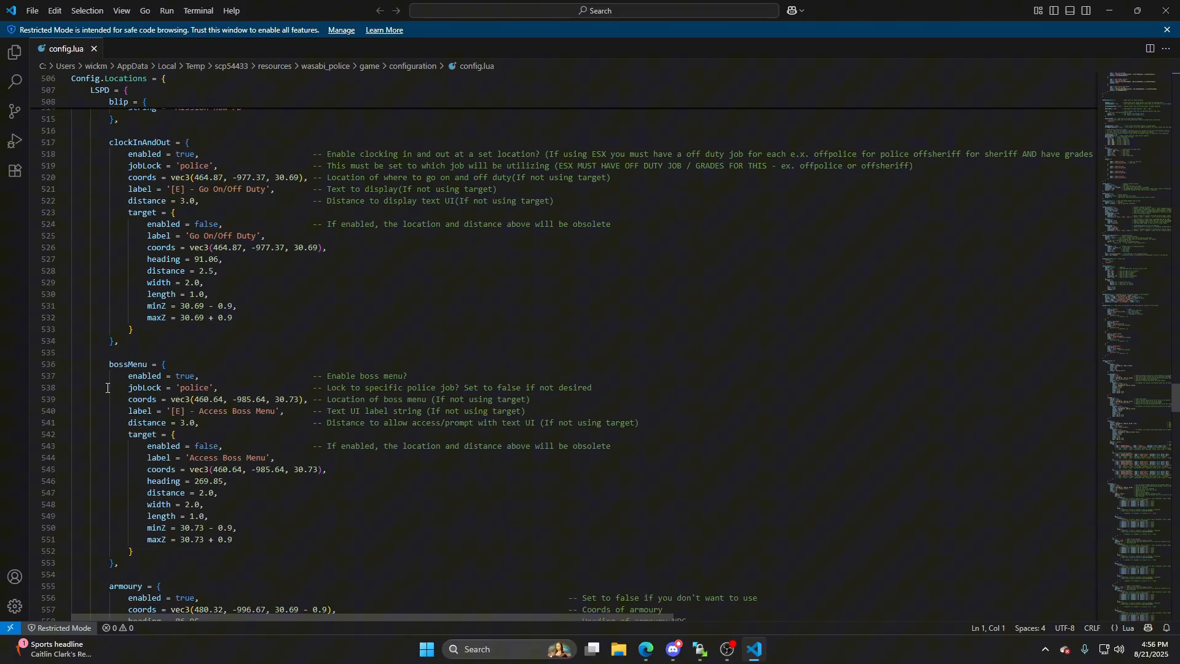
scroll("down", 3)
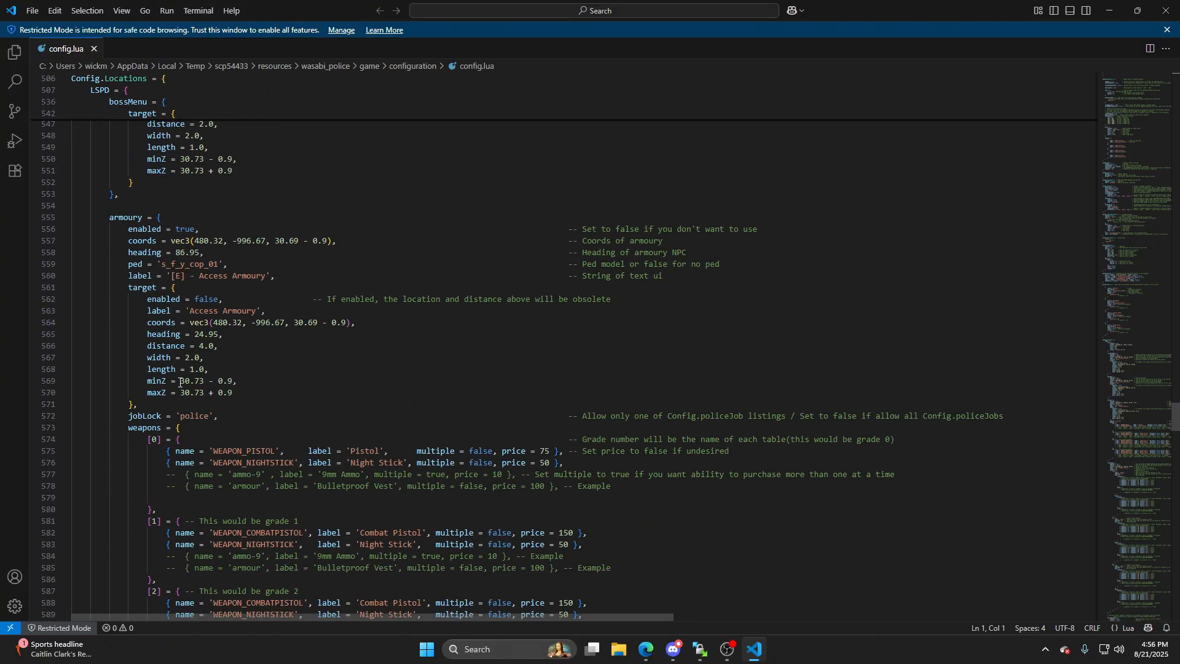
mouse_move(565, 456)
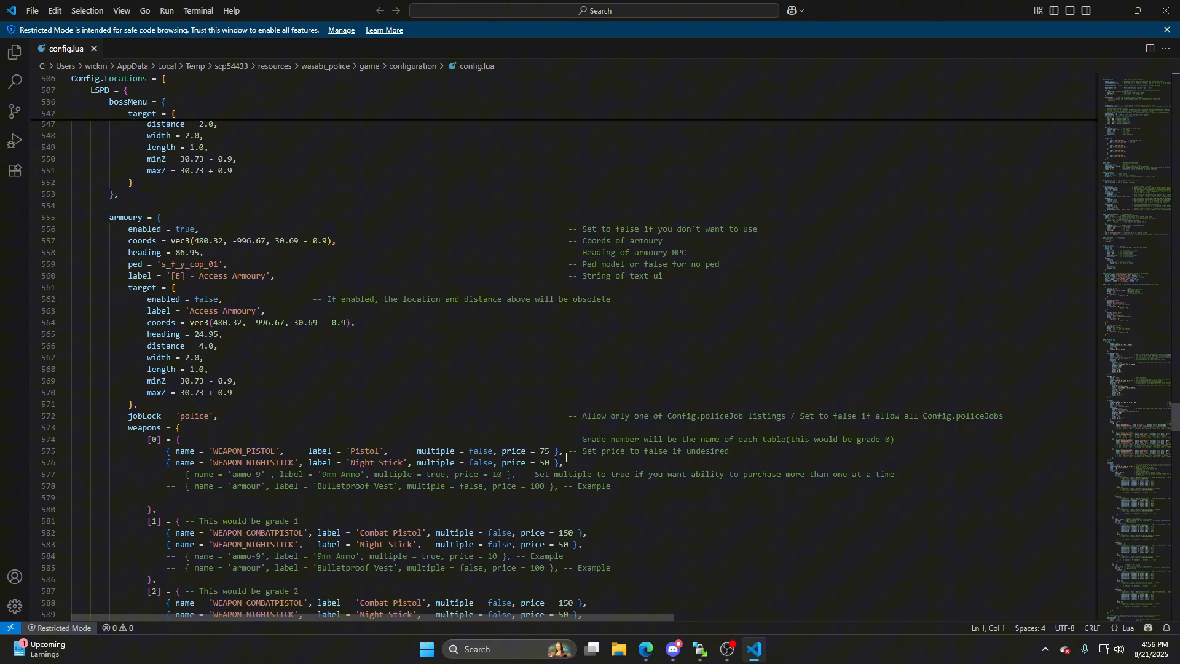
mouse_move(394, 549)
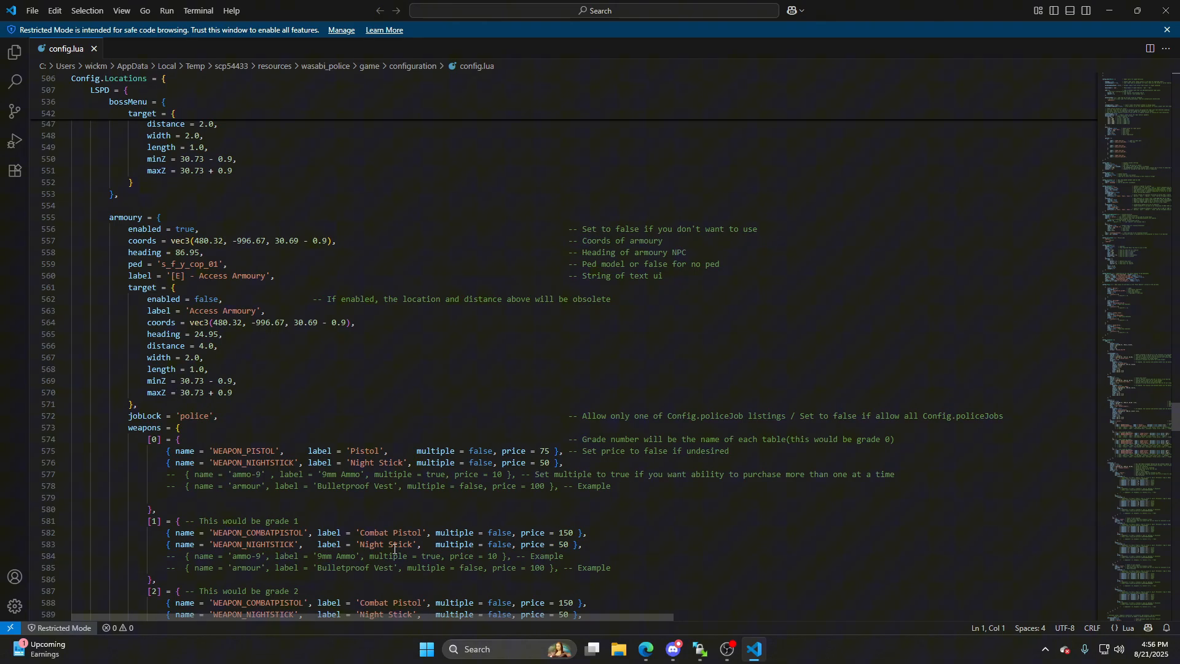
scroll("down", 3)
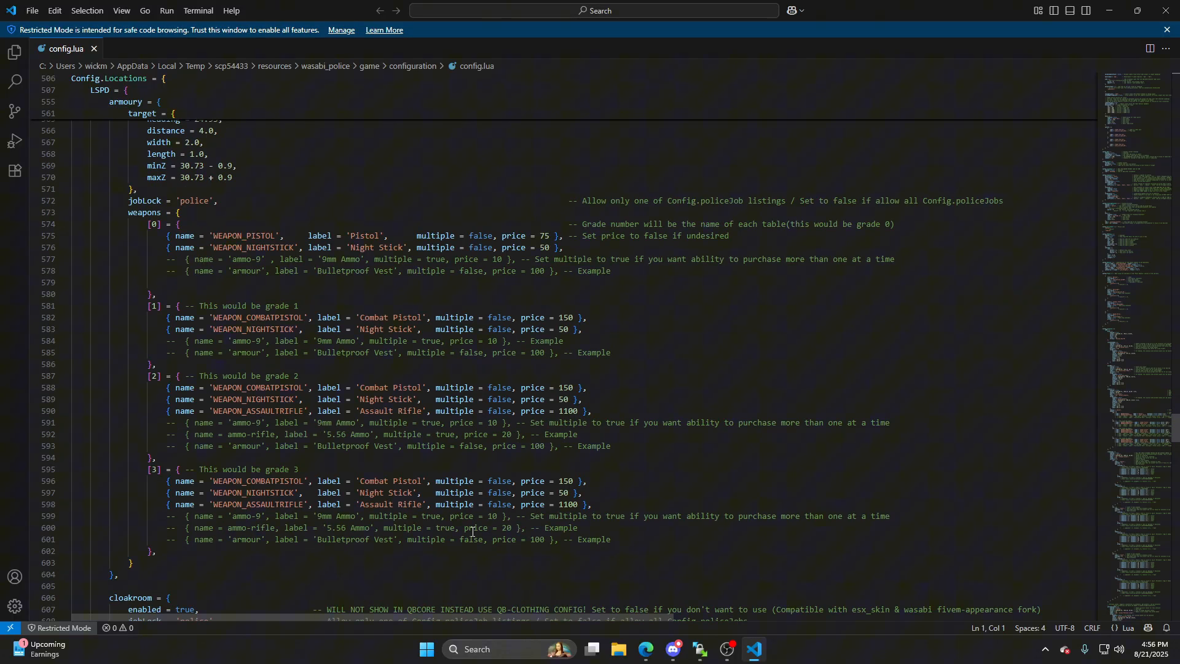
scroll("down", 3)
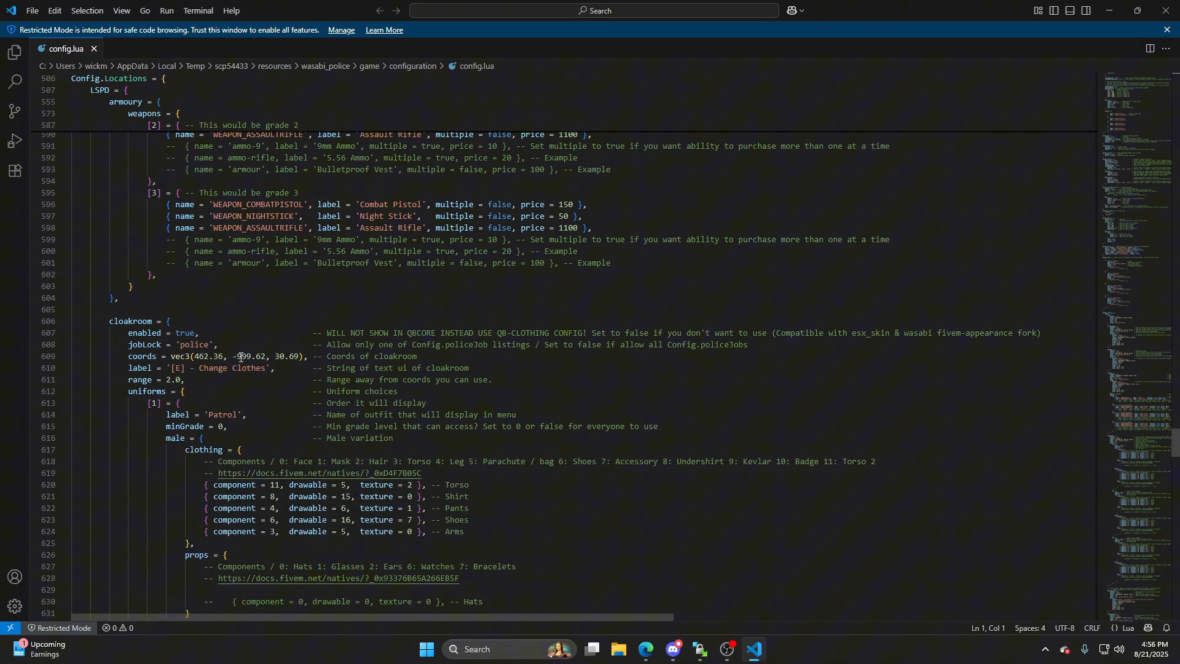
scroll("down", 3)
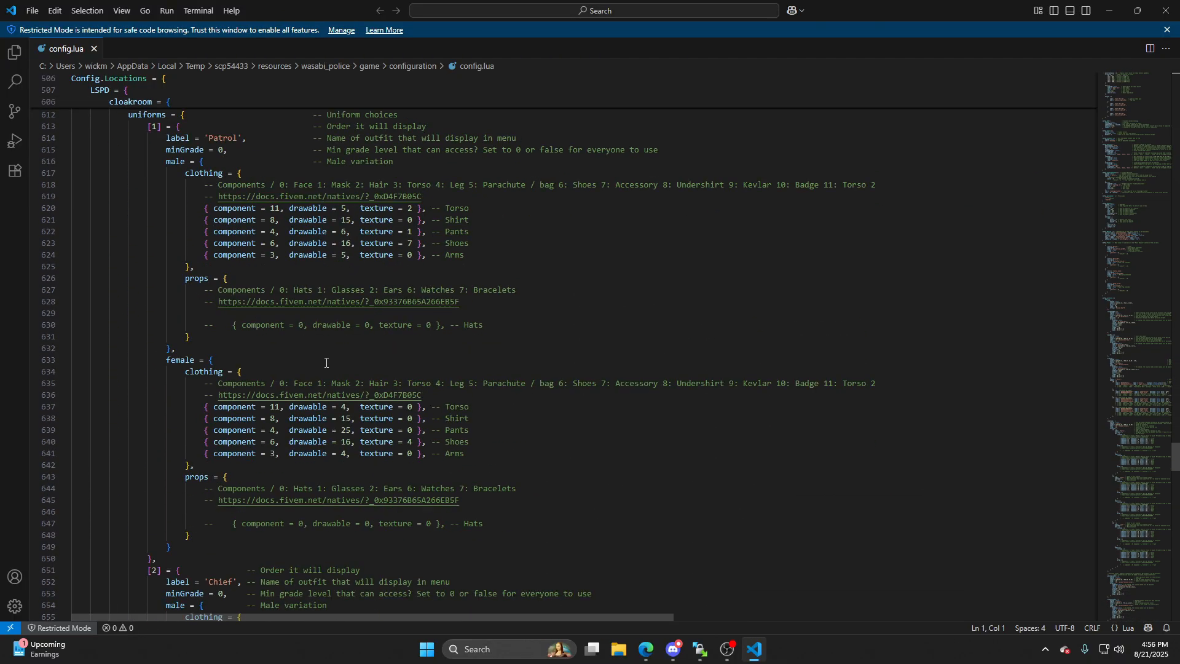
scroll("down", 3)
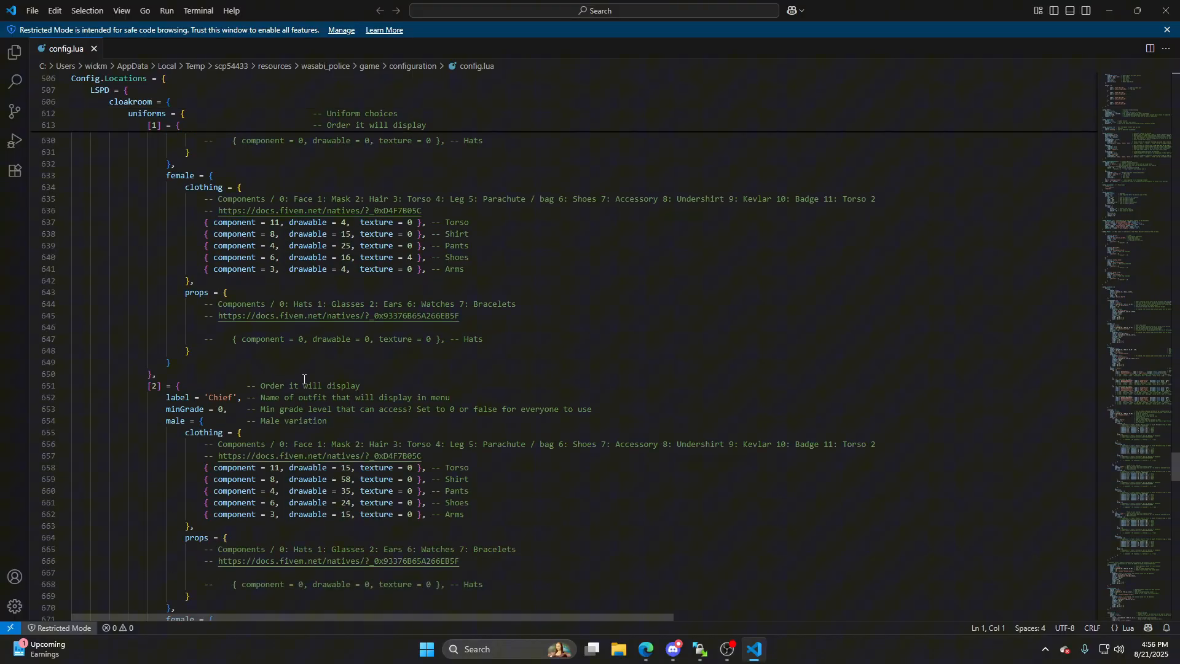
scroll("down", 3)
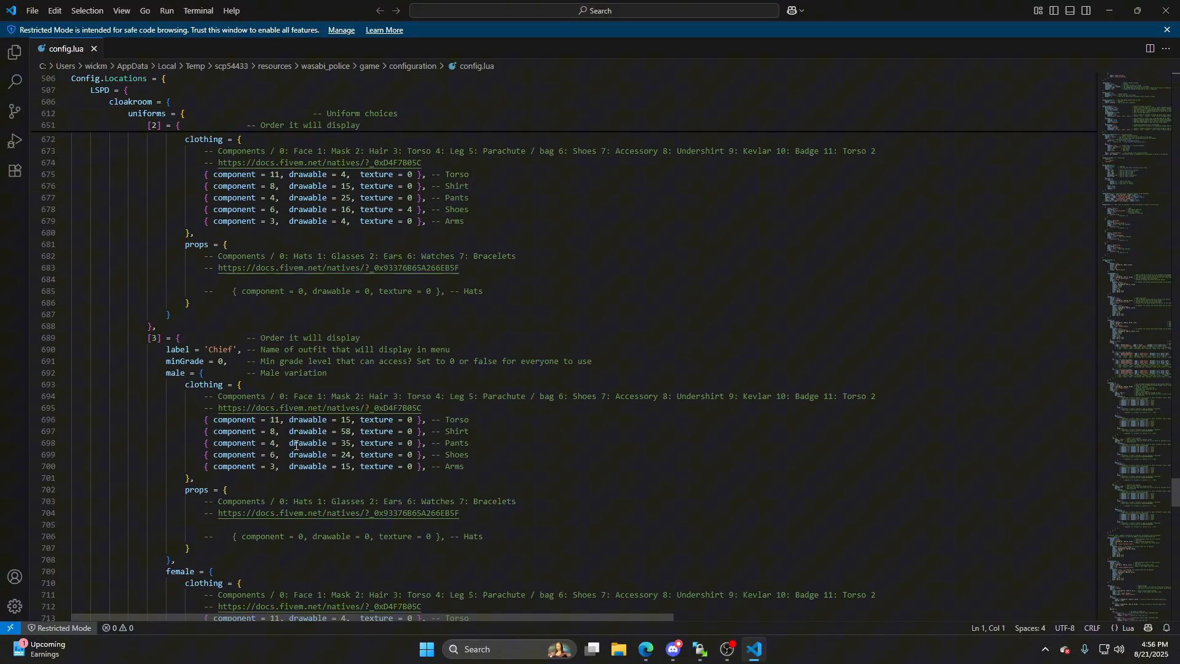
scroll("down", 3)
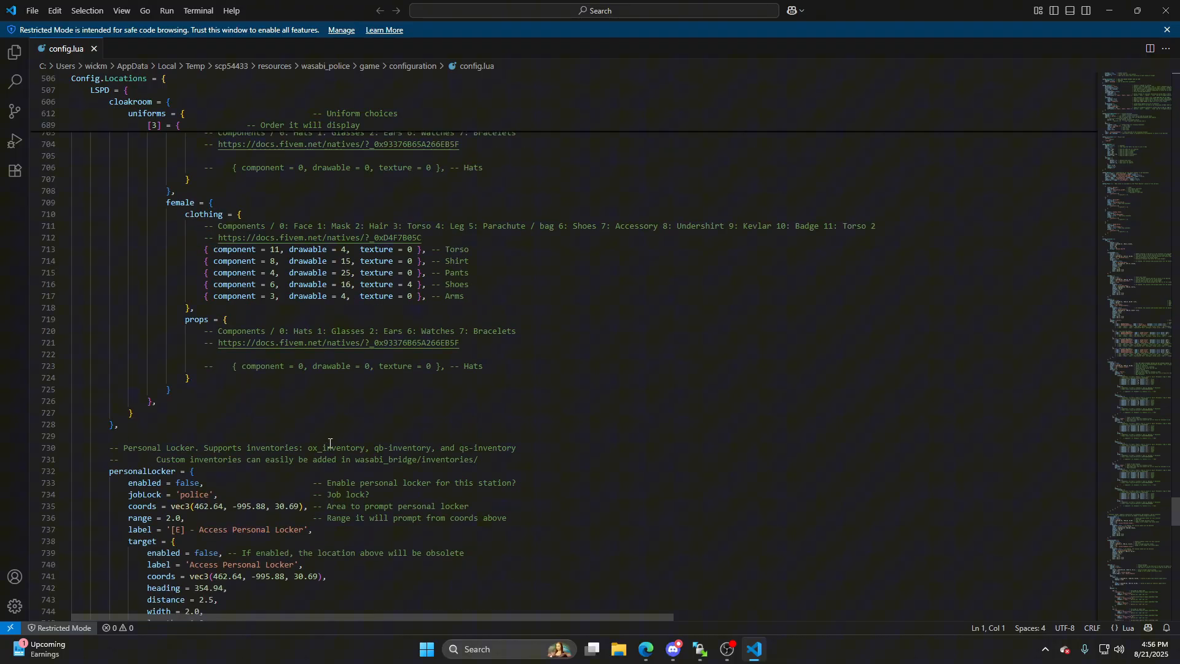
mouse_move(614, 492)
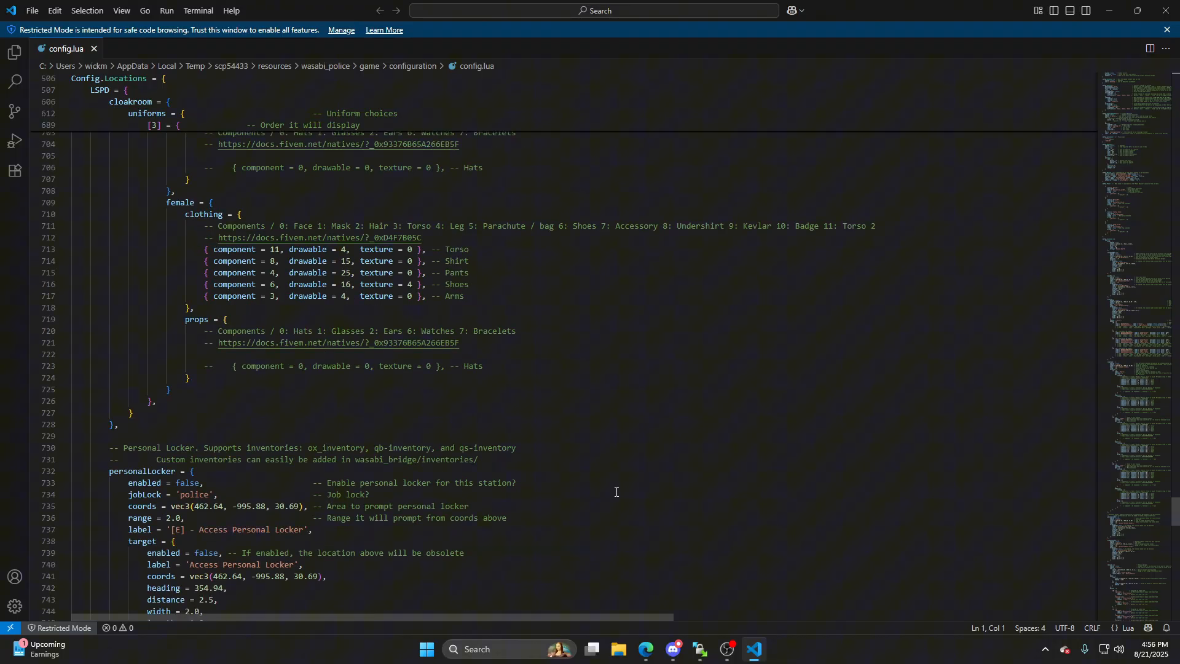
mouse_move(506, 563)
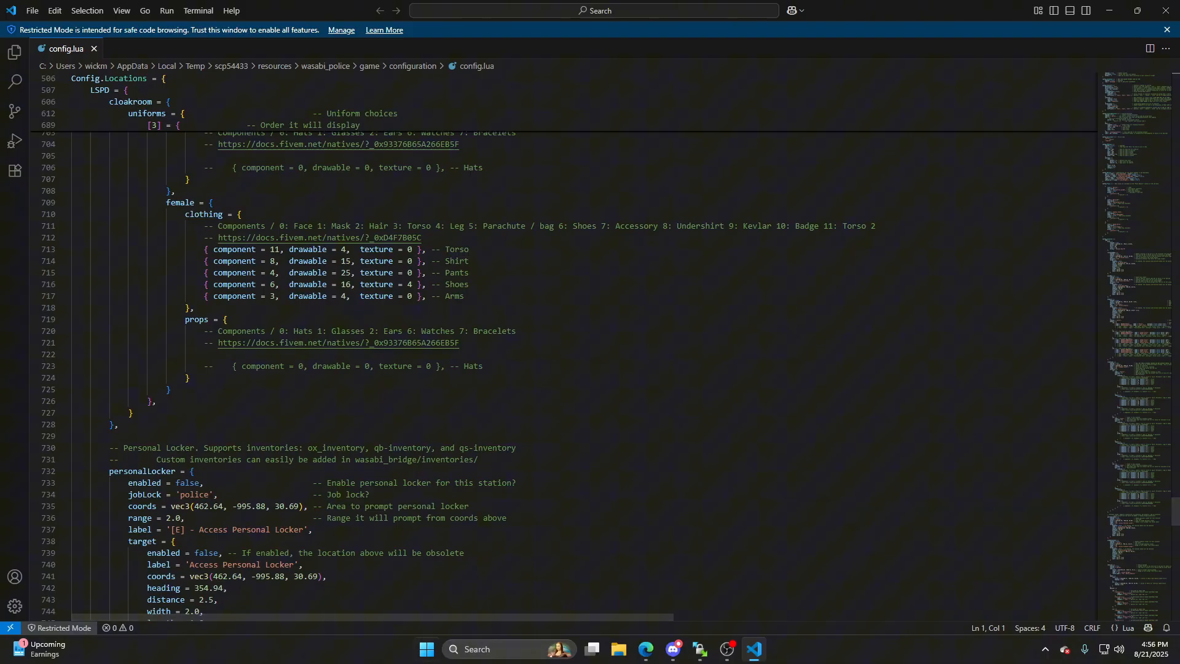
scroll("down", 3)
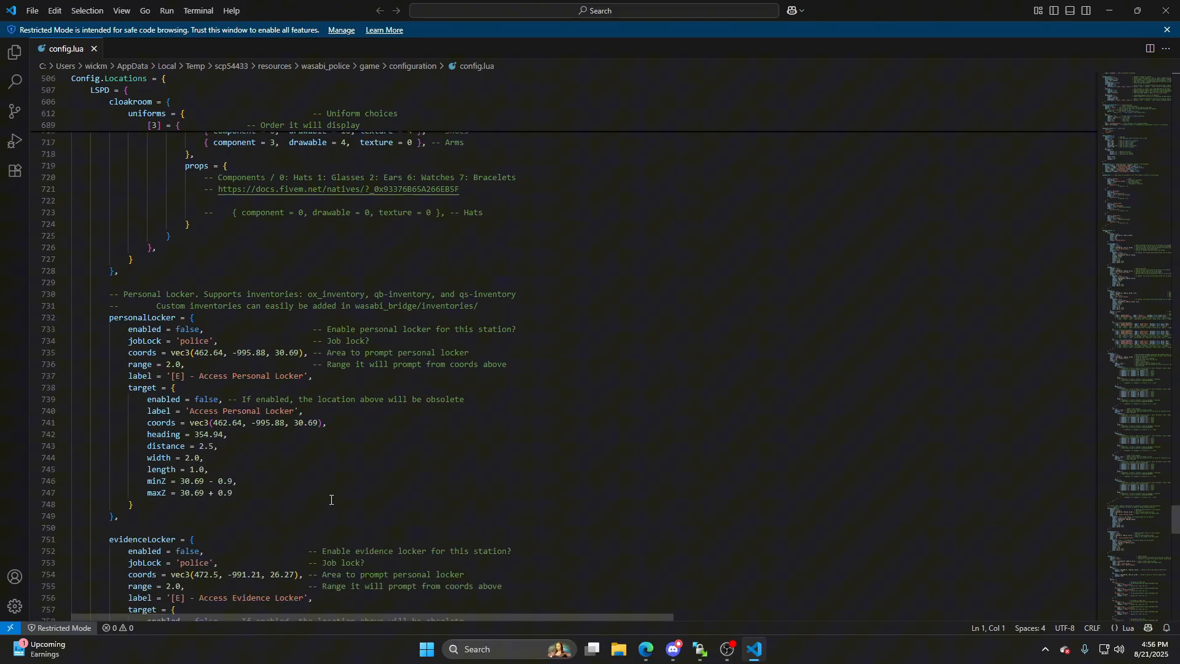
scroll("down", 3)
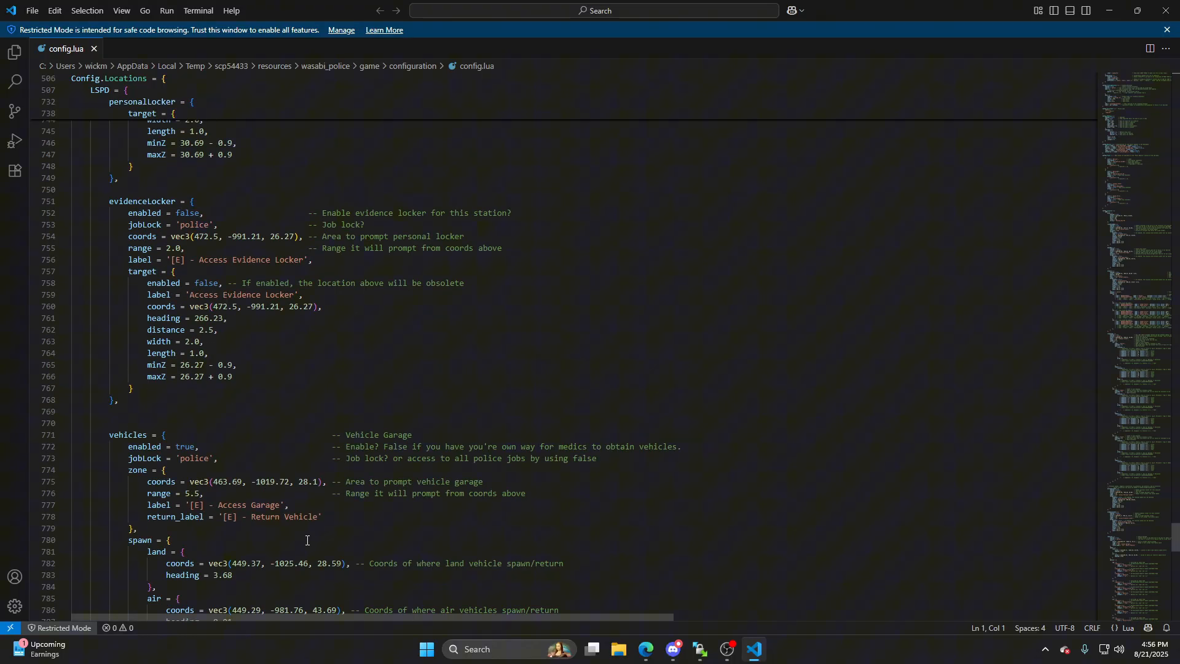
scroll("down", 3)
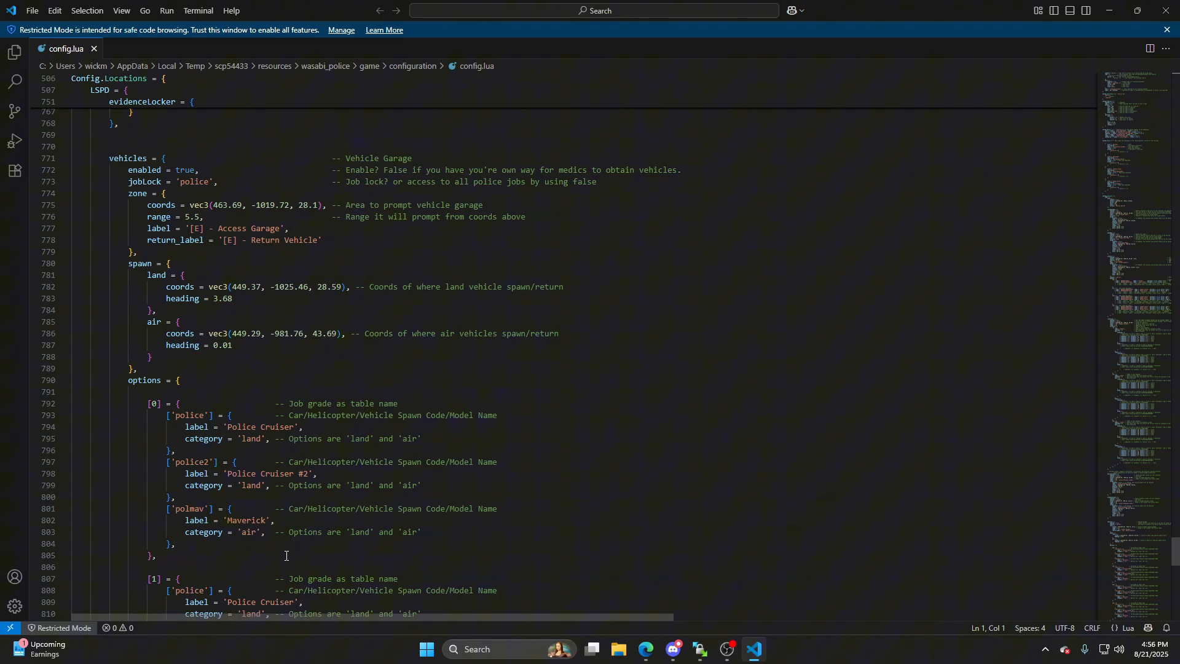
mouse_move(275, 634)
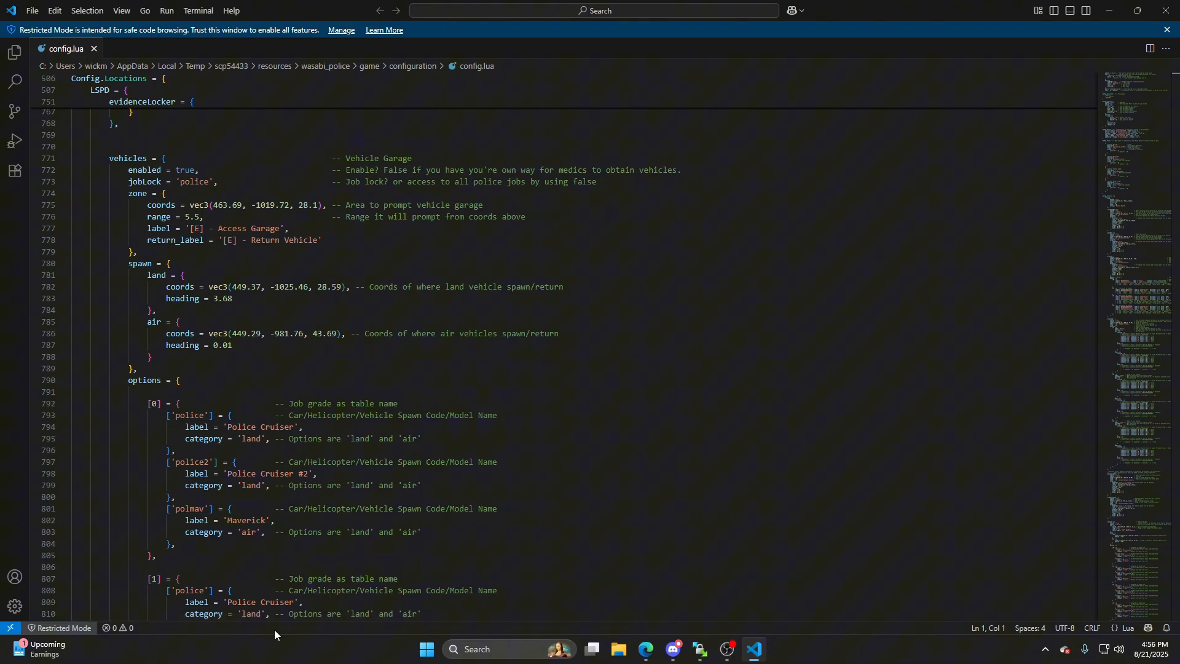
scroll("down", 3)
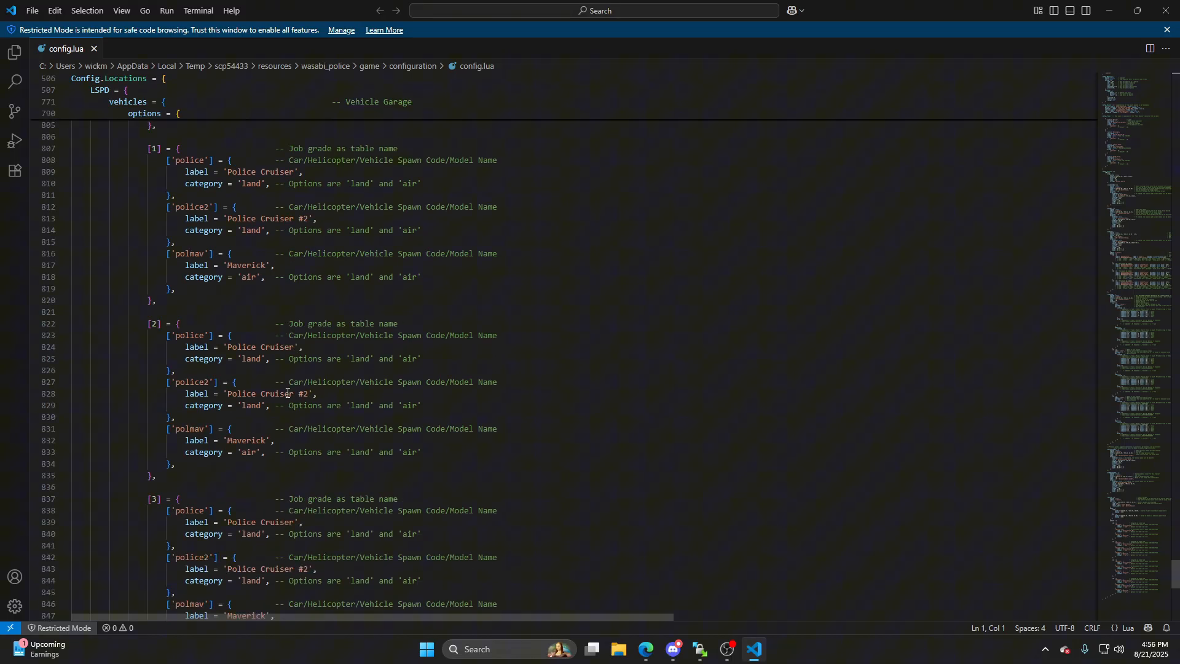
scroll("up", 3)
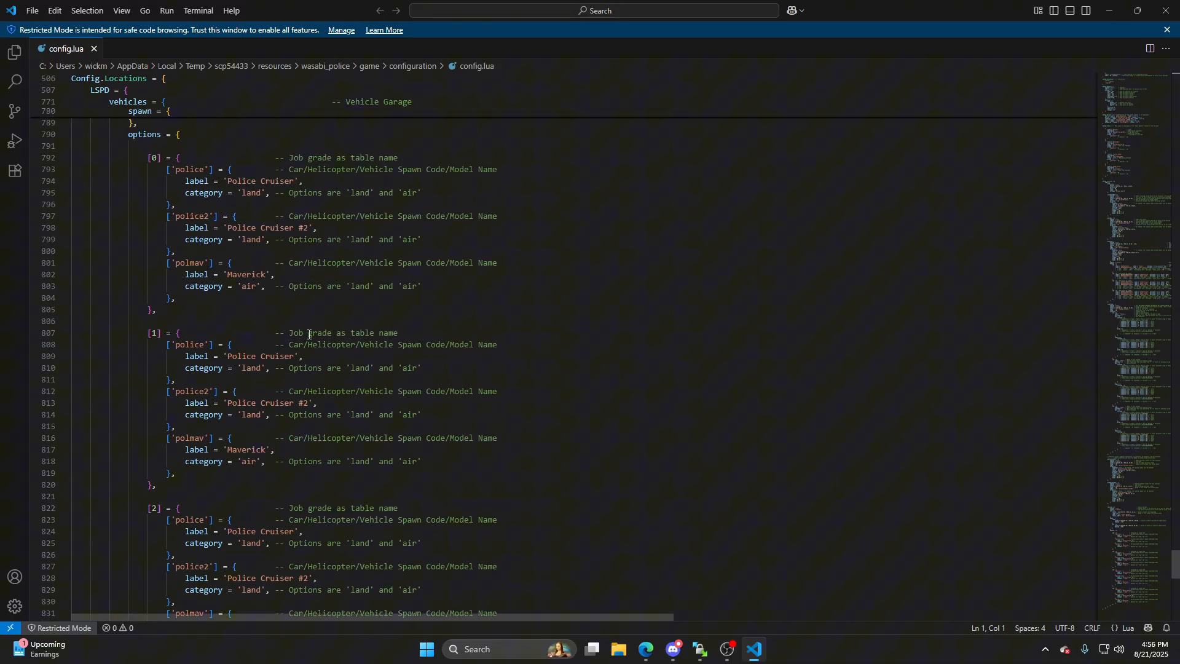
scroll("up", 3)
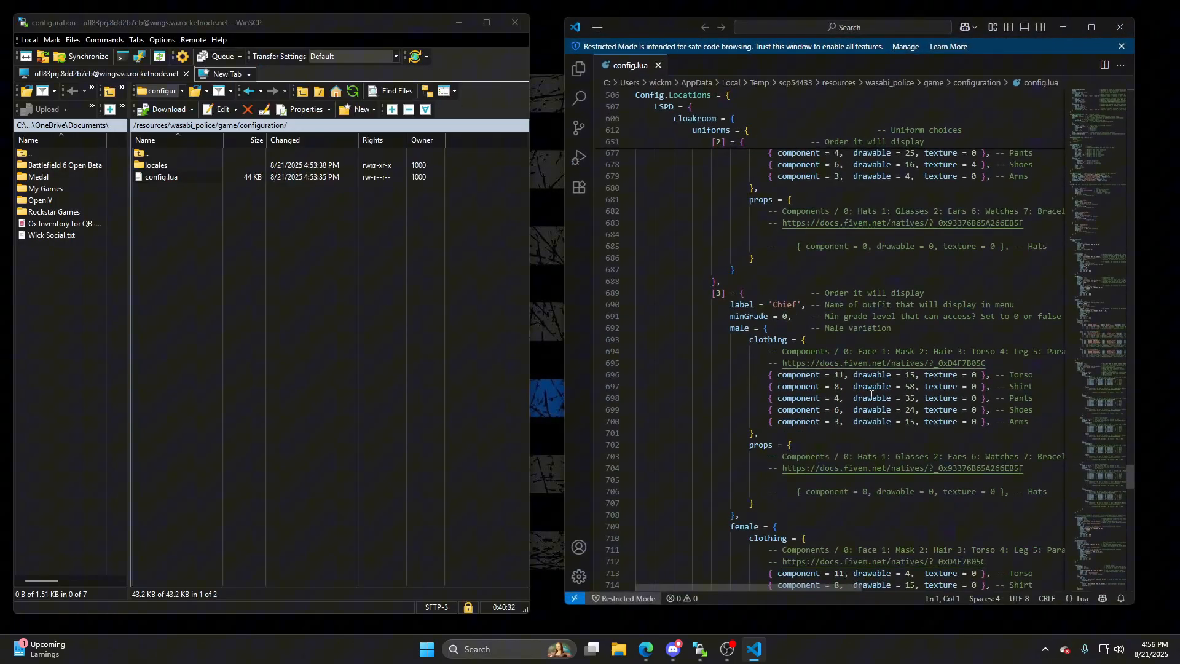
Step: Scroll config.lua up past the armoury section to Config.Props
scroll("up", 3)
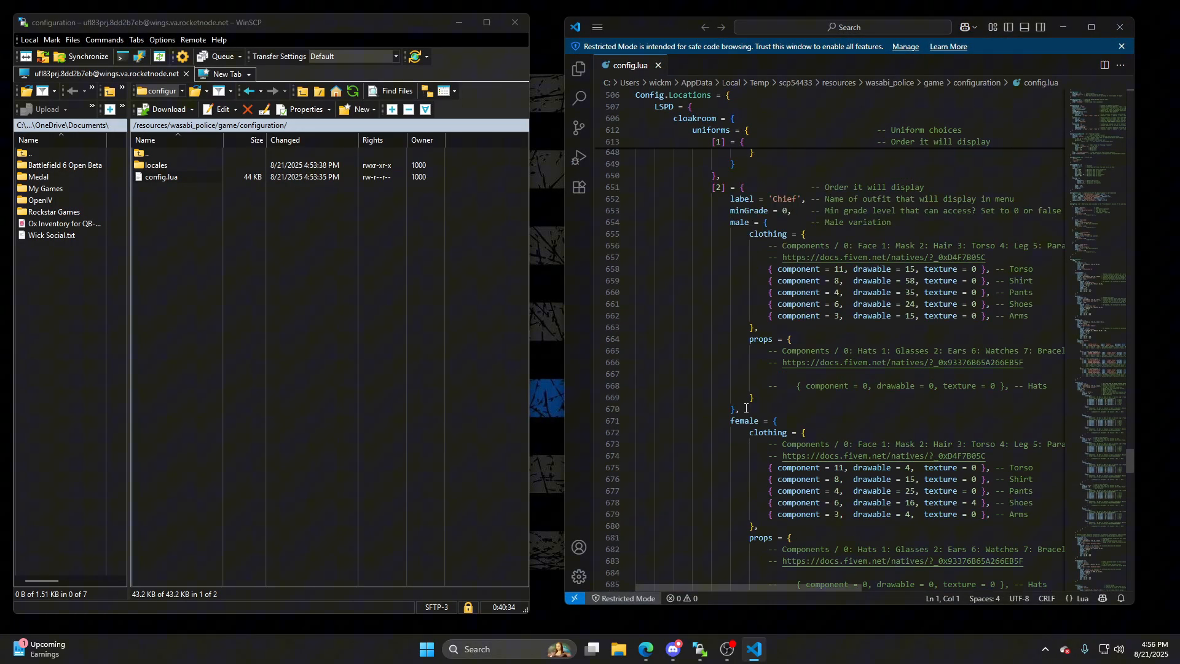
scroll("up", 3)
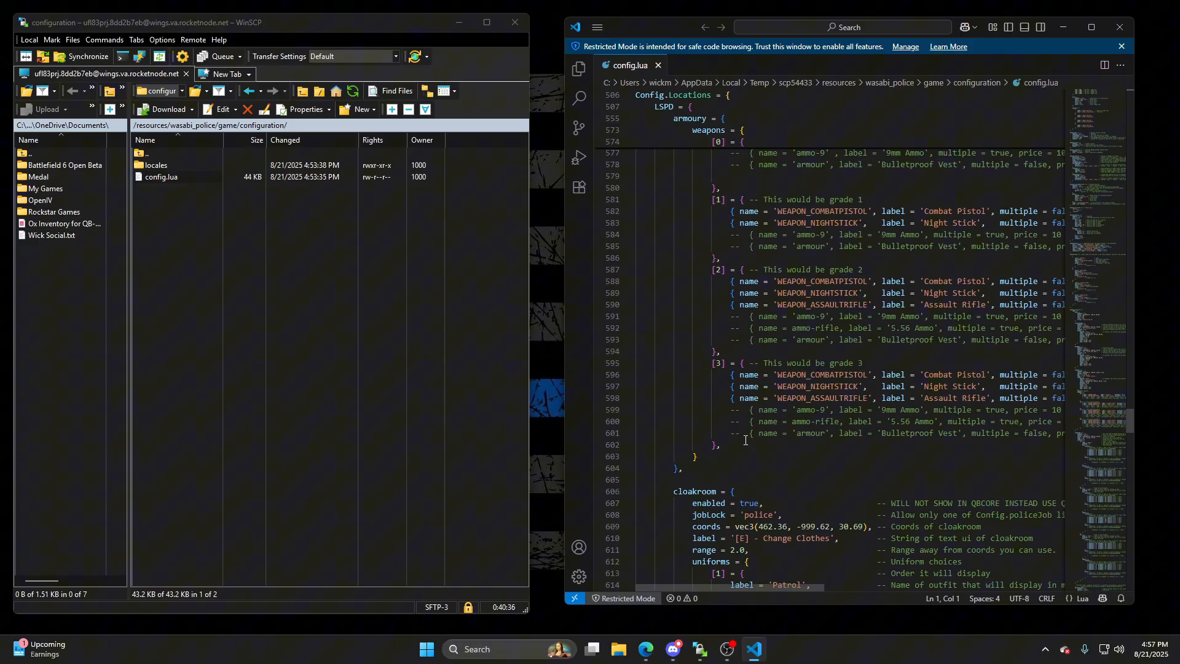
scroll("up", 3)
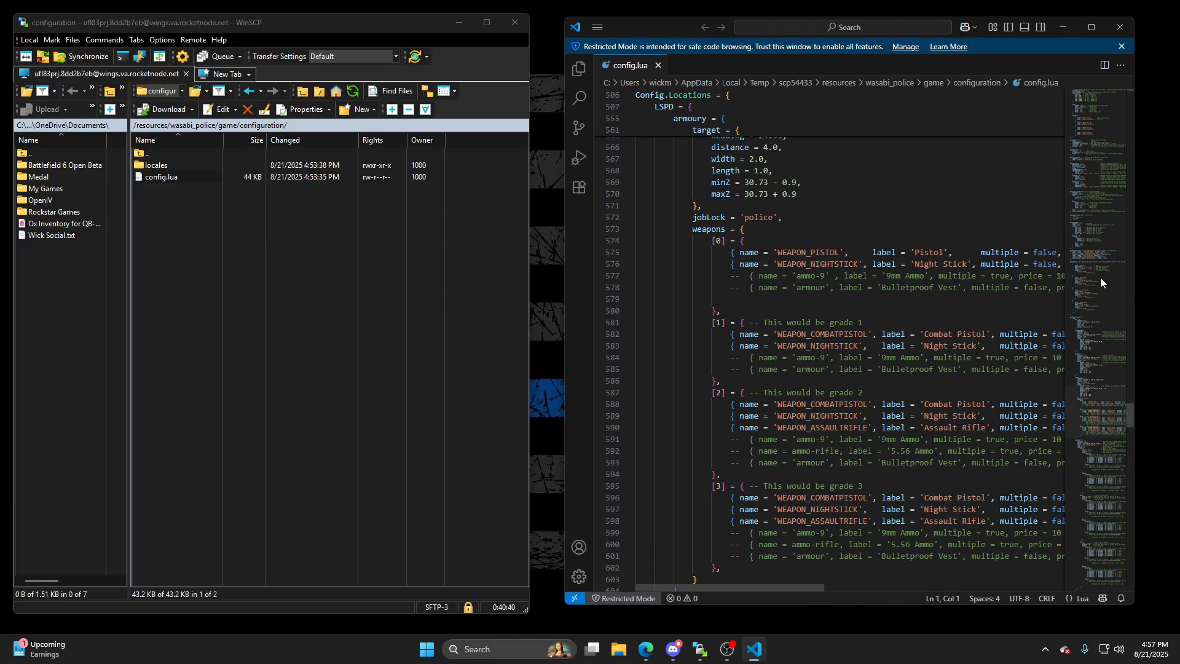
mouse_move(988, 295)
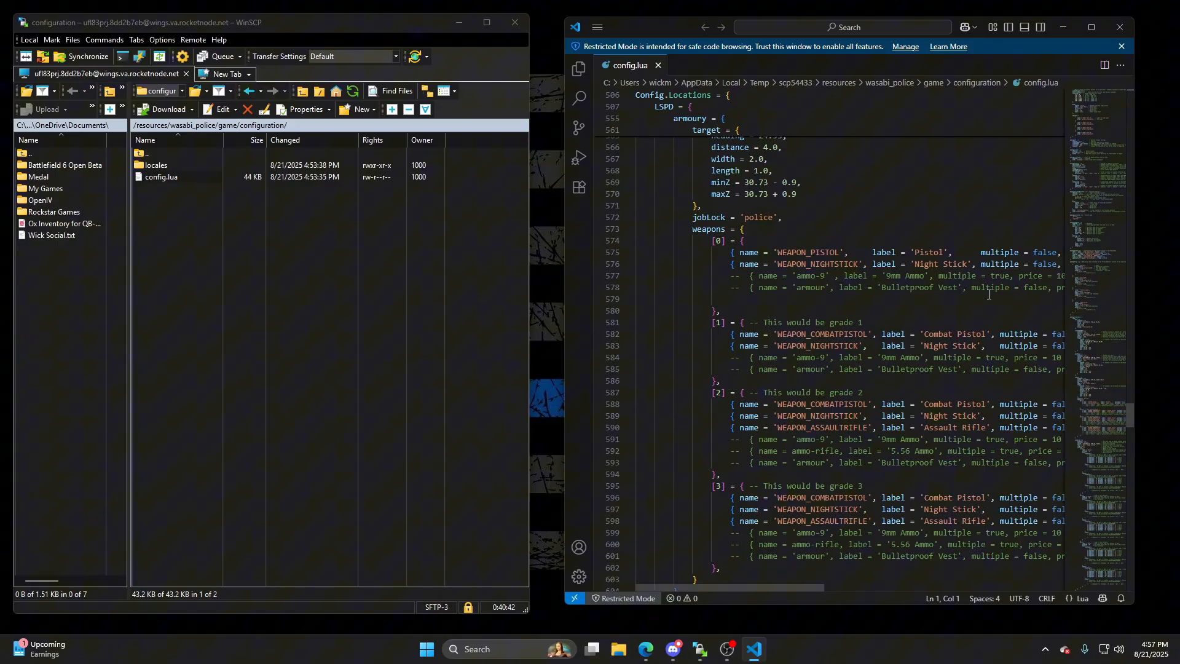
mouse_move(1040, 72)
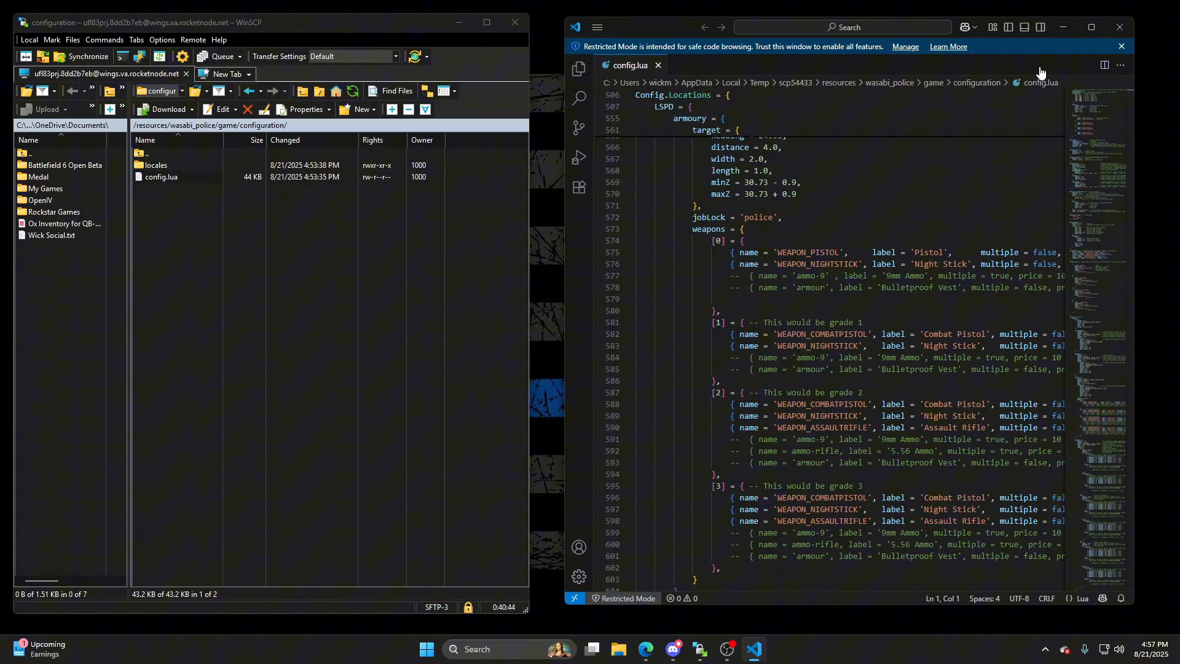
mouse_move(1040, 81)
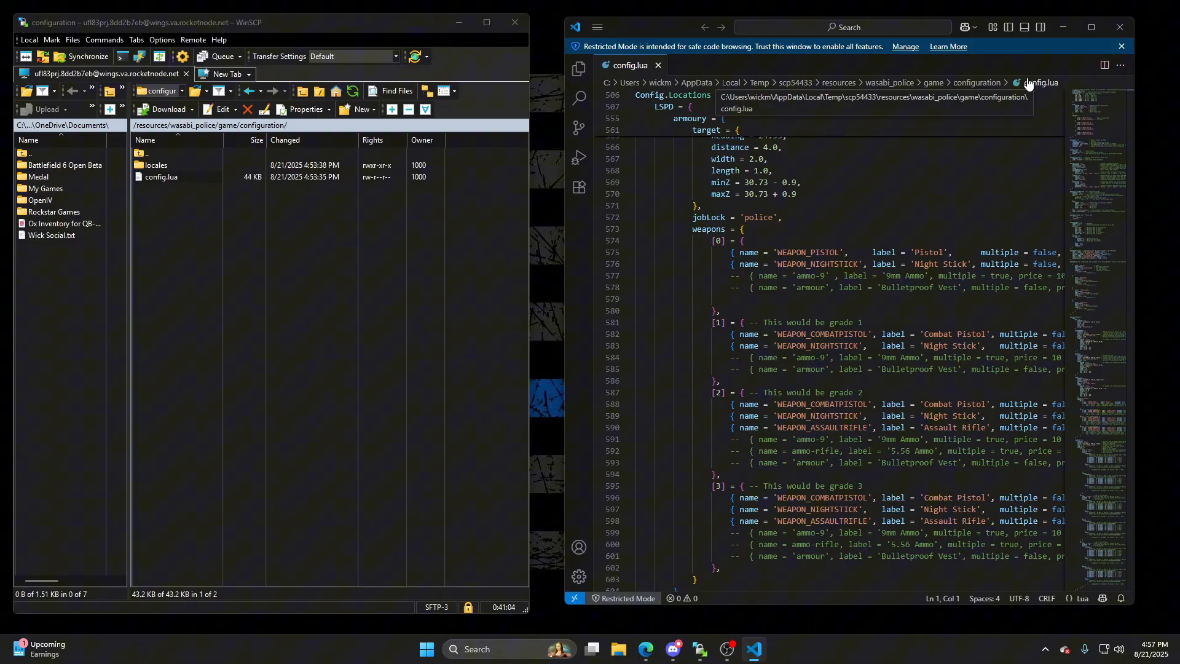
scroll("up", 3)
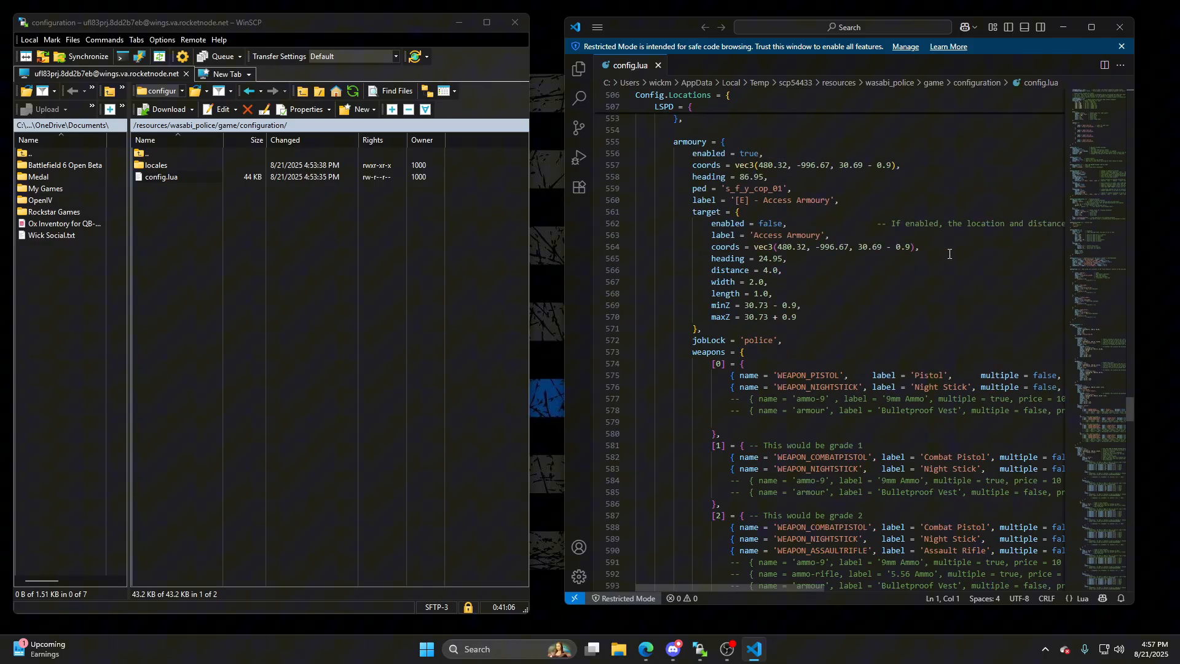
scroll("up", 3)
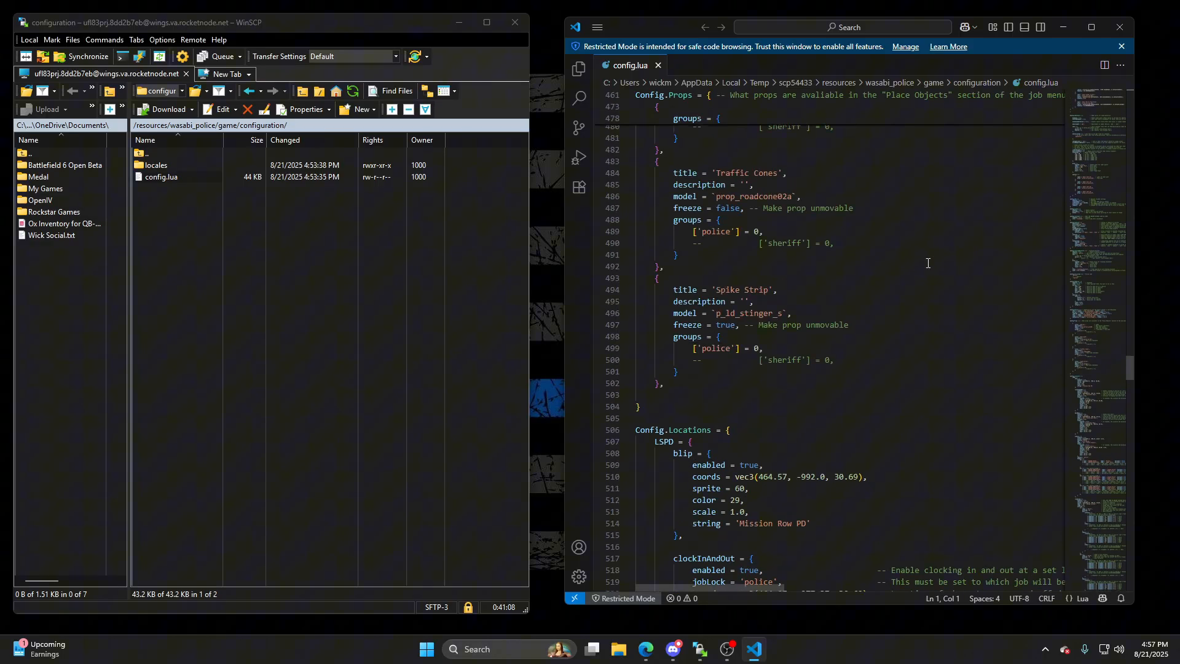
scroll("up", 3)
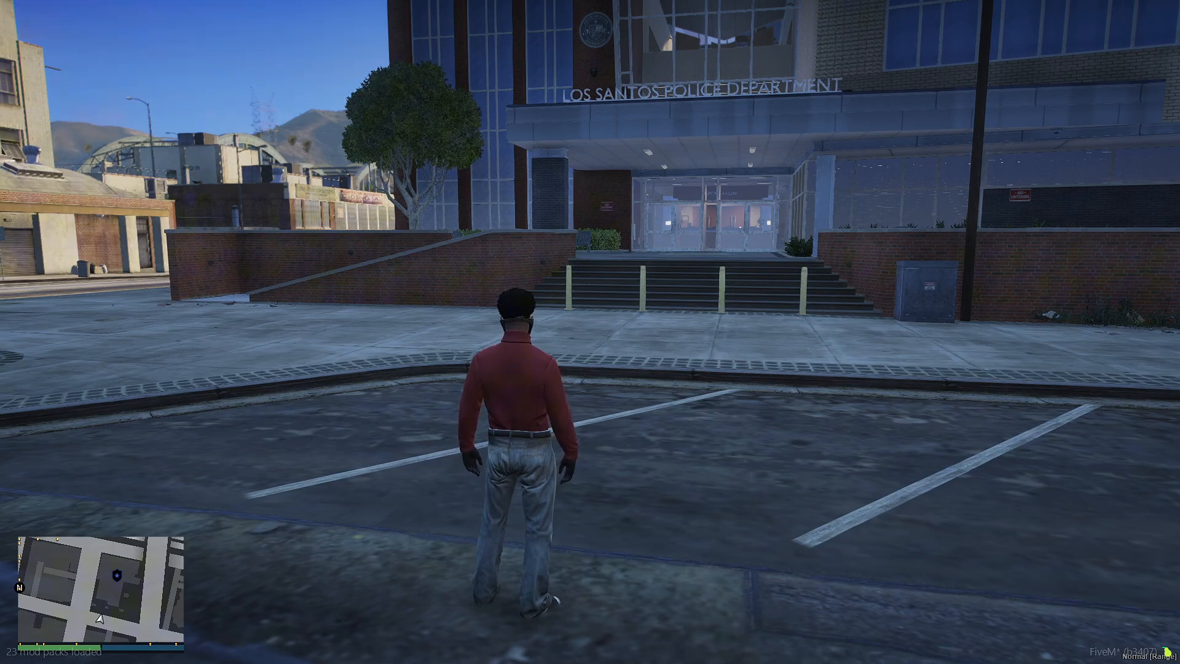
Step: Enter the /setjob police chat command to become an on-duty police Captain
key("w")
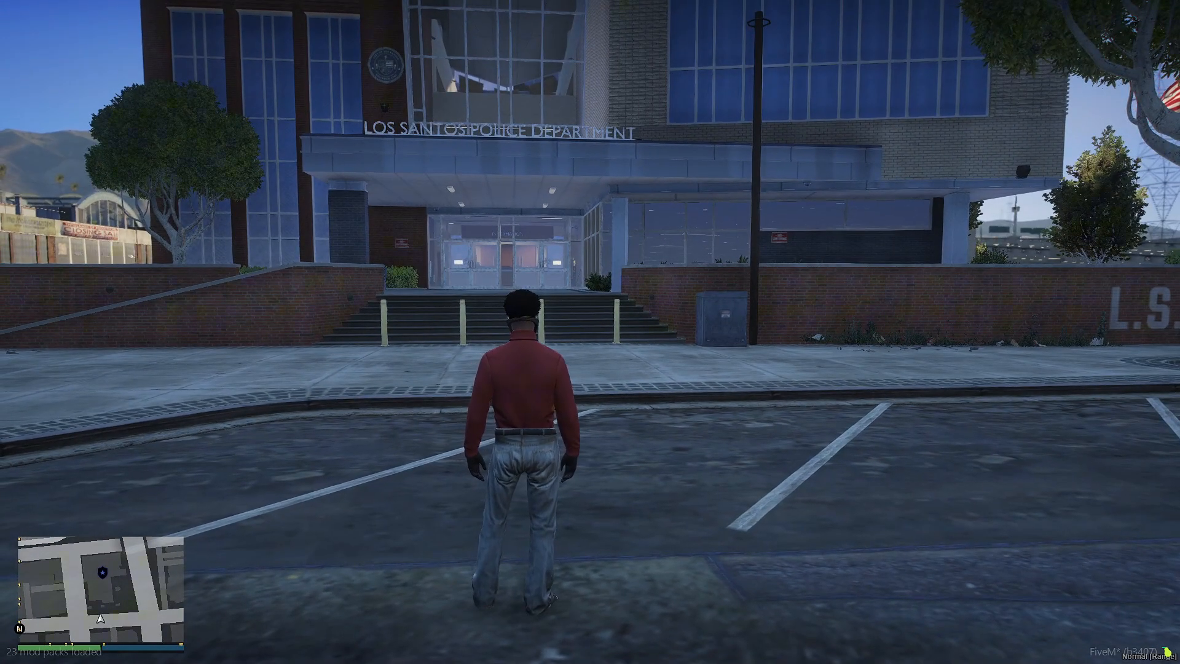
type("/set")
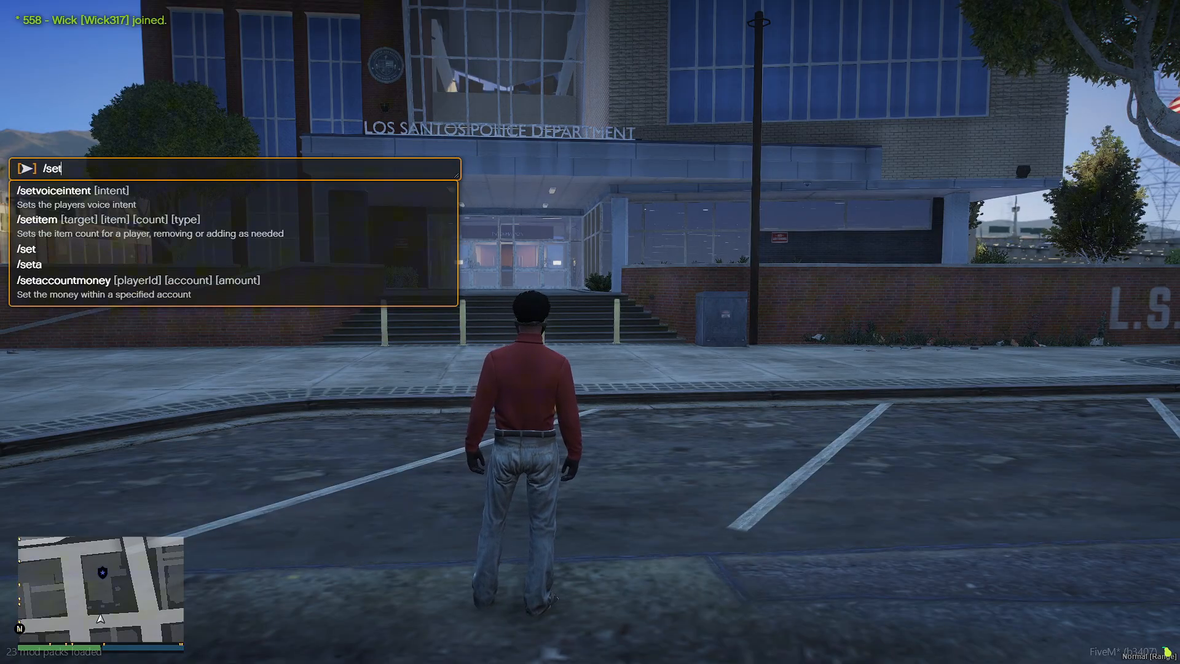
type("jov")
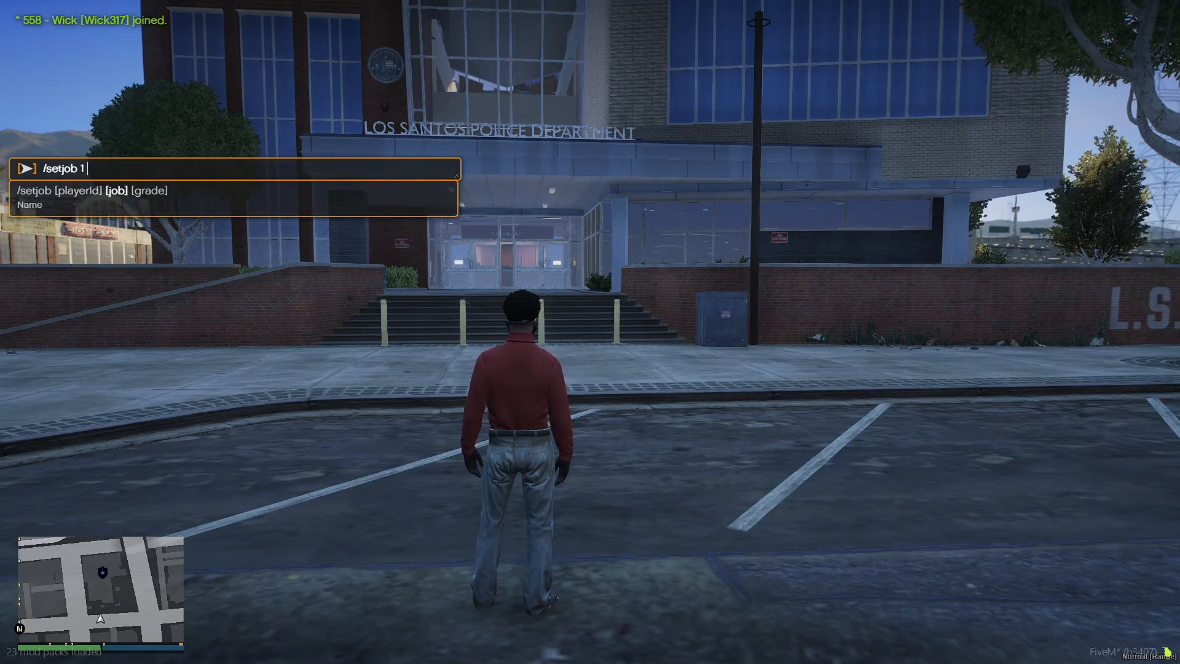
type("police")
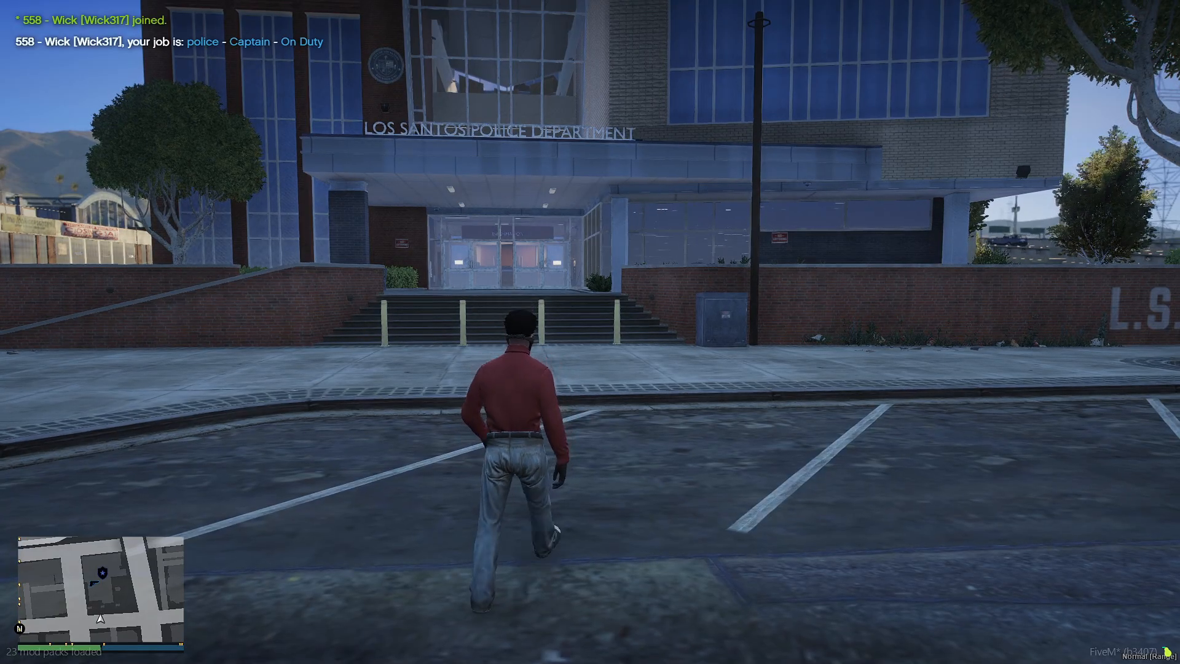
Step: Walk up to the station entrance and try the police menu's identification check
key("w")
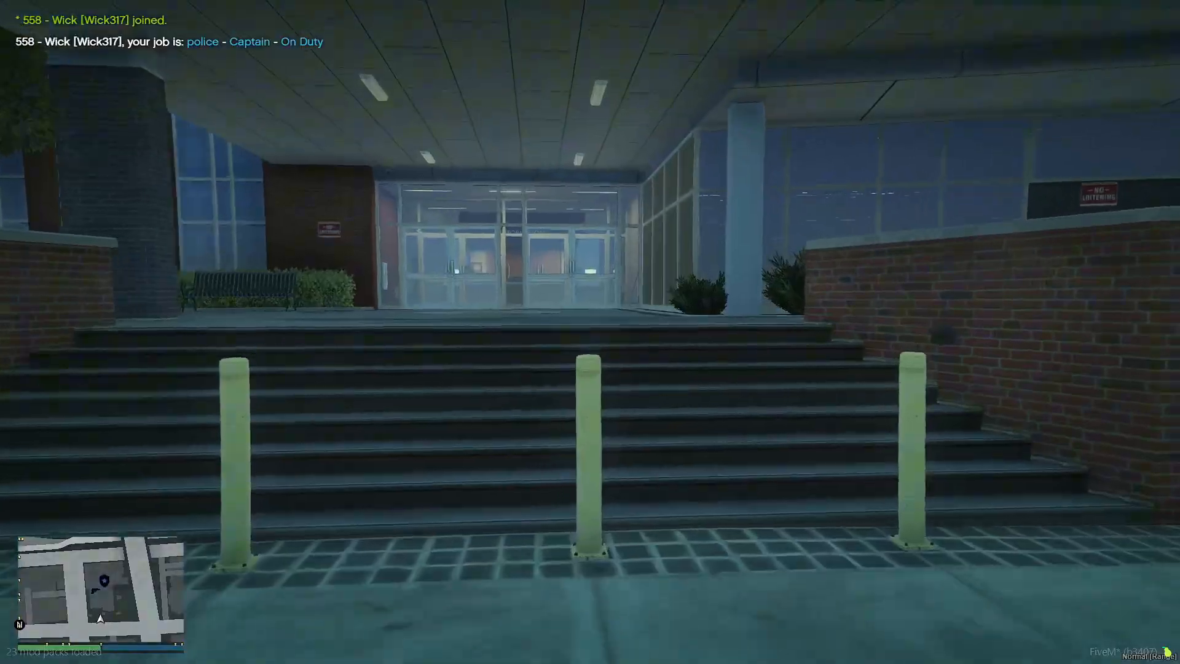
key("w")
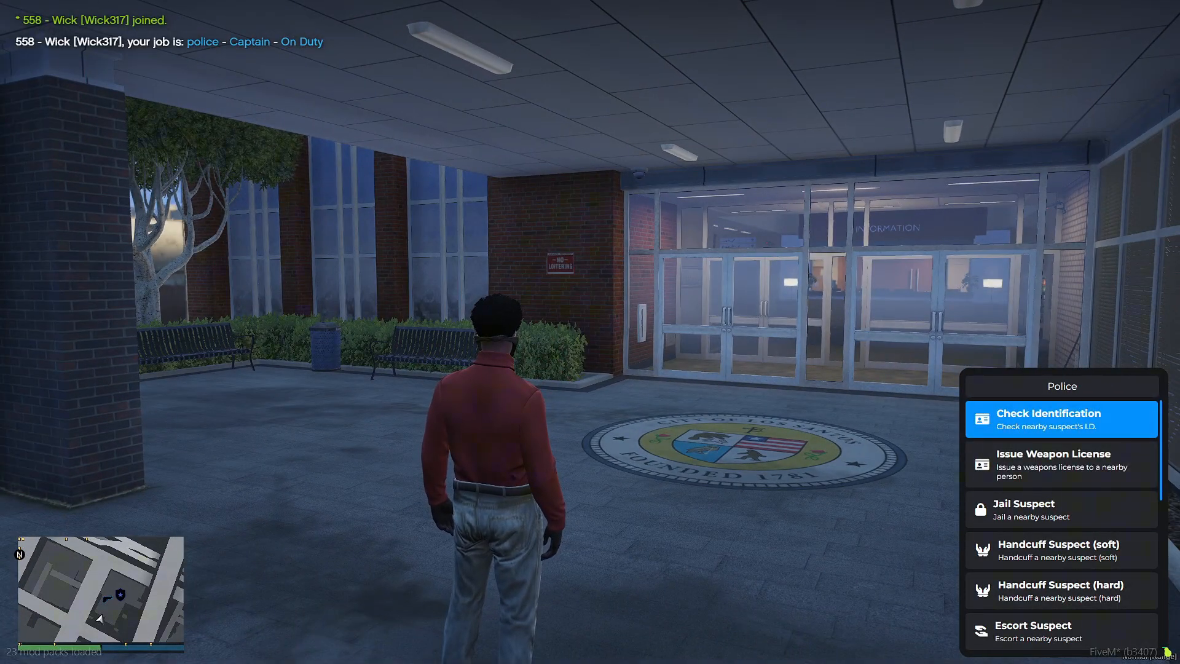
left_click(1061, 419)
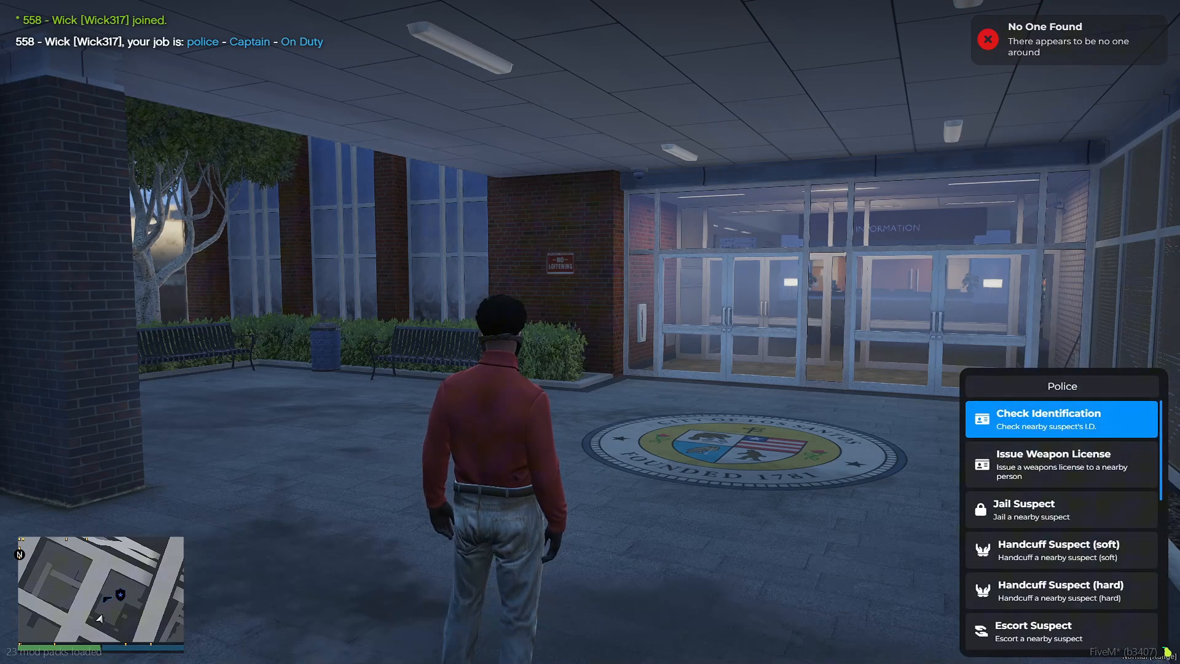
left_click(1047, 419)
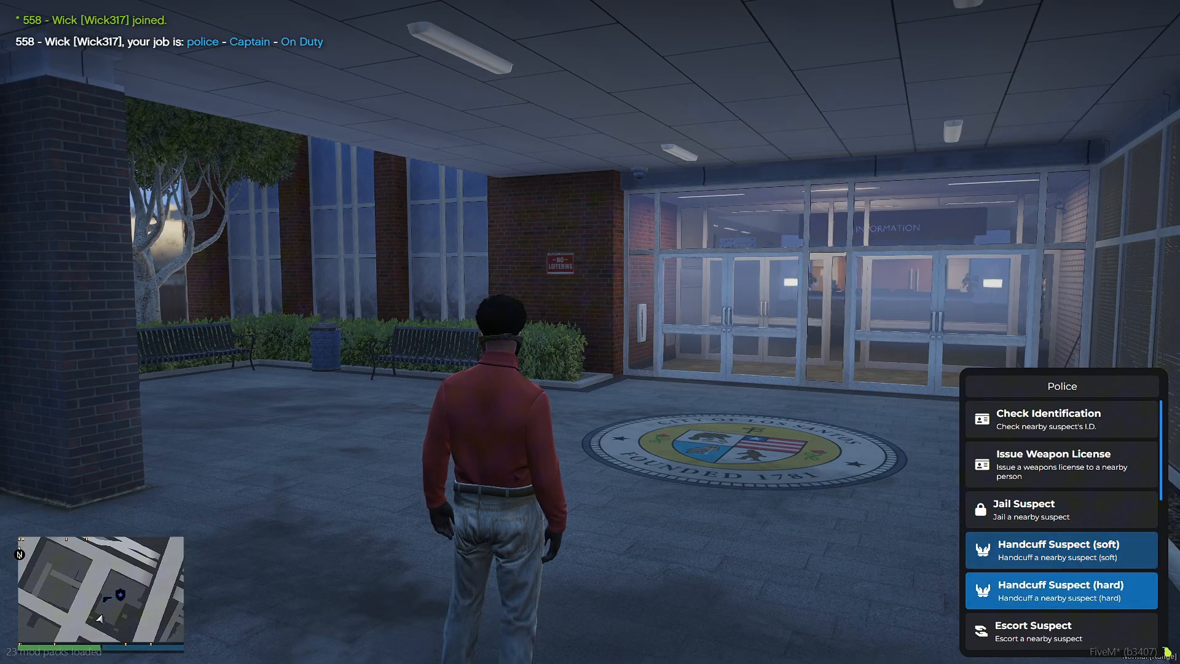
Step: Browse the police job menu to the Shop (Alhambra Drive) camera and view its feed
scroll("down", 3)
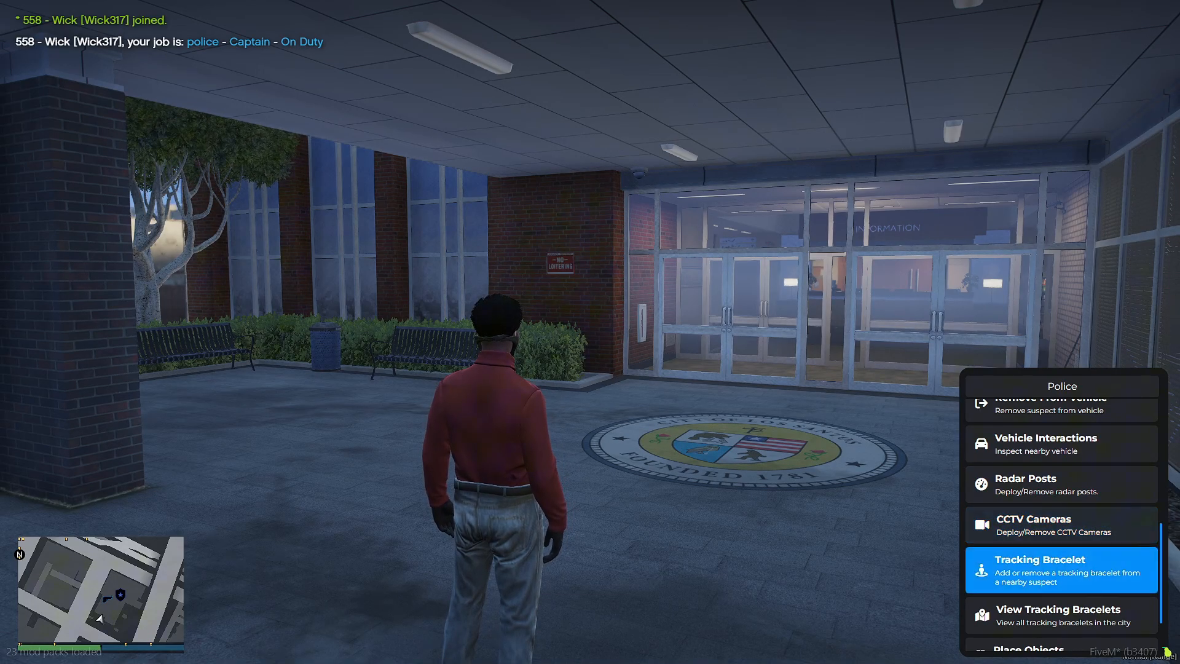
scroll("down", 3)
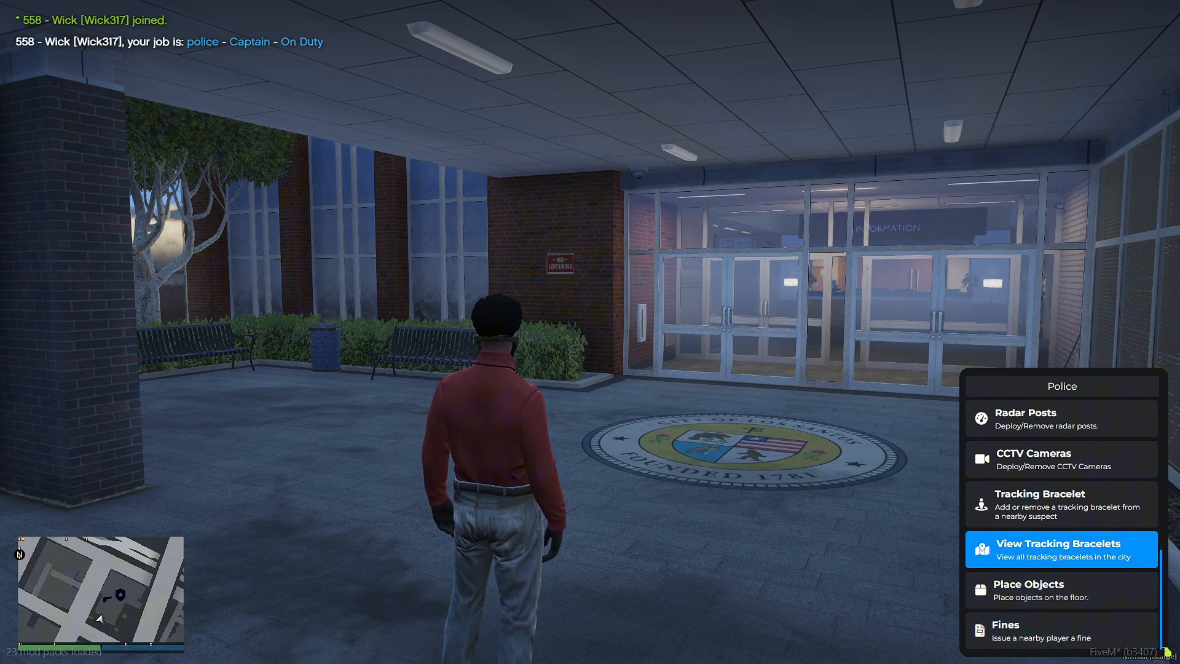
left_click(1061, 458)
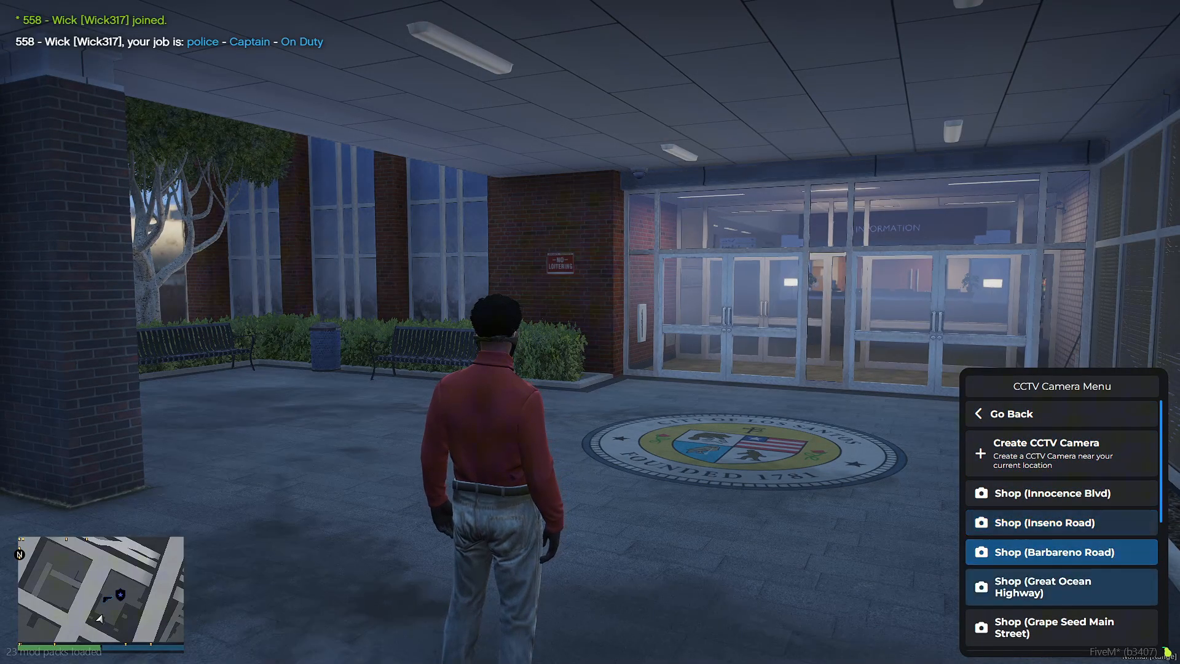
scroll("down", 3)
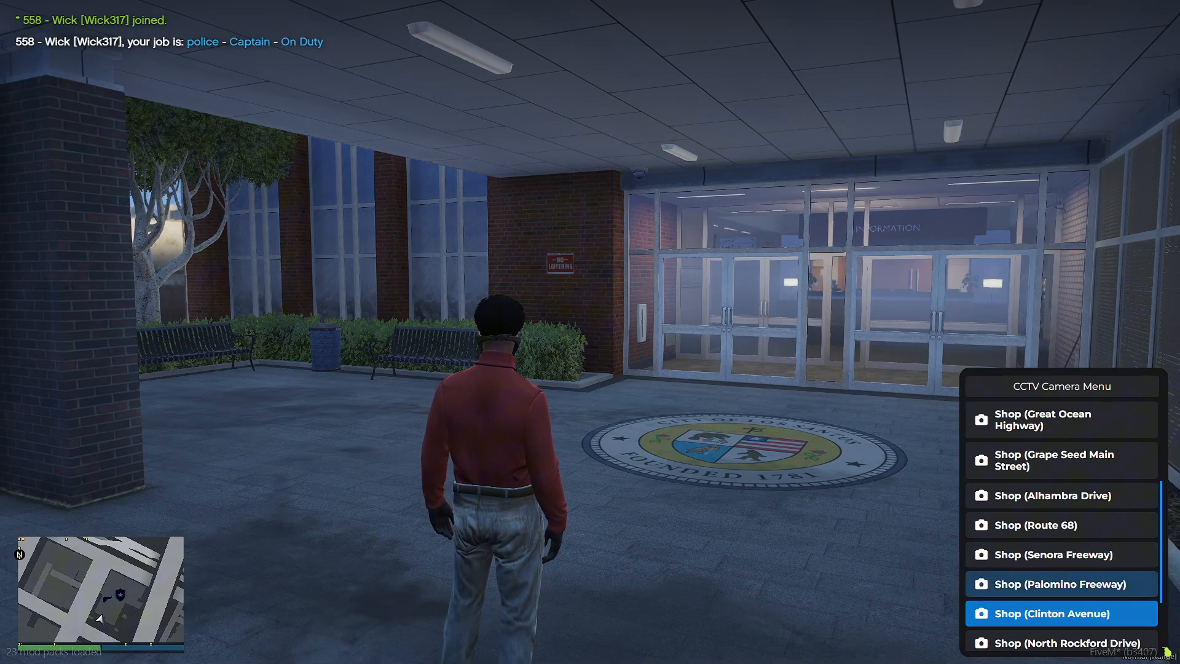
left_click(1059, 495)
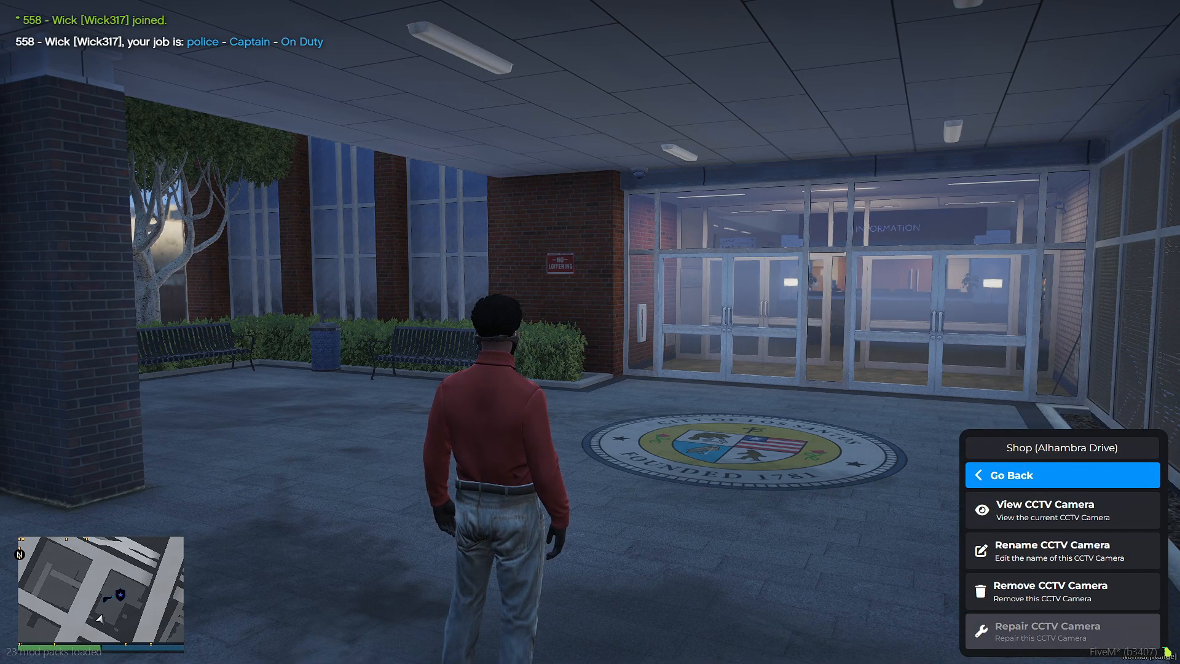
left_click(1042, 504)
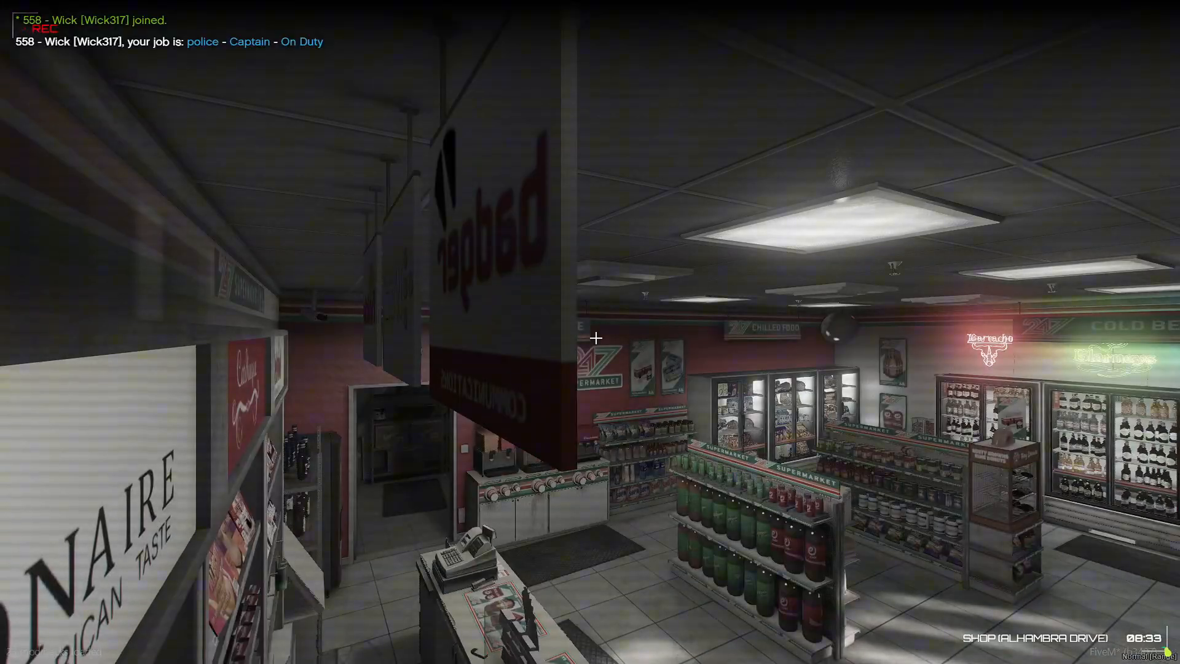
mouse_move(590, 338)
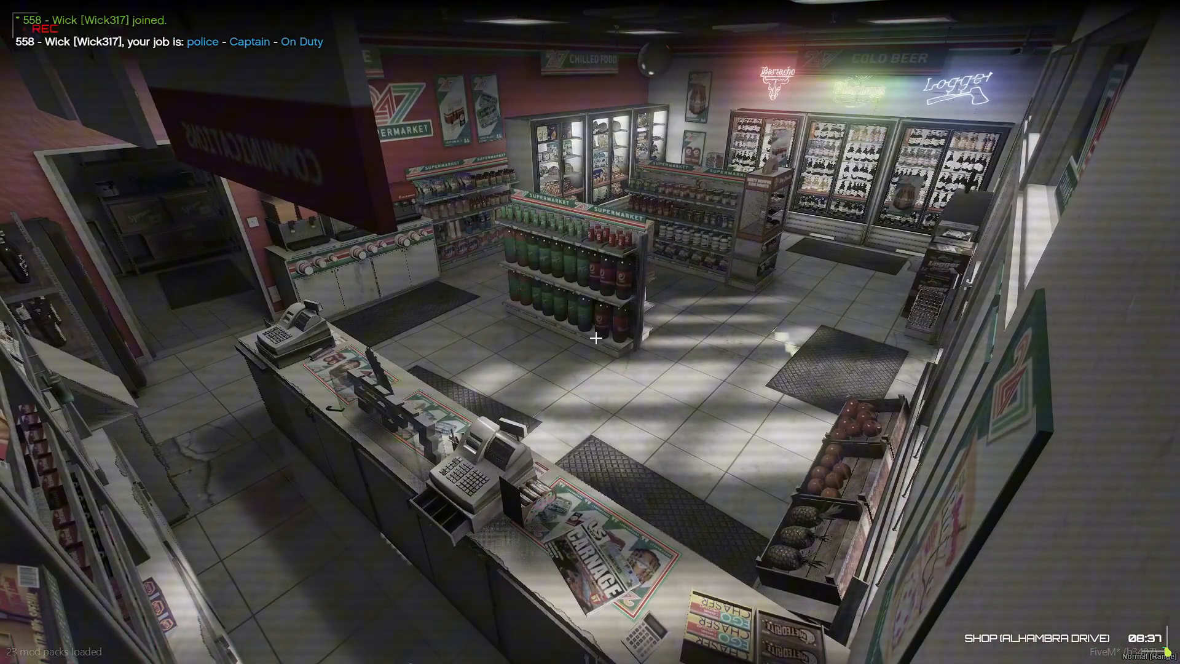
mouse_move(594, 338)
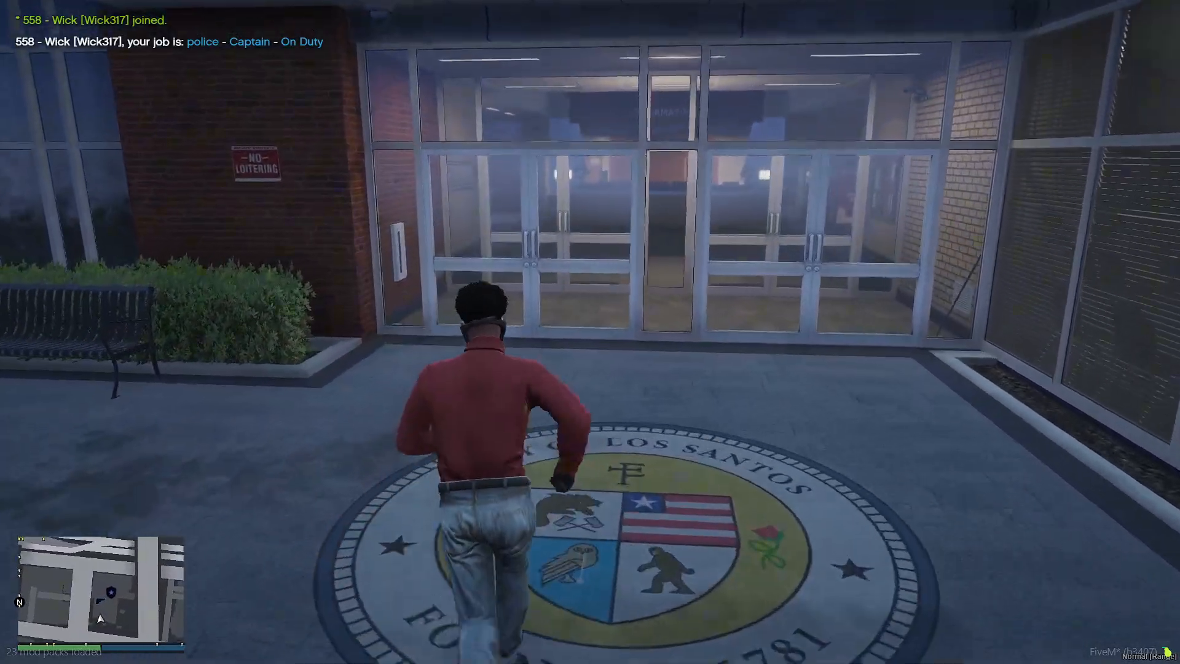
Step: Walk through the station doors and along the corridor past the Chief Office
key("w")
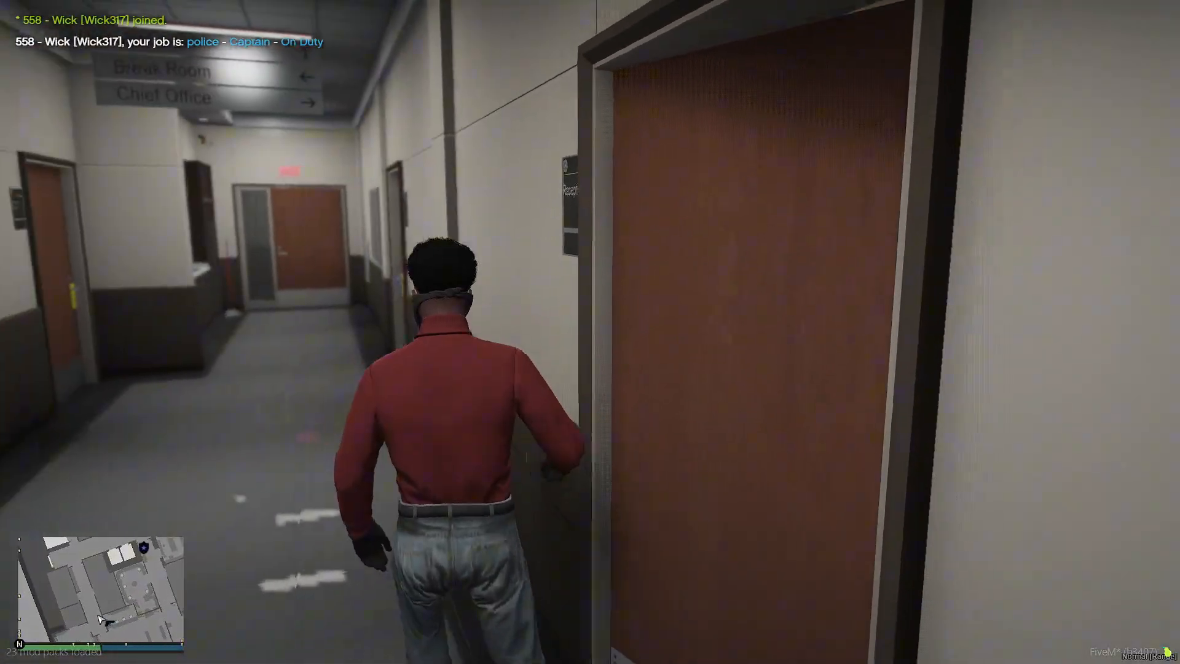
mouse_move(590, 332)
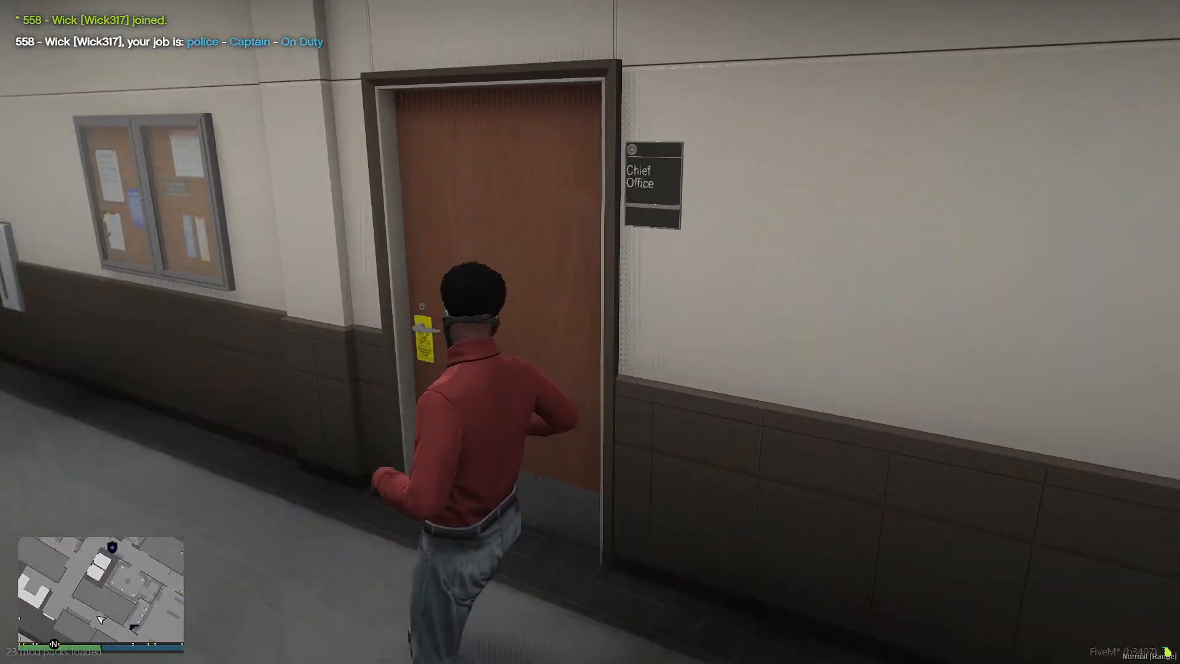
key("w")
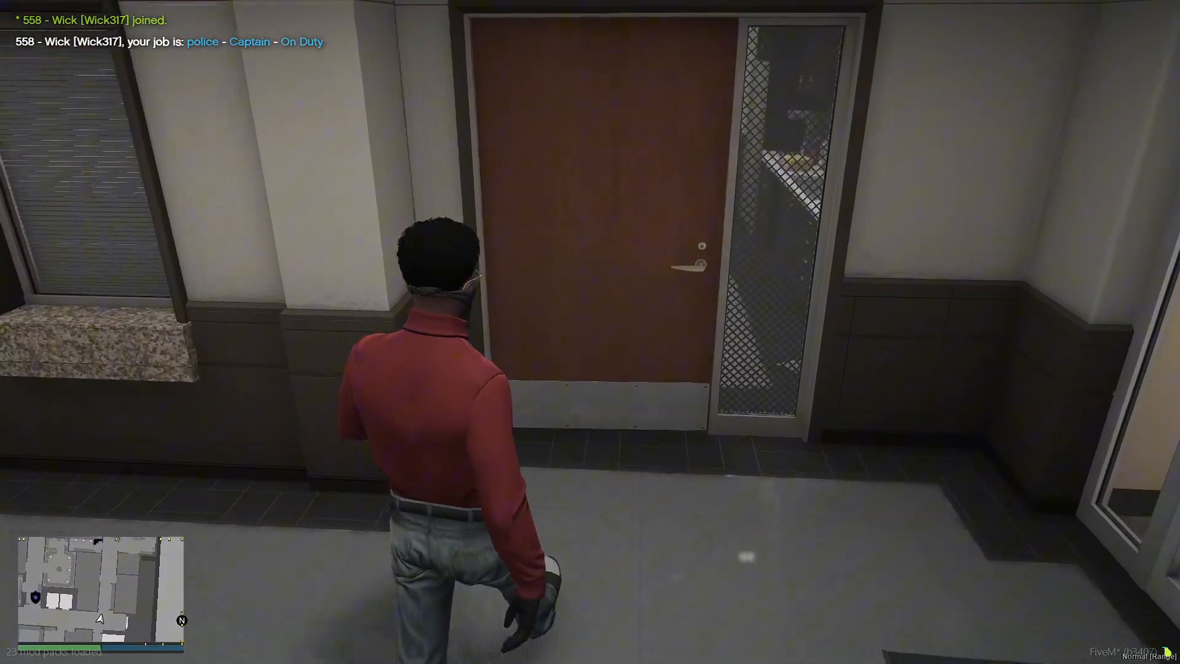
key("w")
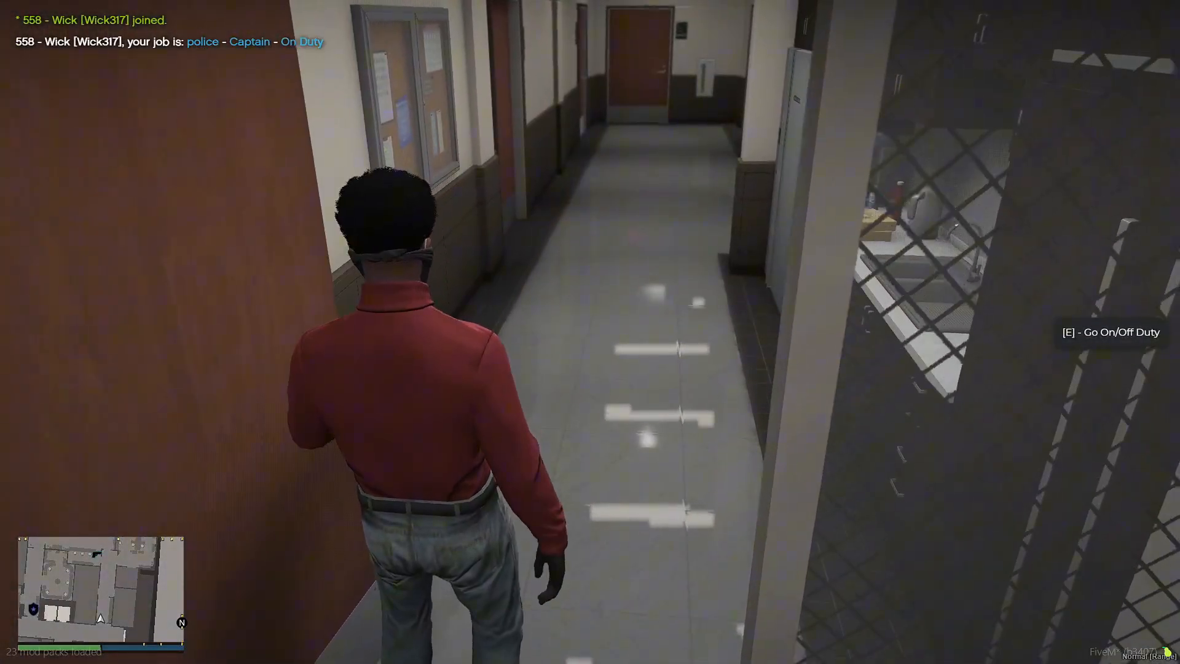
Step: Turn around at the on/off duty point and submit the HIDDEN chat command
key("e")
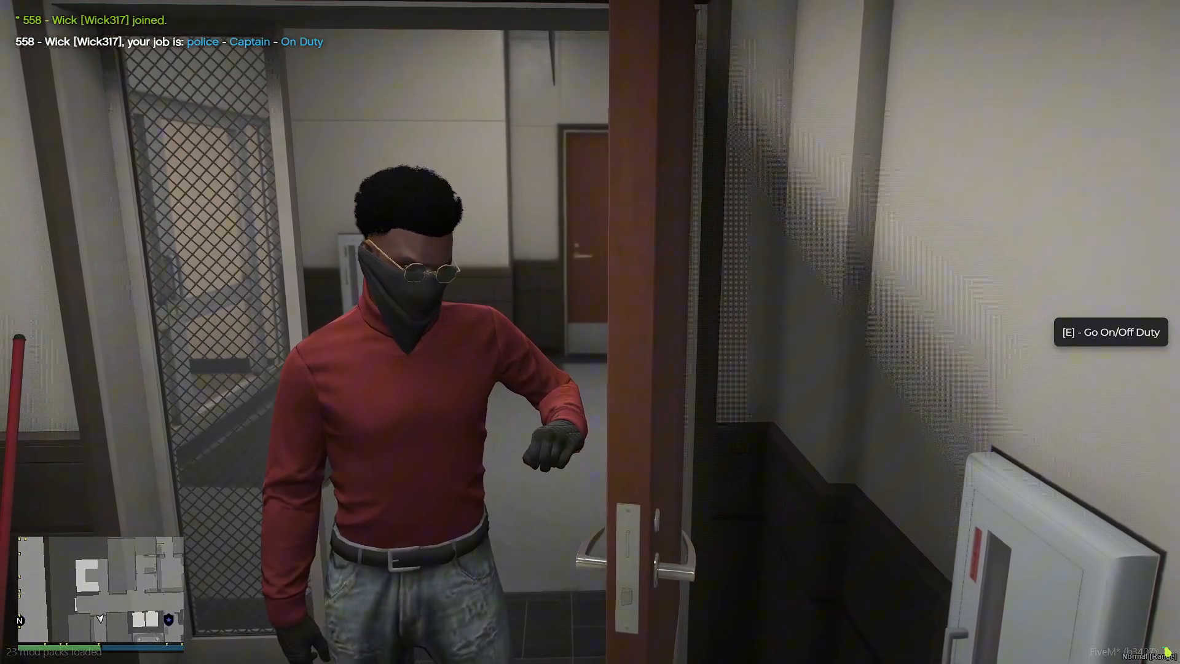
key("t")
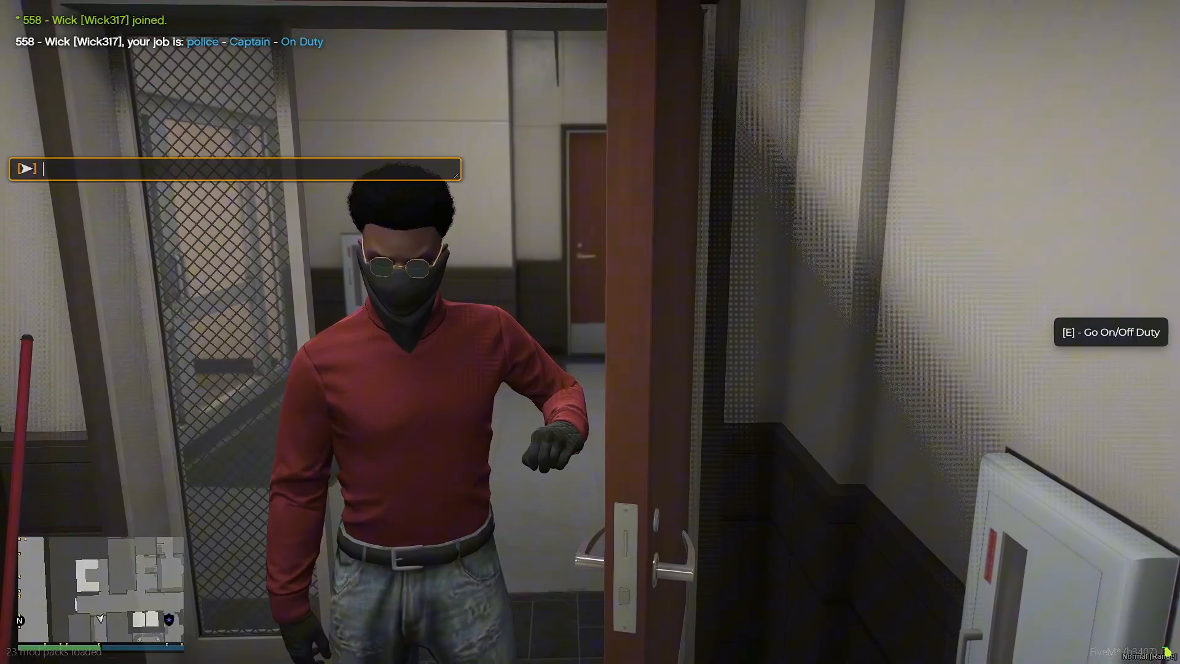
type("HIDDEN")
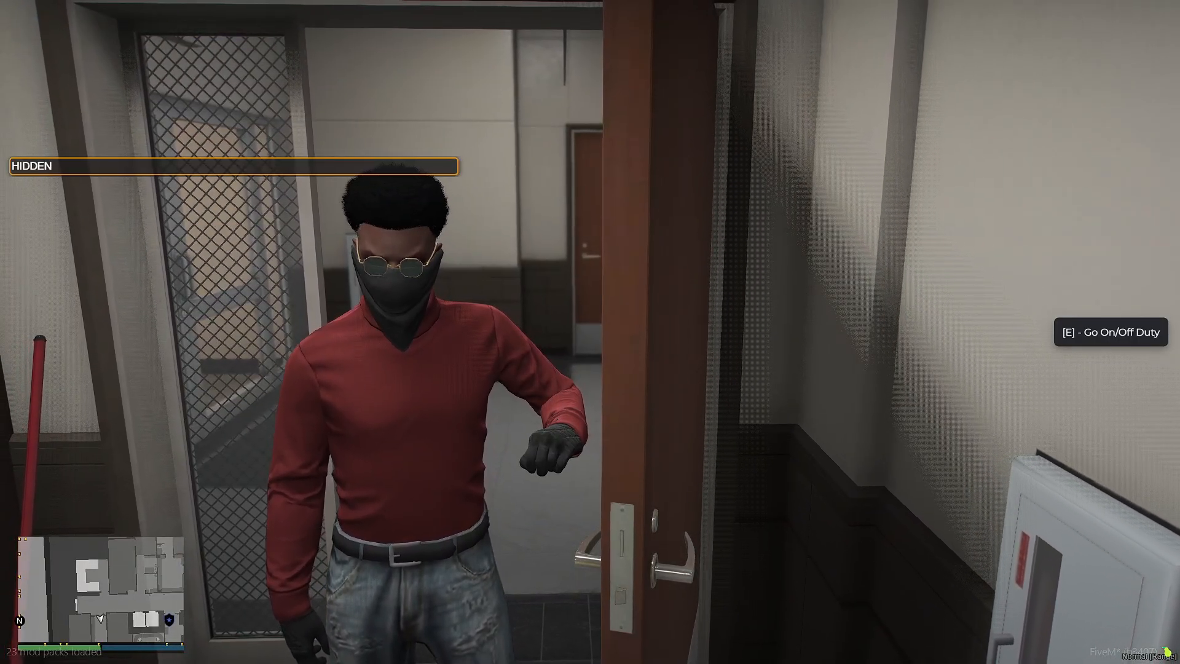
key("e")
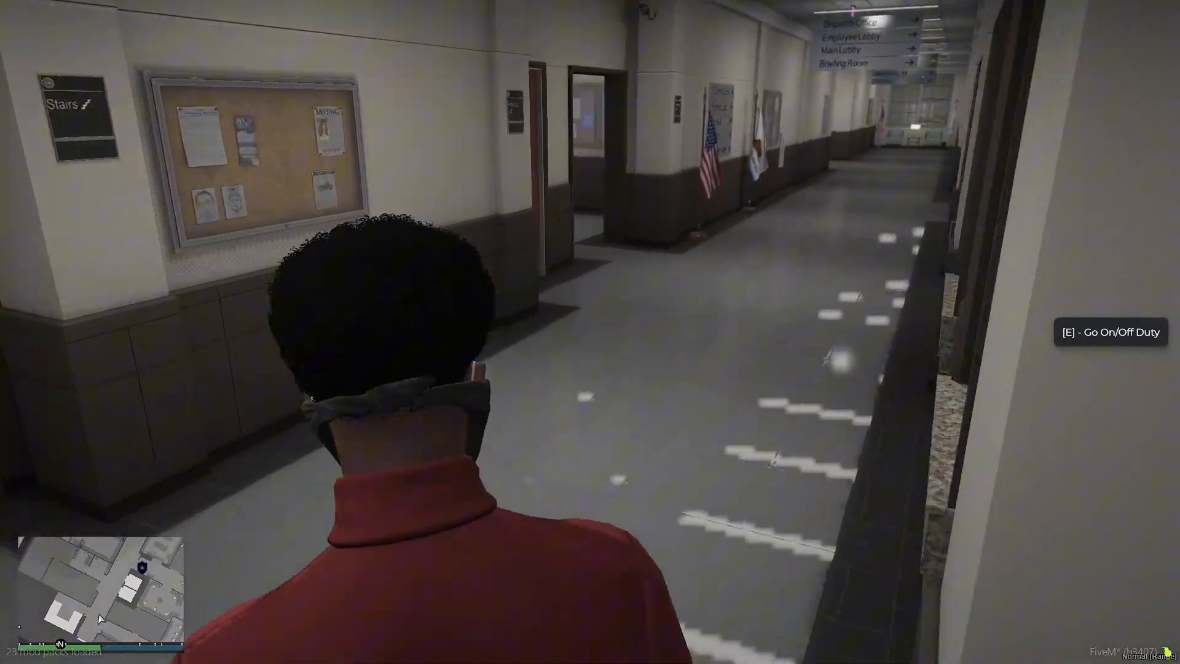
Step: Walk down the corridor following Evidence Drop signs into the locker room
key("w")
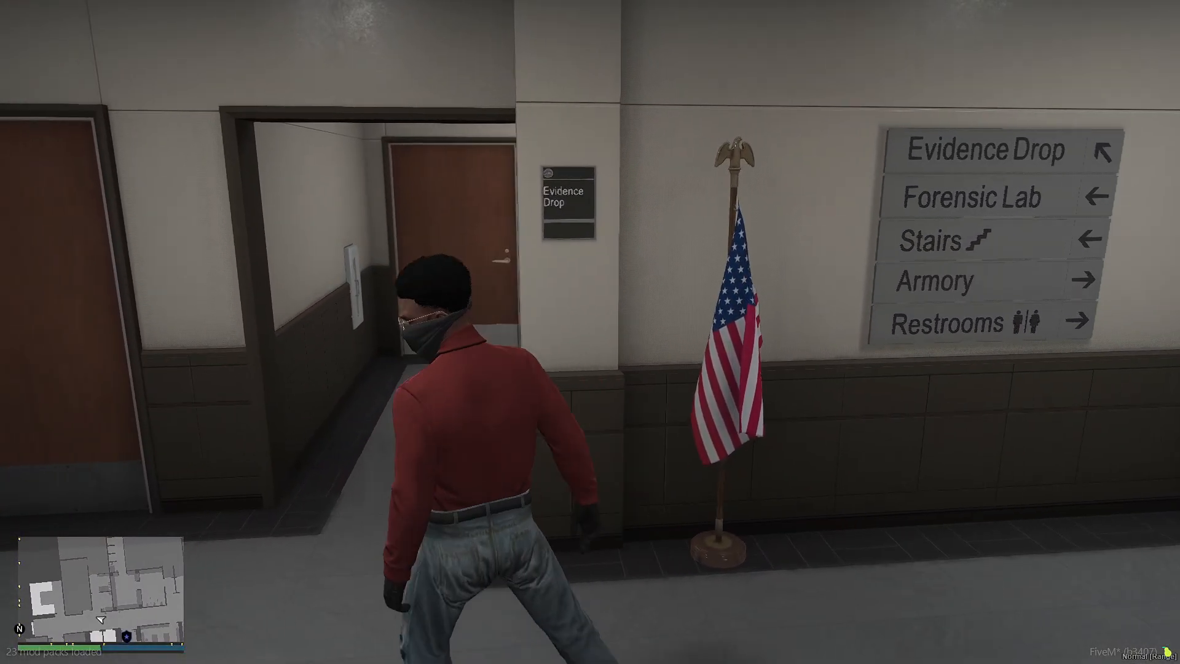
key("w")
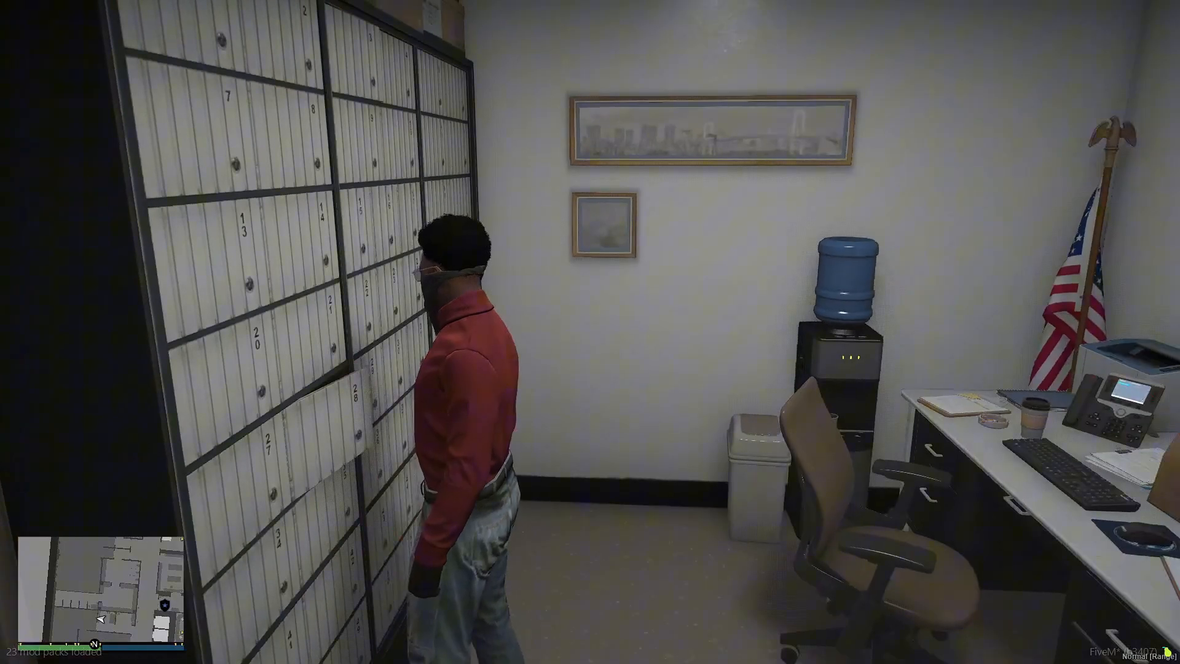
Step: Open vMenu and go to Misc Settings to turn on Show Coordinates
key("M")
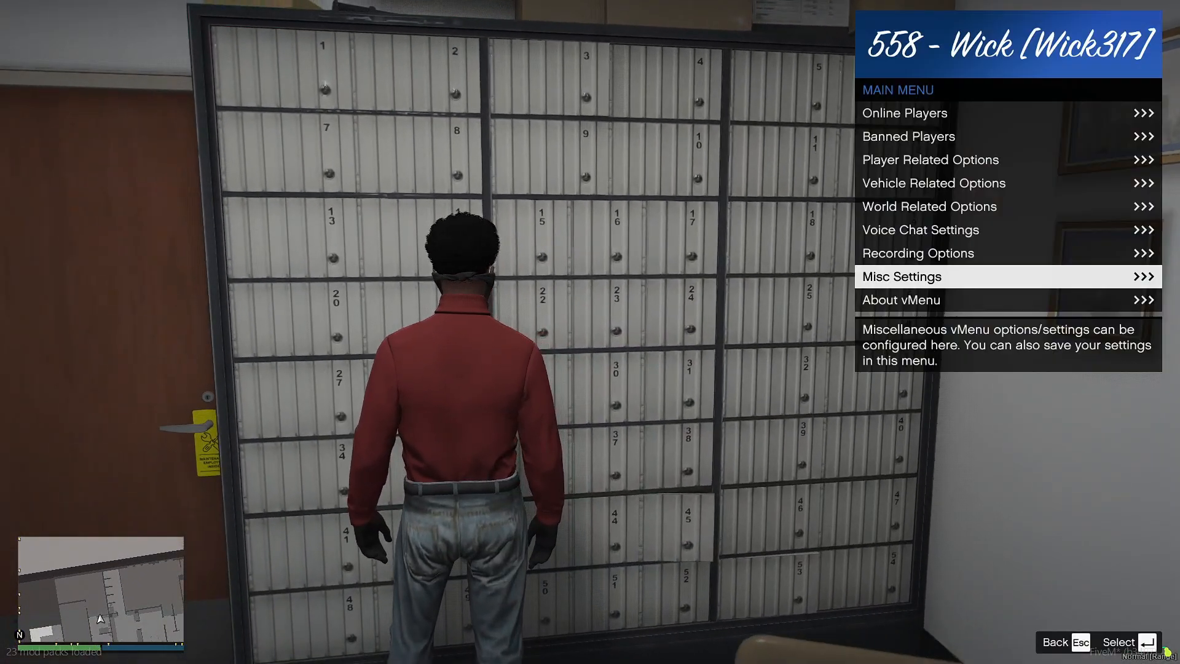
left_click(901, 276)
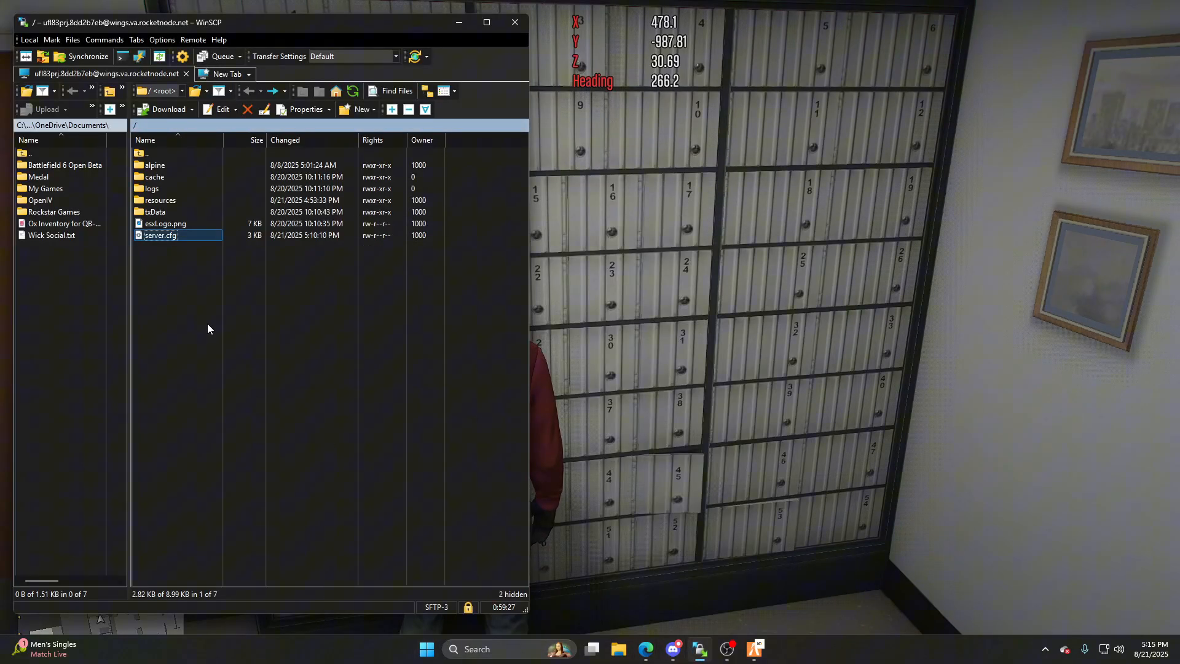
Step: Browse resources/wasabi_police/game/configuration and open config.lua in VS Code
double_click(160, 199)
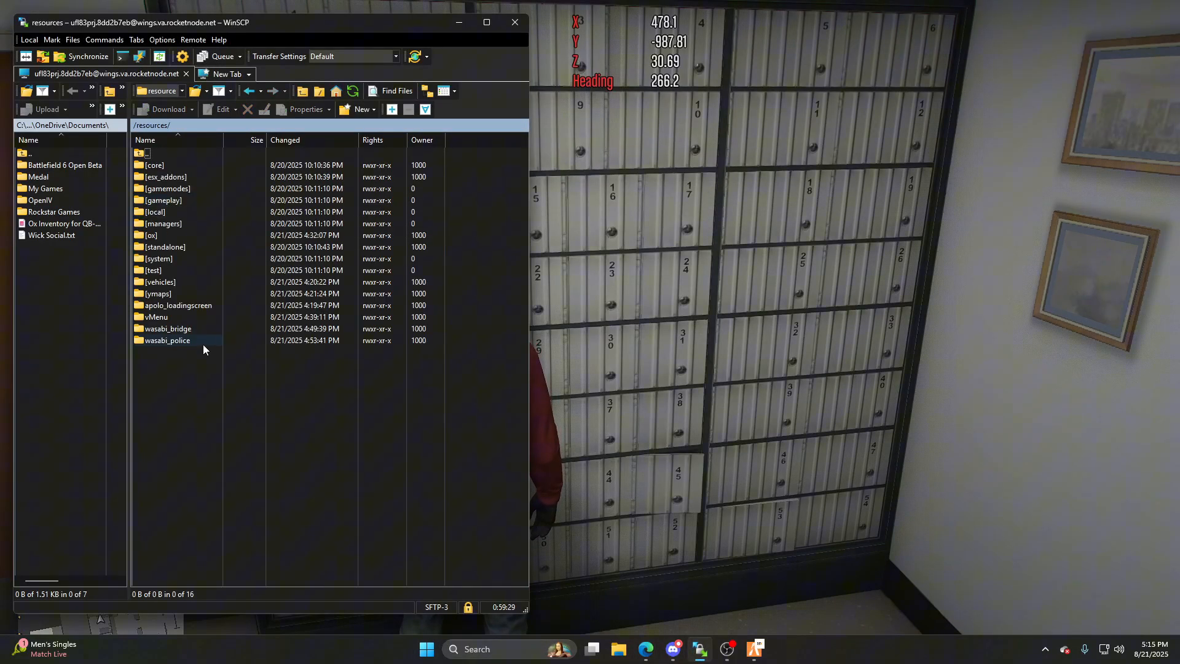
double_click(167, 339)
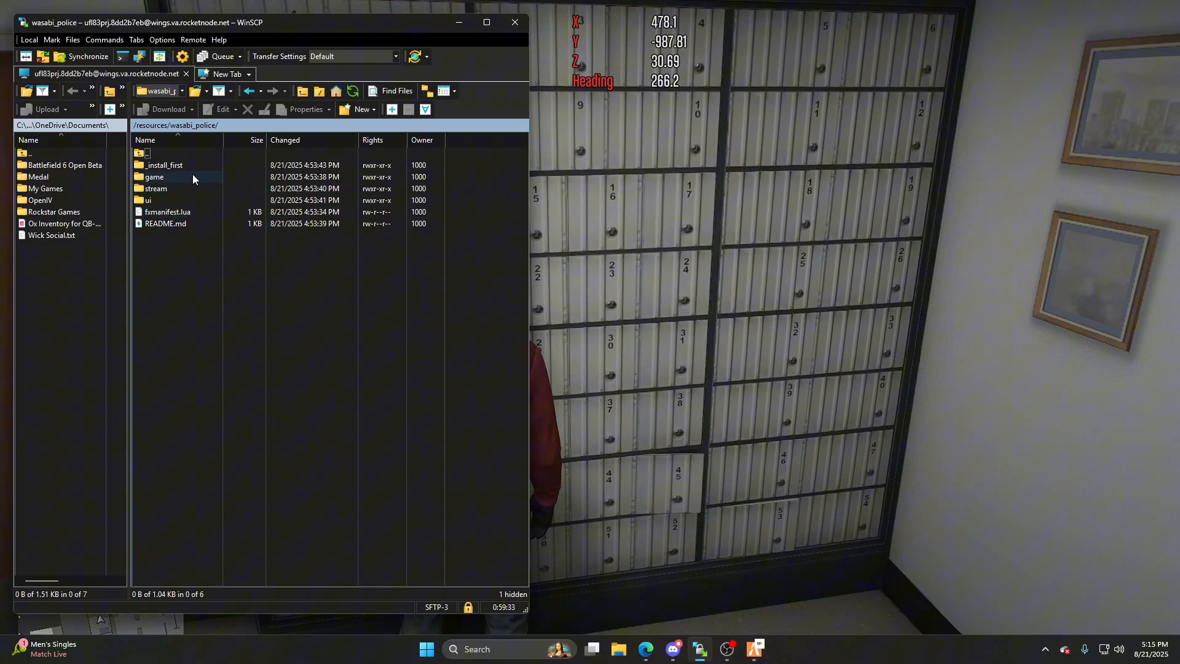
double_click(155, 176)
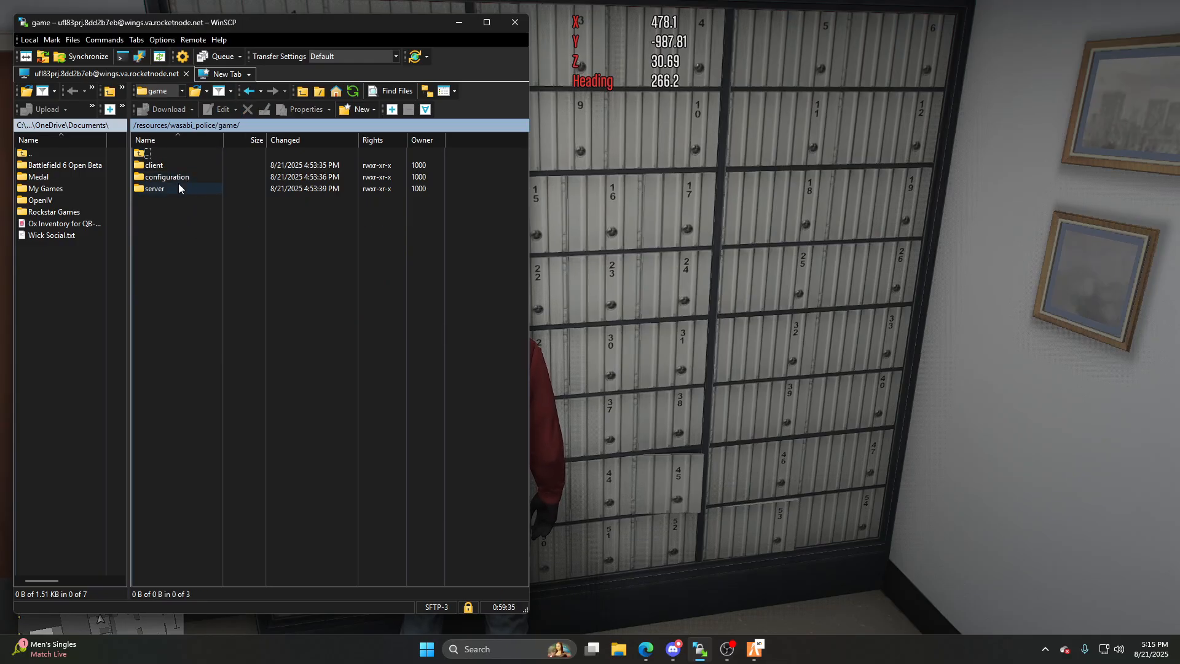
double_click(166, 176)
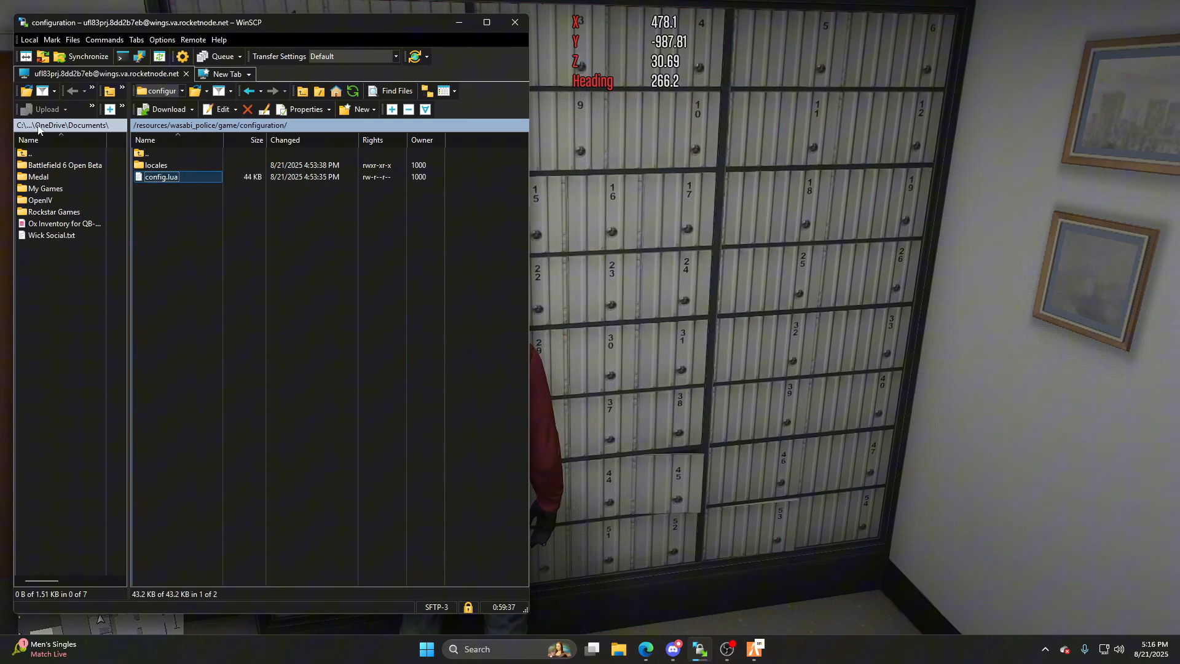
double_click(160, 177)
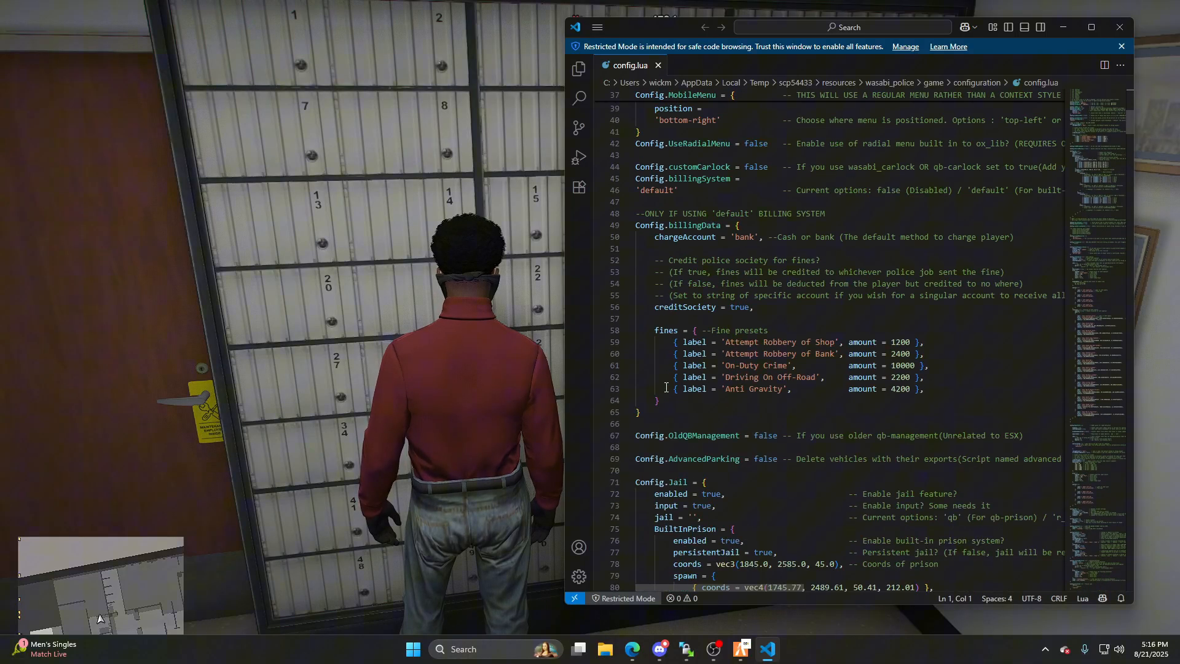
Step: Scroll config.lua down to the blip label under Config.Locations > LSPD
scroll("down", 3)
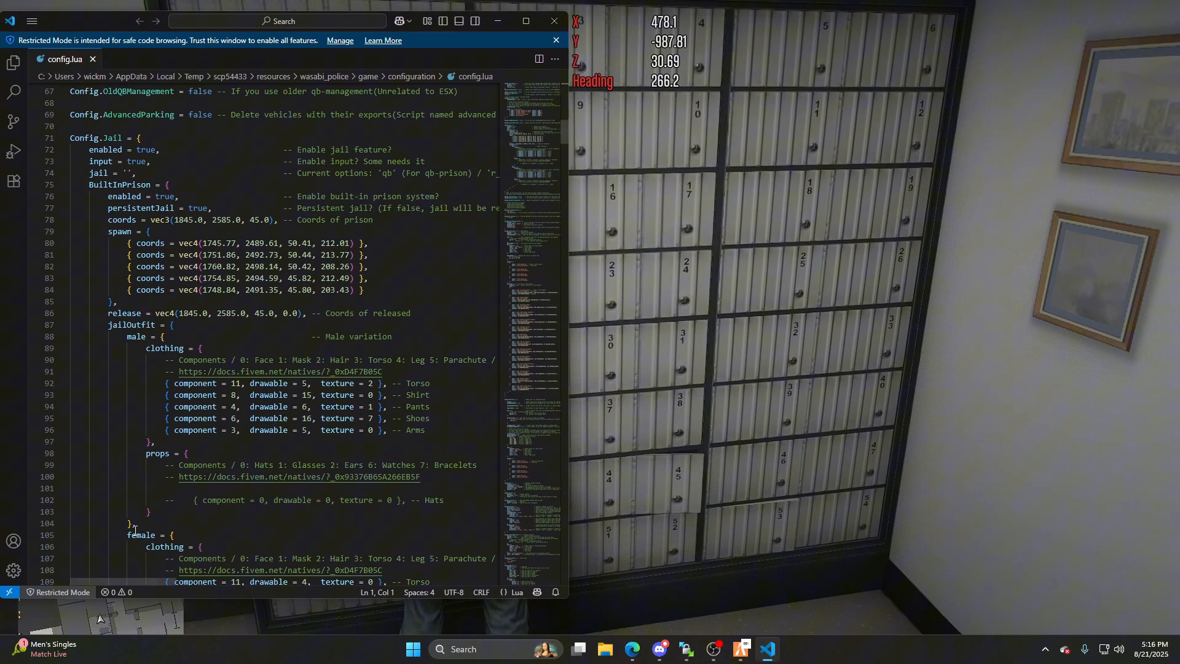
scroll("down", 3)
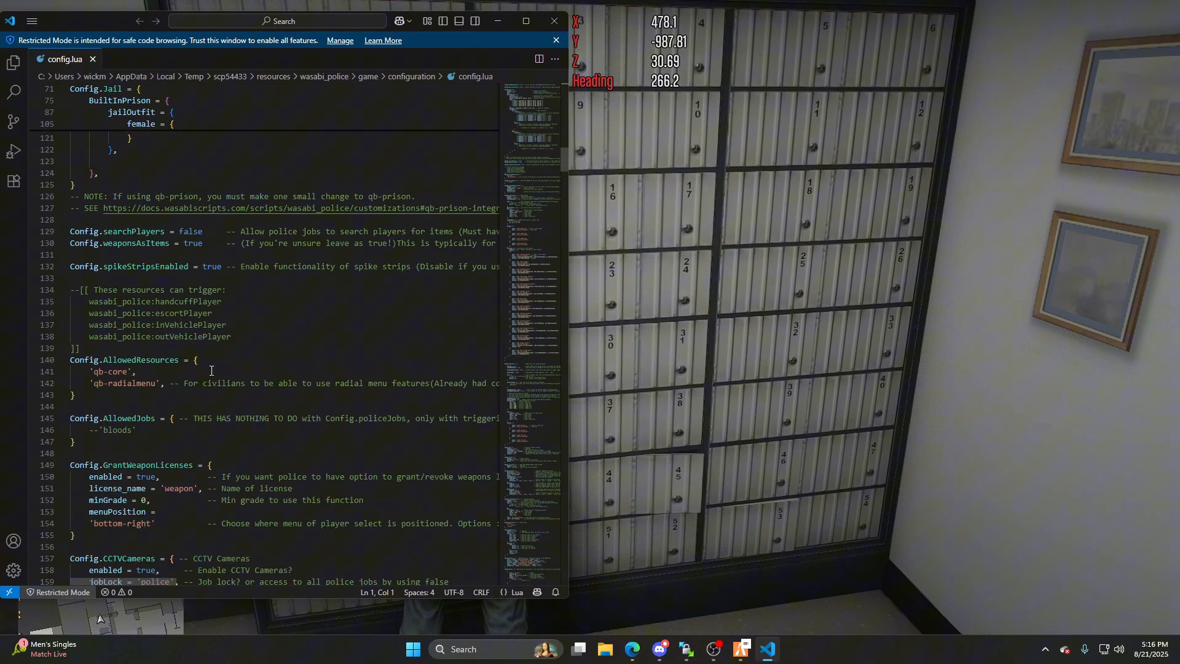
scroll("down", 3)
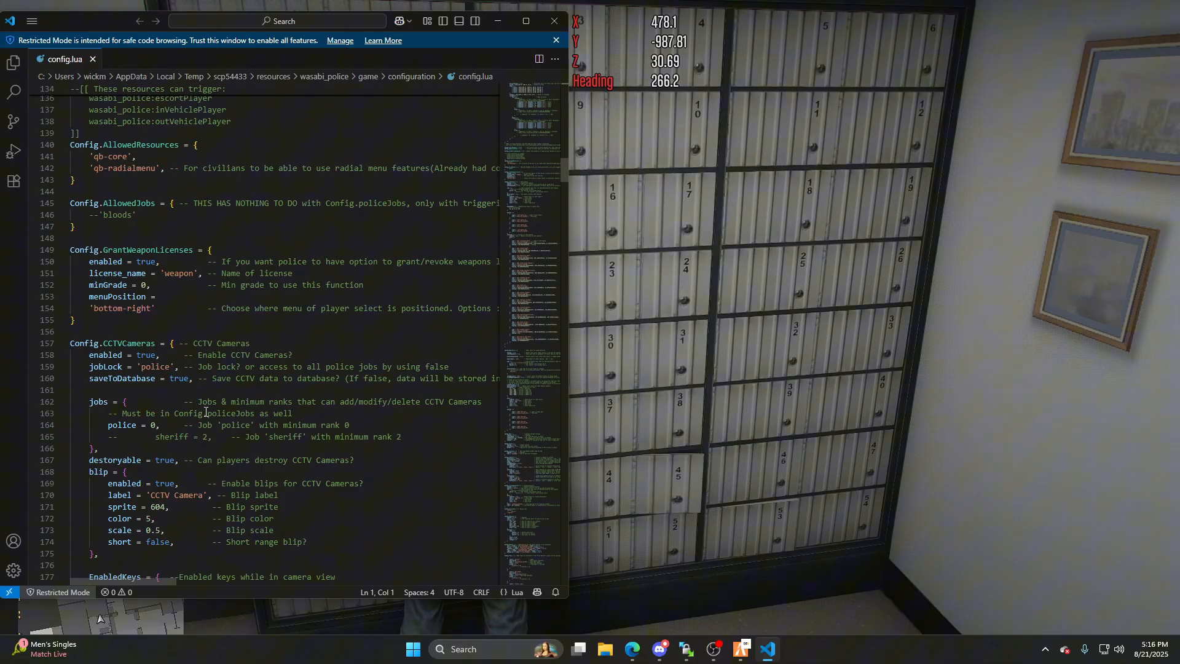
scroll("down", 3)
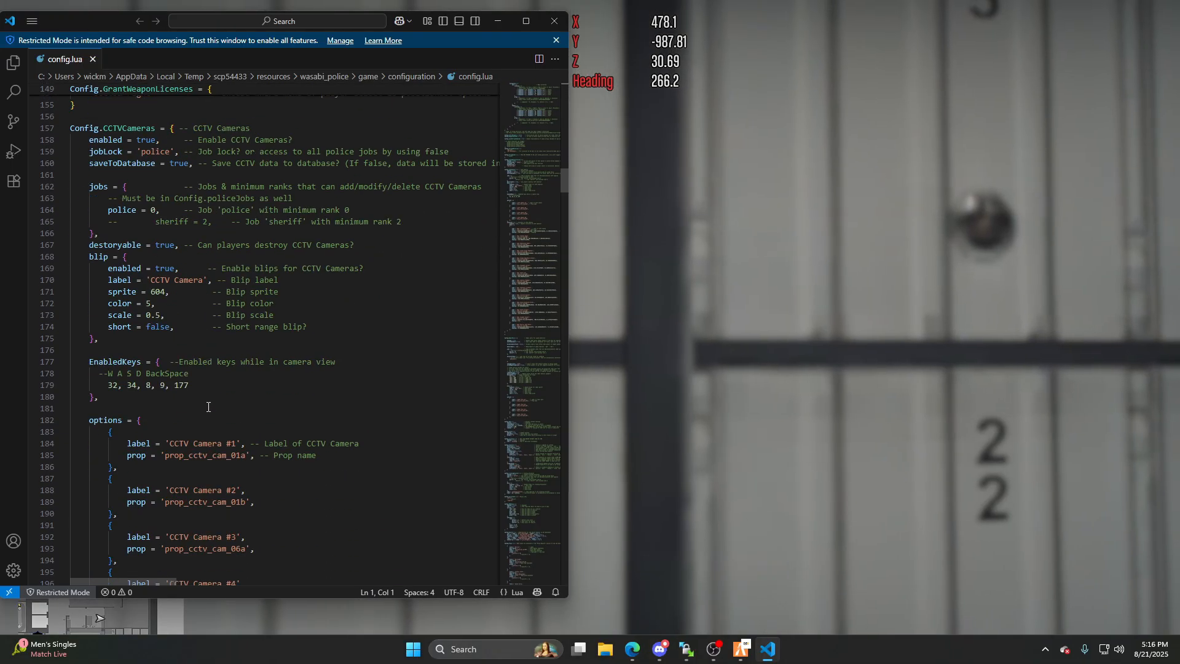
scroll("down", 3)
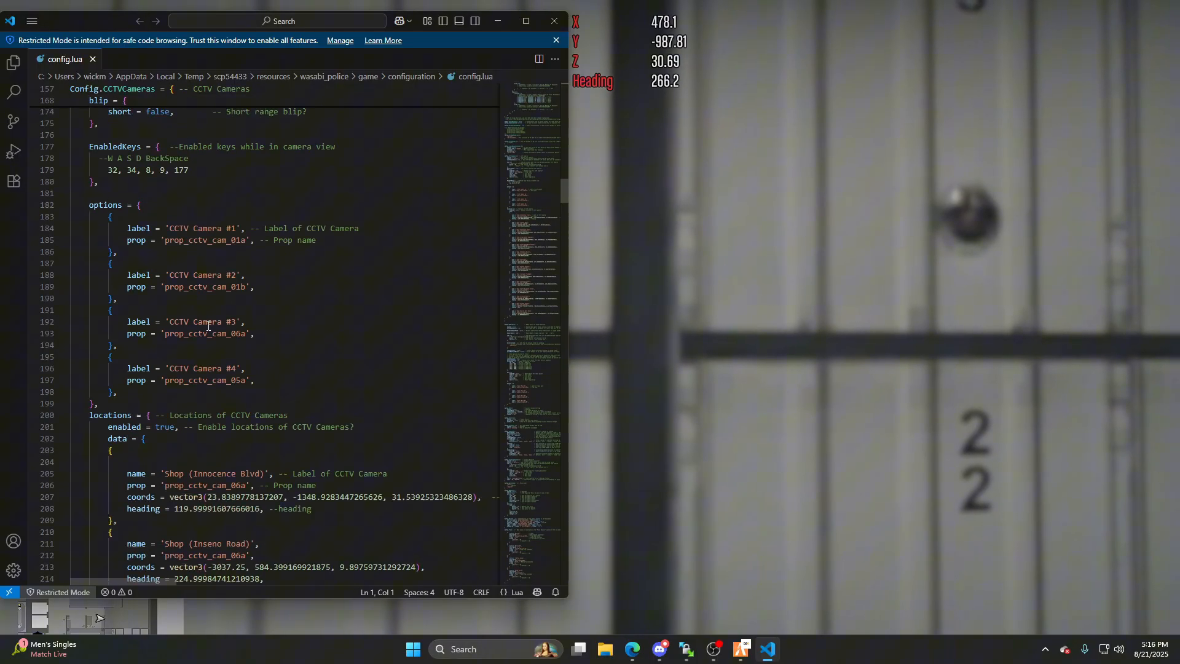
scroll("down", 3)
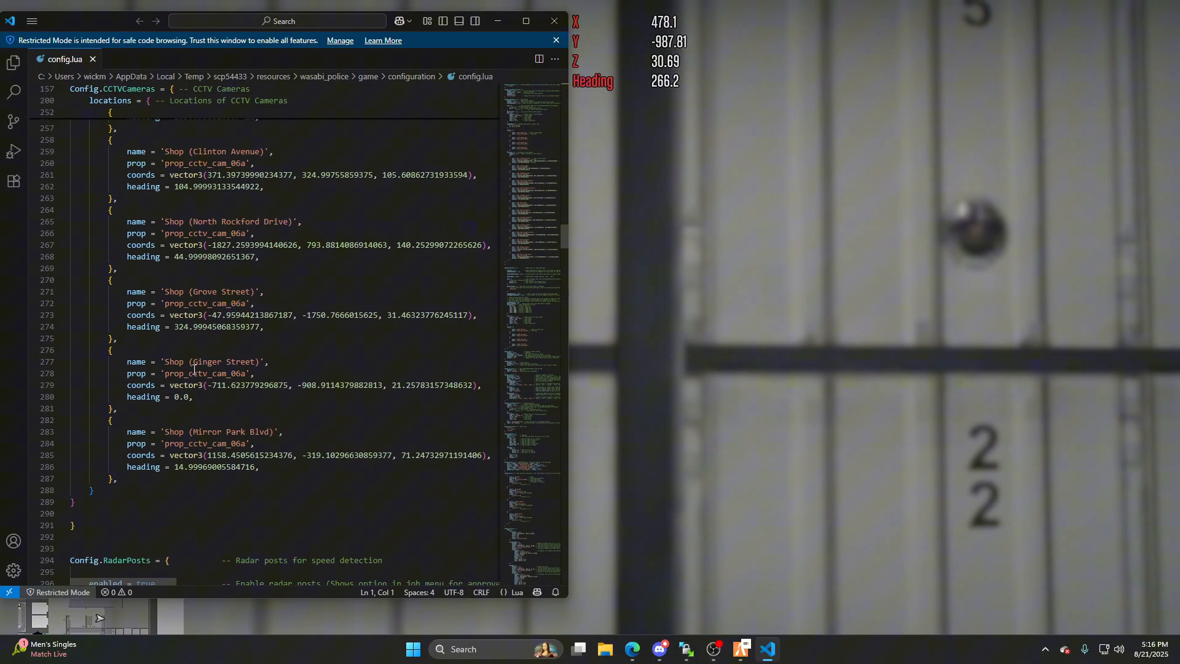
scroll("down", 3)
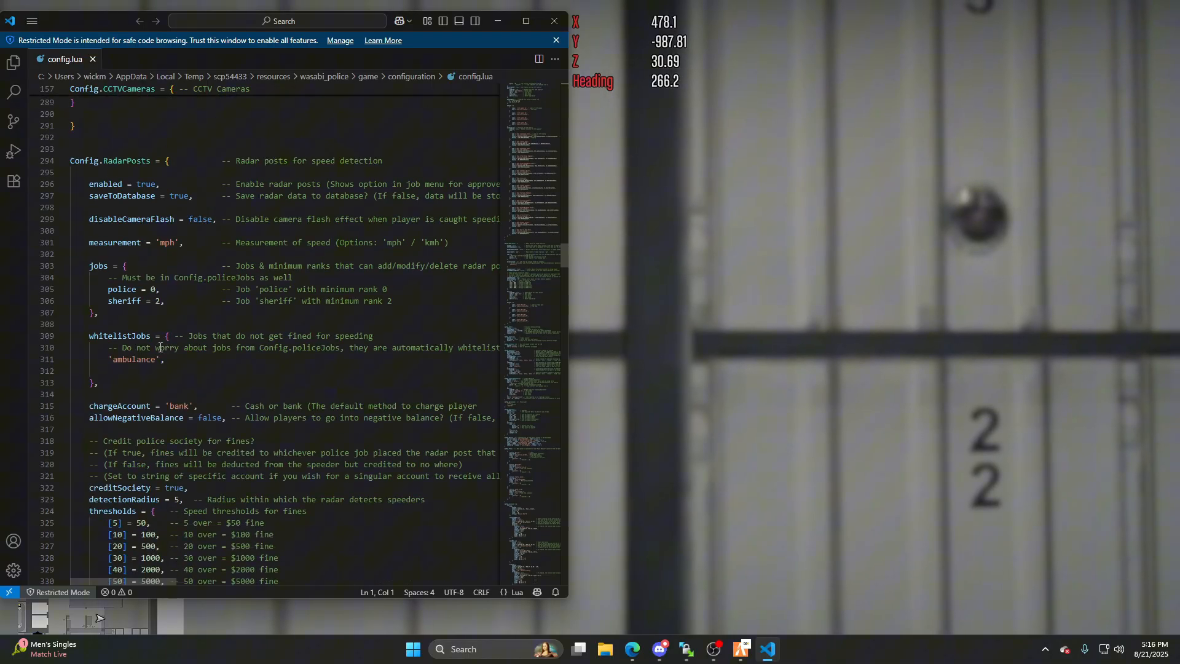
scroll("down", 3)
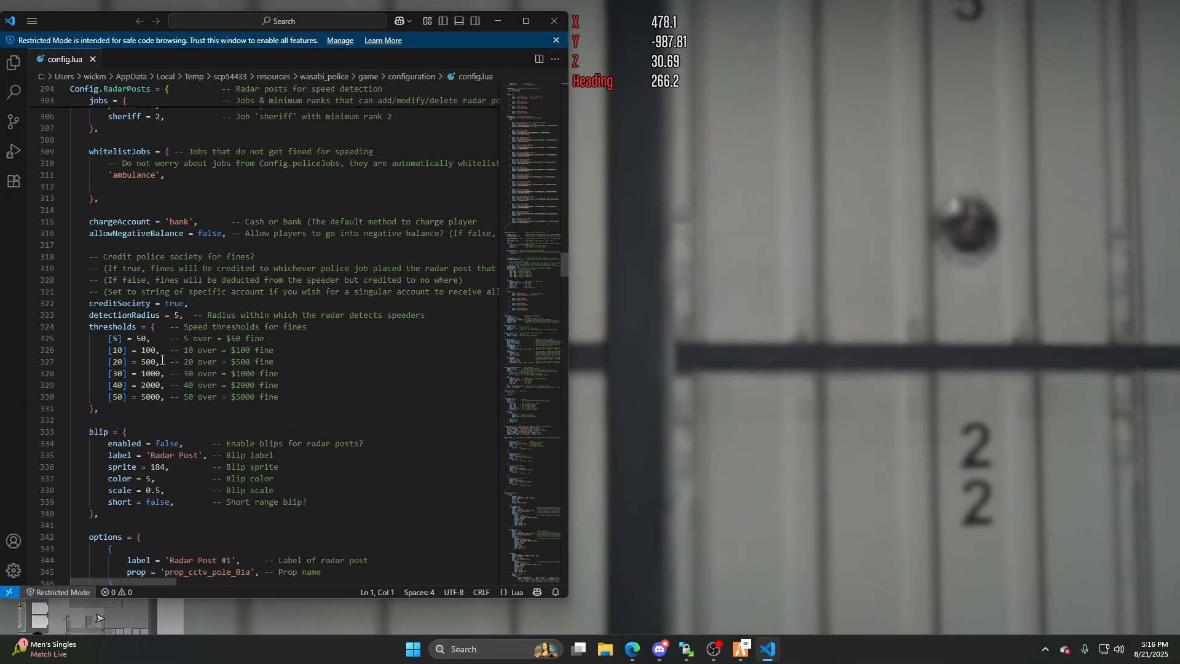
scroll("down", 3)
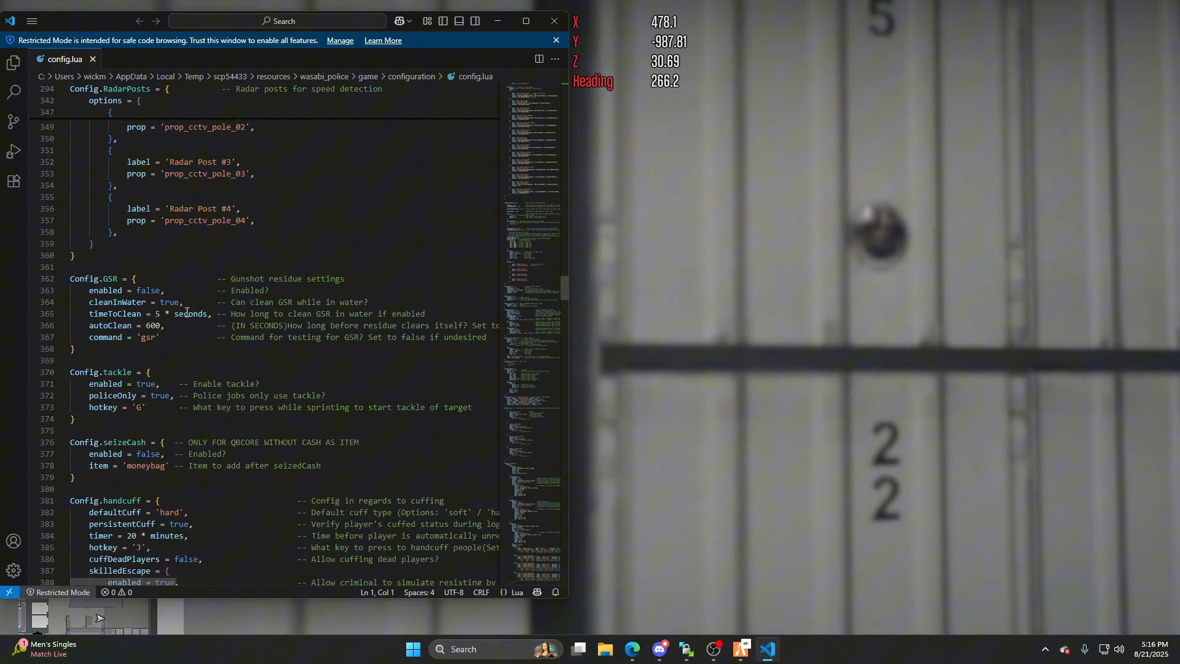
scroll("down", 3)
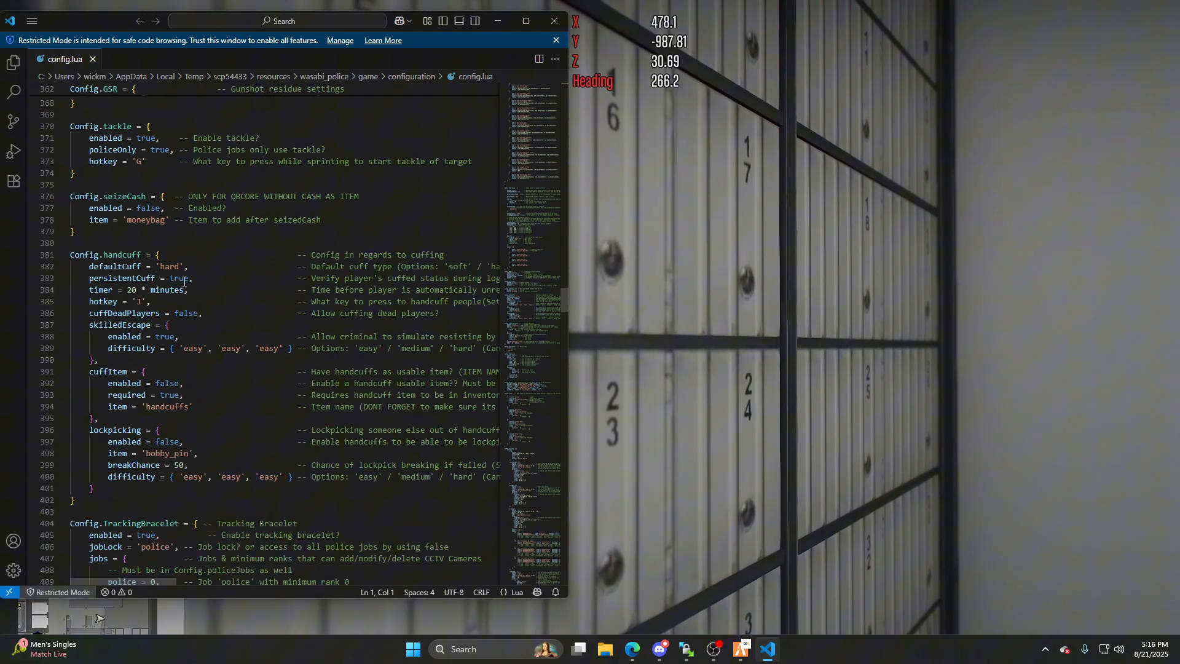
scroll("down", 3)
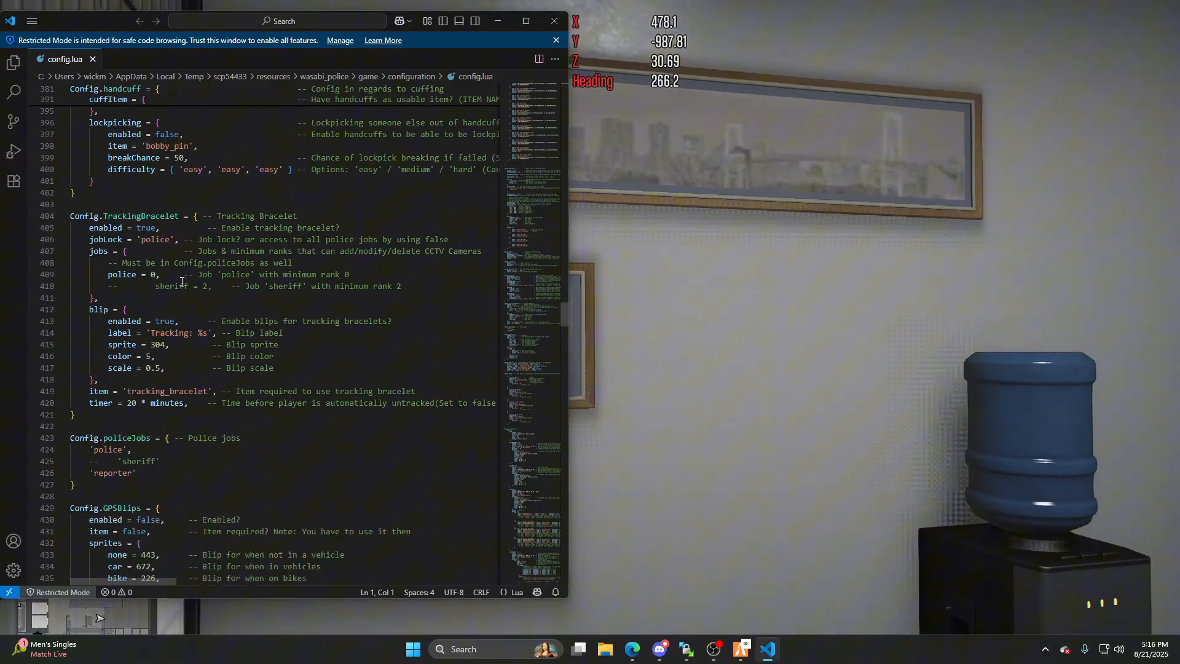
scroll("down", 3)
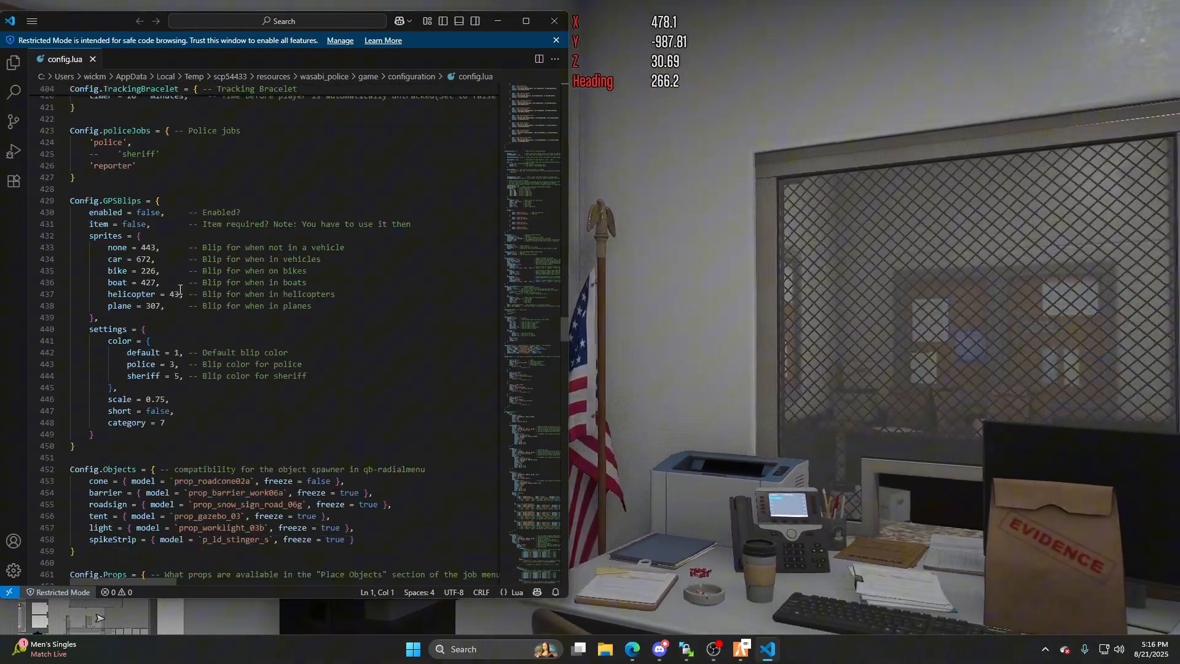
scroll("down", 3)
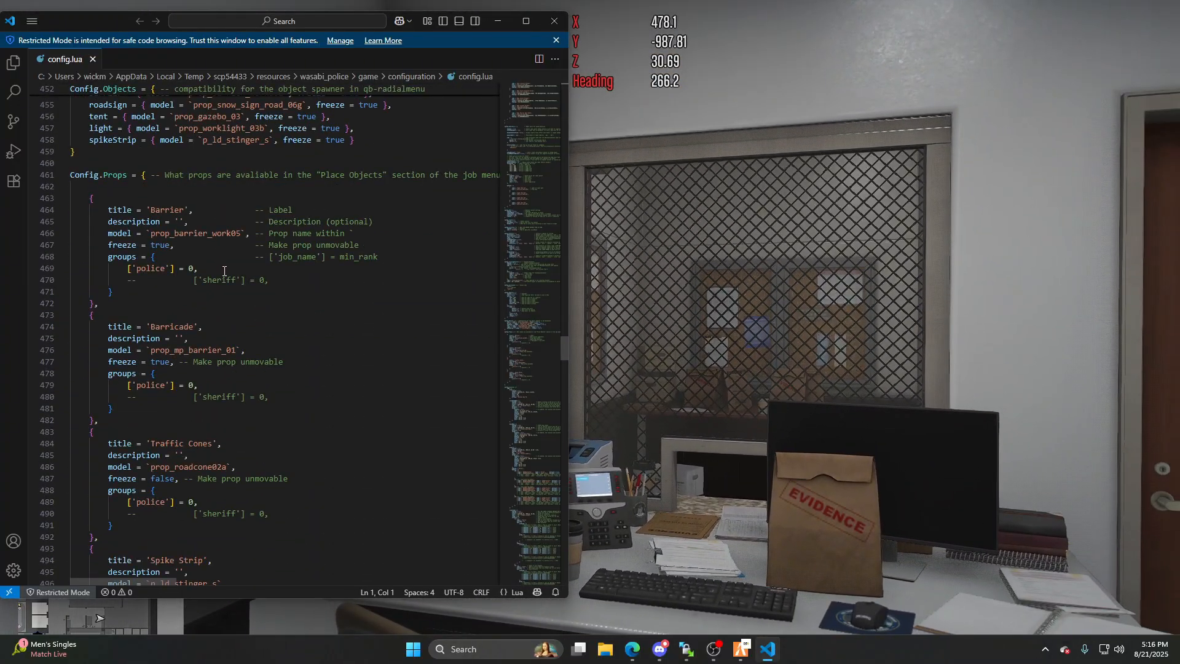
scroll("down", 3)
type("string = 'Mission Ro'")
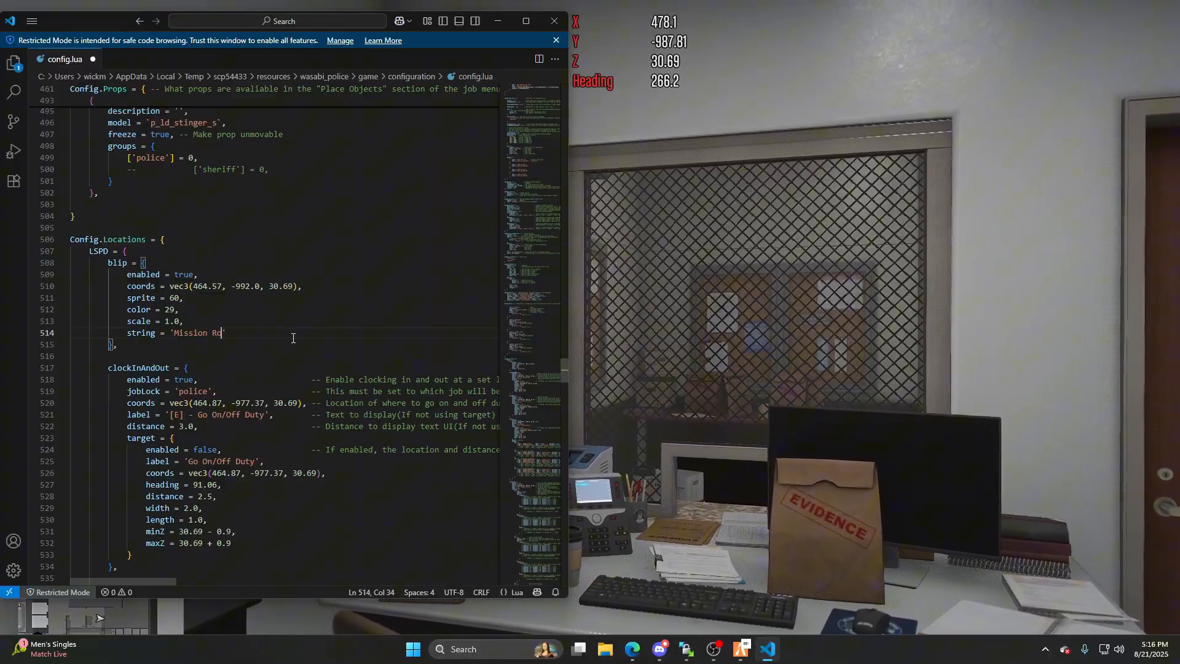
Step: Retype the LSPD blip label on line 514 as 'Los Santos Police Department'
key("Backspace")
type("Los Santos Police")
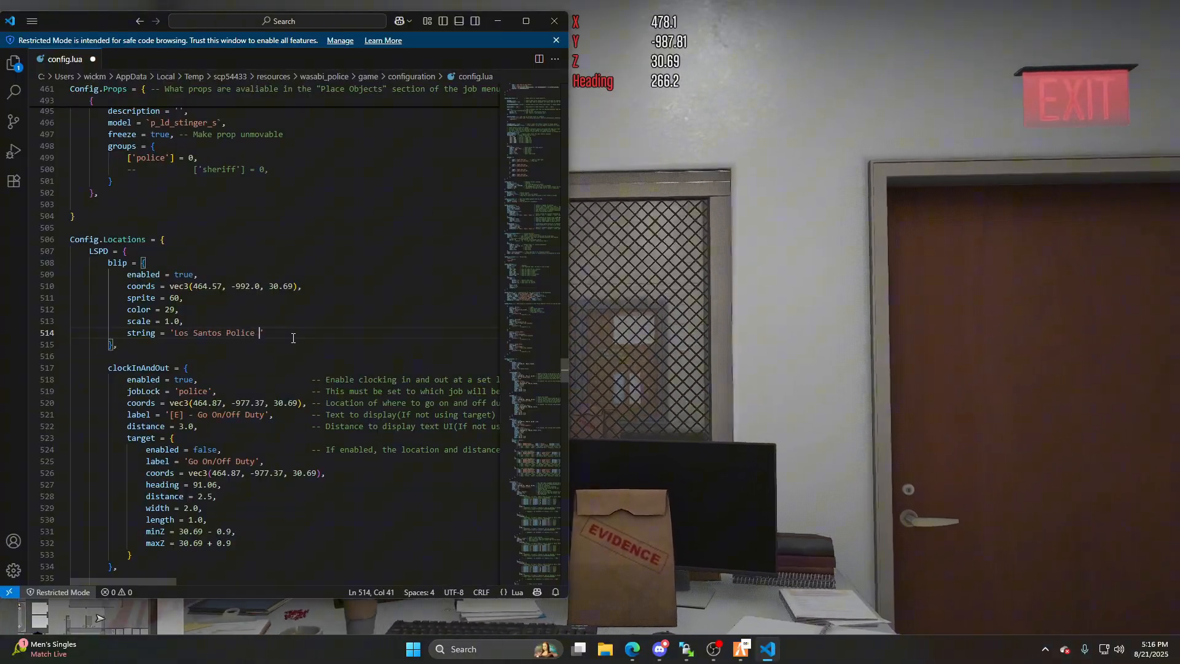
type("Departmen")
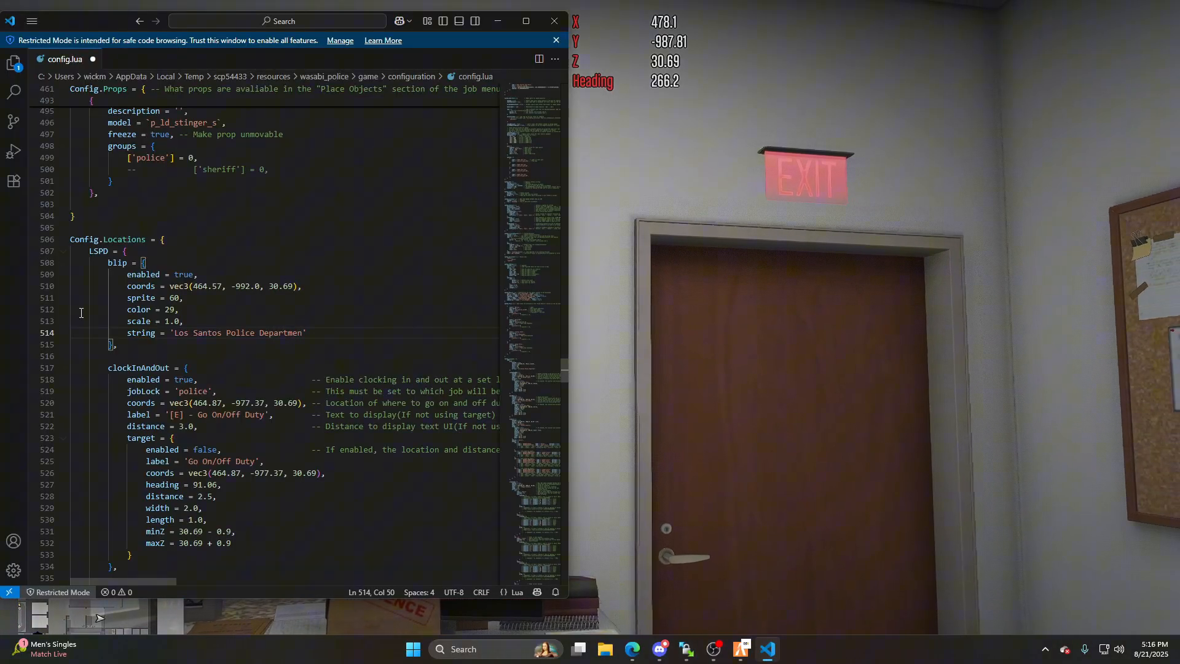
Step: Scroll further down config.lua and maximize the Visual Studio Code window
scroll("down", 3)
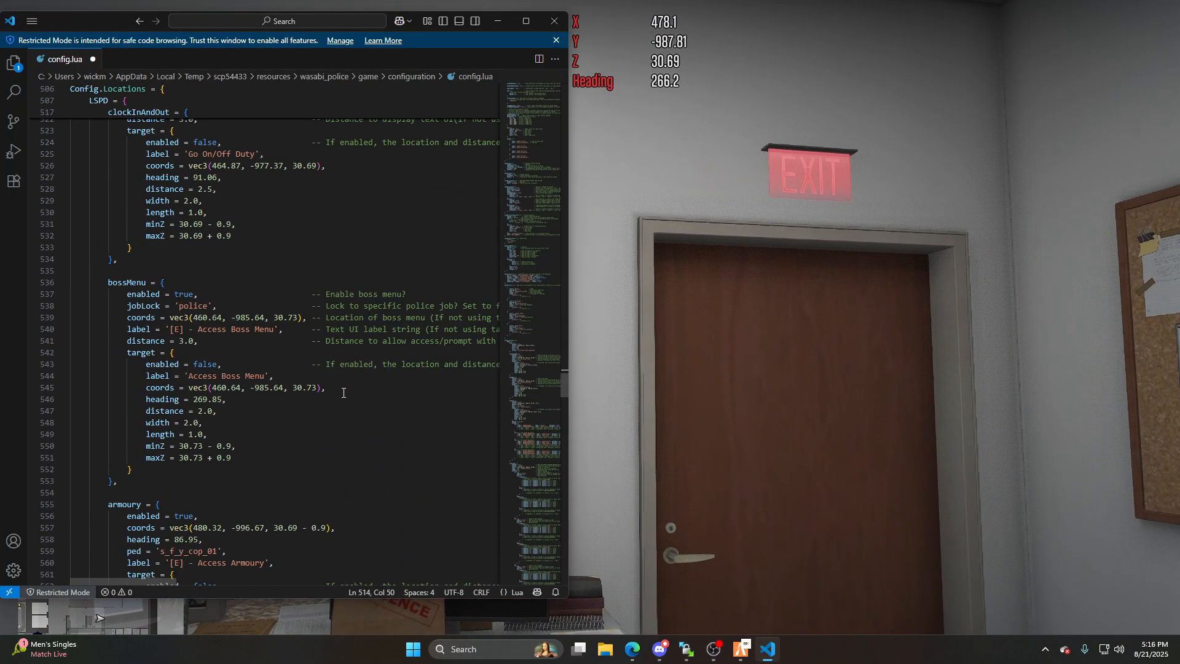
scroll("down", 3)
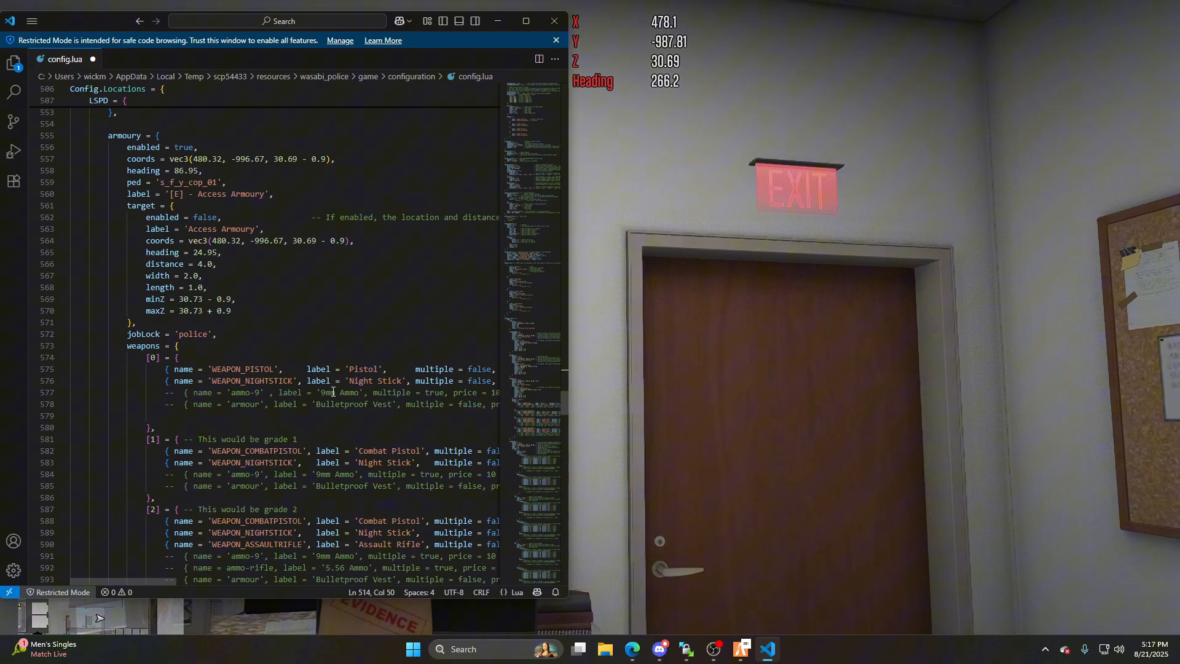
scroll("down", 3)
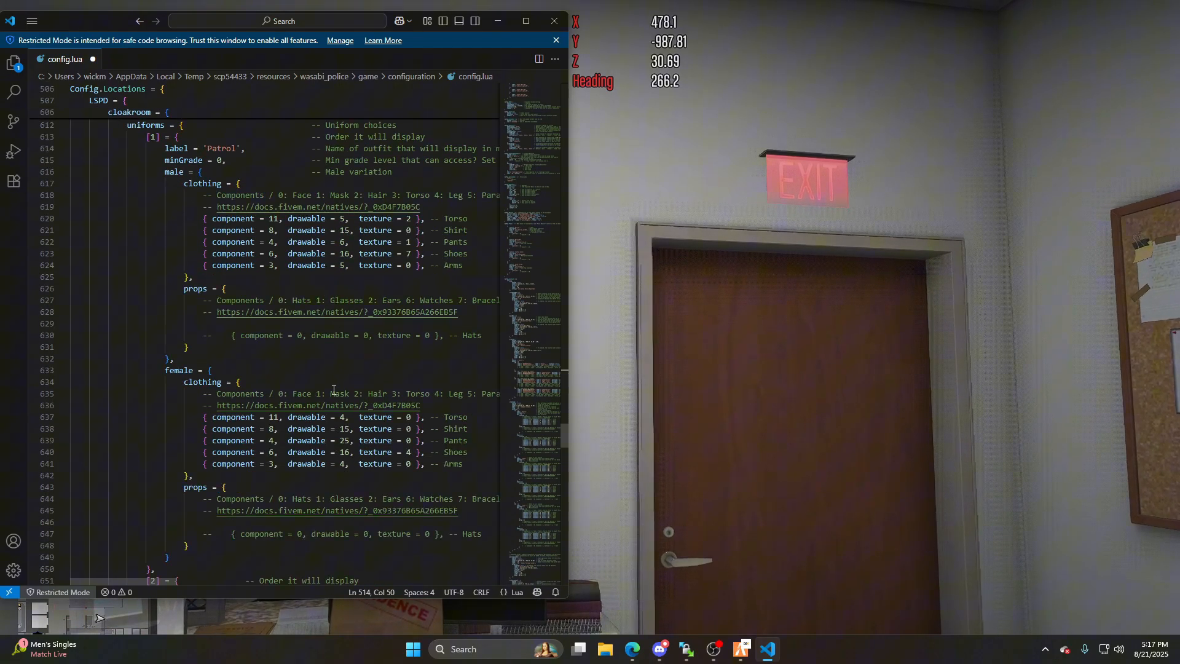
scroll("down", 3)
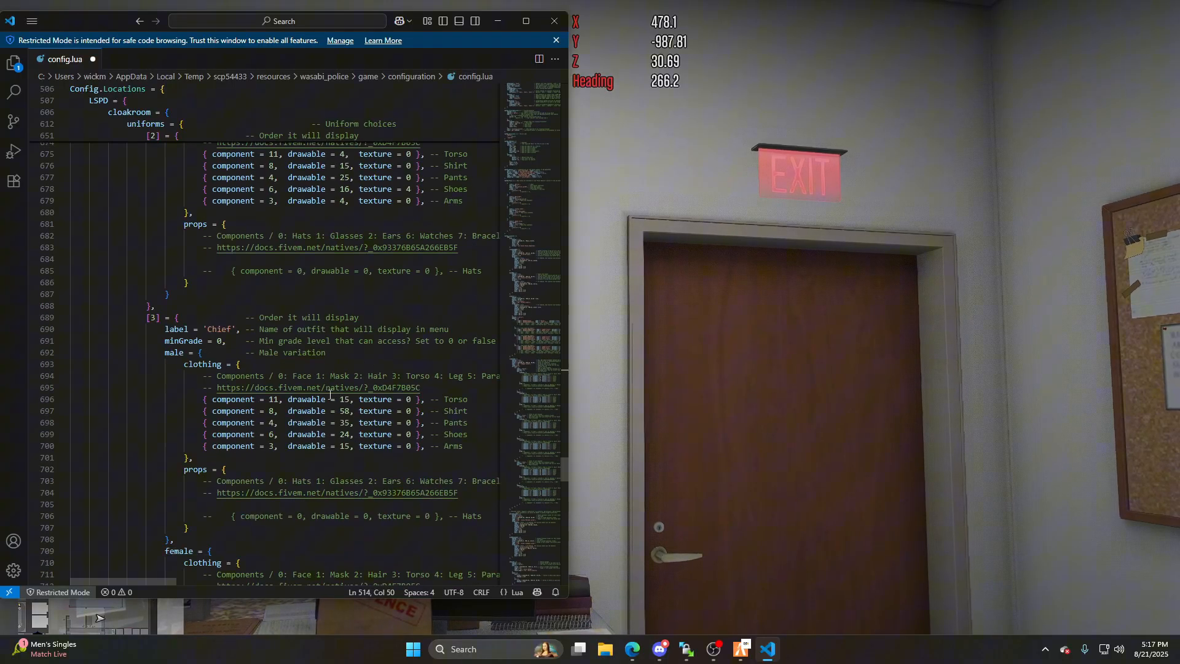
scroll("down", 3)
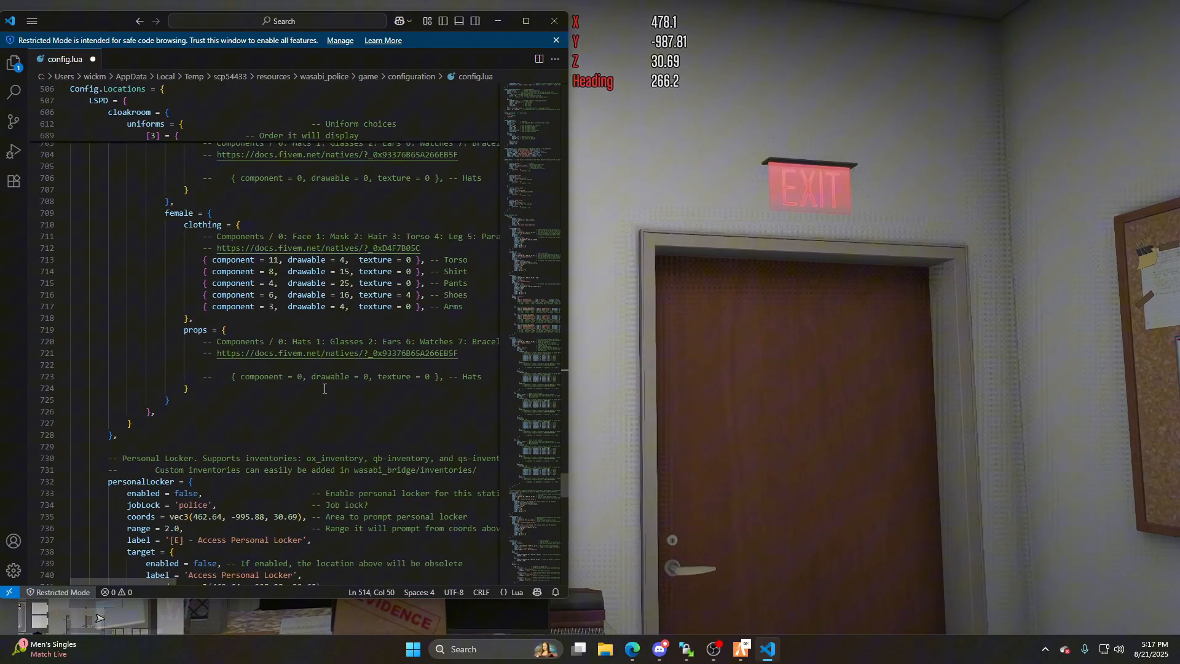
scroll("down", 3)
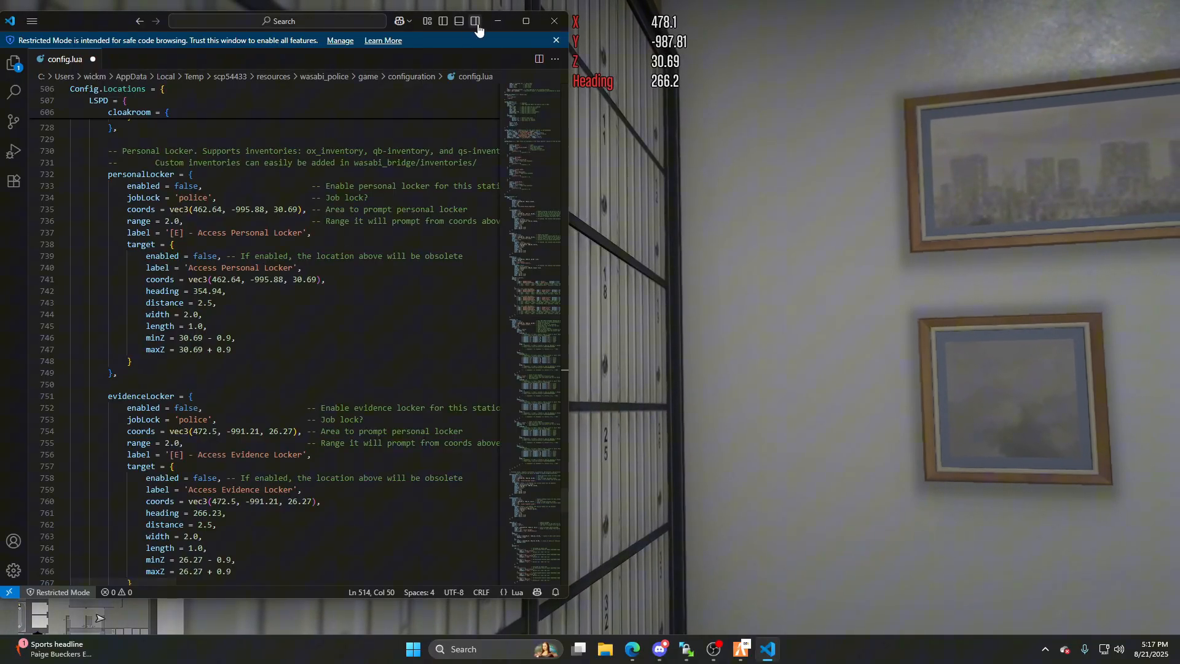
left_click(525, 20)
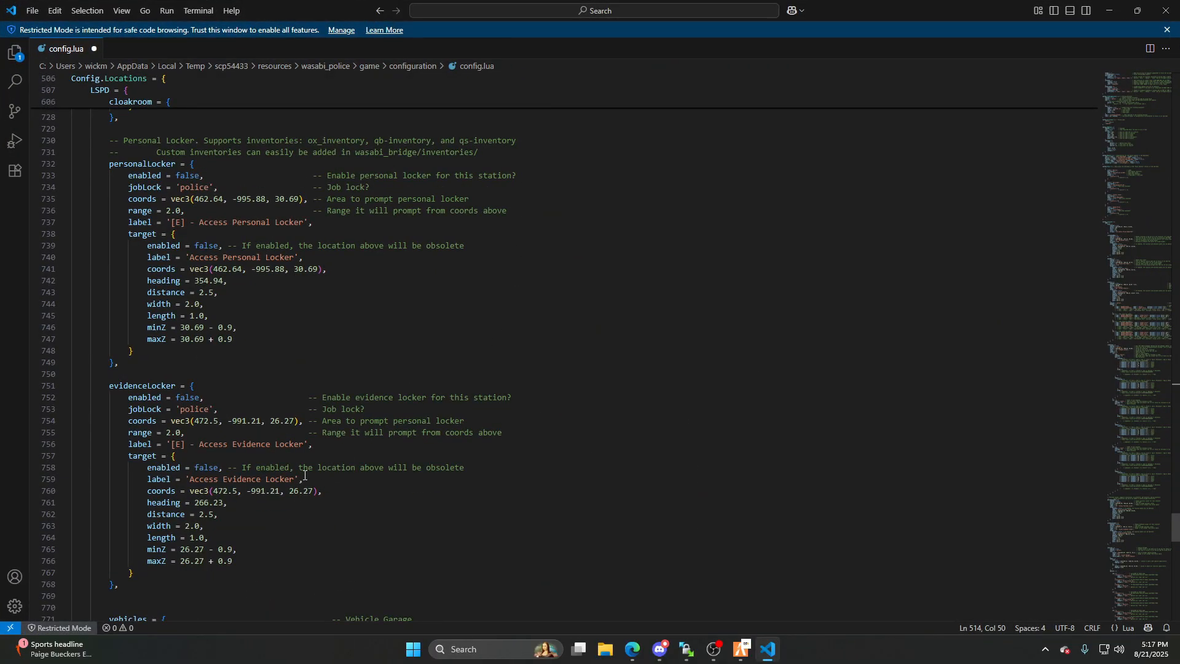
mouse_move(476, 401)
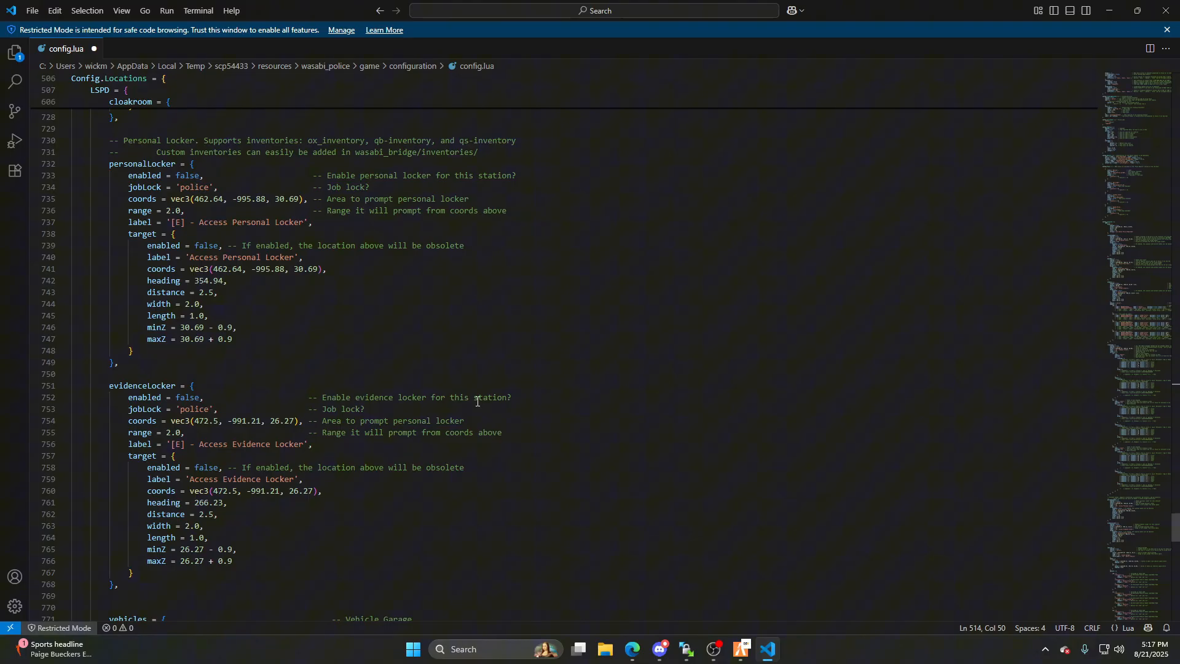
mouse_move(172, 402)
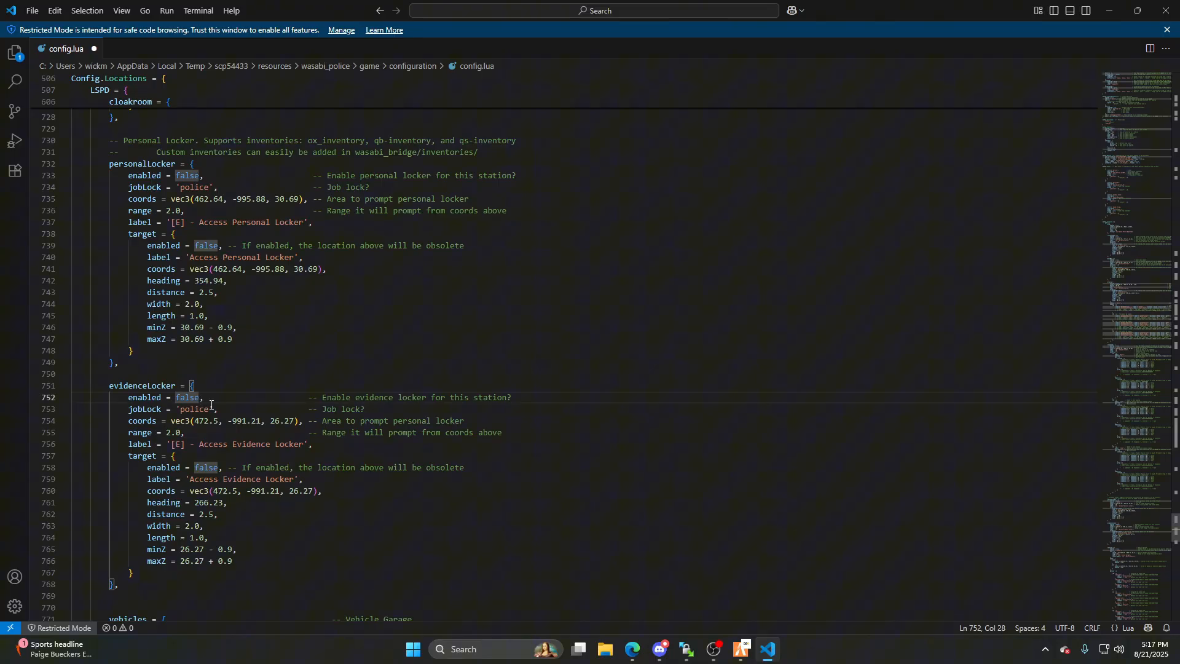
Step: Scroll config.lua to bring the evidenceLocker block into view
scroll("up", 3)
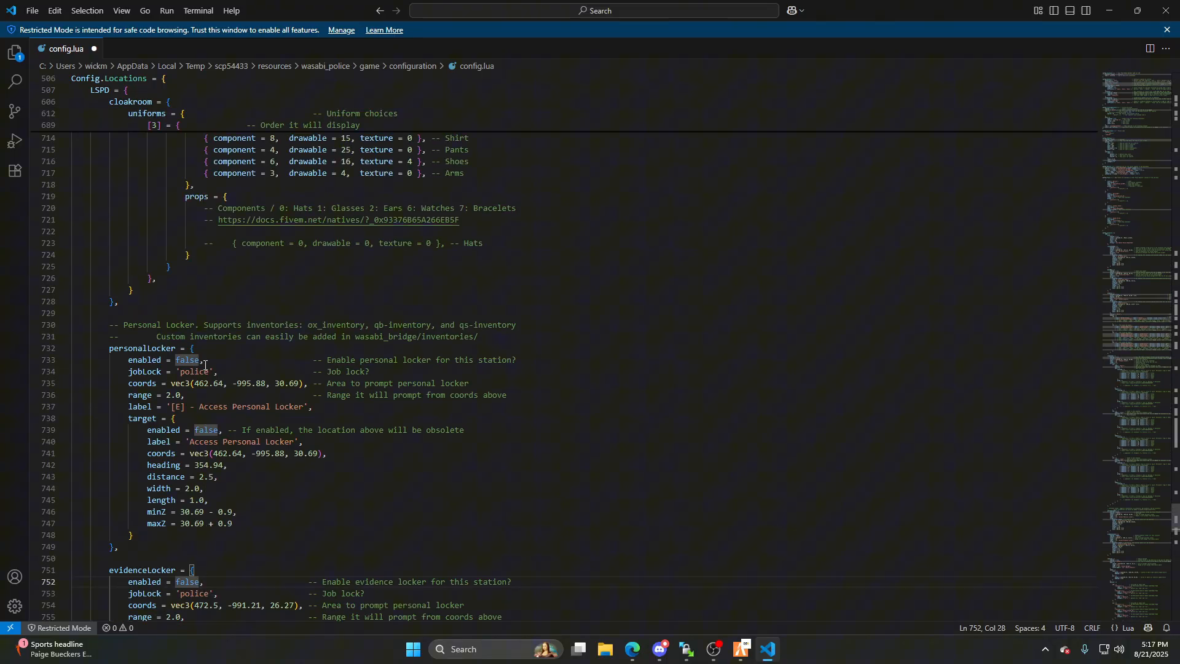
scroll("up", 3)
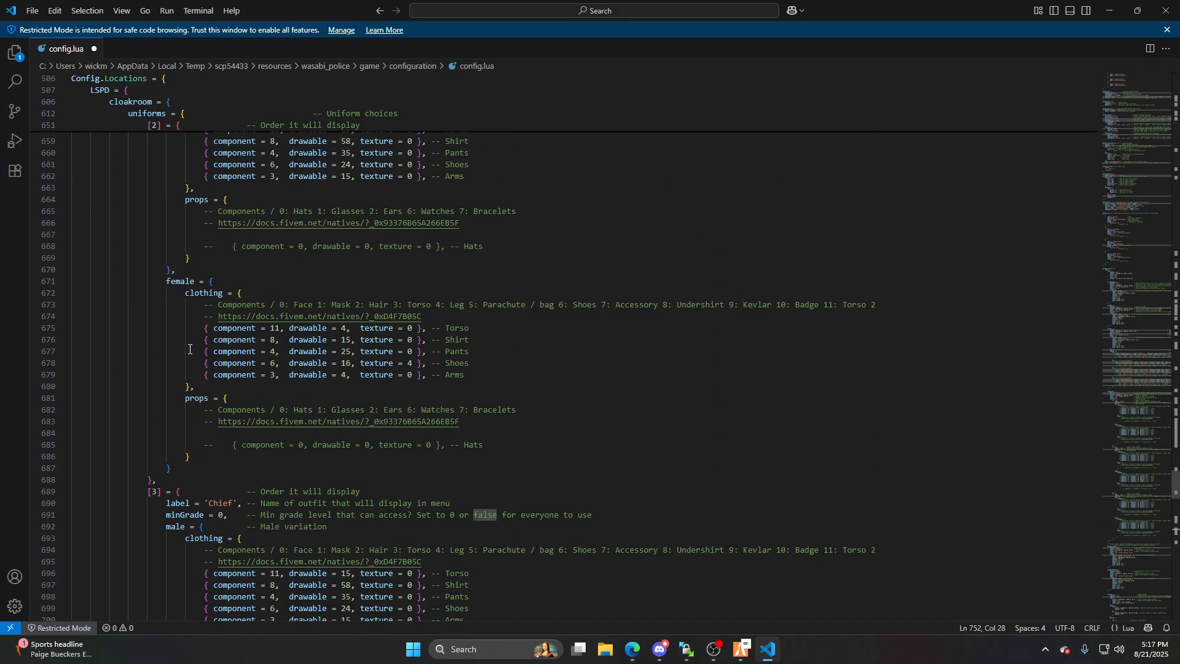
scroll("up", 3)
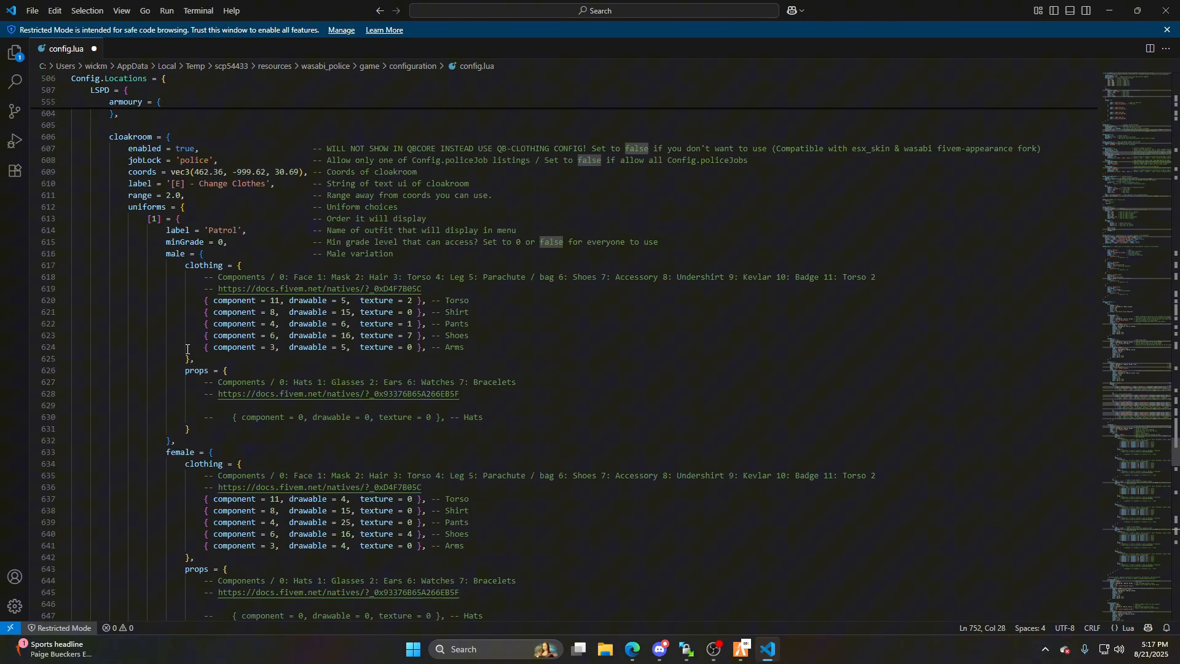
scroll("up", 3)
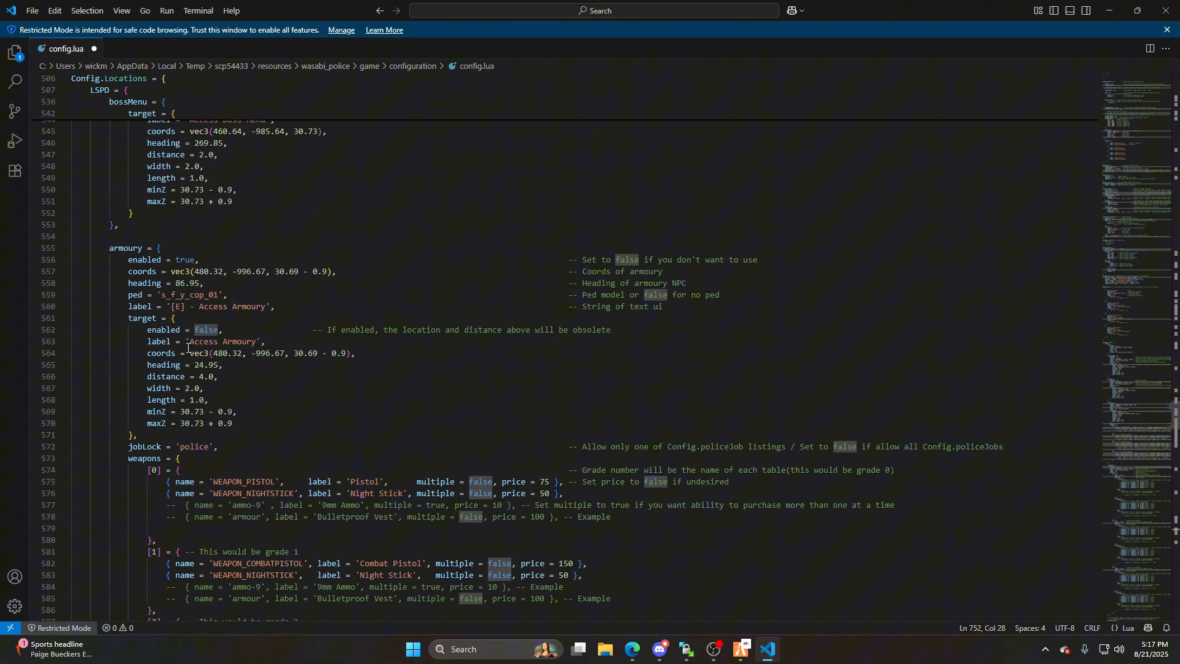
scroll("up", 3)
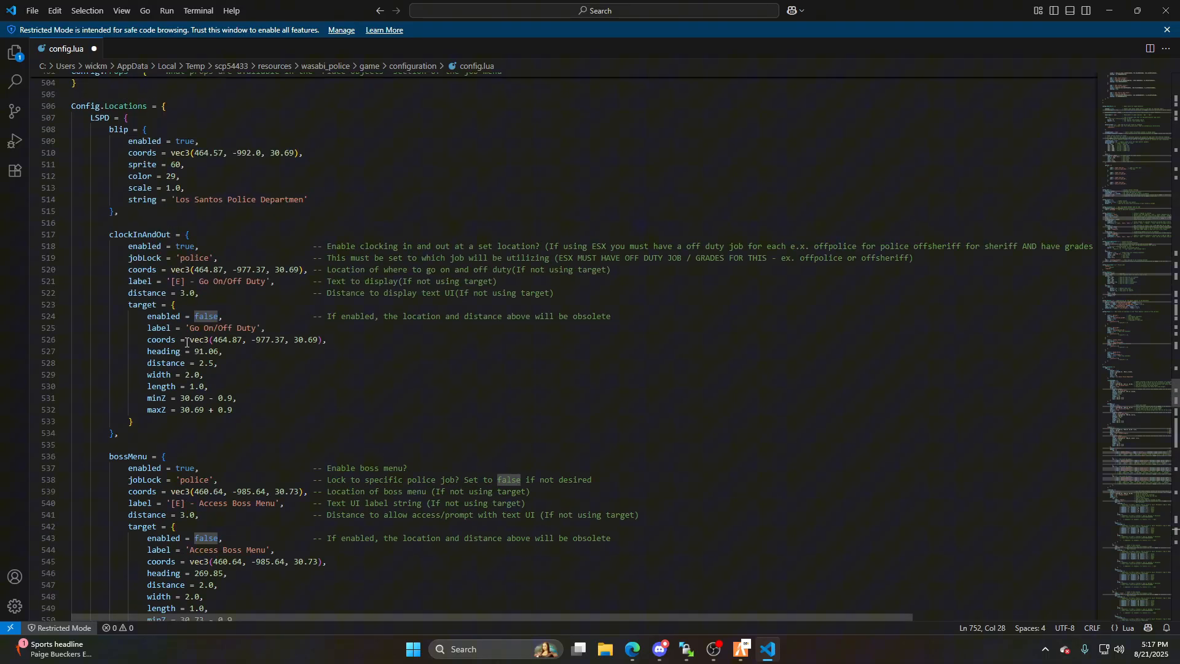
scroll("up", 3)
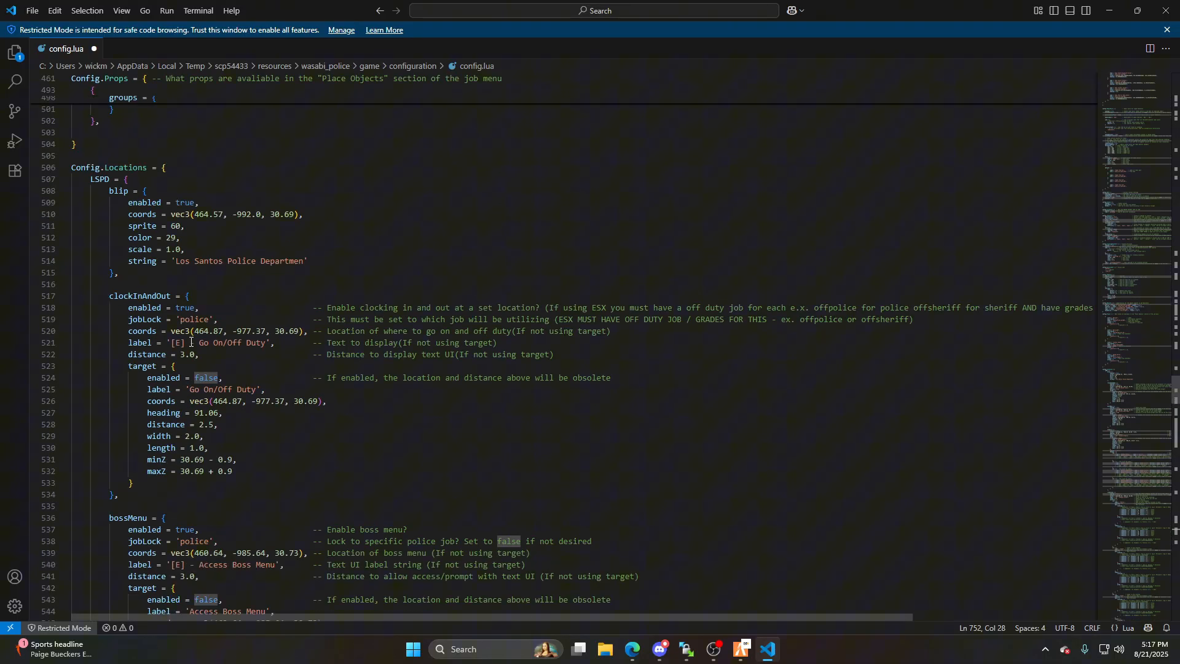
scroll("down", 3)
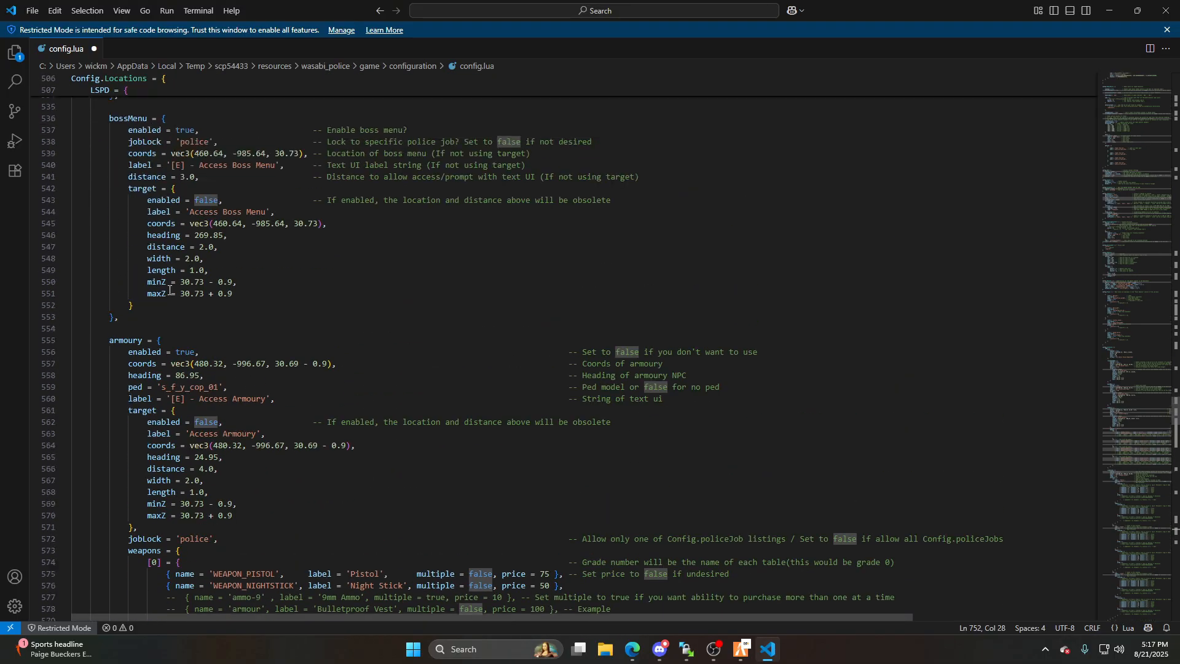
scroll("up", 3)
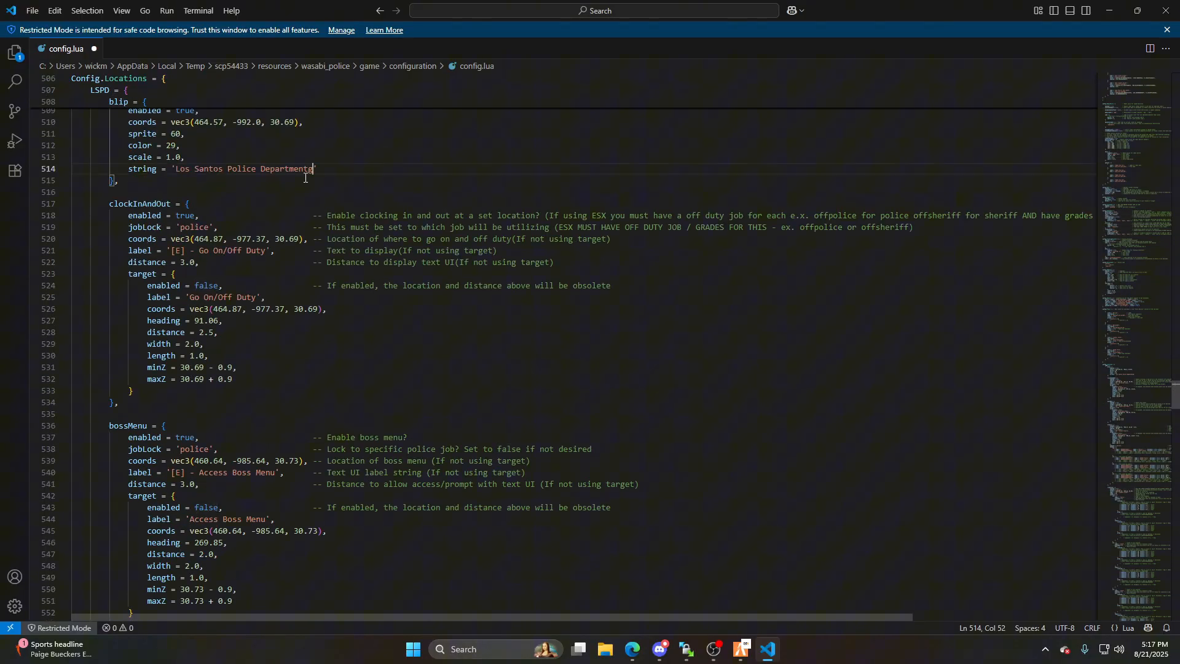
scroll("down", 3)
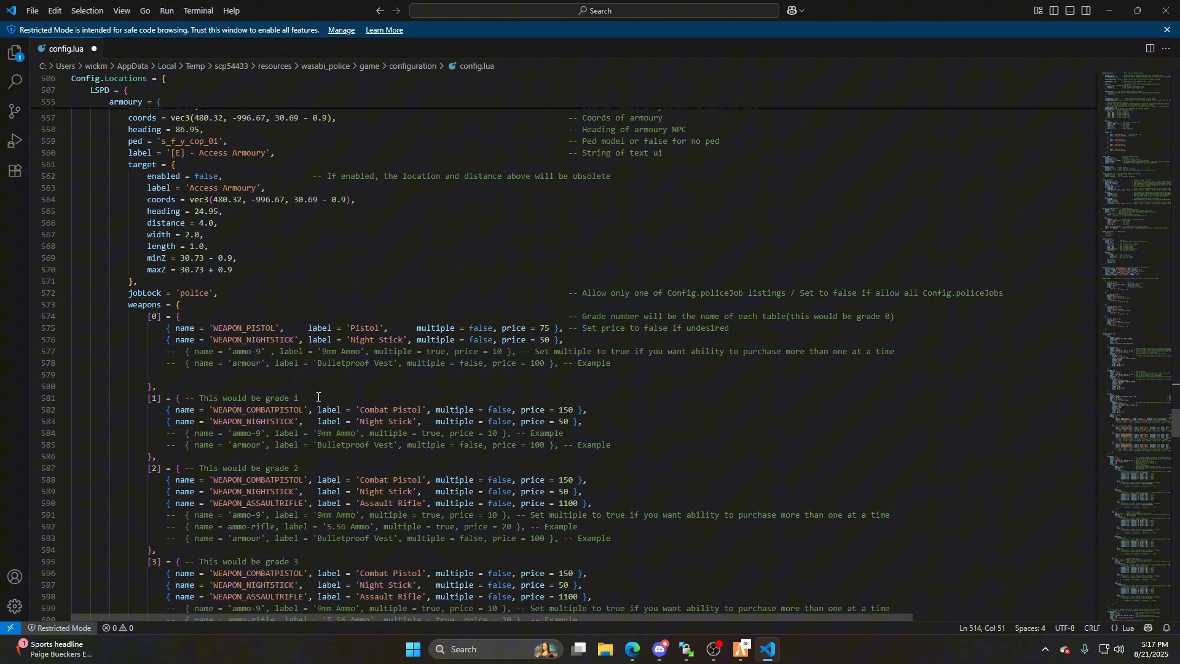
scroll("down", 3)
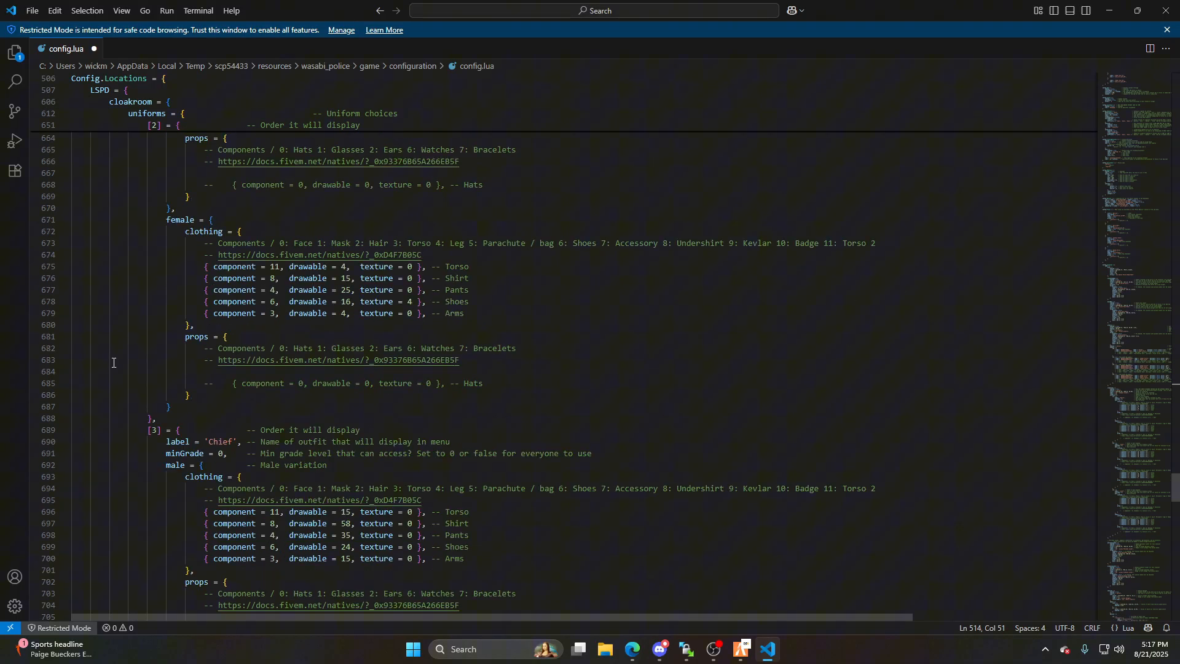
scroll("down", 3)
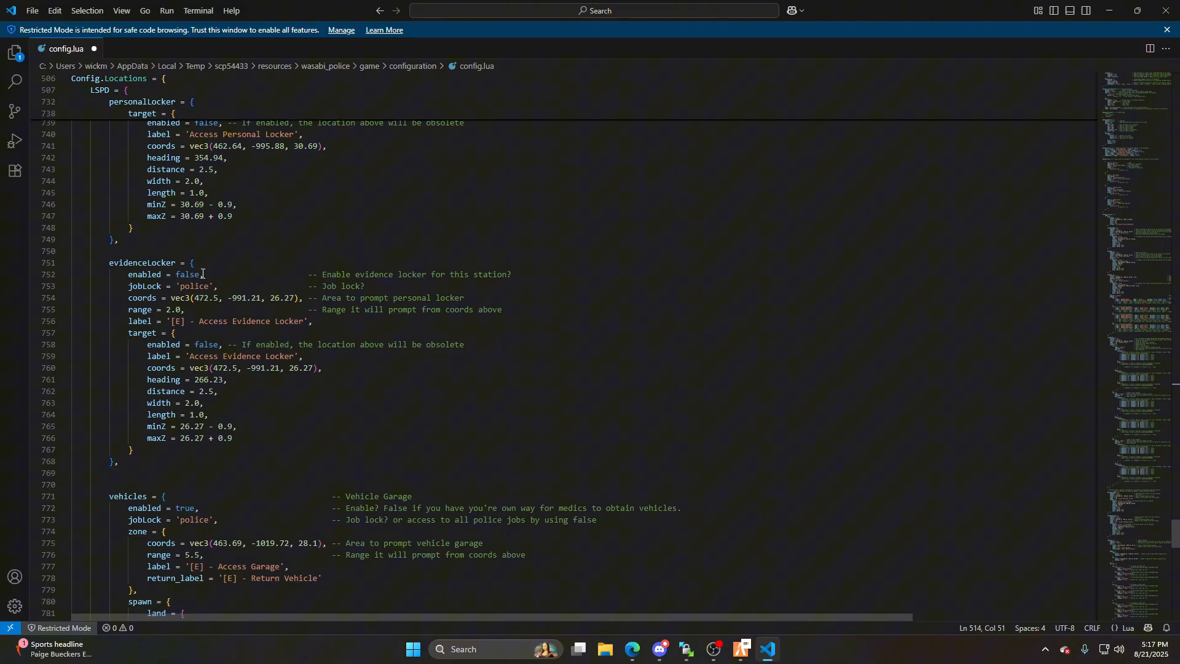
double_click(188, 274)
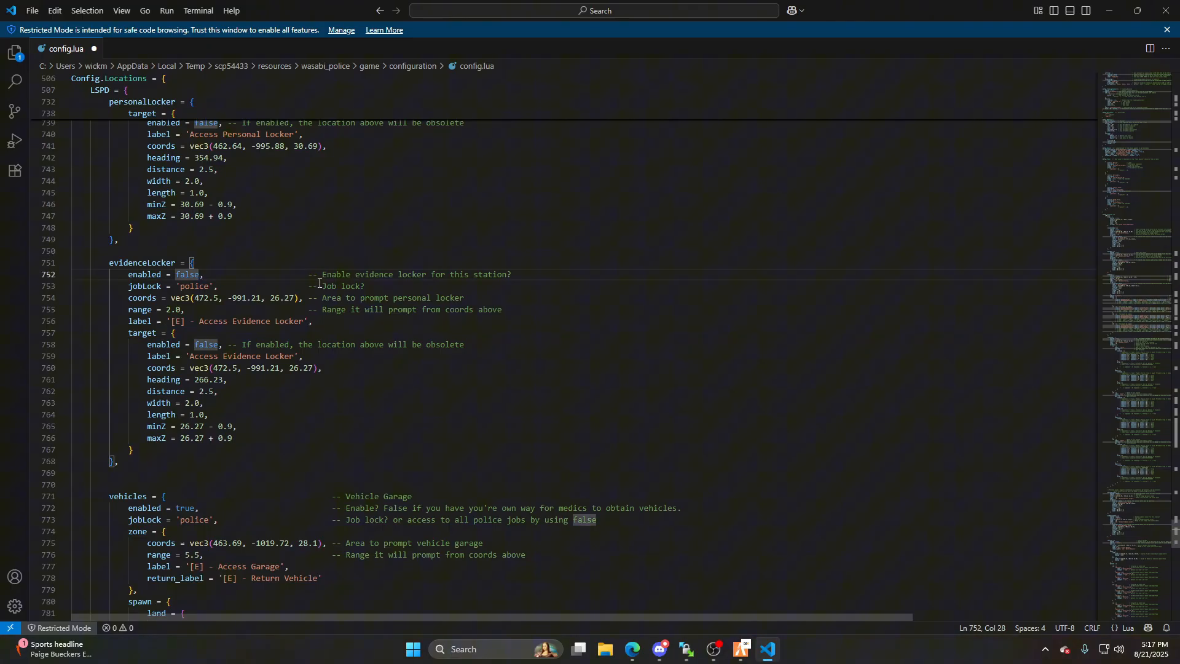
type("tru")
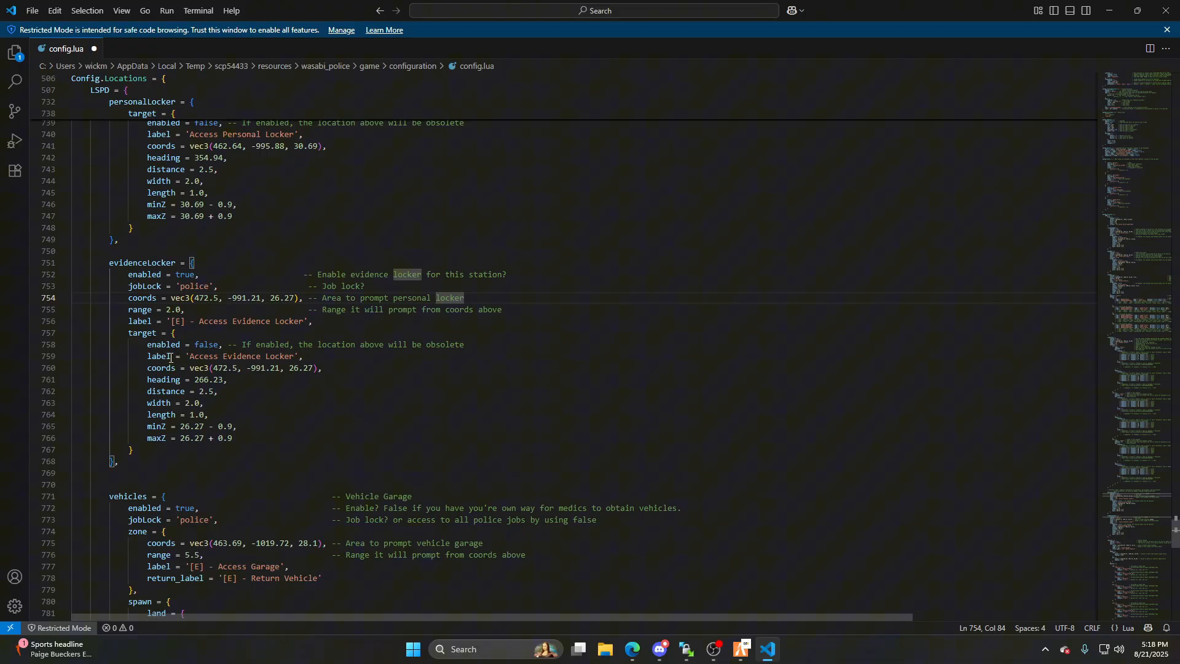
mouse_move(442, 354)
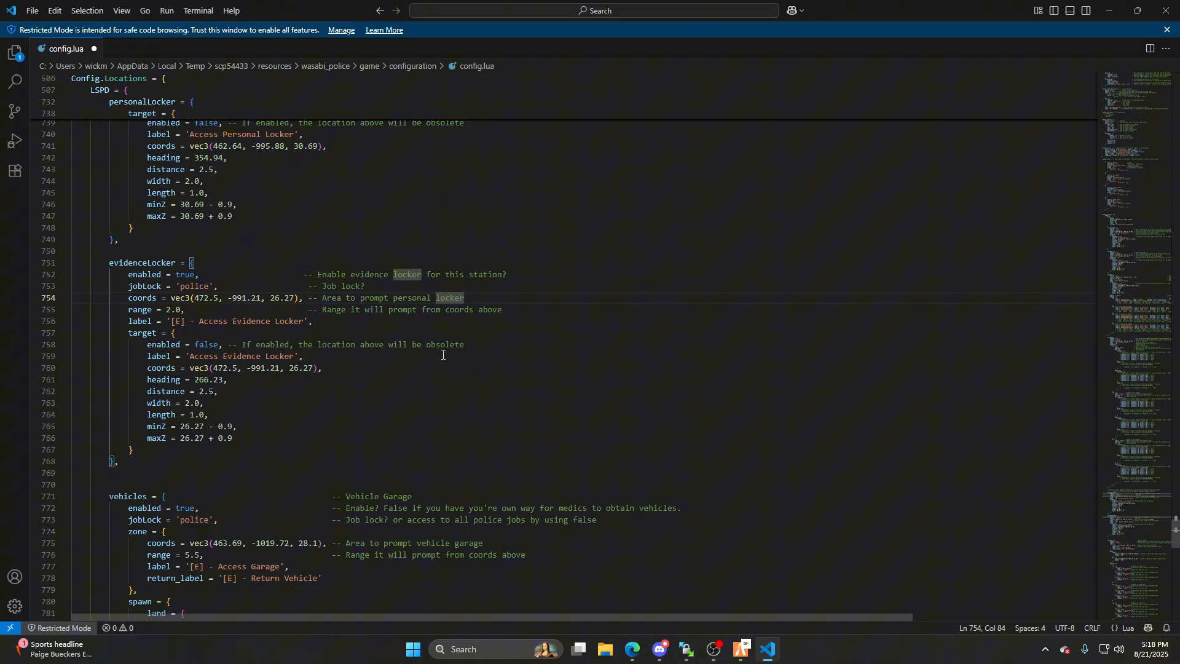
mouse_move(437, 362)
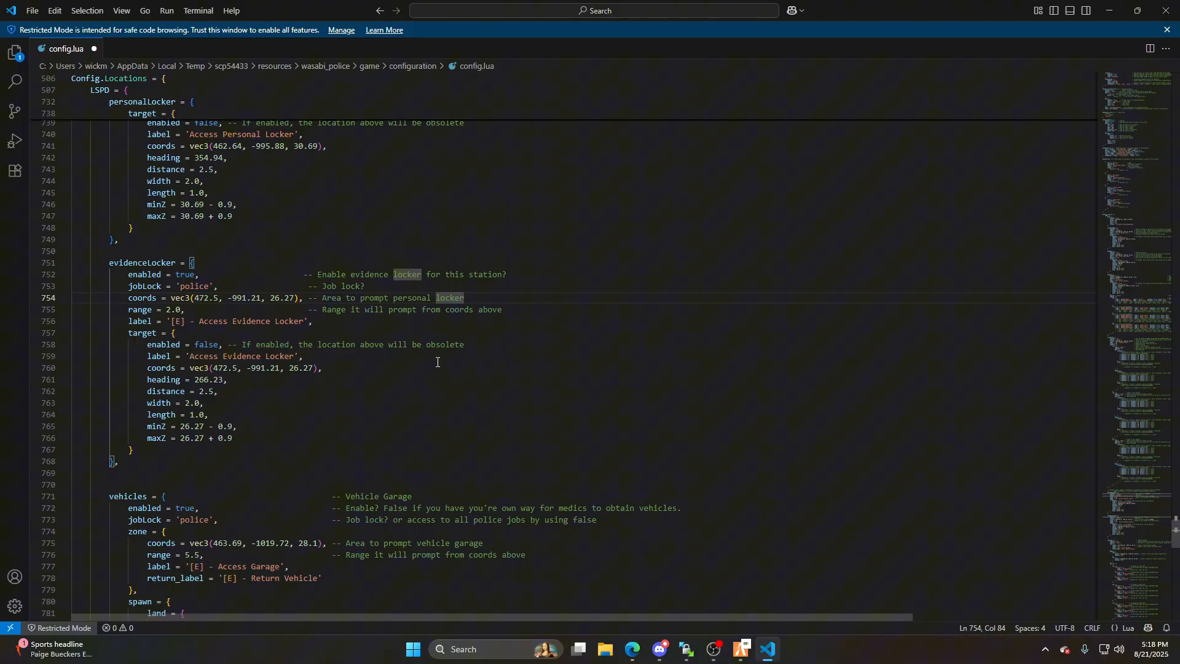
mouse_move(336, 276)
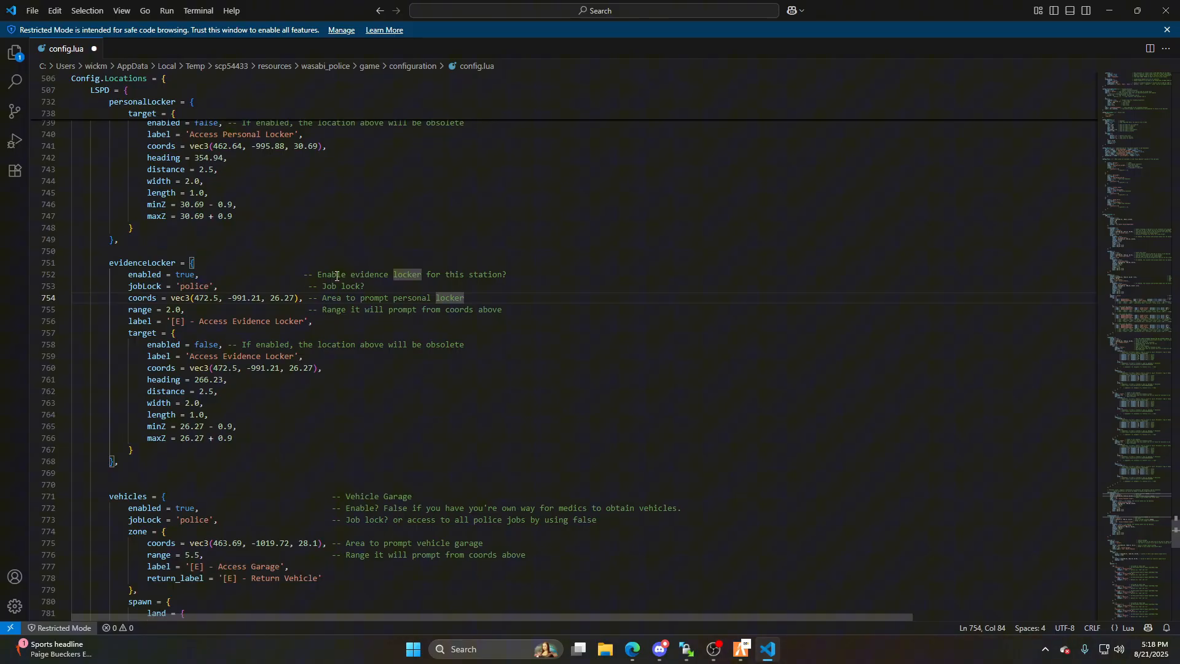
double_click(282, 298)
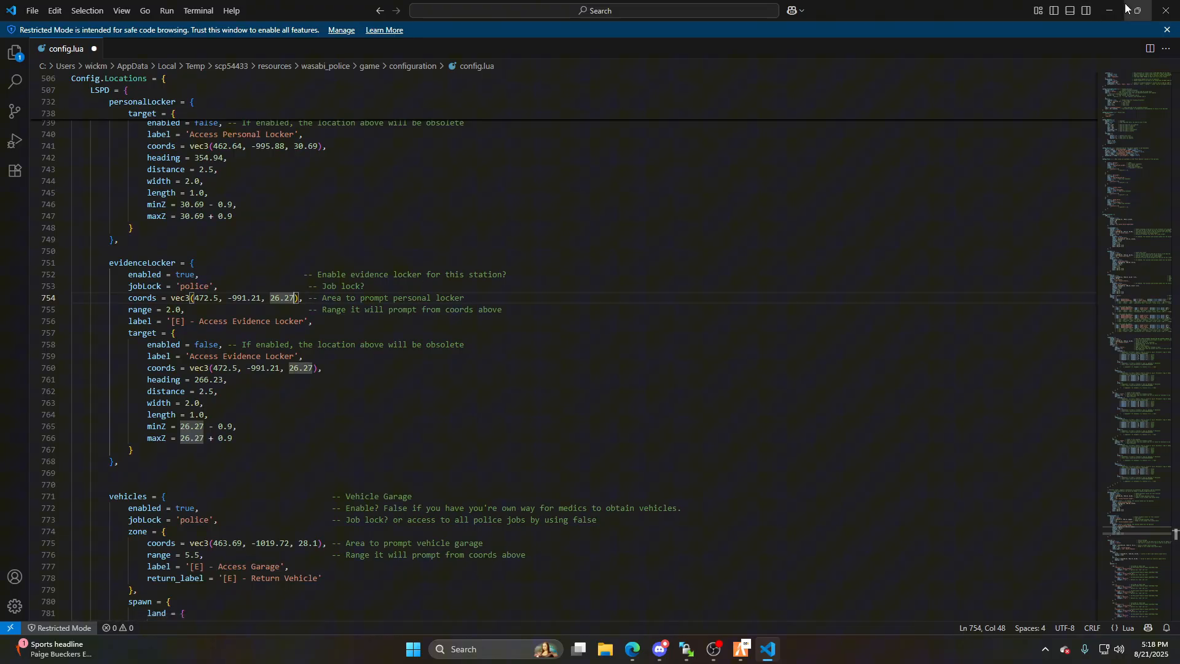
Step: Restore the editor beside the game and set evidence locker coords to vec3(478.1, -987.81, 30.69)
left_click(1107, 11)
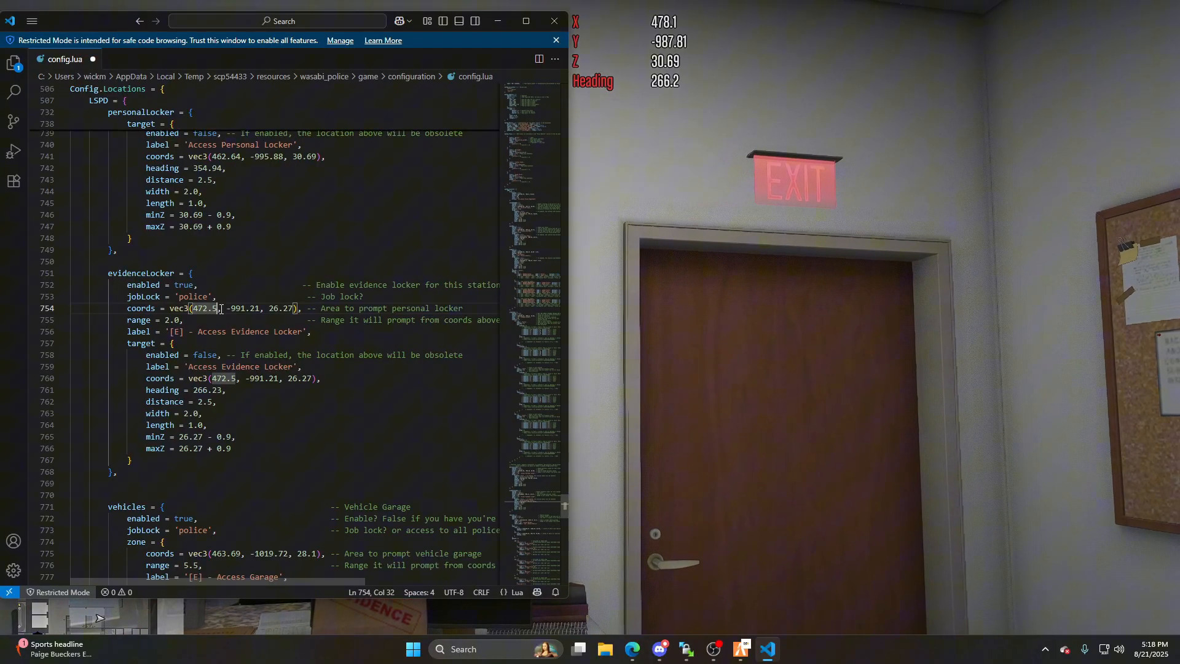
key("Backspace")
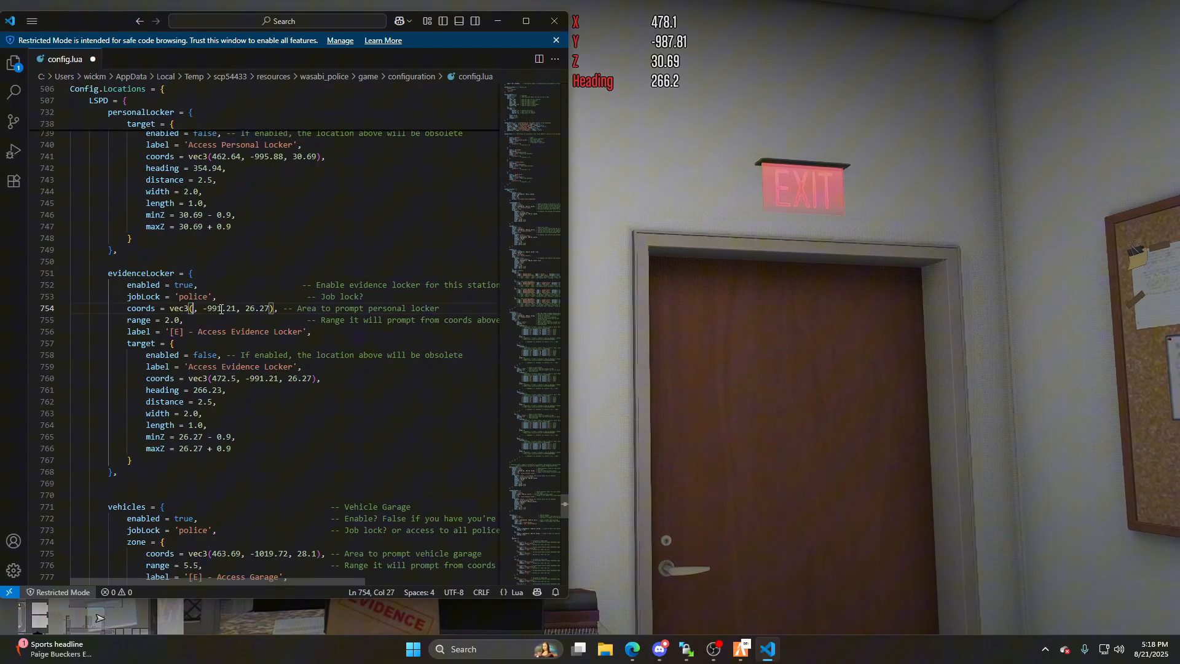
type("478.1")
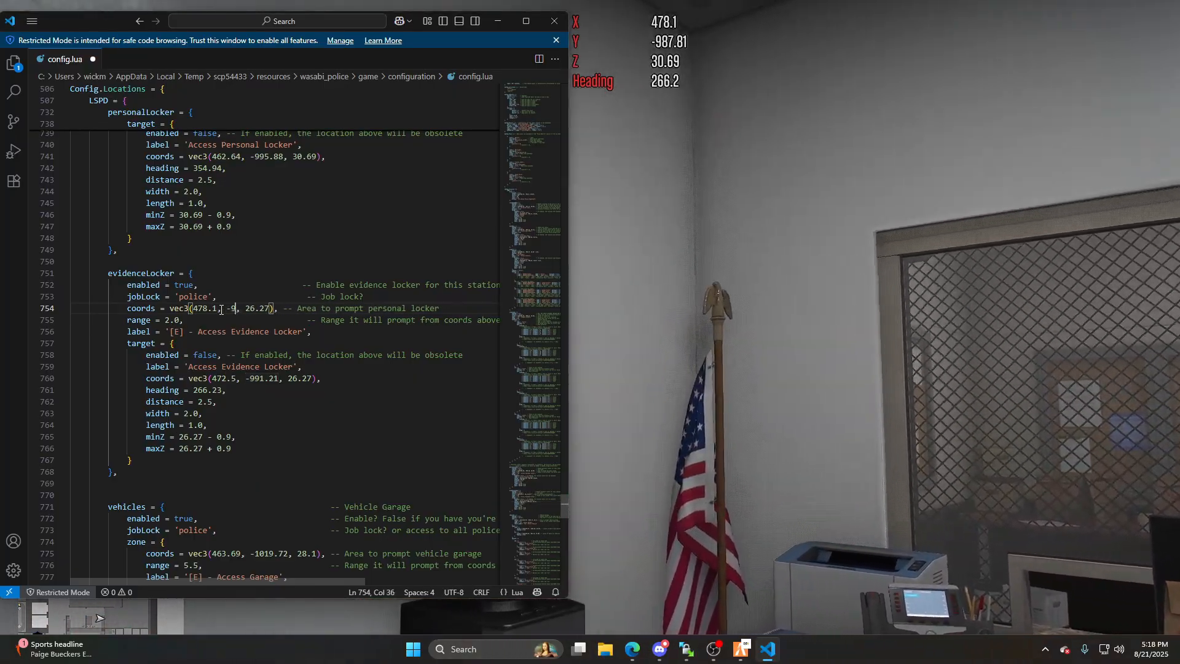
type("8")
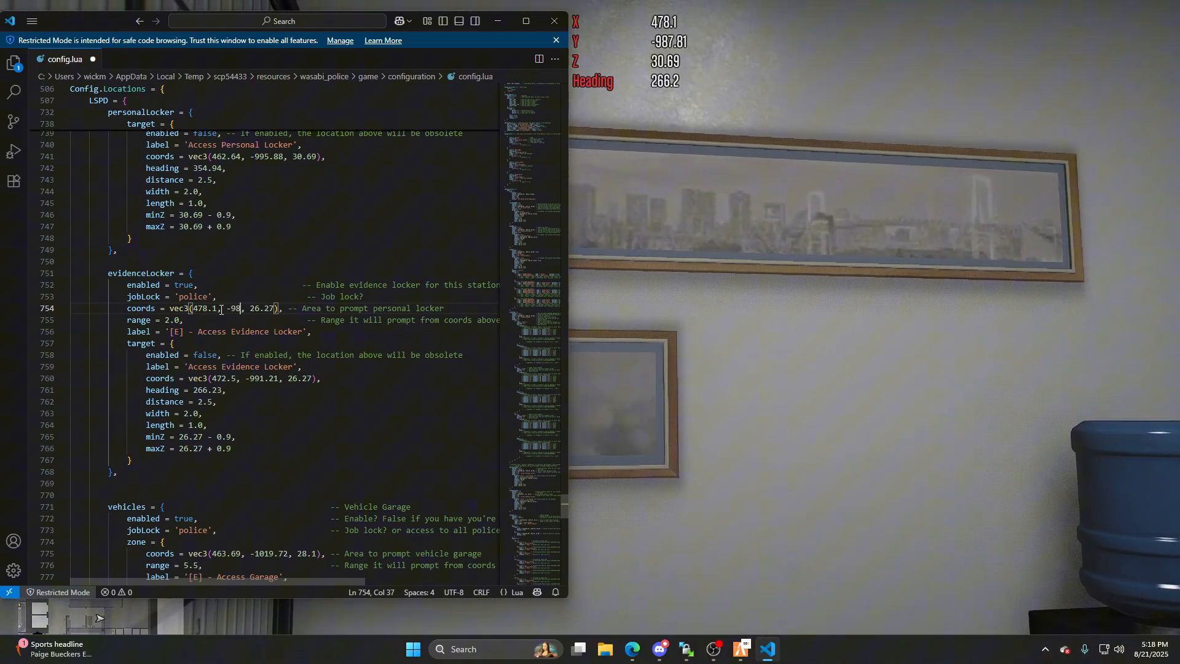
type("987.81")
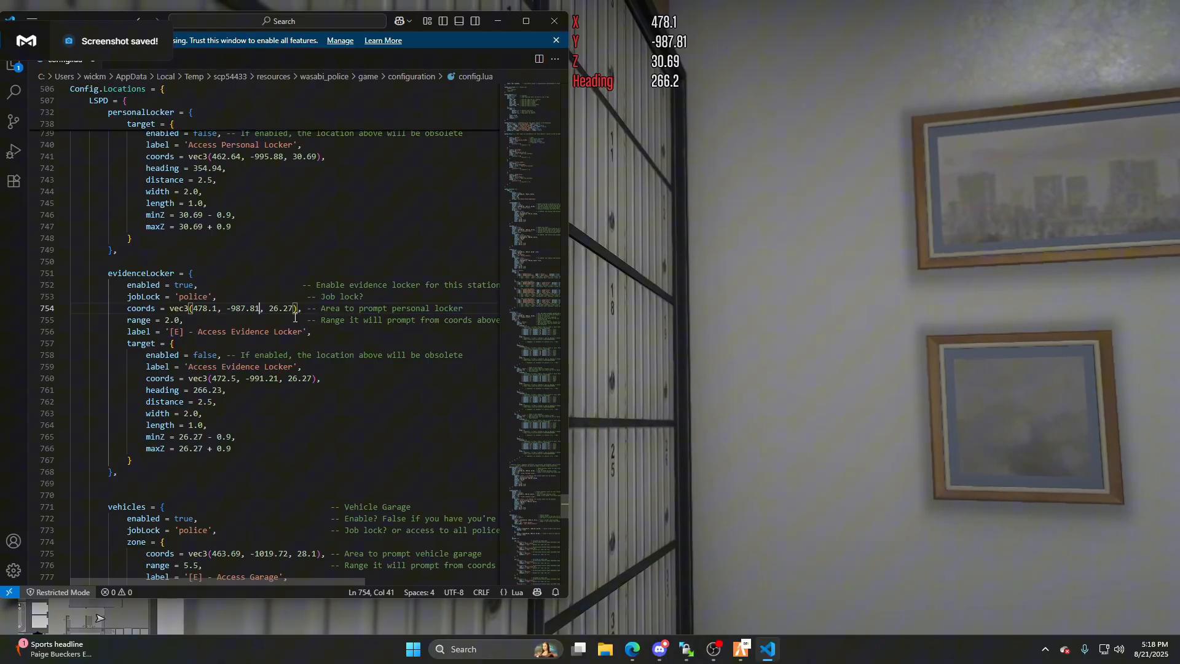
double_click(282, 308)
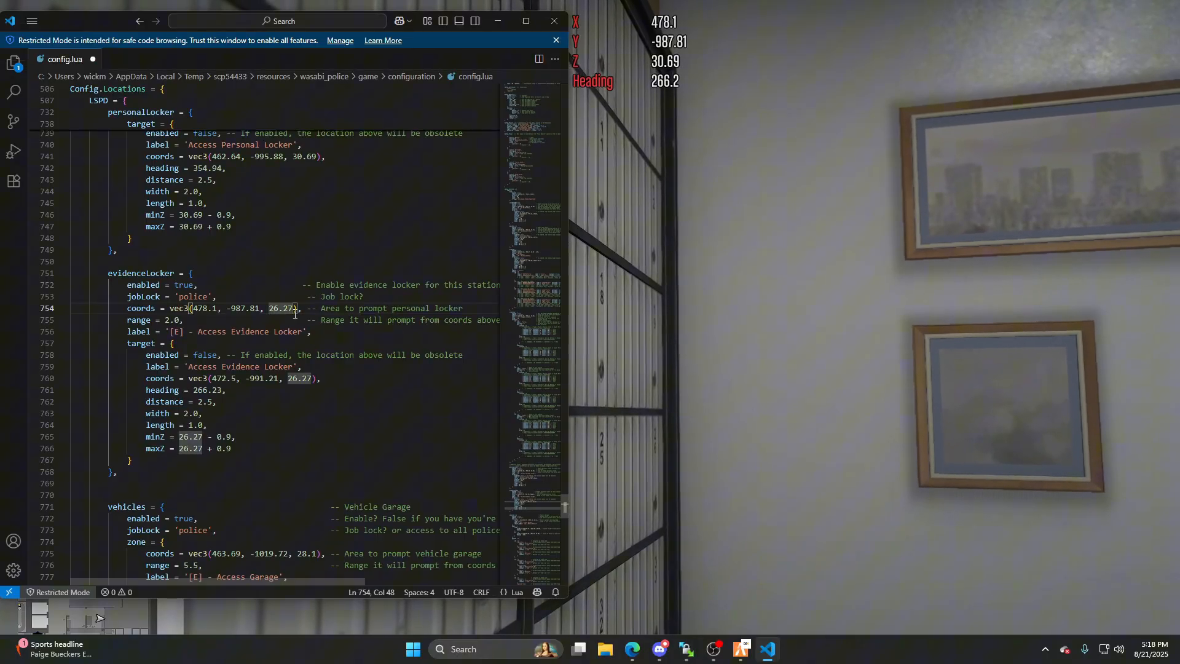
key("Backspace")
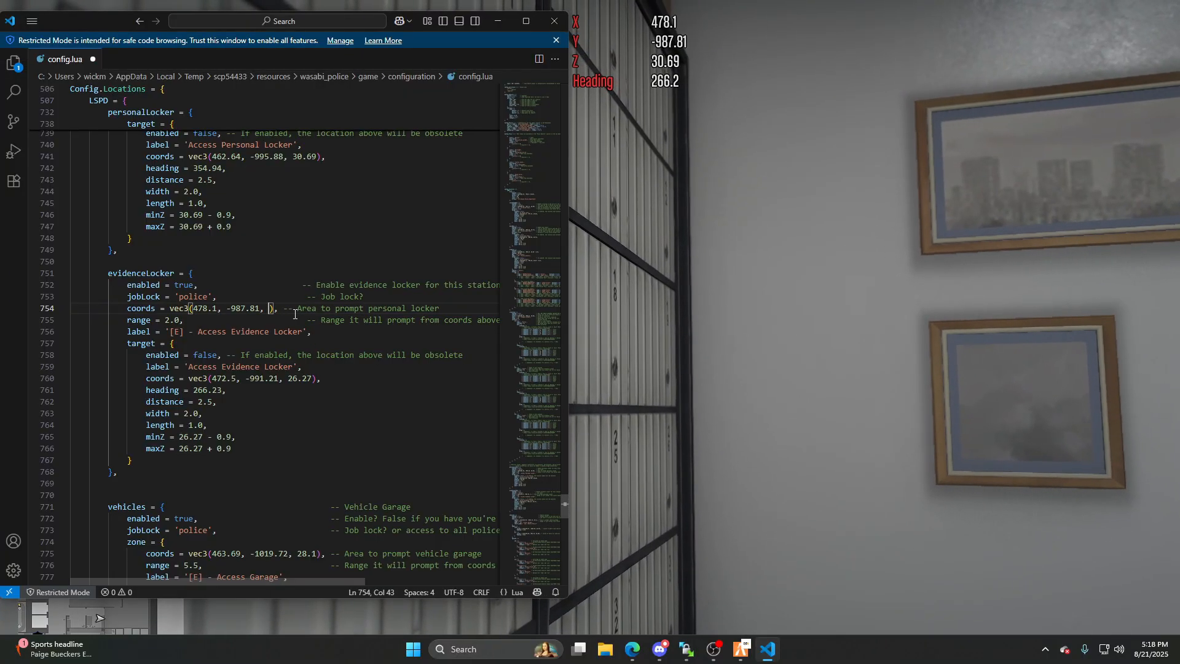
type("30.69")
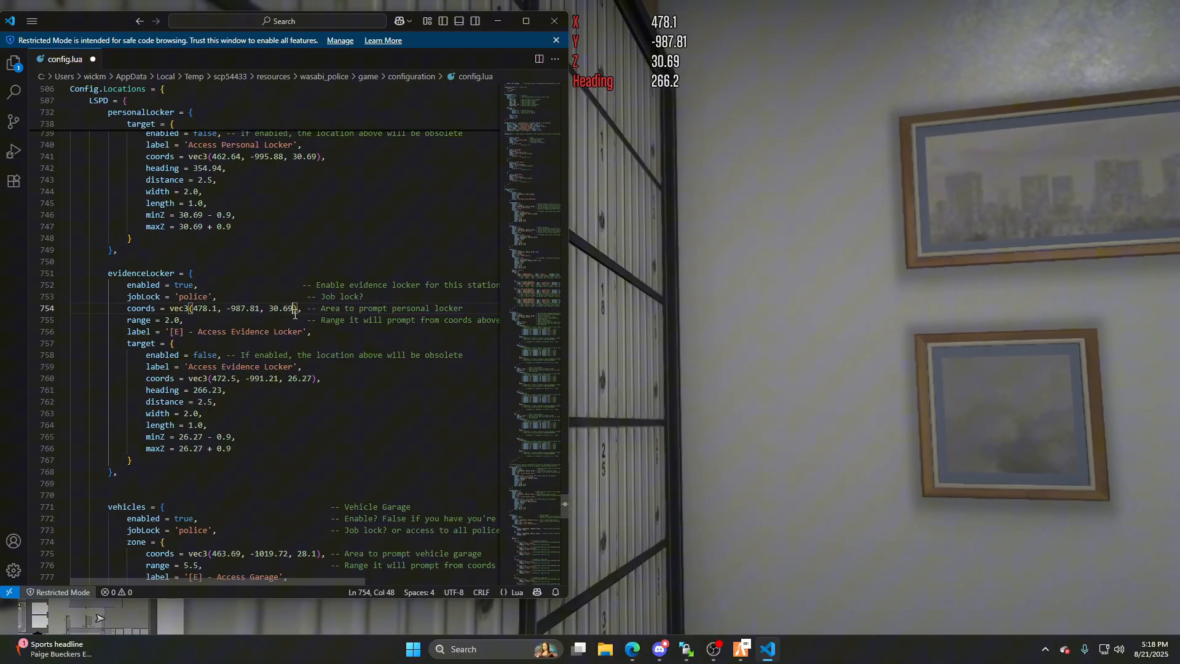
key("PrintScreen")
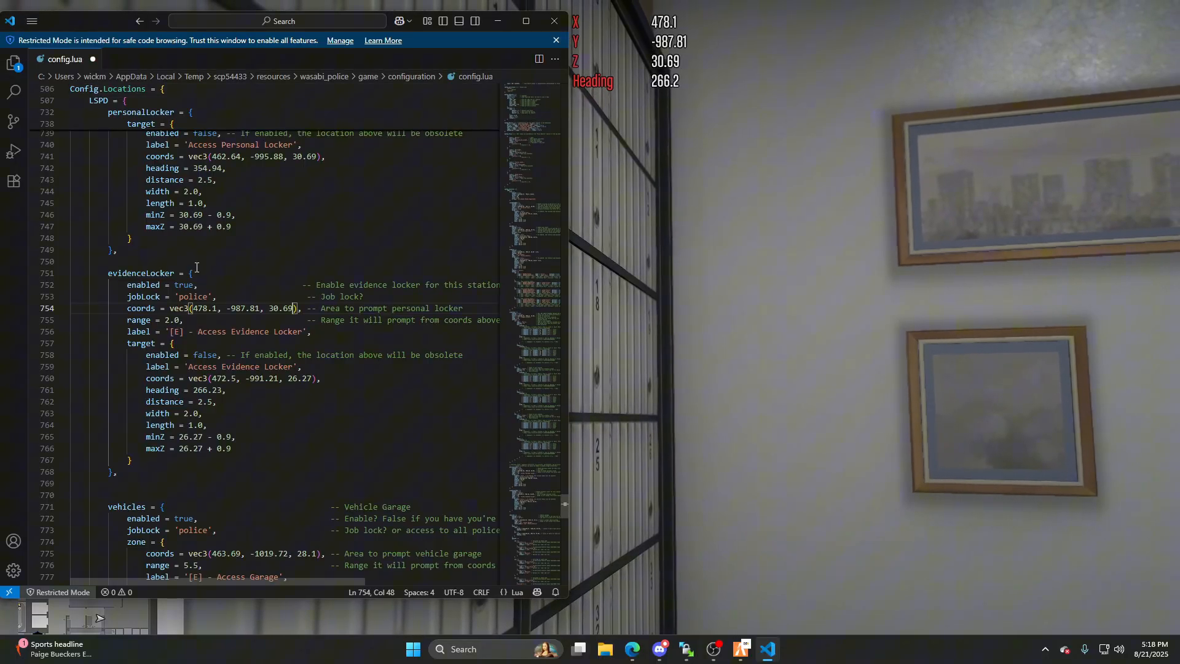
left_click(33, 21)
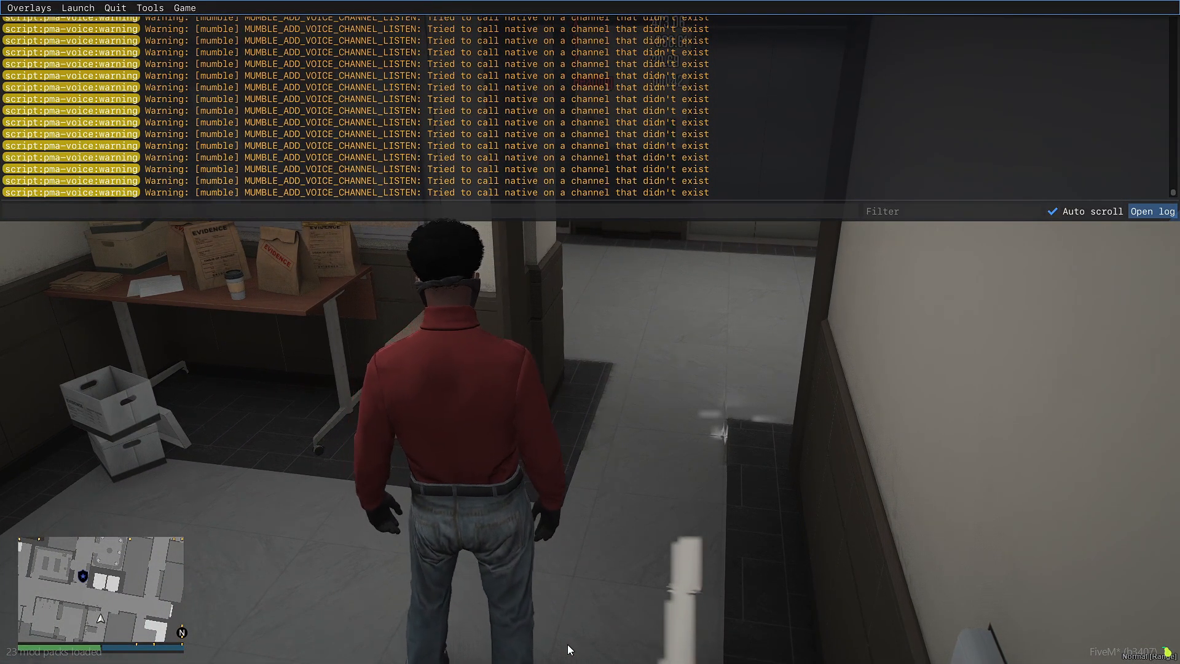
Step: Run the restart command for the wasabi police resource in the F8 console
type("restart")
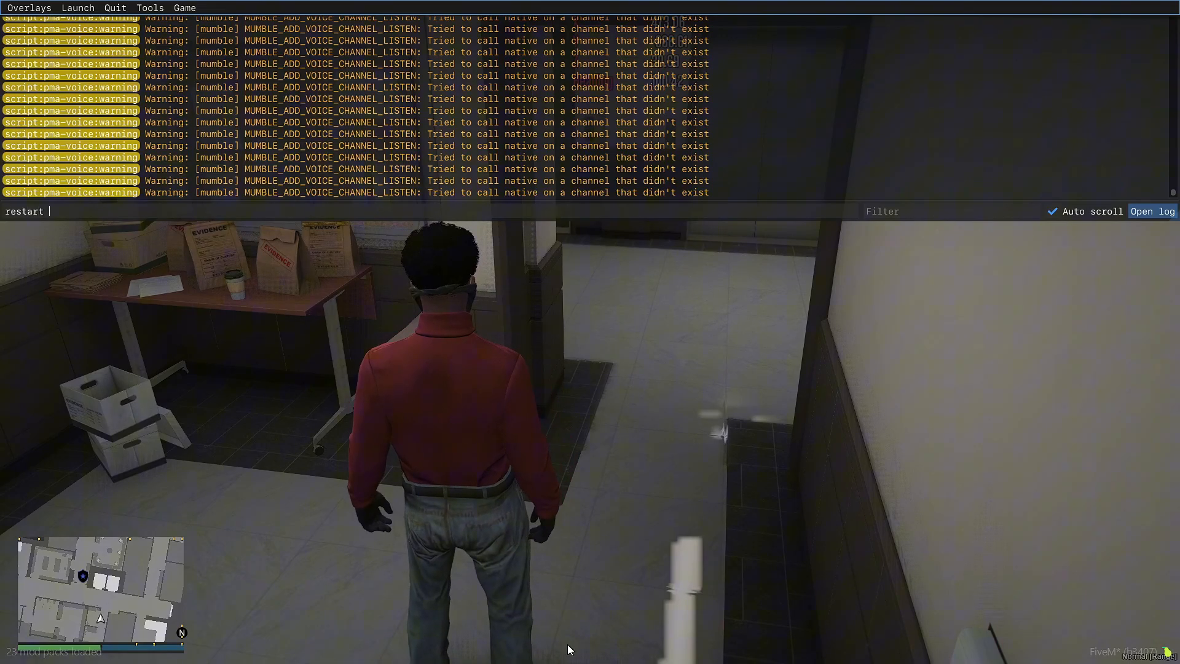
type("wasabi")
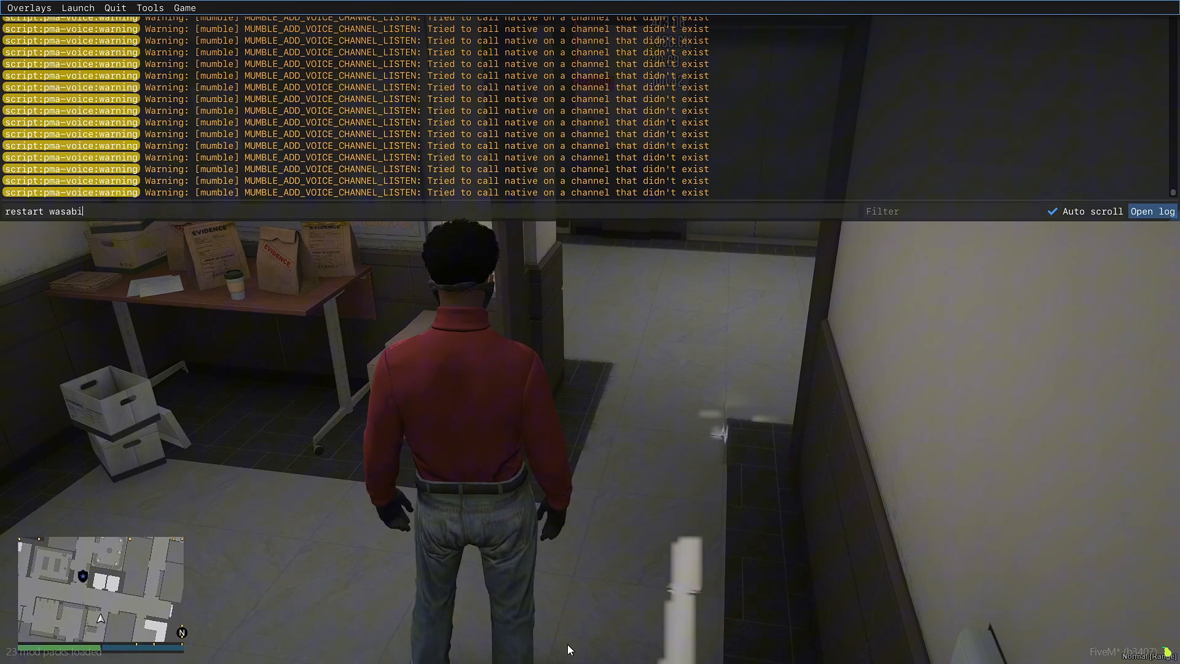
type("_pli")
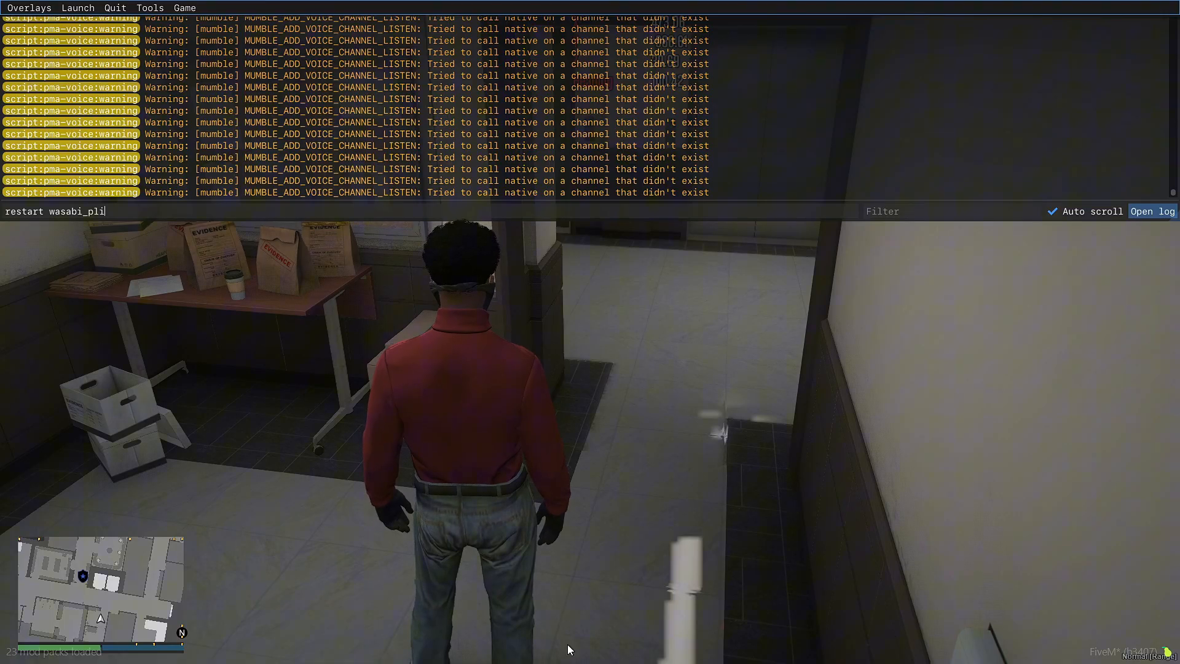
key("Return")
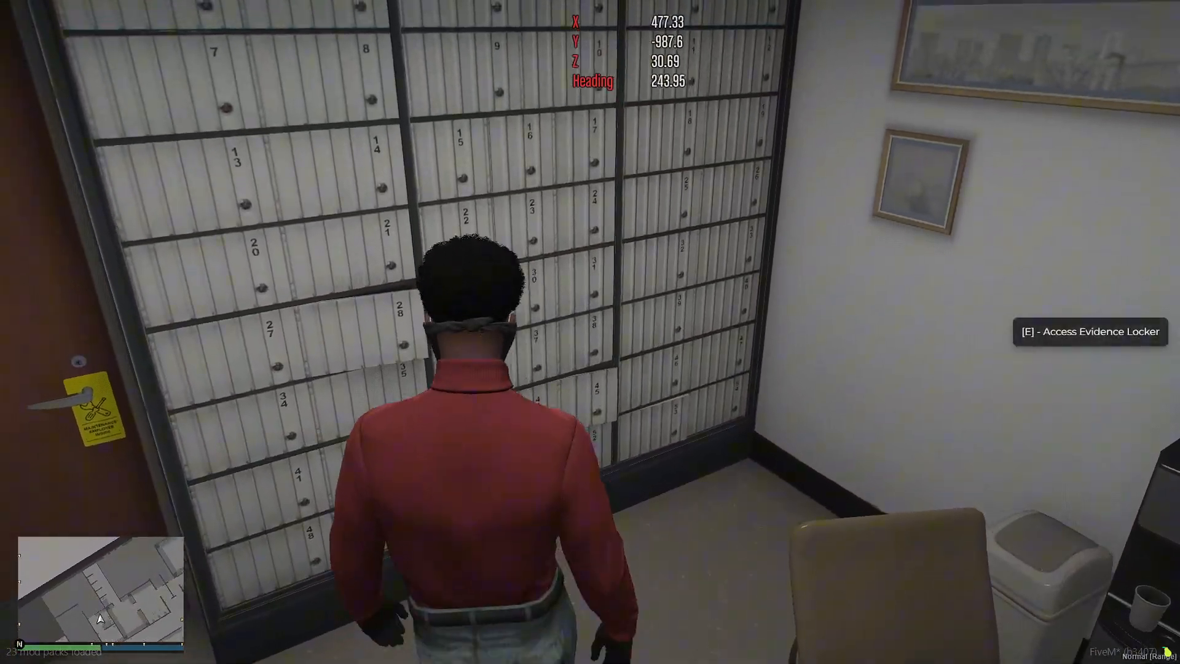
Step: Open Evidence Storage at the Access Evidence Locker prompt, focus the number field, then cancel
key("e")
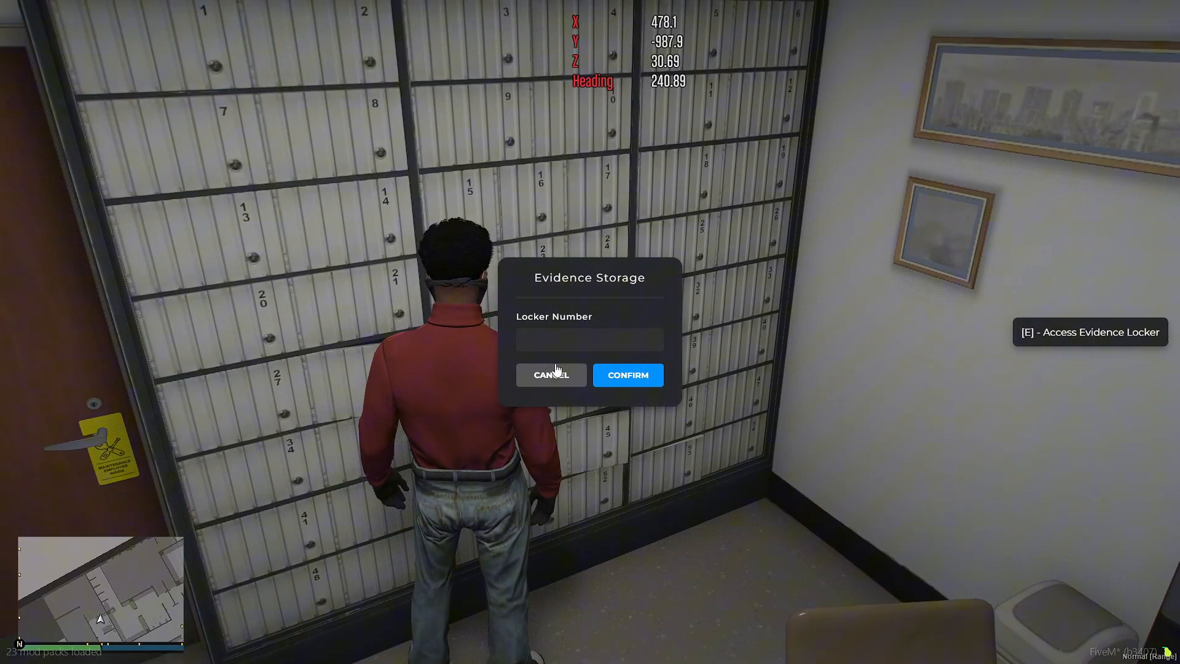
left_click(589, 340)
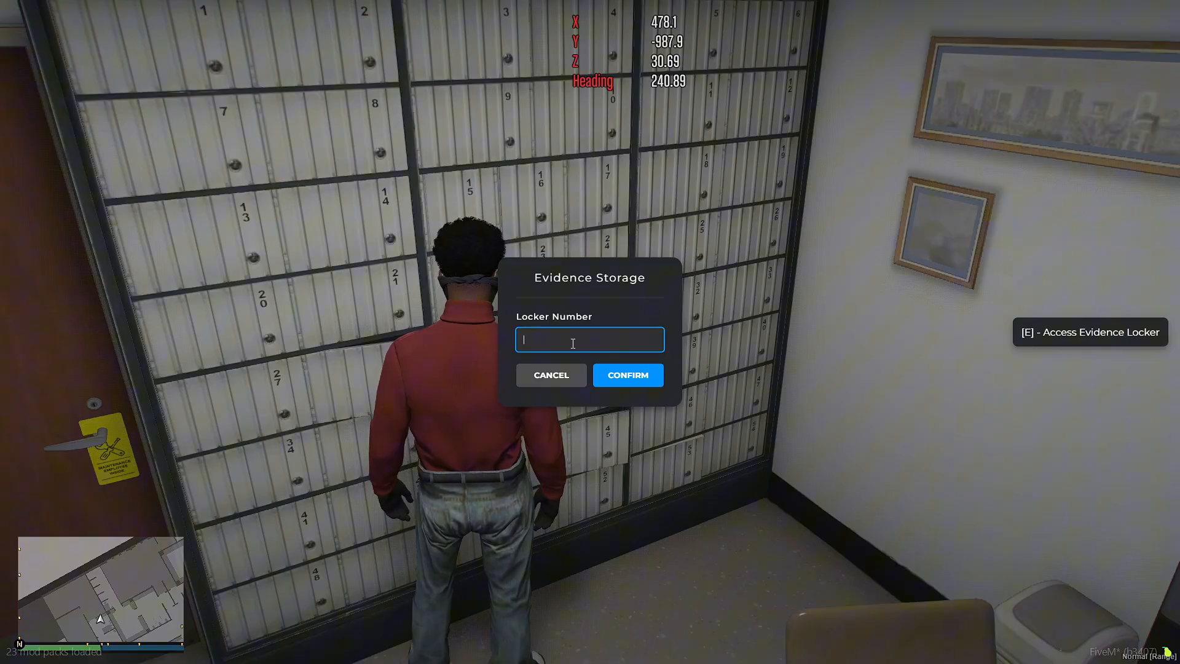
mouse_move(573, 374)
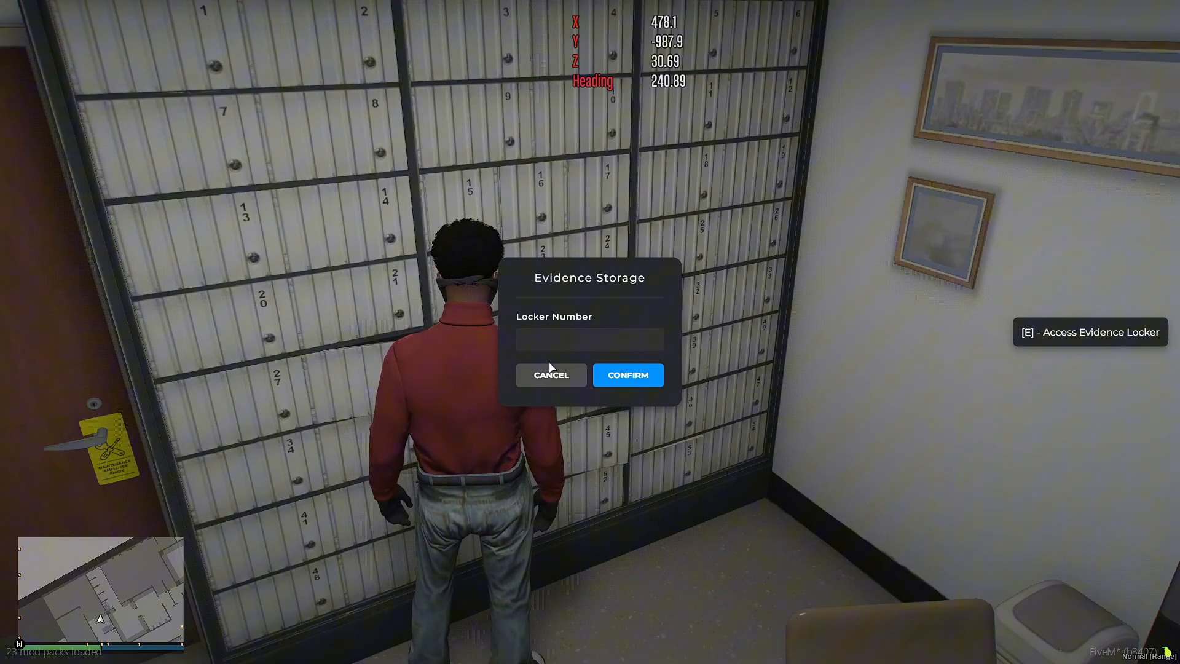
left_click(627, 375)
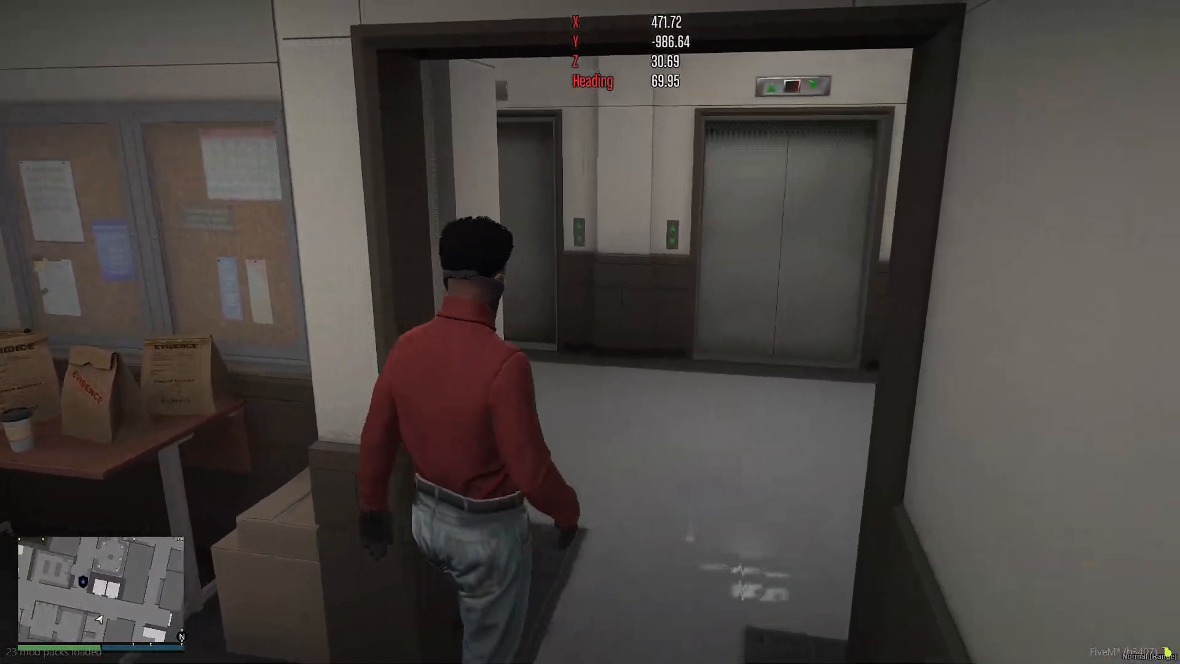
mouse_move(590, 332)
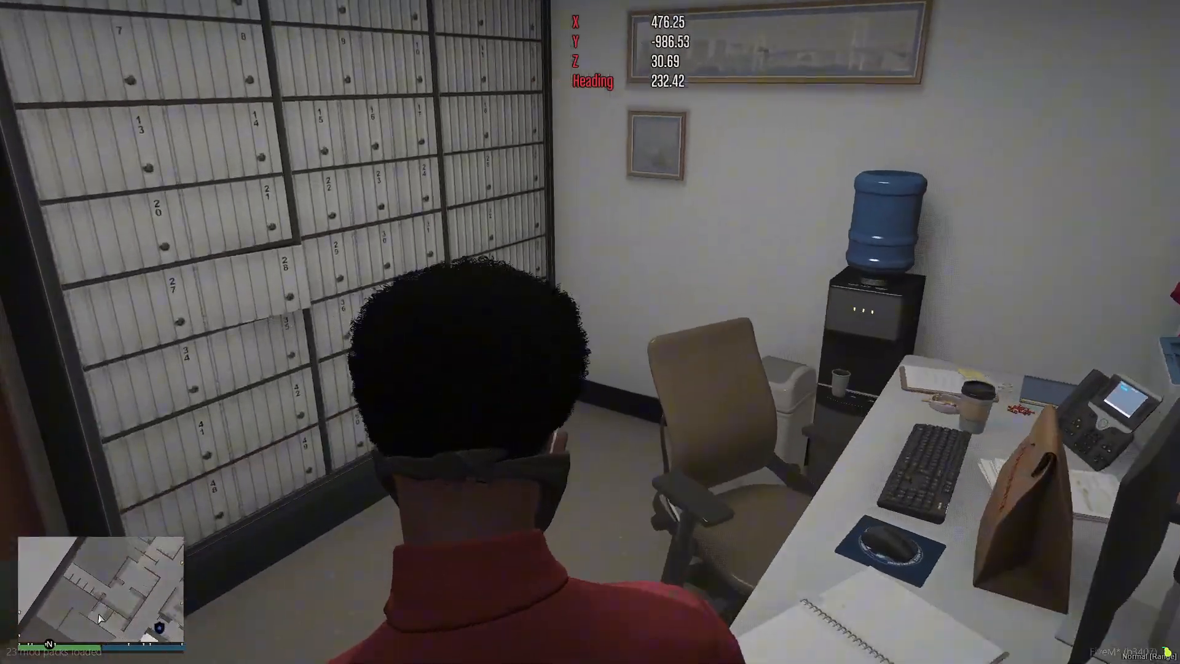
Step: Reopen the evidence locker, confirm to view the empty storage inventory, then close and cancel
key("e")
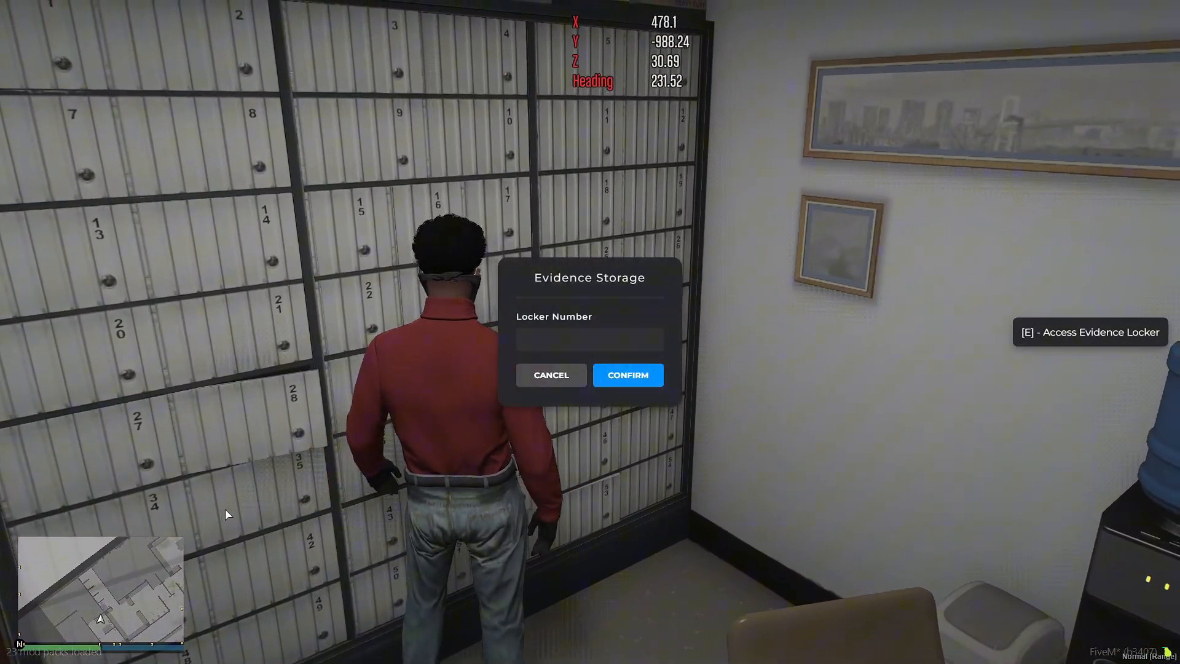
left_click(627, 375)
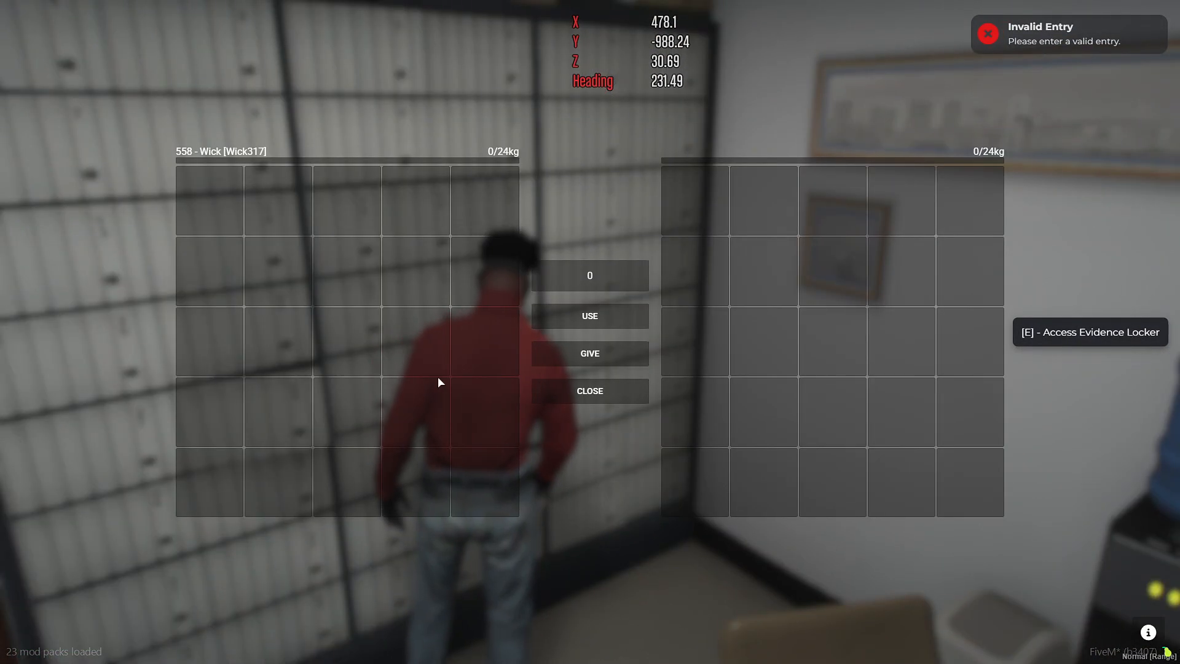
left_click(589, 390)
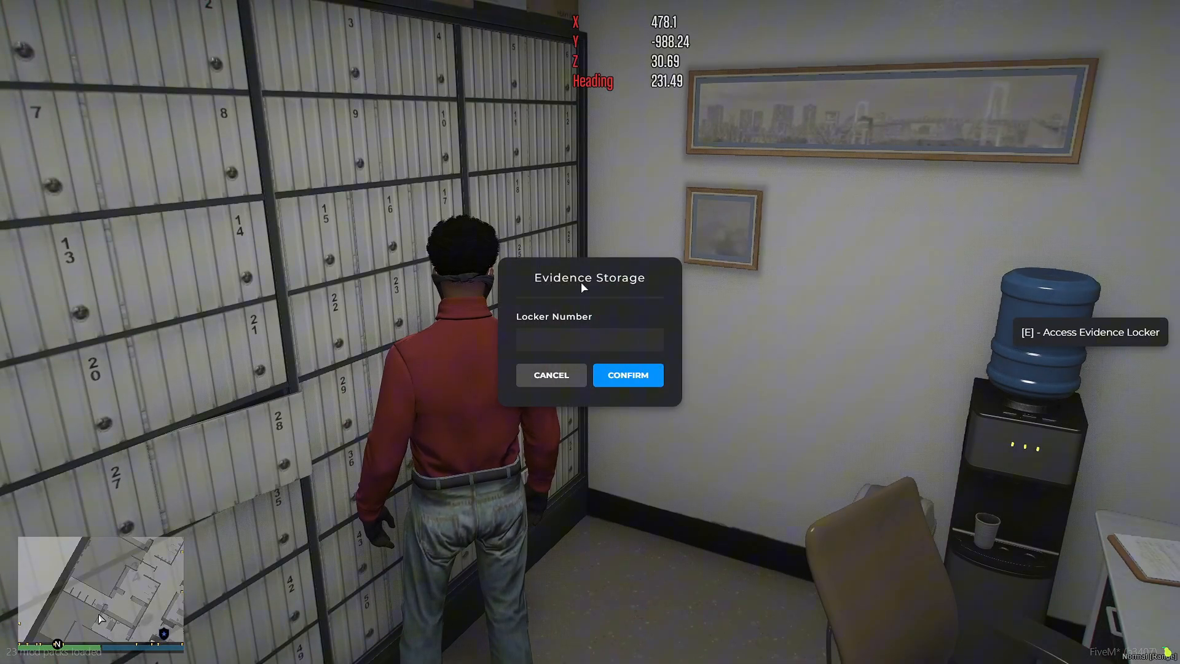
left_click(627, 375)
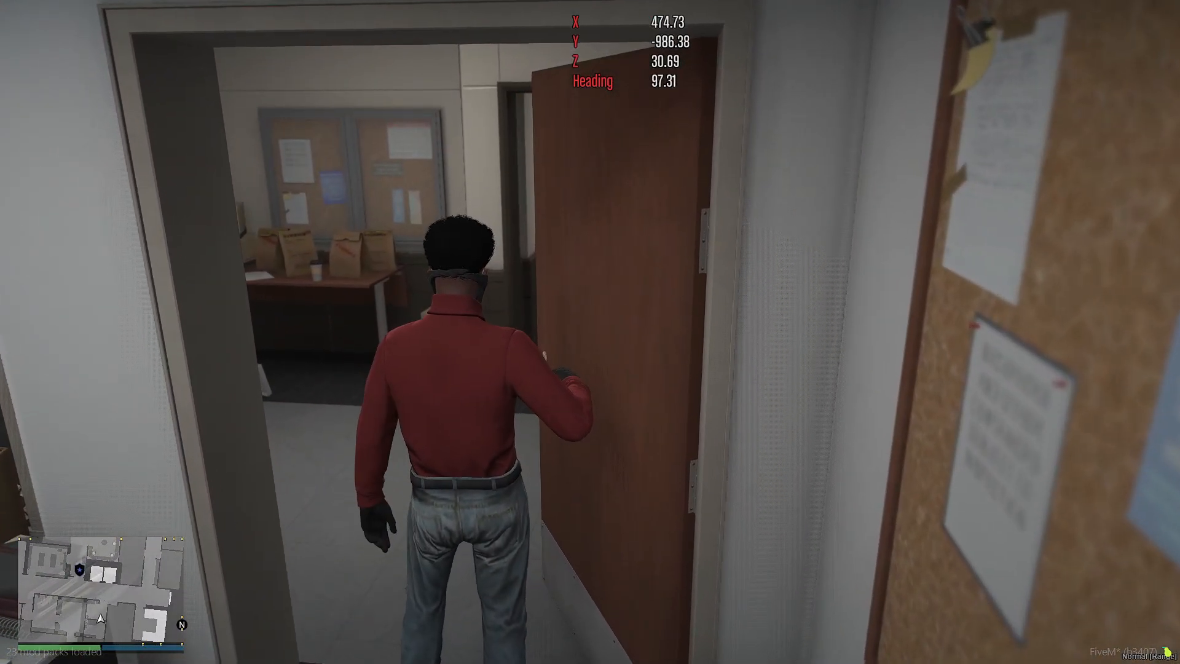
Step: Walk forward out of the locker room toward the outer room with evidence bags
key("w")
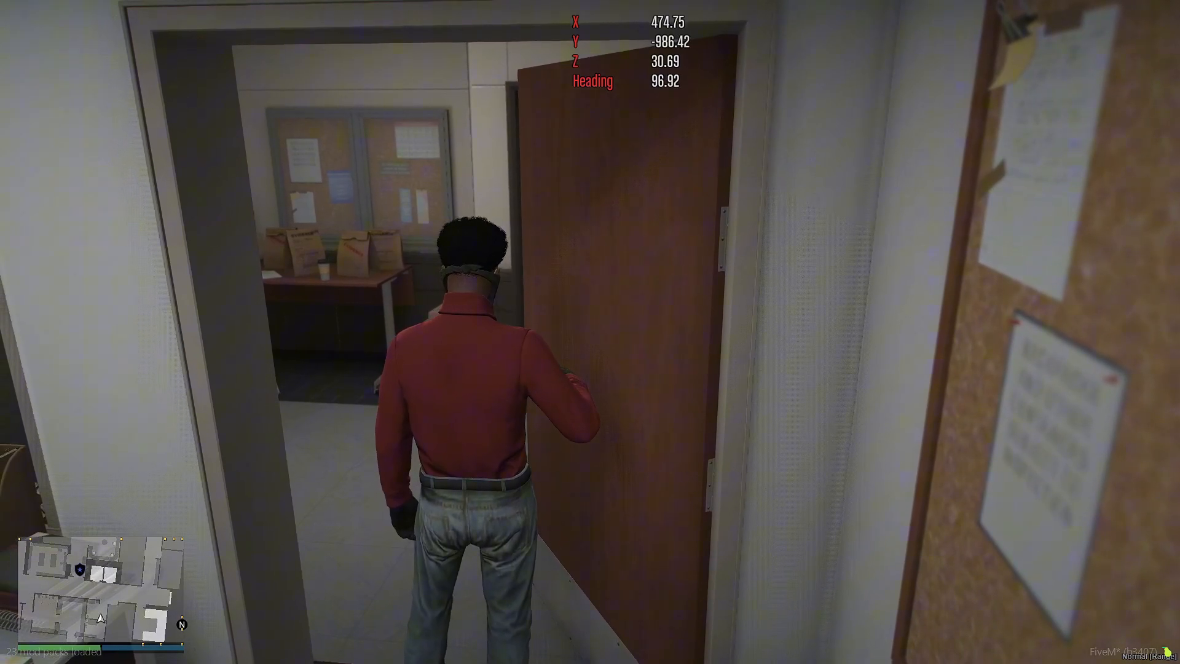